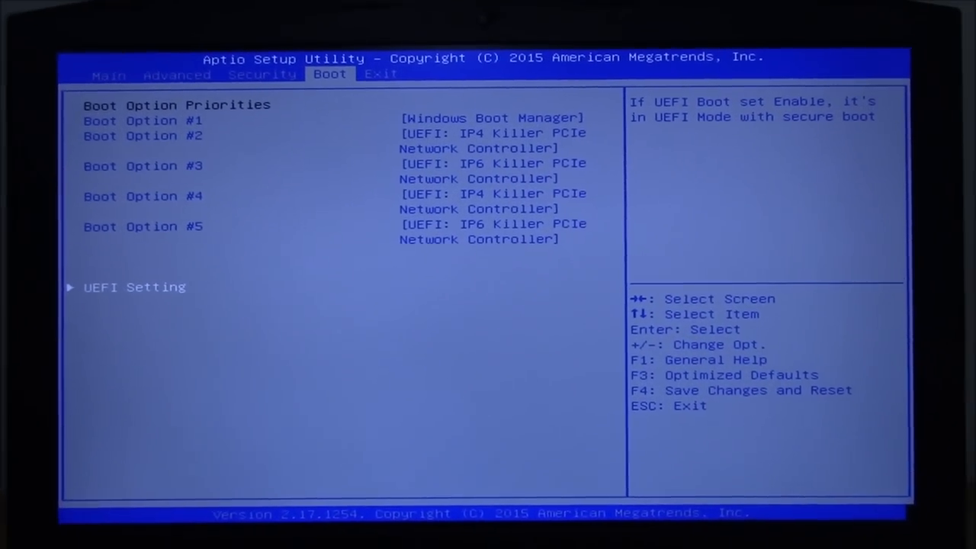
Launch the HWiNFO64 hardware information report from the taskbar
{"action": "left_click", "coordinate": [134, 287]}
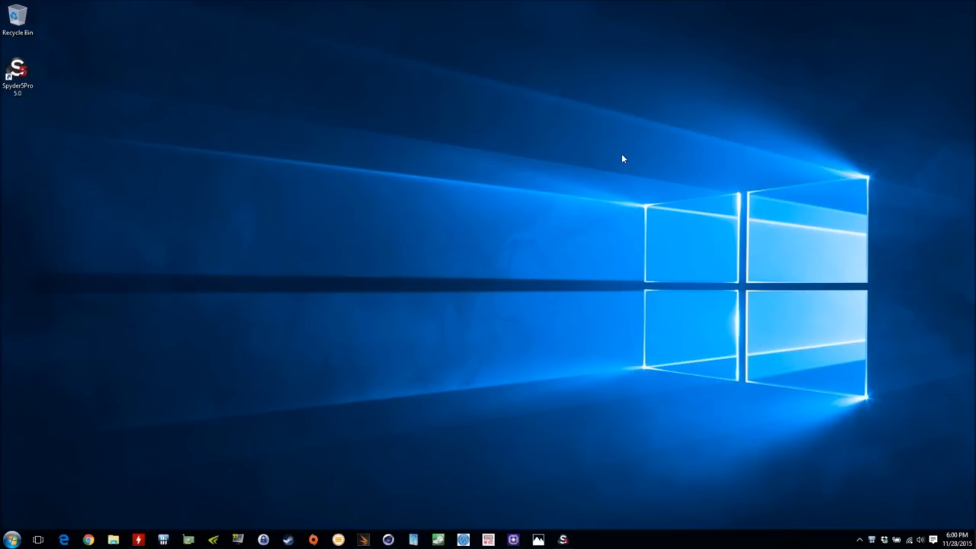
{"action": "mouse_move", "coordinate": [410, 169]}
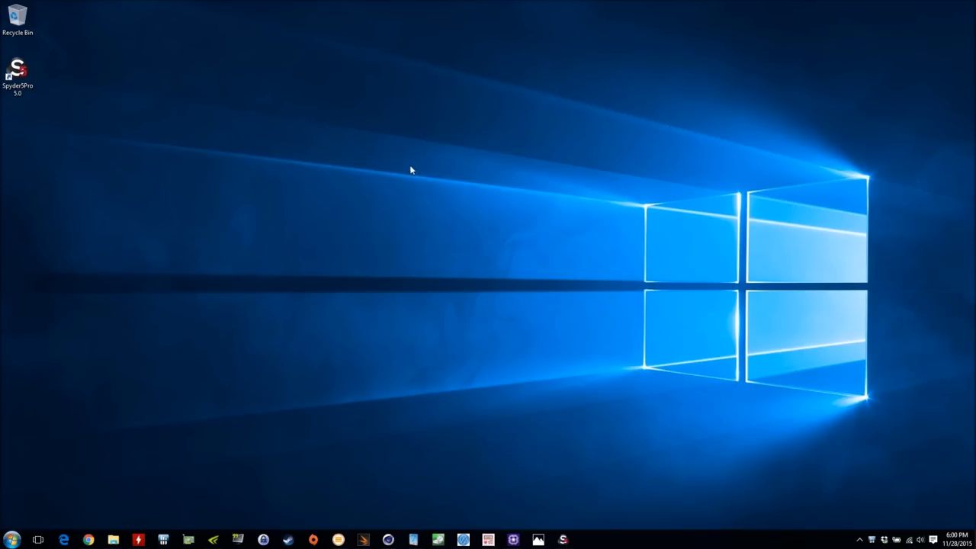
{"action": "mouse_move", "coordinate": [625, 181]}
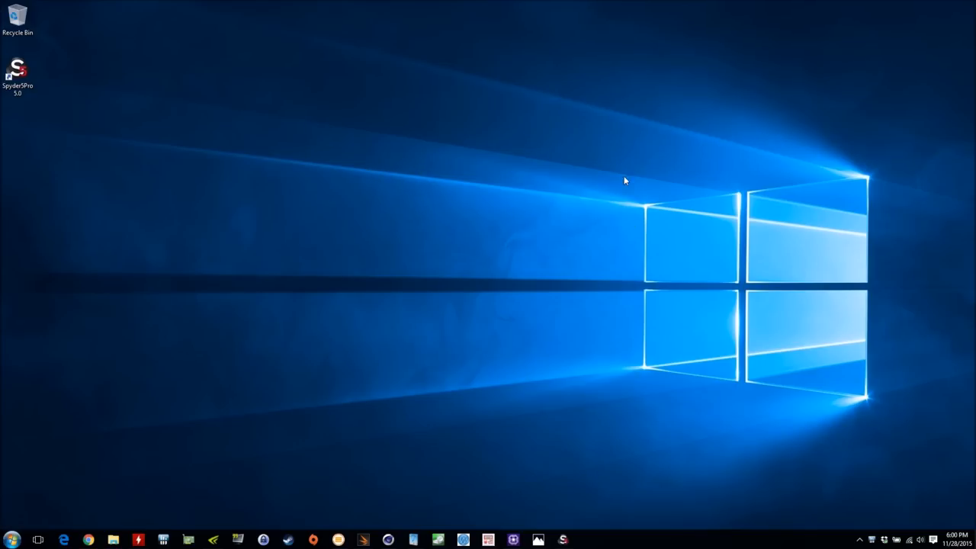
{"action": "mouse_move", "coordinate": [452, 425]}
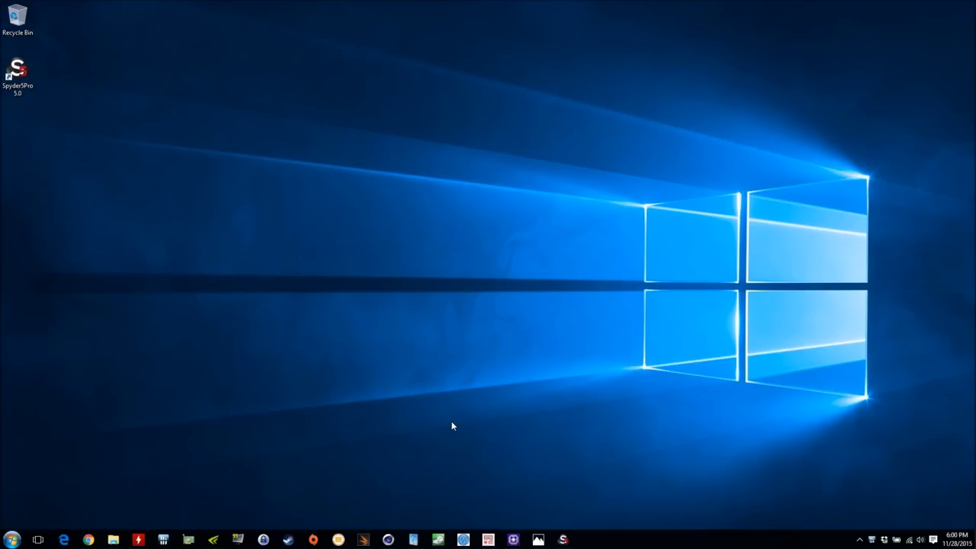
{"action": "mouse_move", "coordinate": [457, 421]}
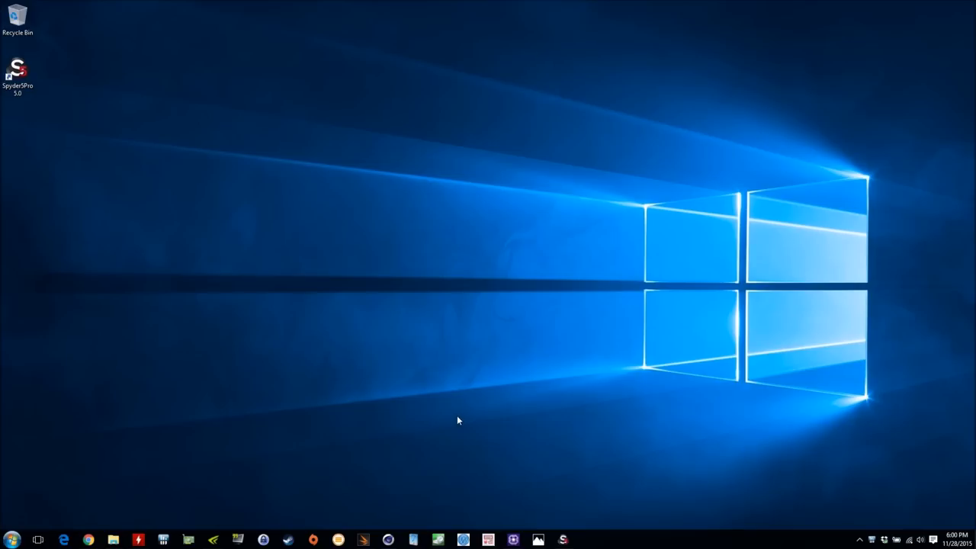
{"action": "mouse_move", "coordinate": [305, 316]}
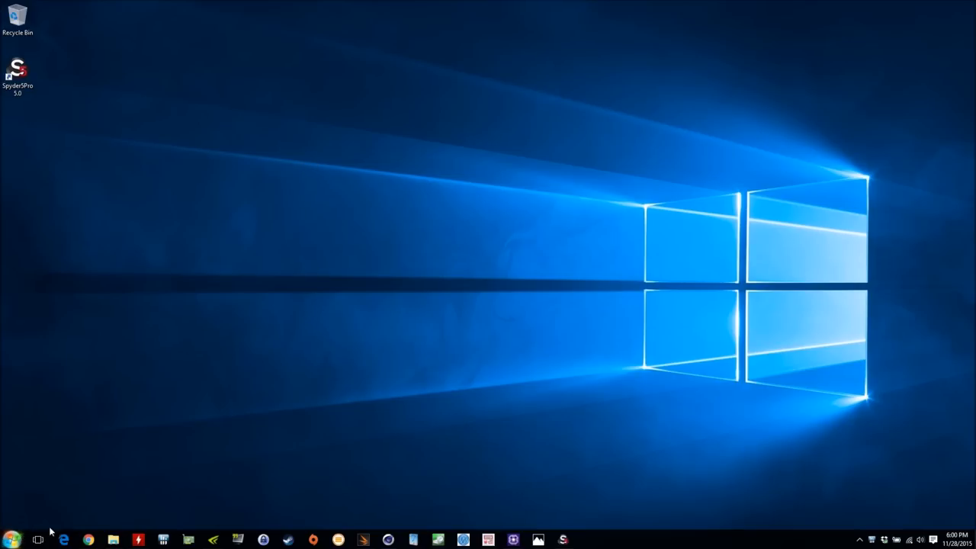
{"action": "left_click", "coordinate": [11, 540]}
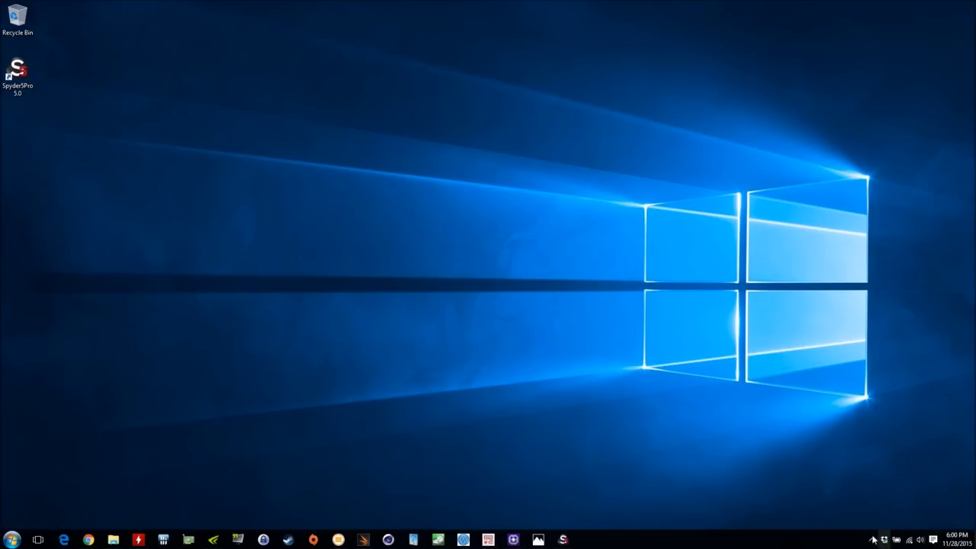
{"action": "left_click", "coordinate": [163, 539]}
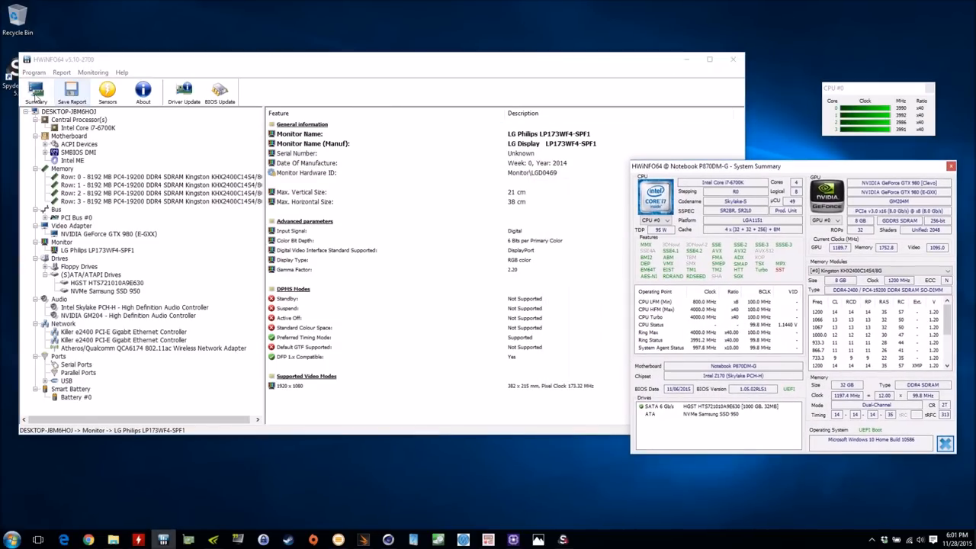
Show the Intel Core i7-6700K processor details under Central Processor(s)
{"action": "left_click", "coordinate": [86, 128]}
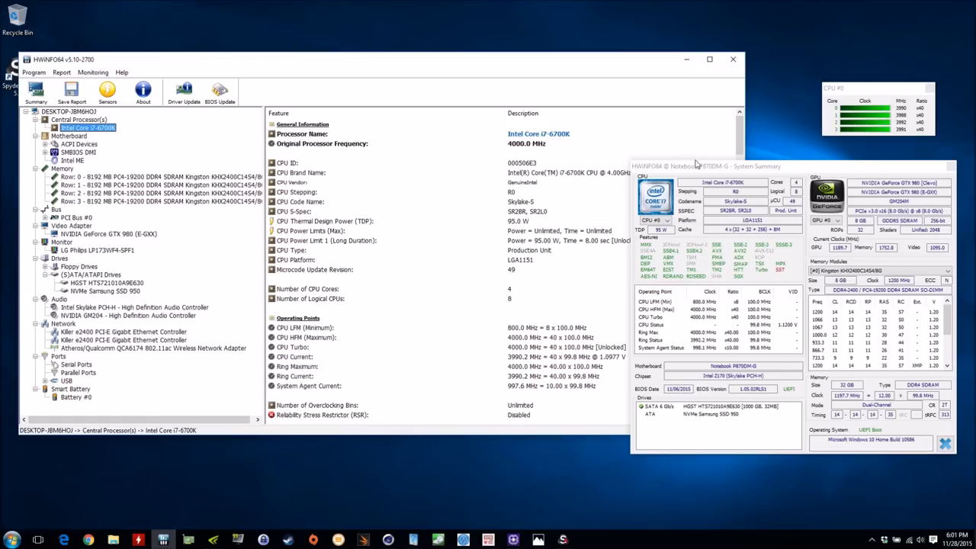
{"action": "left_click", "coordinate": [323, 219]}
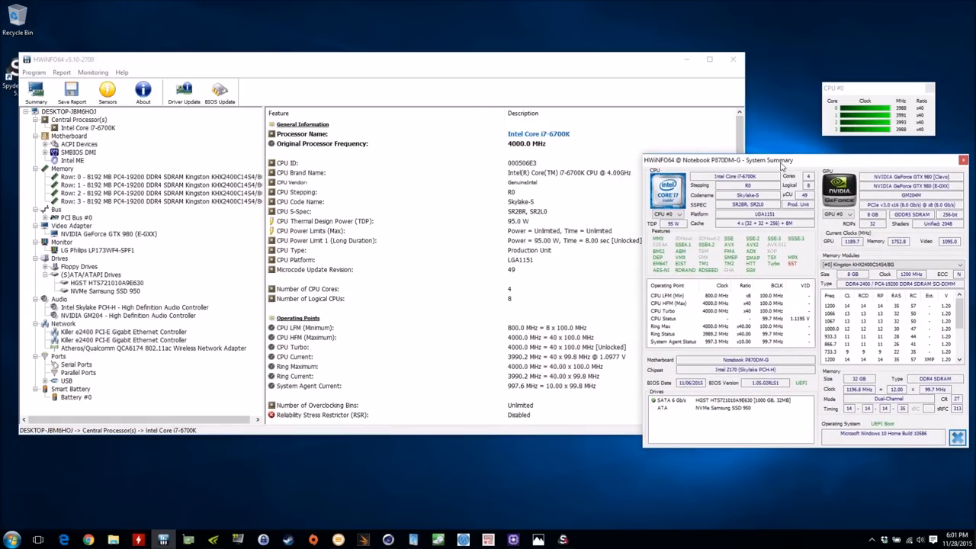
{"action": "mouse_move", "coordinate": [545, 174]}
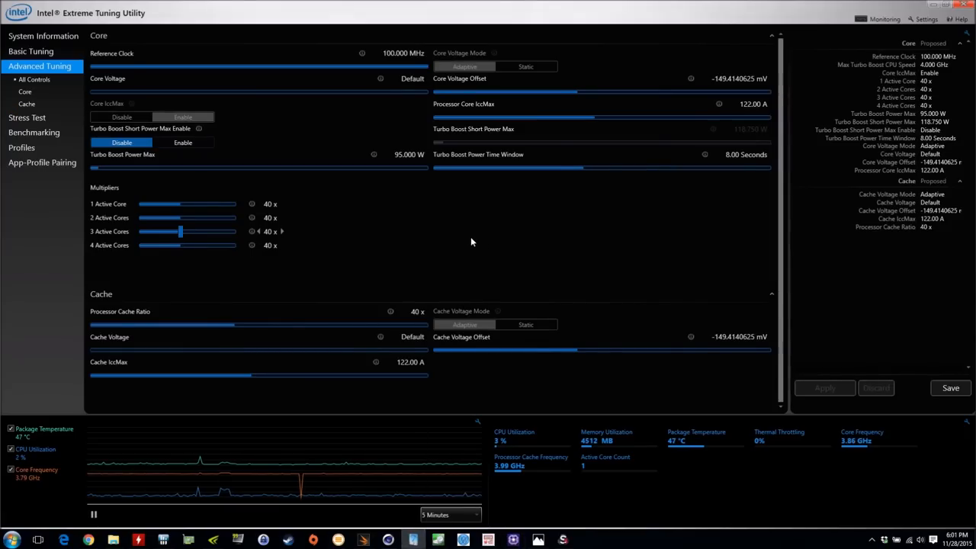
{"action": "mouse_move", "coordinate": [419, 235]}
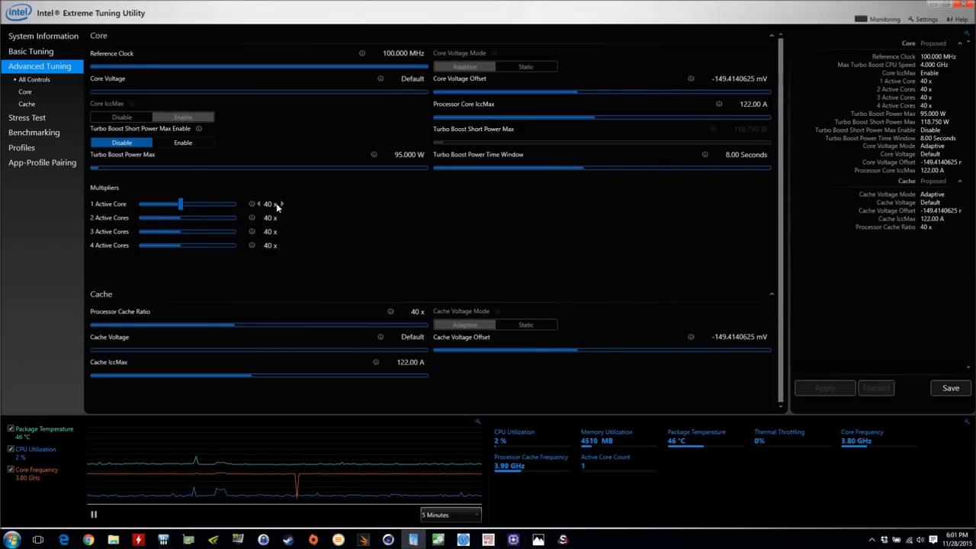
{"action": "mouse_move", "coordinate": [298, 206]}
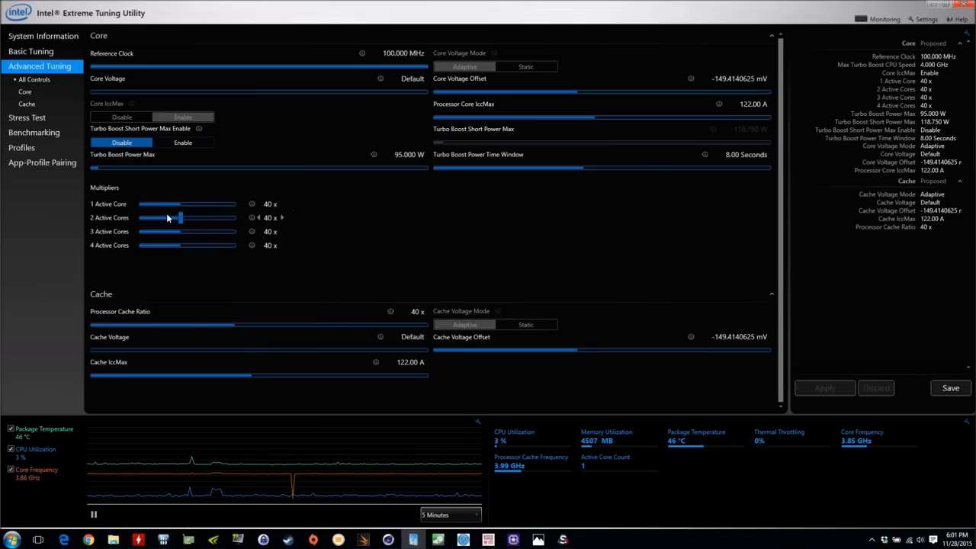
{"action": "mouse_move", "coordinate": [125, 216]}
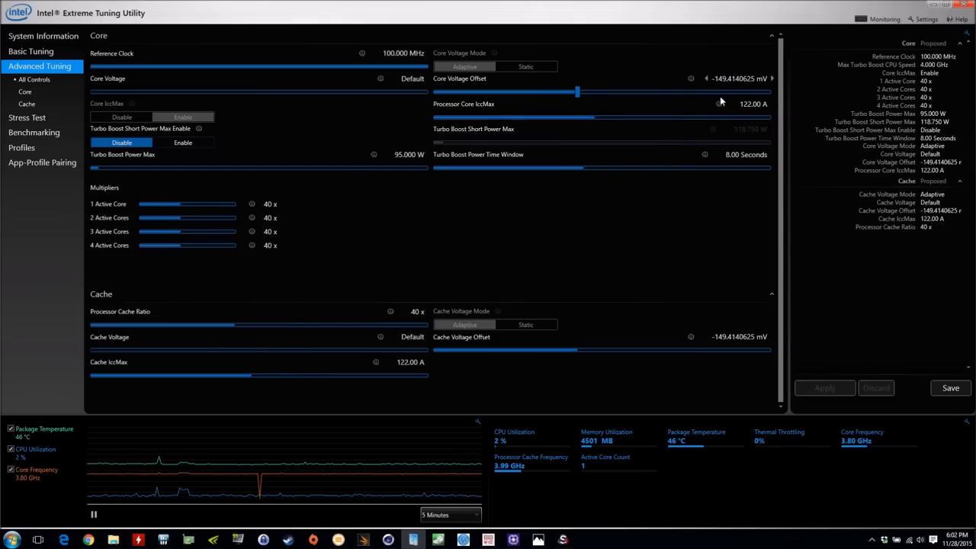
{"action": "mouse_move", "coordinate": [725, 87]}
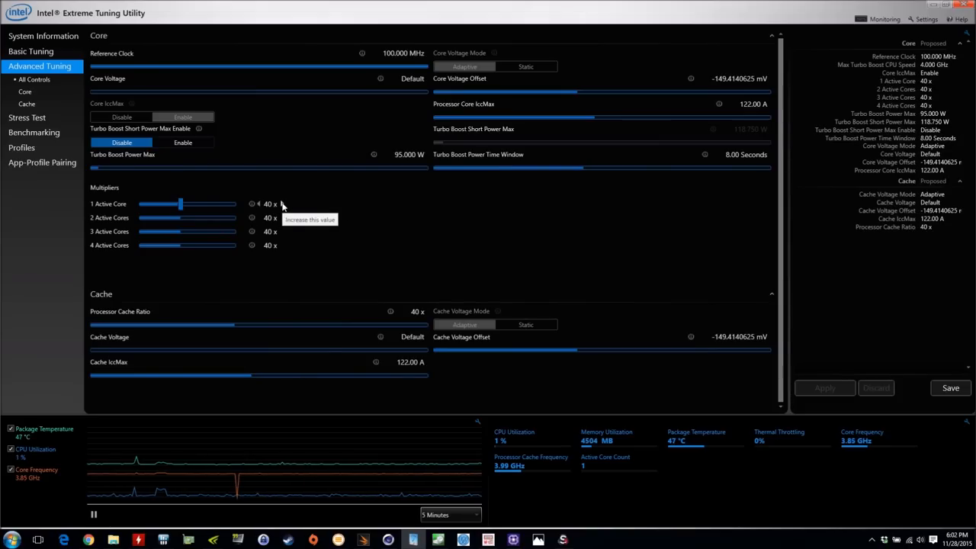
{"action": "mouse_move", "coordinate": [360, 215]}
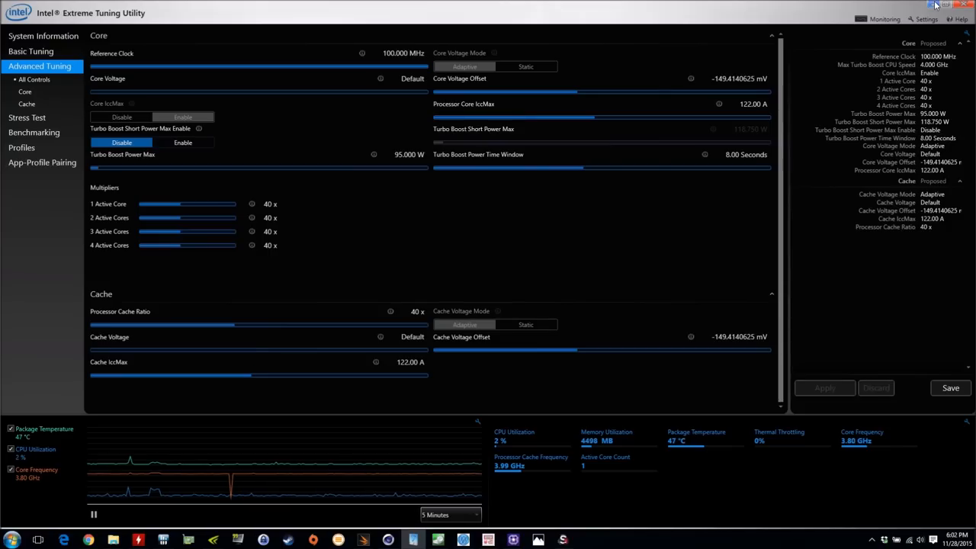
Close Intel Extreme Tuning Utility after reviewing the 40x core multipliers
{"action": "left_click", "coordinate": [936, 3]}
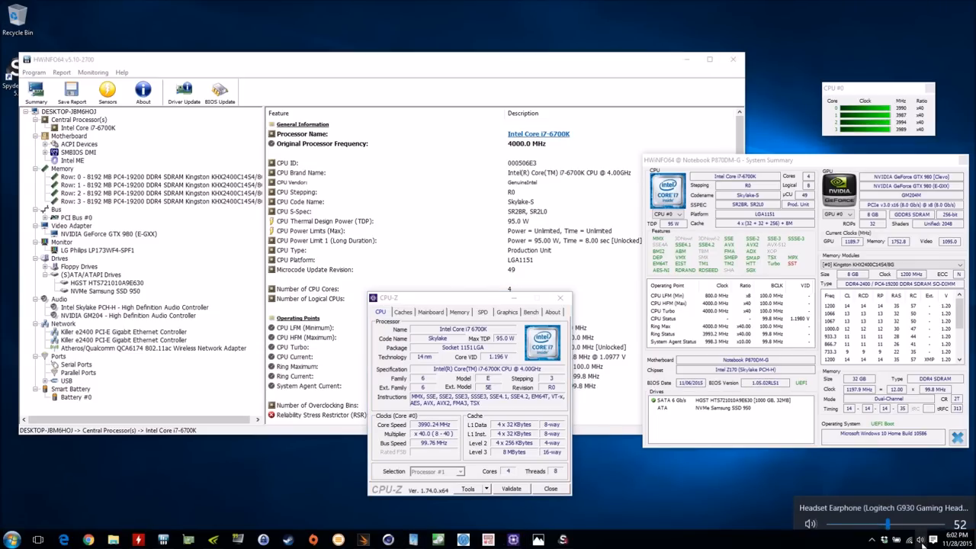
Position CPU-Z over the report, then show the Notebook P870DM-G motherboard details in HWiNFO64
{"action": "left_click_drag", "start_coordinate": [885, 523], "coordinate": [892, 515]}
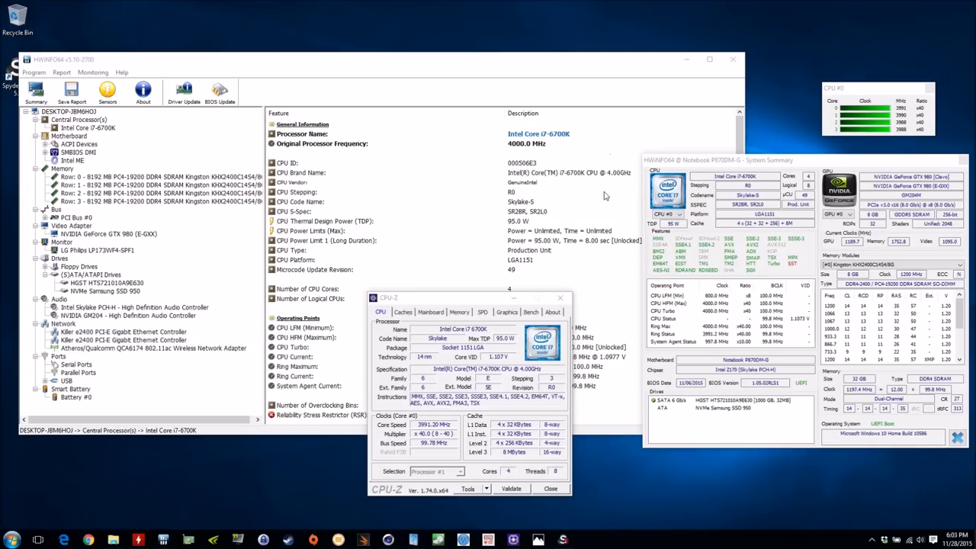
{"action": "mouse_move", "coordinate": [467, 252]}
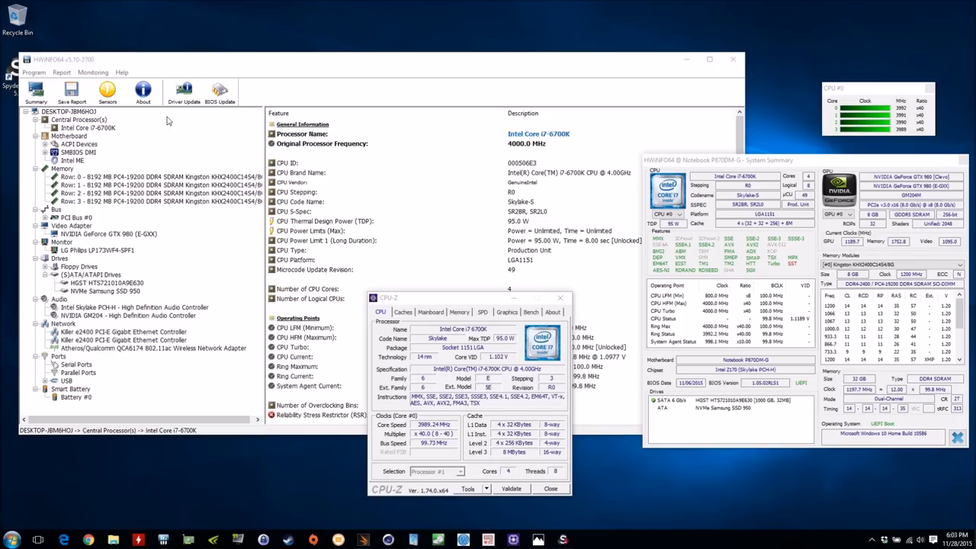
{"action": "left_click", "coordinate": [68, 136]}
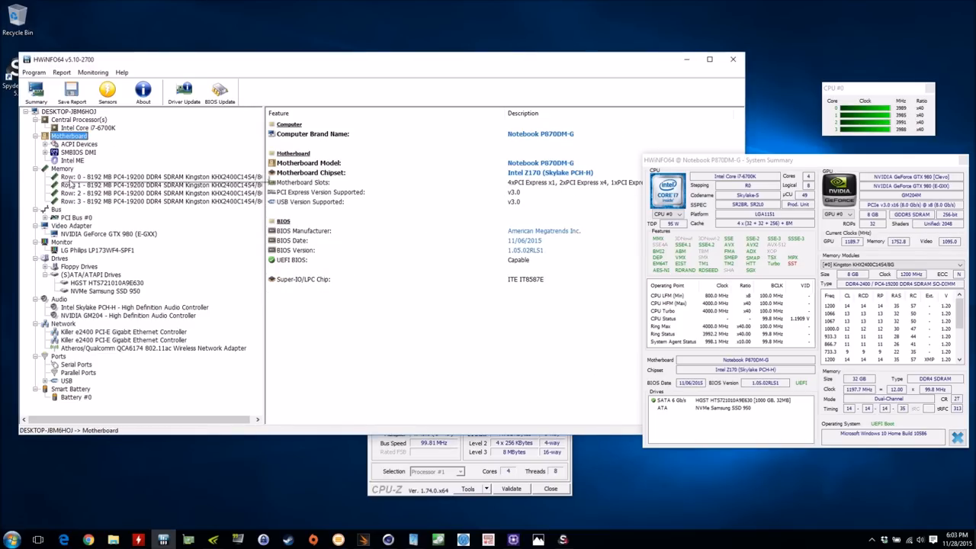
Show the memory summary, each 8 GB Kingston DDR4 module, then the GeForce GTX 980 video adapter
{"action": "left_click", "coordinate": [62, 168]}
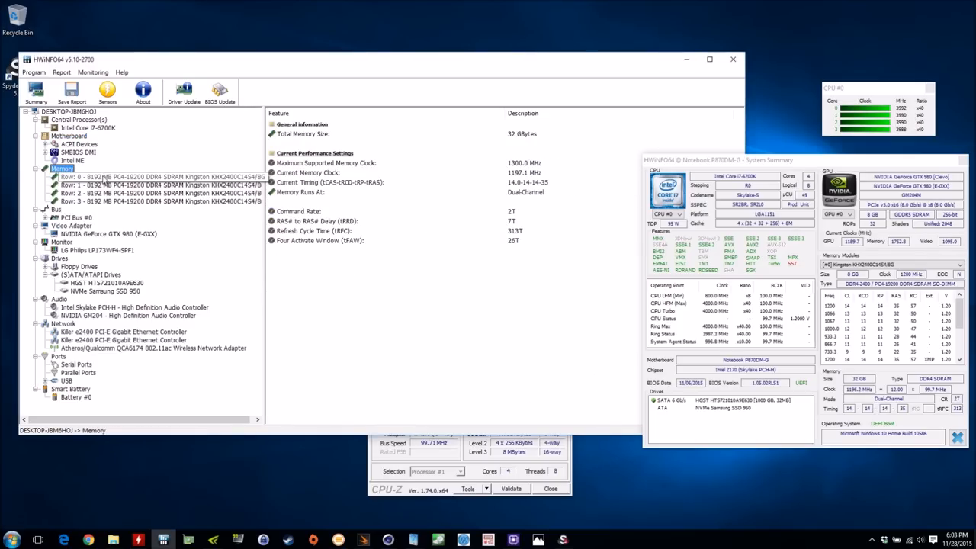
{"action": "left_click", "coordinate": [152, 185]}
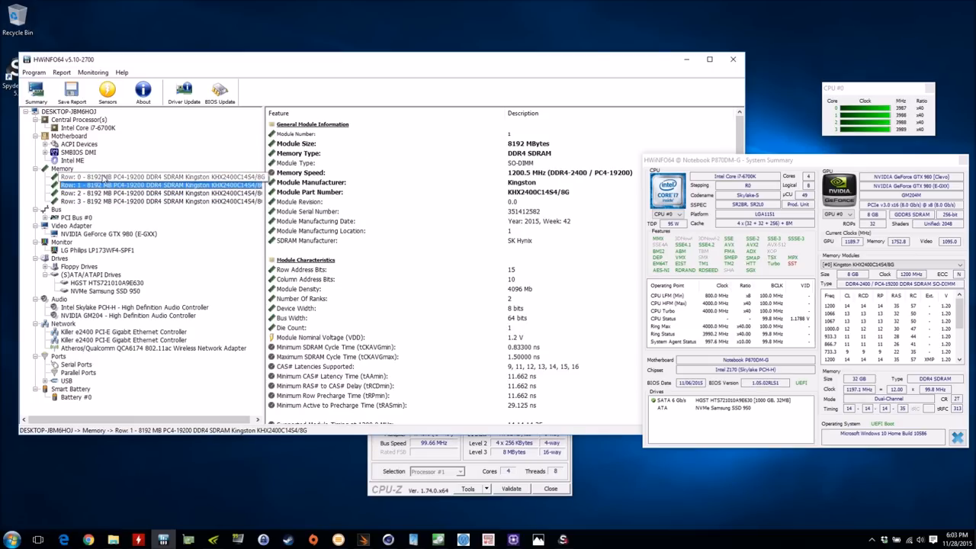
{"action": "left_click", "coordinate": [160, 192]}
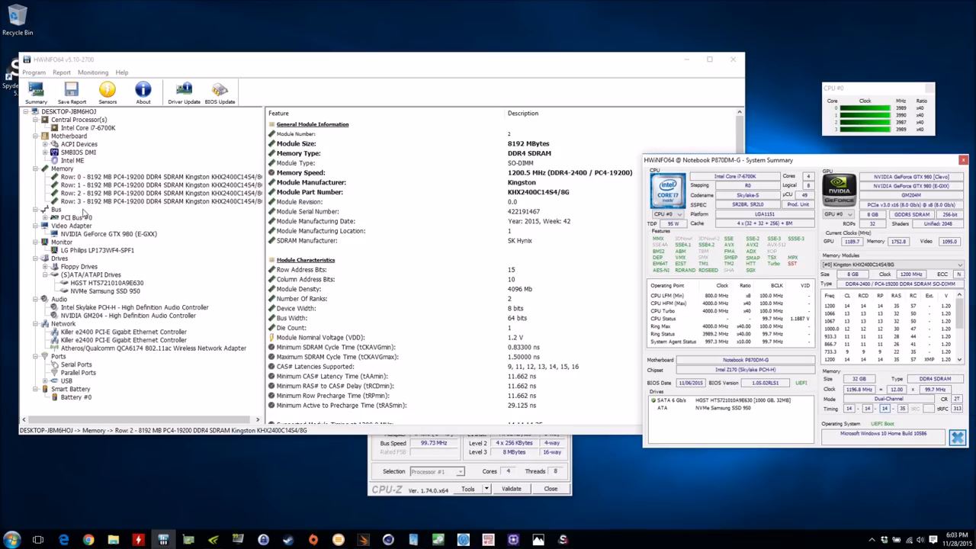
{"action": "left_click", "coordinate": [107, 235]}
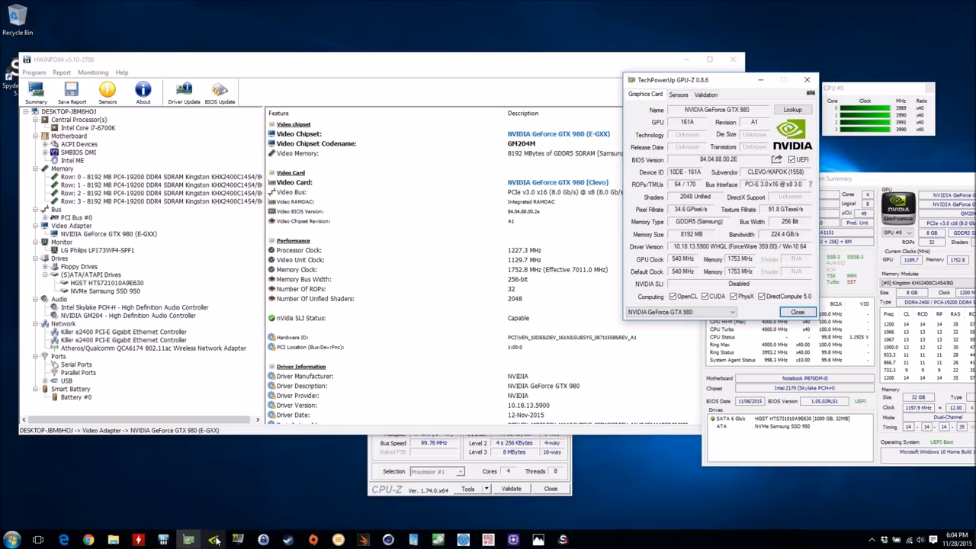
Bring up NVIDIA Inspector and GPU-Z's live sensor readings for the GTX 980
{"action": "left_click", "coordinate": [213, 540]}
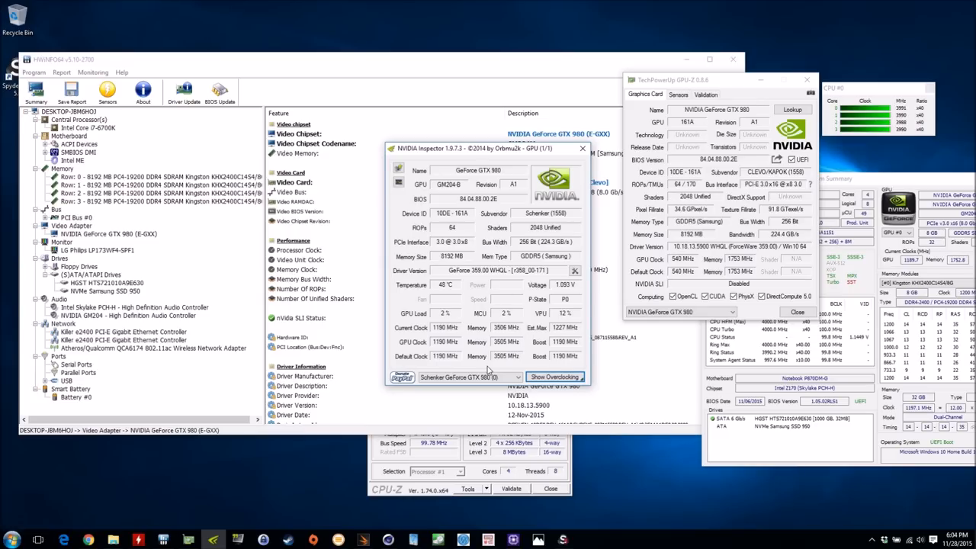
{"action": "left_click", "coordinate": [677, 94]}
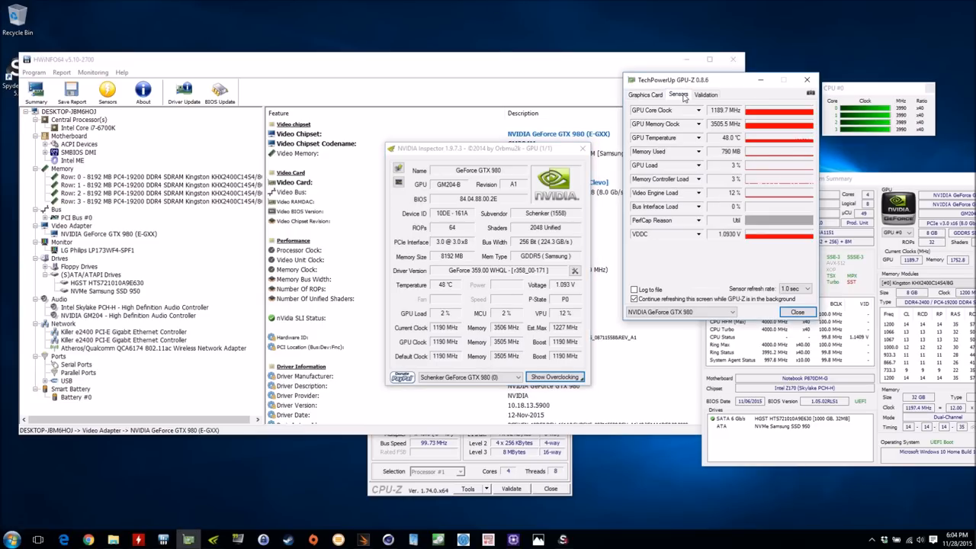
{"action": "left_click", "coordinate": [645, 94]}
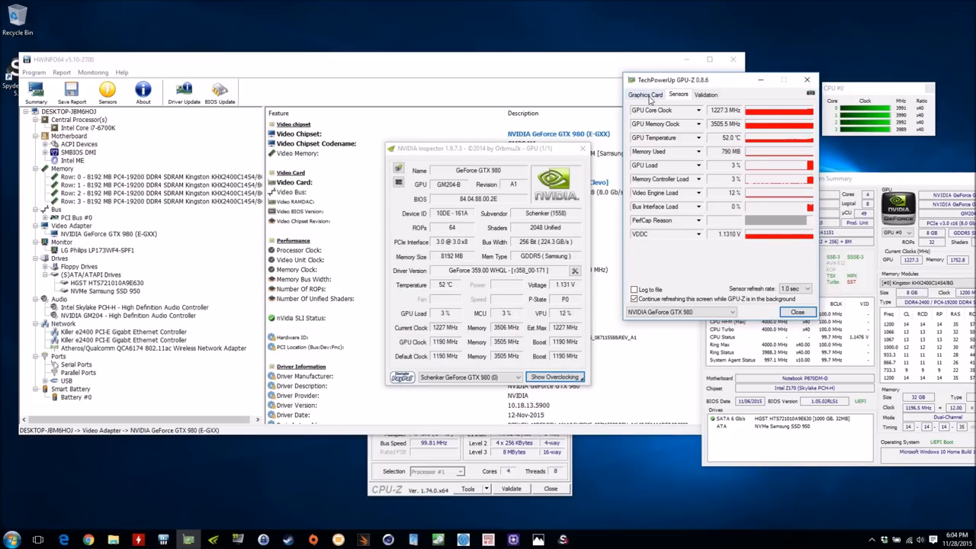
{"action": "left_click", "coordinate": [643, 94]}
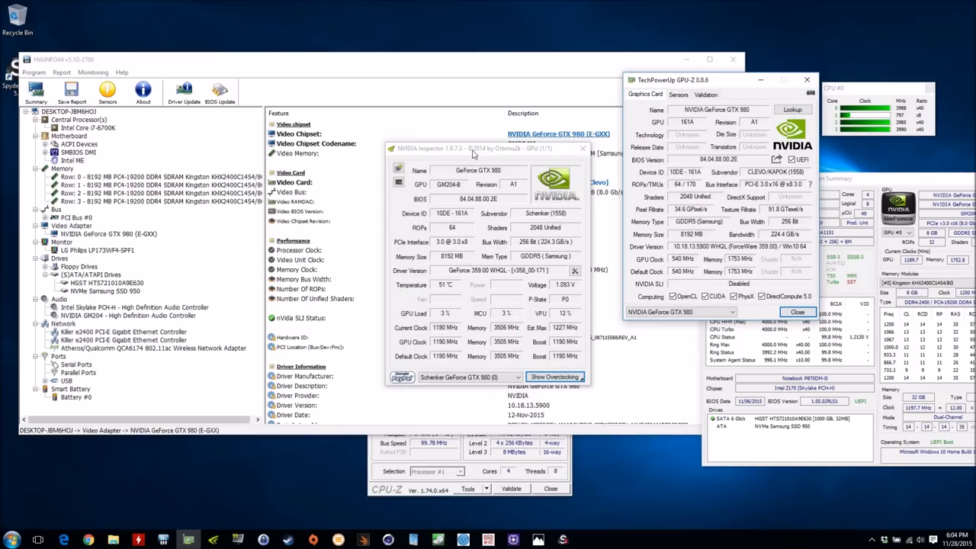
Move the NVIDIA Inspector window beside GPU-Z to compare the GTX 980 readouts
{"action": "left_click_drag", "start_coordinate": [472, 148], "coordinate": [549, 218]}
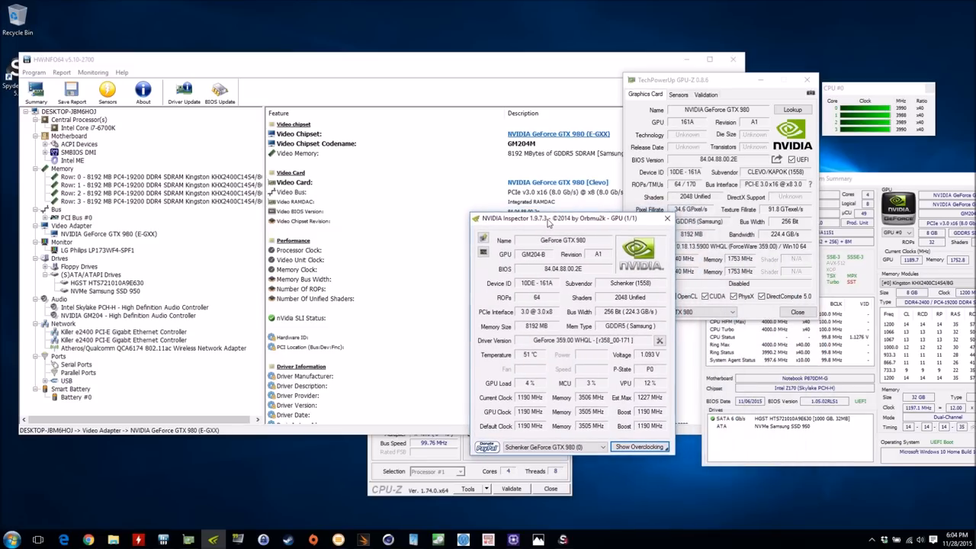
{"action": "left_click_drag", "start_coordinate": [564, 218], "coordinate": [610, 224]}
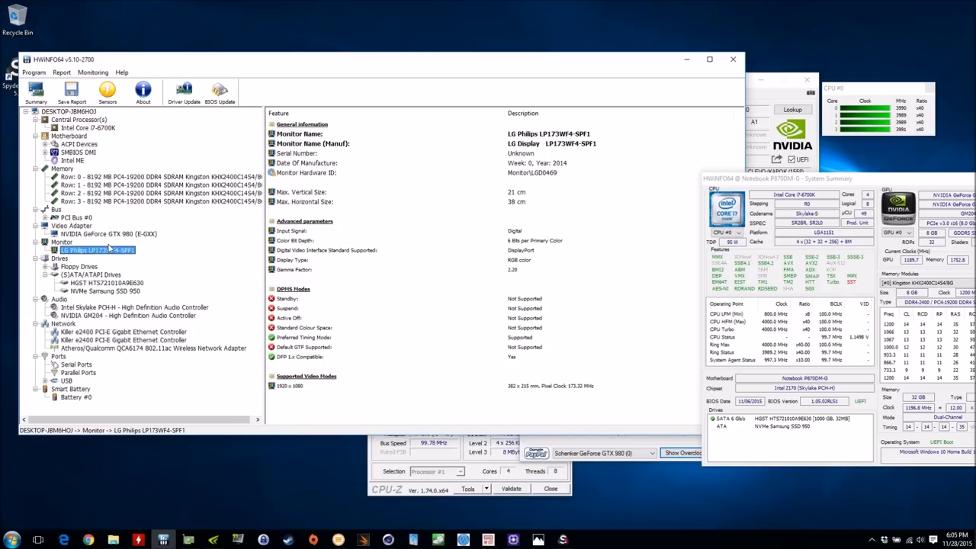
{"action": "mouse_move", "coordinate": [321, 210]}
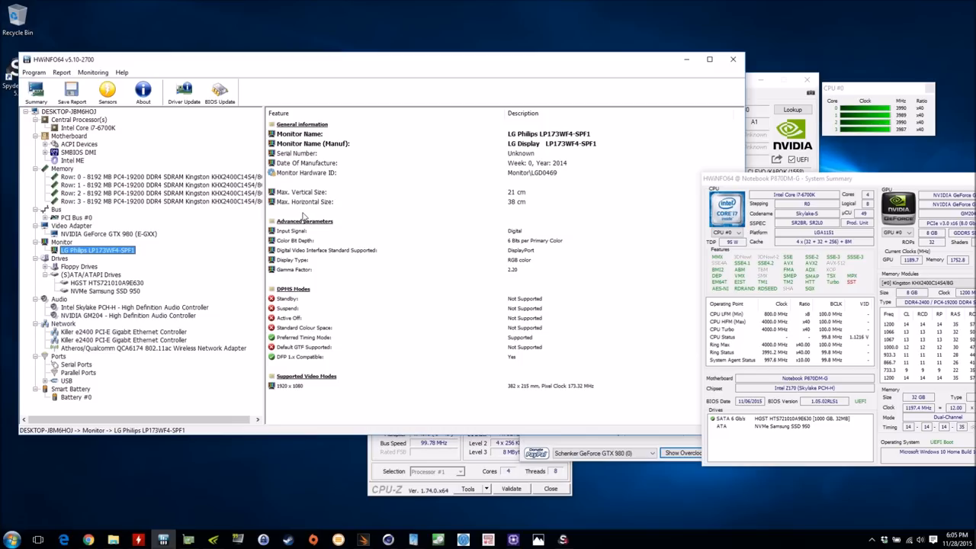
Point out the LG Philips LP173WF4-SPF1 monitor hardware ID line
{"action": "left_click", "coordinate": [343, 173]}
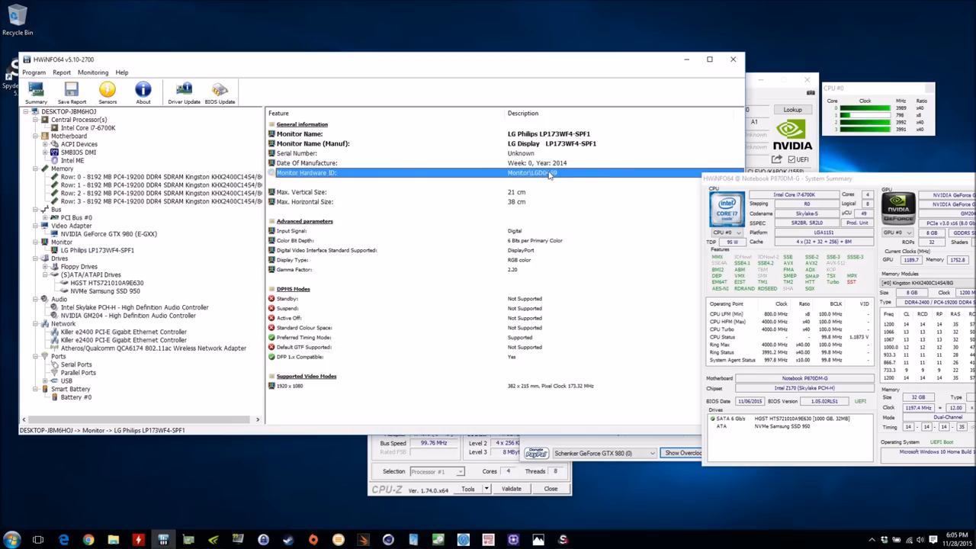
{"action": "mouse_move", "coordinate": [552, 181]}
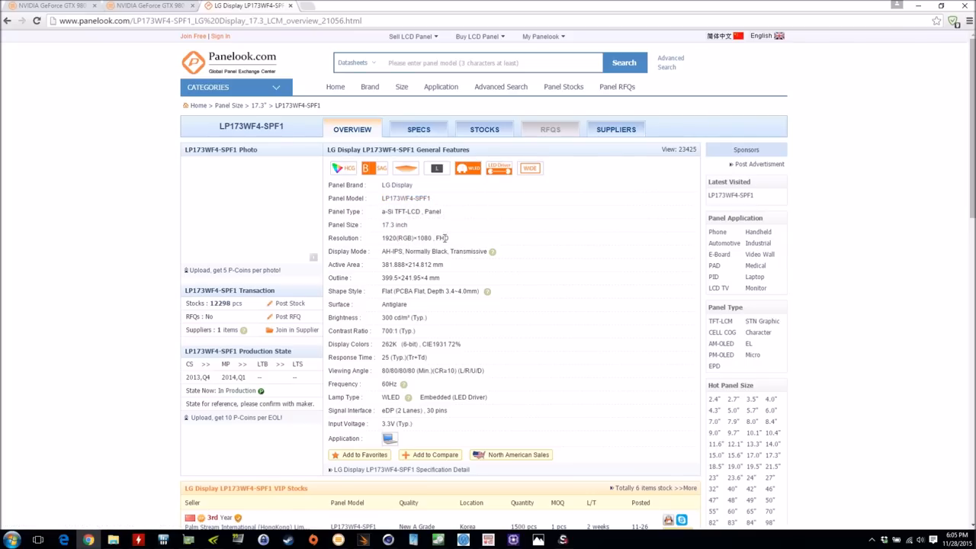
{"action": "mouse_move", "coordinate": [475, 239]}
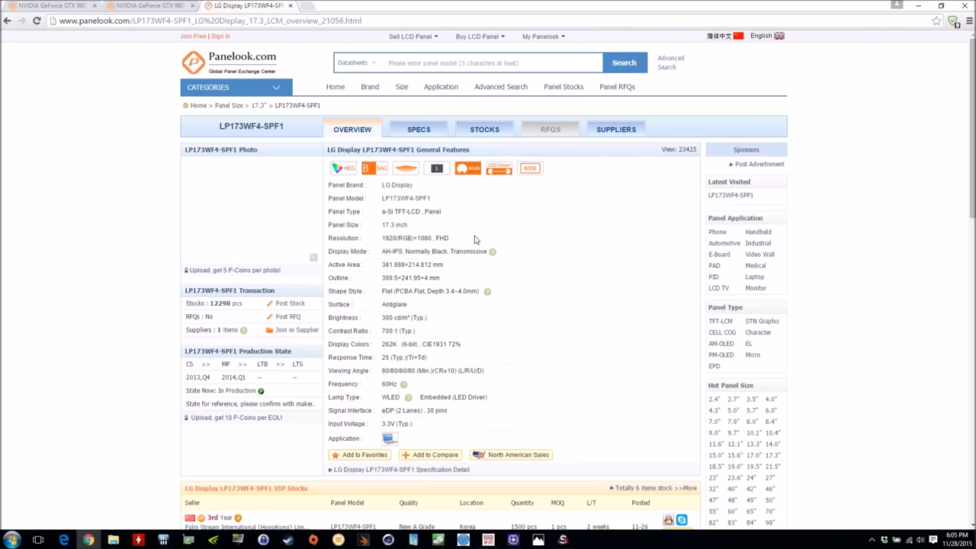
{"action": "mouse_move", "coordinate": [469, 236]}
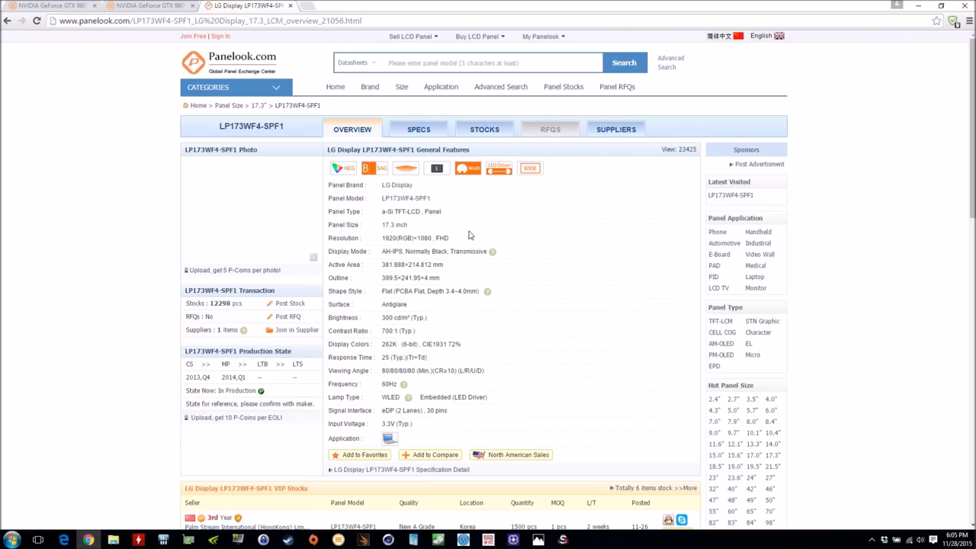
{"action": "mouse_move", "coordinate": [413, 277]}
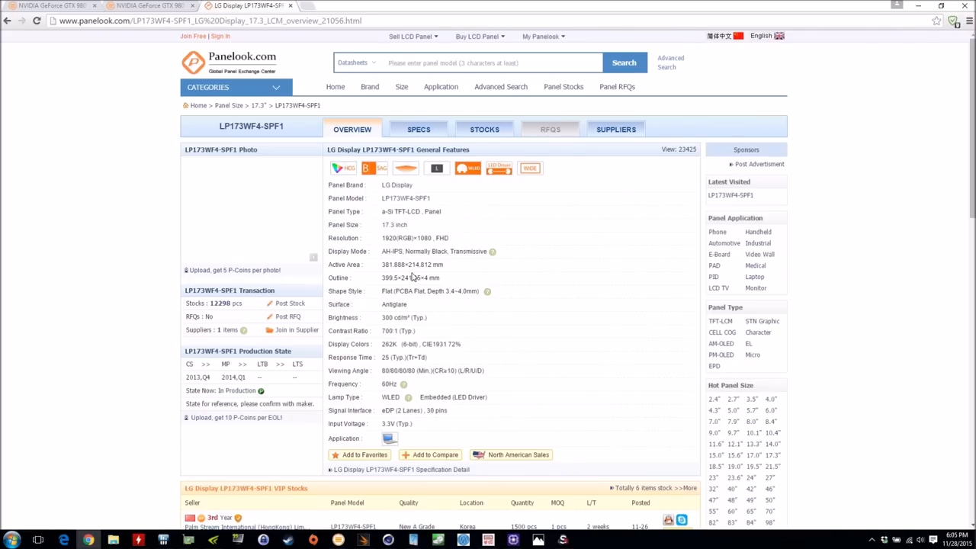
{"action": "mouse_move", "coordinate": [416, 308]}
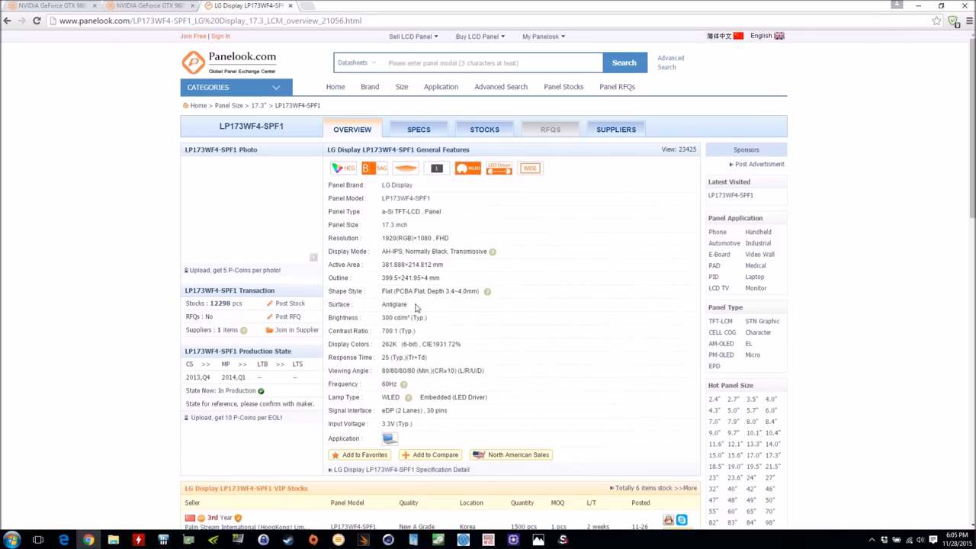
{"action": "mouse_move", "coordinate": [389, 331]}
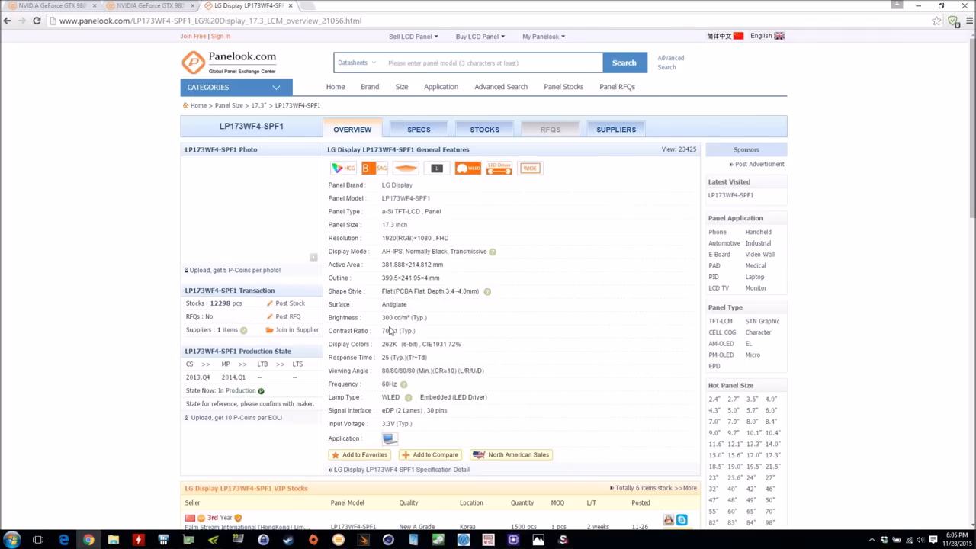
{"action": "mouse_move", "coordinate": [402, 357]}
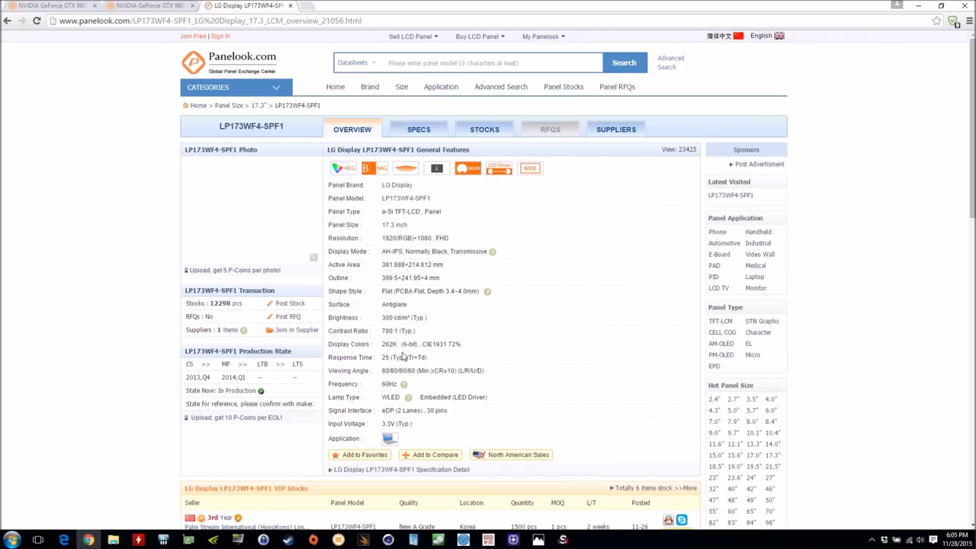
{"action": "mouse_move", "coordinate": [444, 360]}
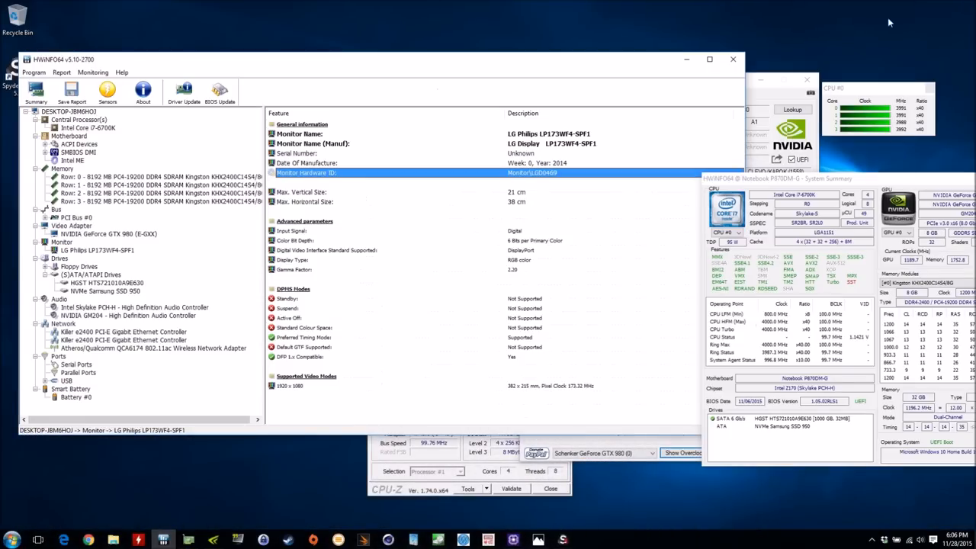
Bring the Spyder5 Pro Calibrated View window to the front
{"action": "left_click", "coordinate": [563, 540]}
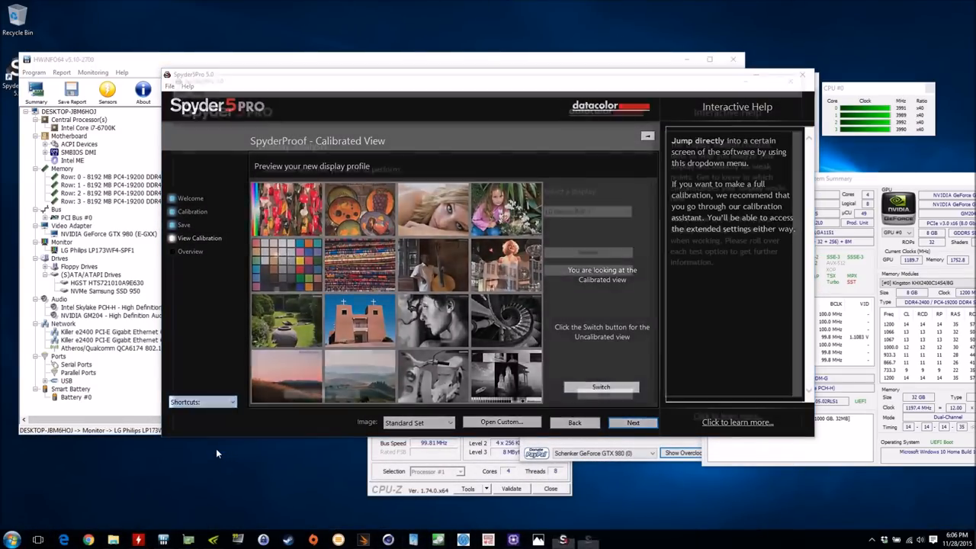
Load the LG Generic PnP-1 XML report and view its tone response showing gamma 2.0
{"action": "left_click", "coordinate": [500, 421]}
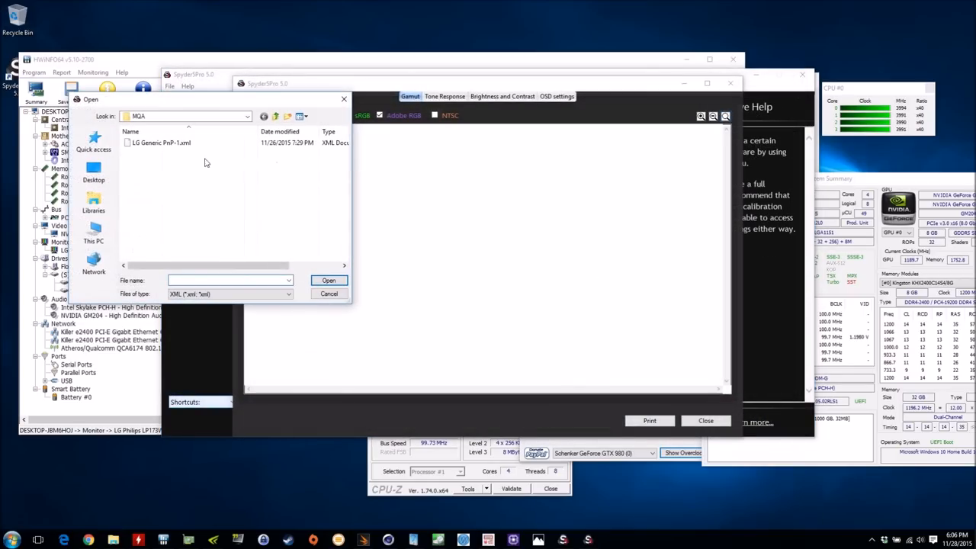
{"action": "left_click", "coordinate": [329, 281]}
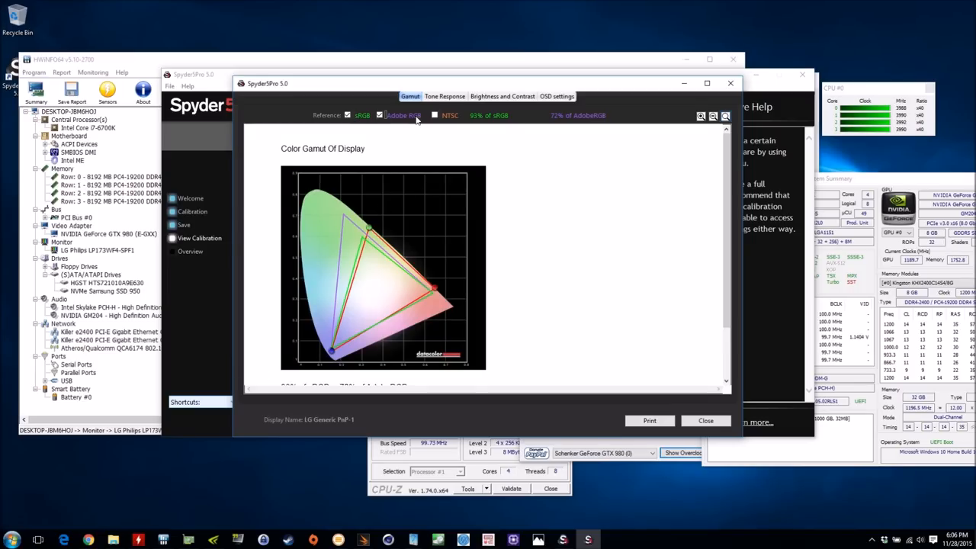
{"action": "mouse_move", "coordinate": [512, 128]}
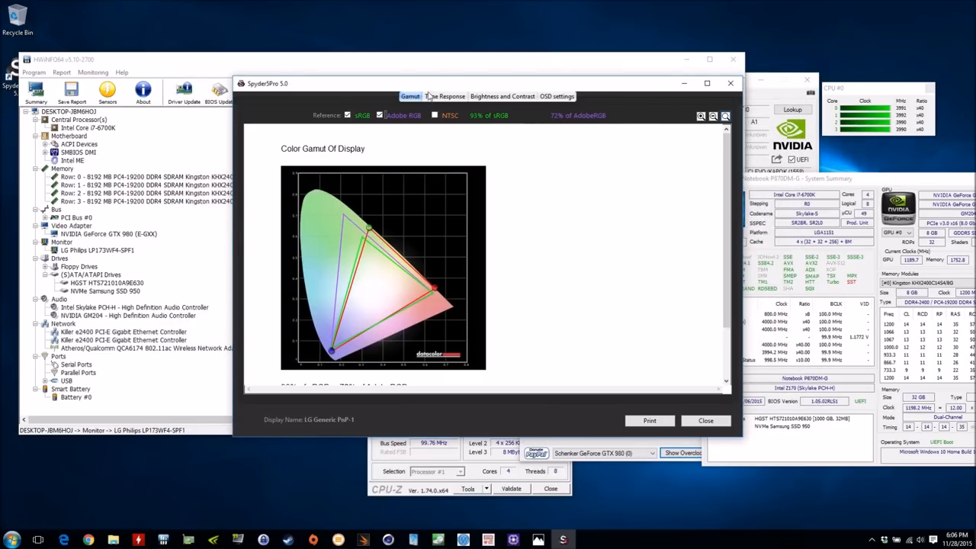
{"action": "left_click", "coordinate": [445, 96]}
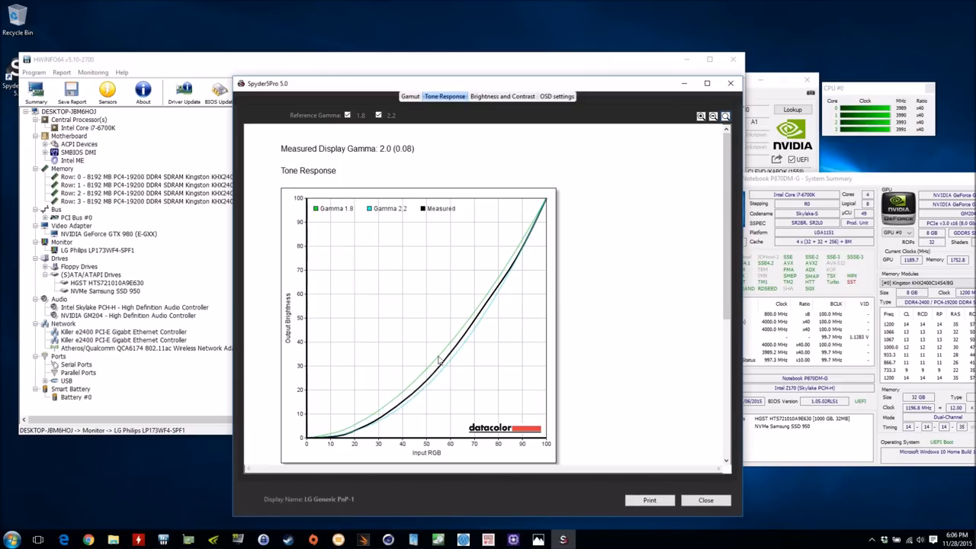
Scroll to the gray ramp and show the brightness, contrast and white point results
{"action": "scroll", "scroll_direction": "down", "scroll_amount": 3}
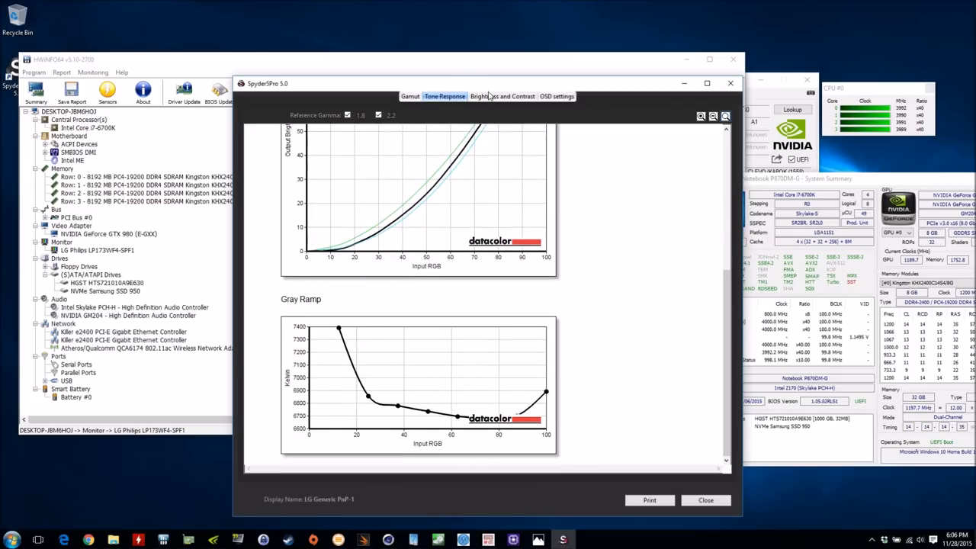
{"action": "left_click", "coordinate": [502, 96]}
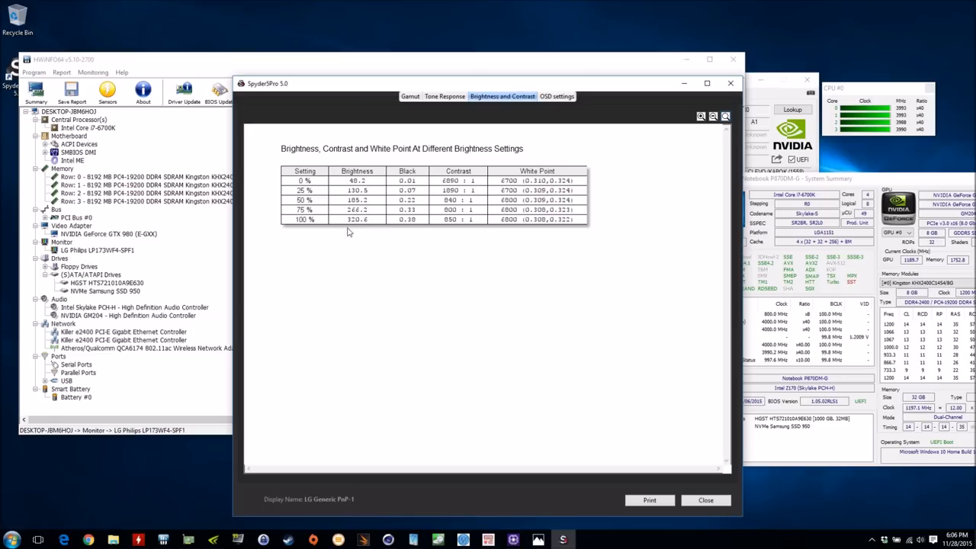
{"action": "mouse_move", "coordinate": [473, 221]}
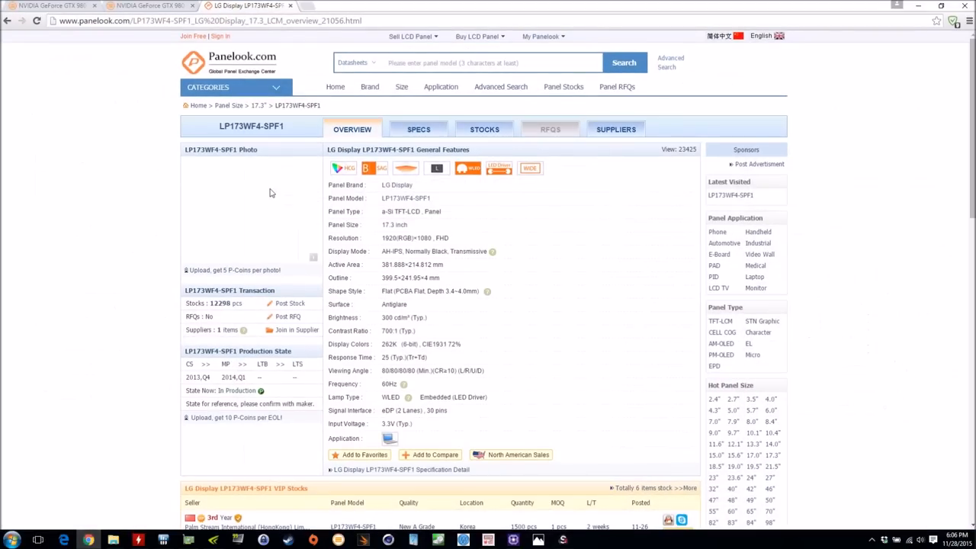
{"action": "mouse_move", "coordinate": [415, 317]}
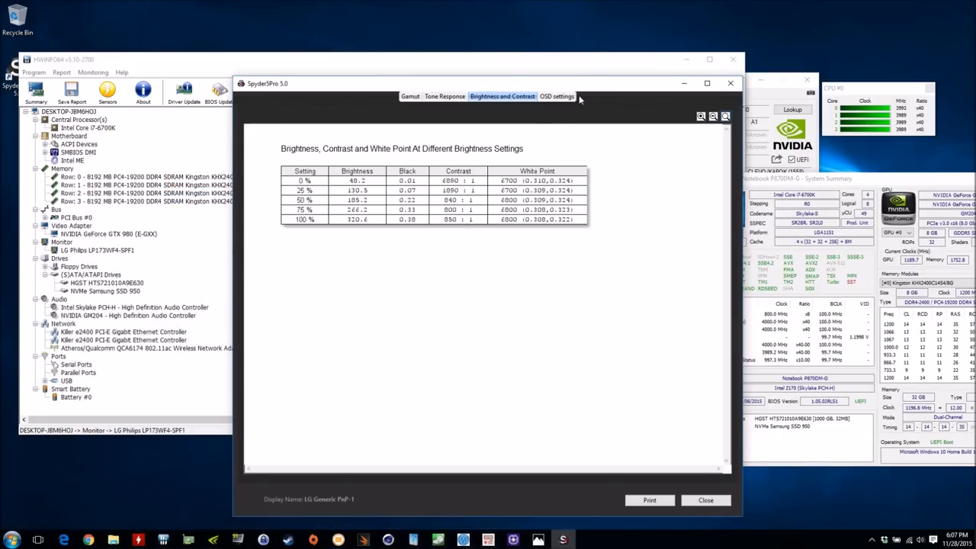
{"action": "mouse_move", "coordinate": [678, 436]}
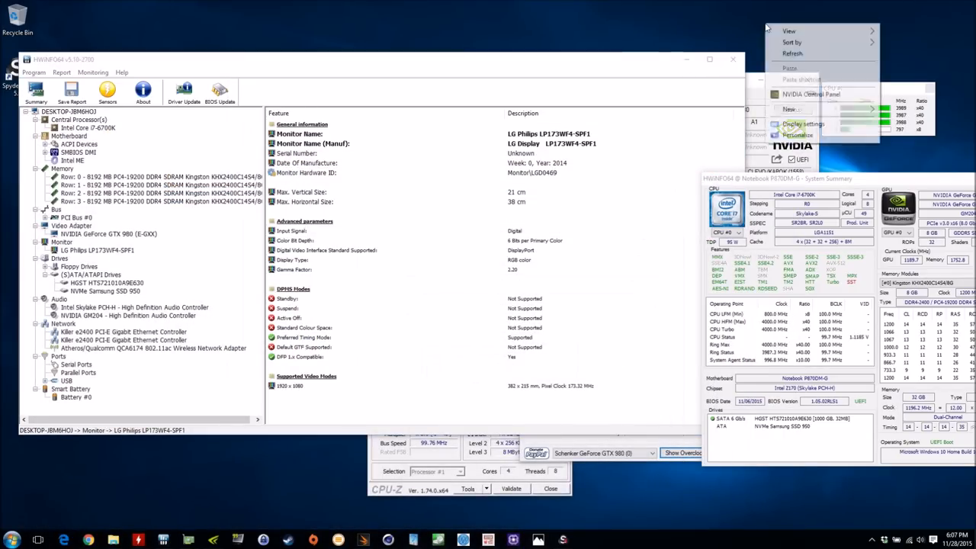
Bring up NVIDIA Control Panel's Change resolution page
{"action": "left_click", "coordinate": [811, 94]}
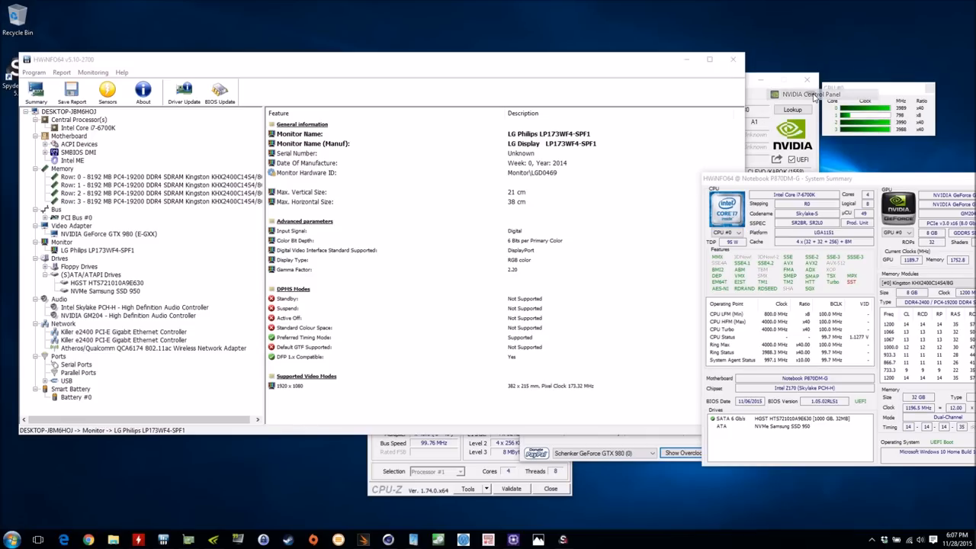
{"action": "left_click", "coordinate": [811, 95]}
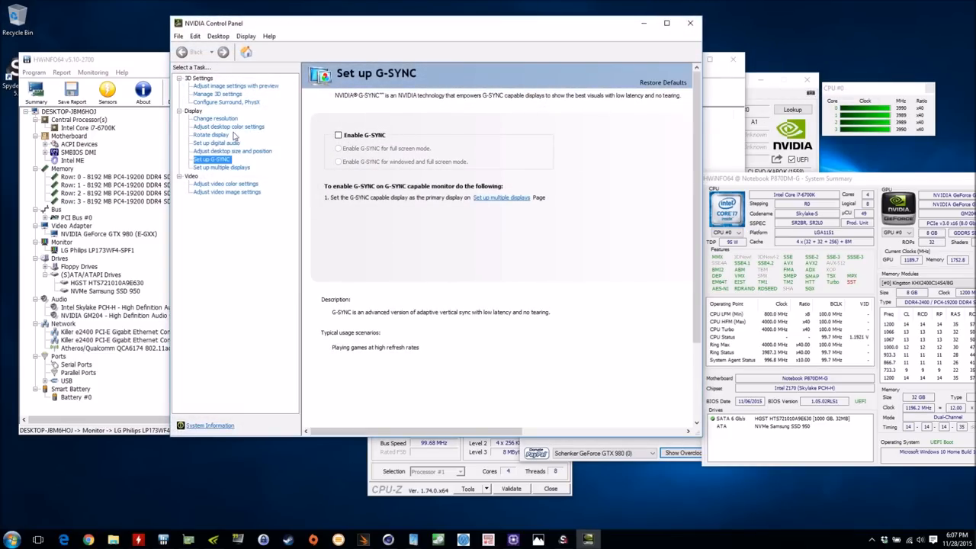
{"action": "left_click", "coordinate": [216, 119]}
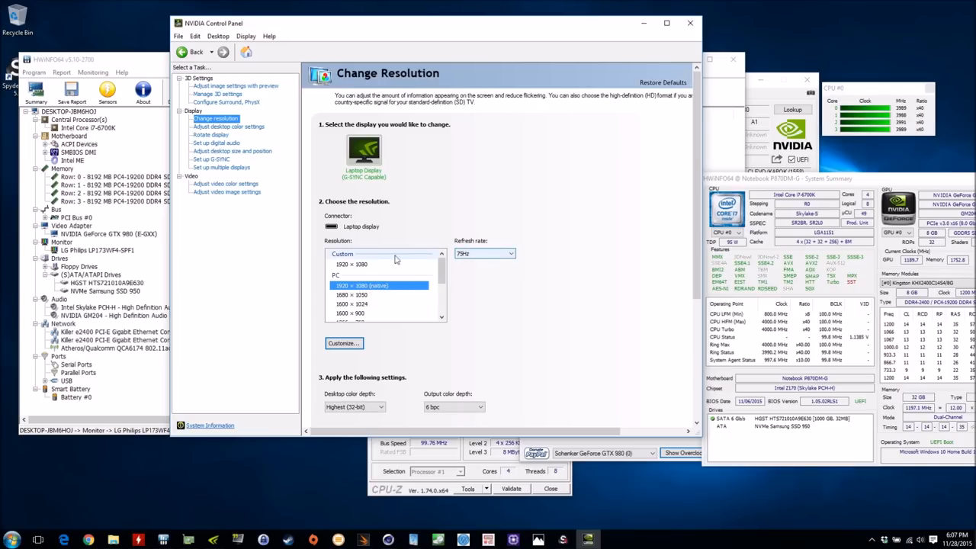
Select the custom 1920 × 1080 mode and leave the page, prompting to apply changes
{"action": "left_click", "coordinate": [354, 264]}
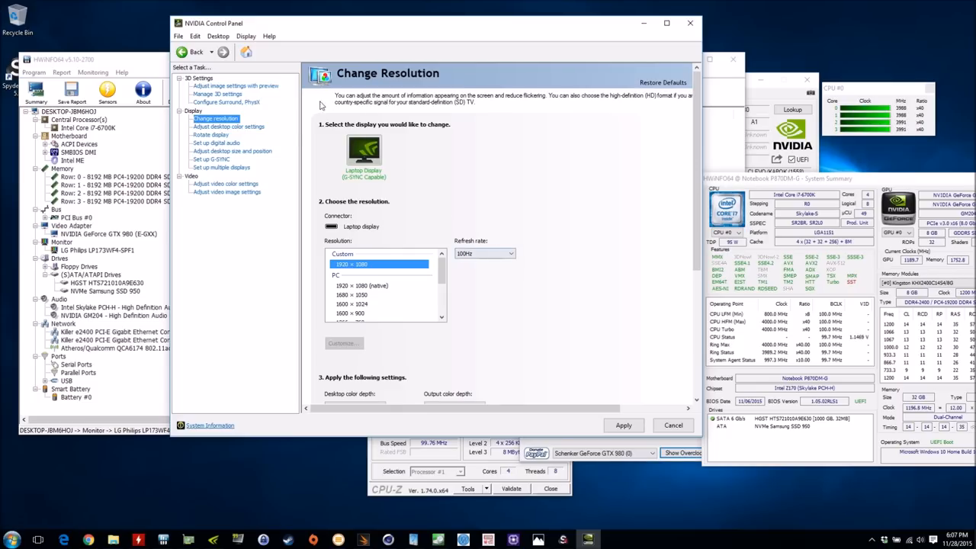
{"action": "left_click", "coordinate": [211, 159]}
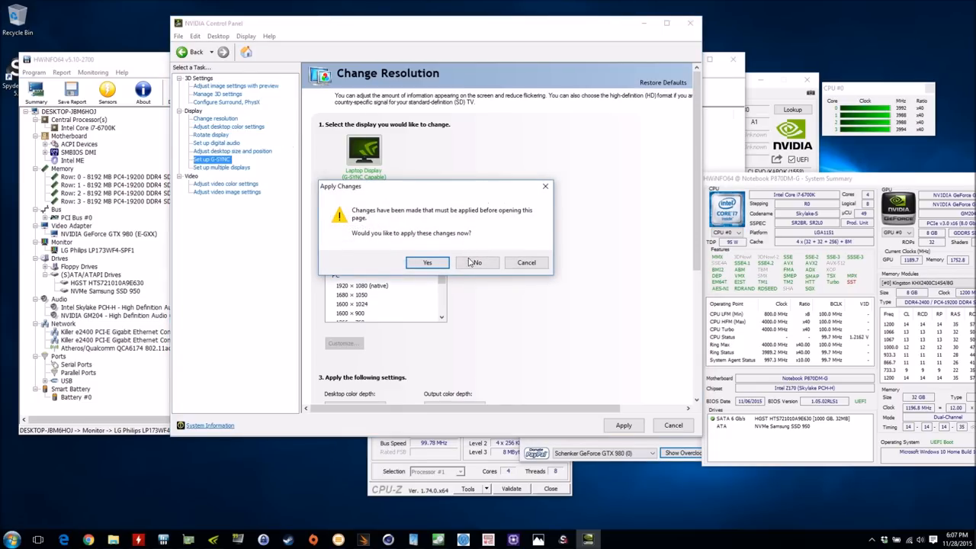
Bring up the Set up G-SYNC page in NVIDIA Control Panel
{"action": "left_click", "coordinate": [475, 262]}
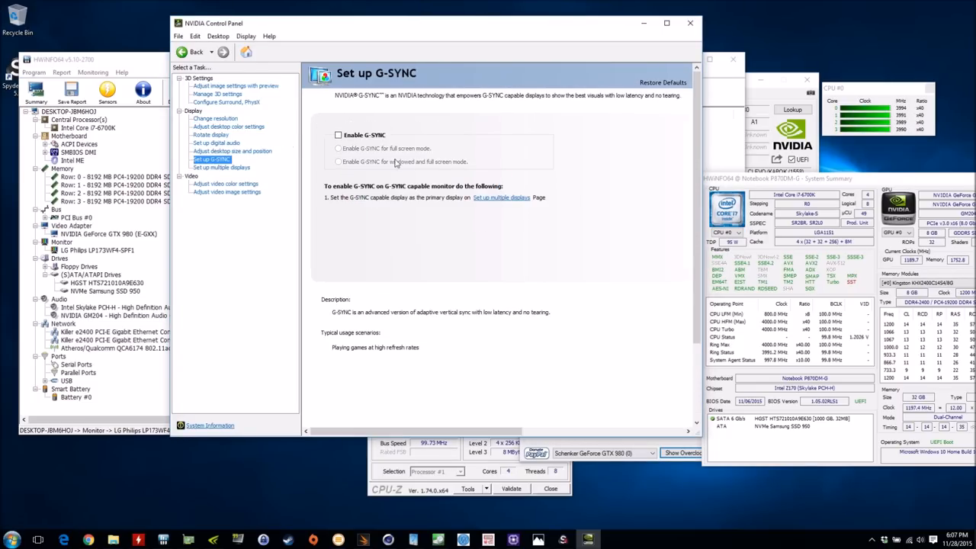
{"action": "mouse_move", "coordinate": [524, 138]}
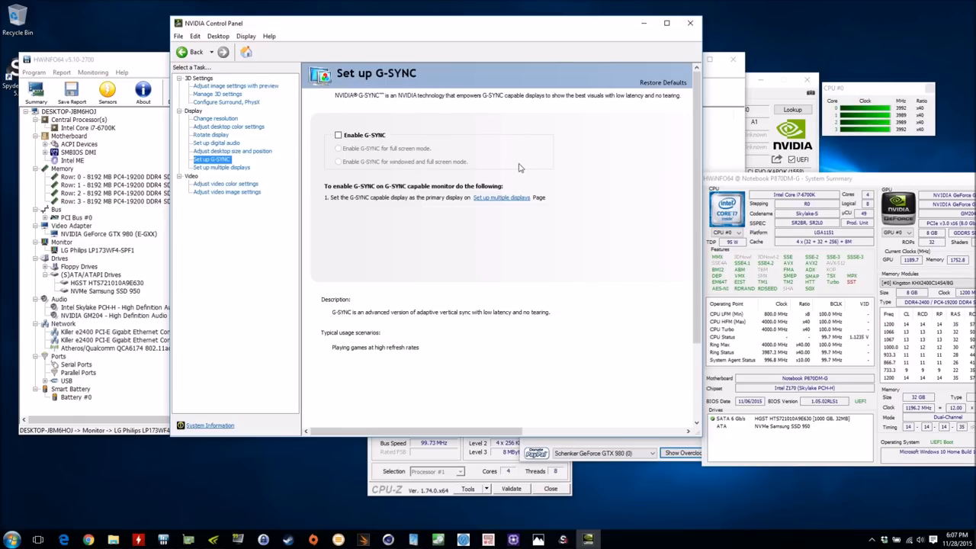
{"action": "mouse_move", "coordinate": [436, 174]}
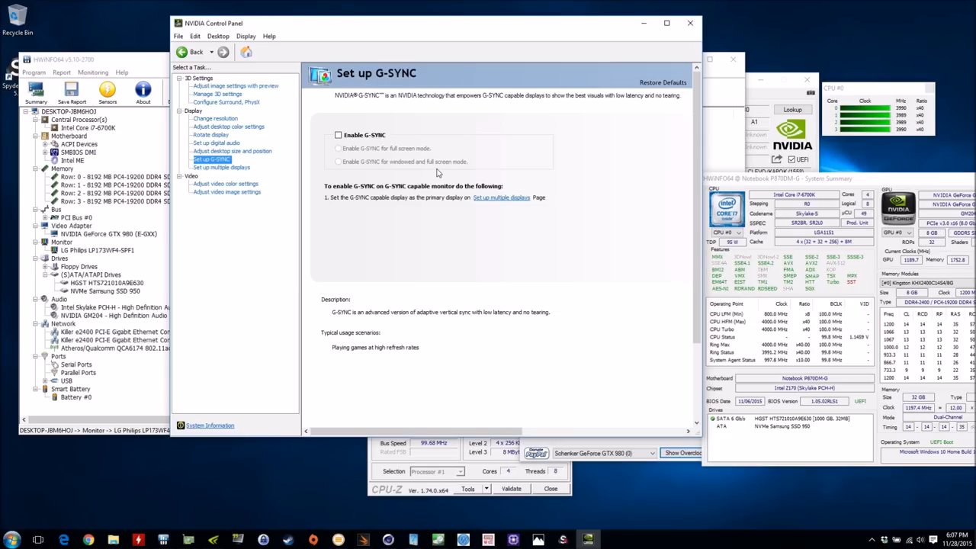
{"action": "mouse_move", "coordinate": [369, 156]}
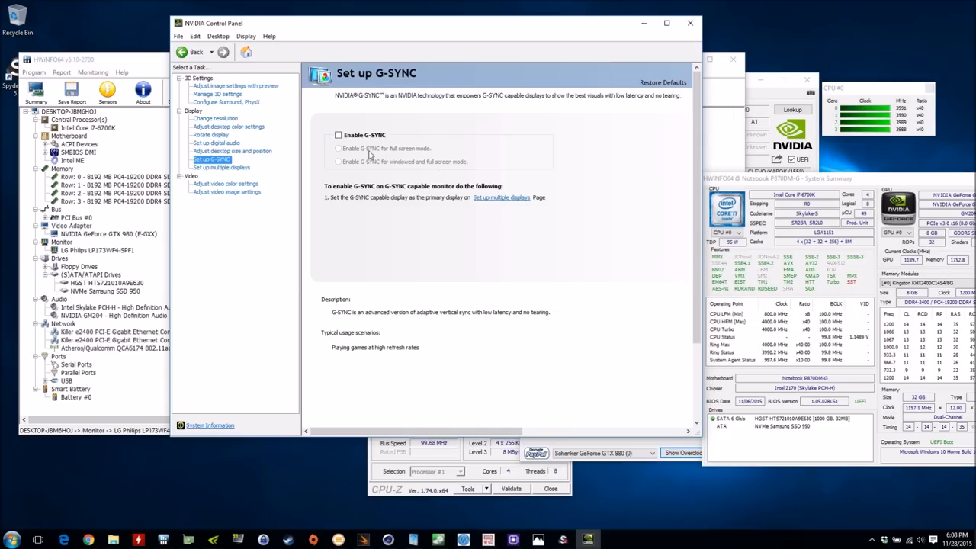
{"action": "mouse_move", "coordinate": [396, 166]}
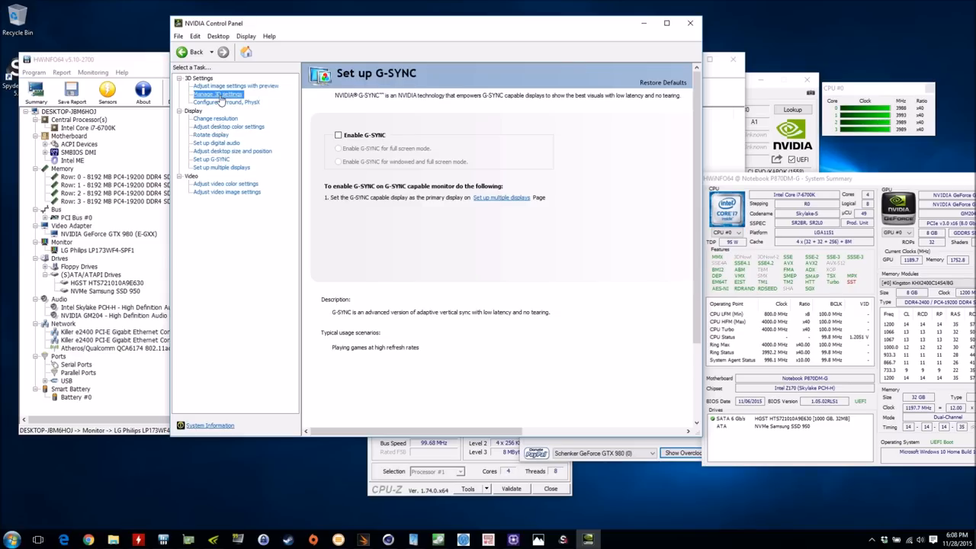
{"action": "mouse_move", "coordinate": [293, 263]}
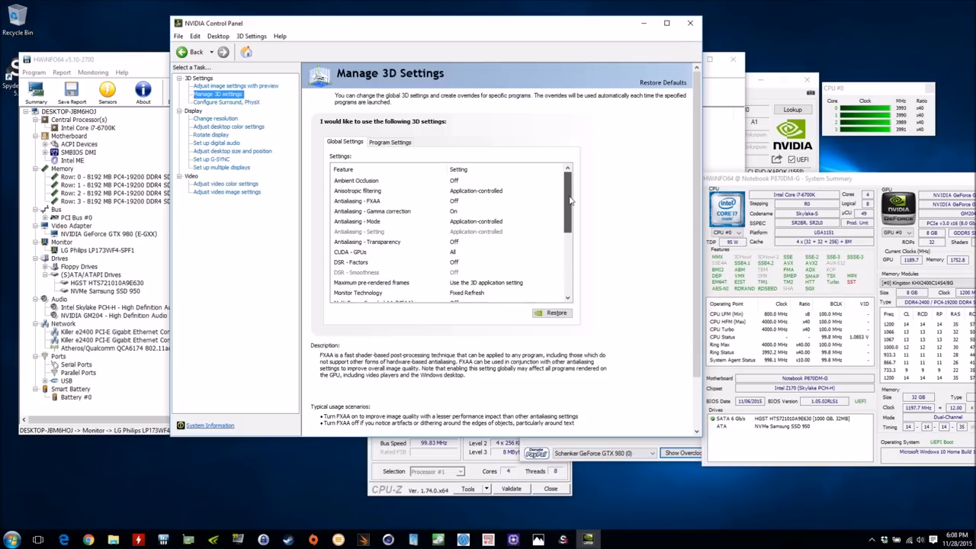
Enable G-SYNC on its setup page and return to Manage 3D settings
{"action": "scroll", "scroll_direction": "down", "scroll_amount": 3}
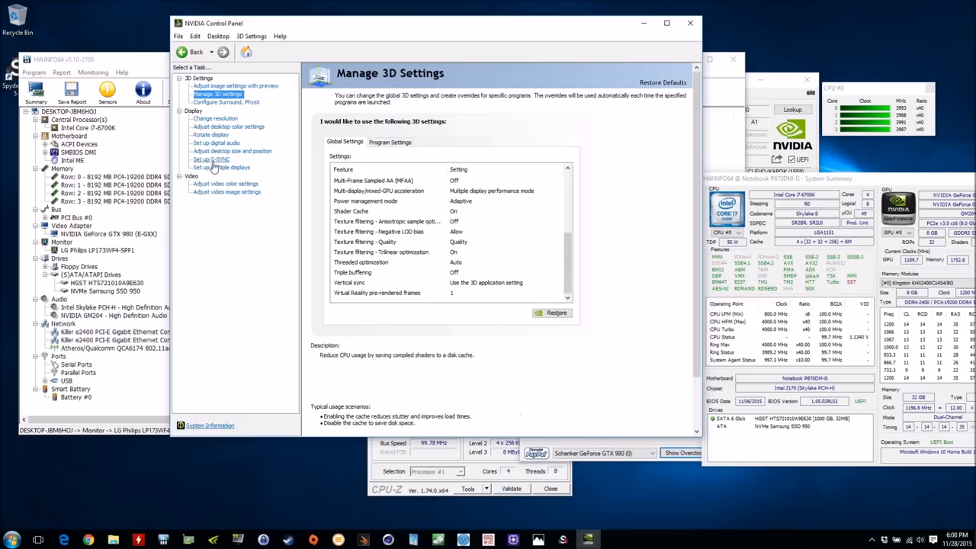
{"action": "left_click", "coordinate": [211, 160]}
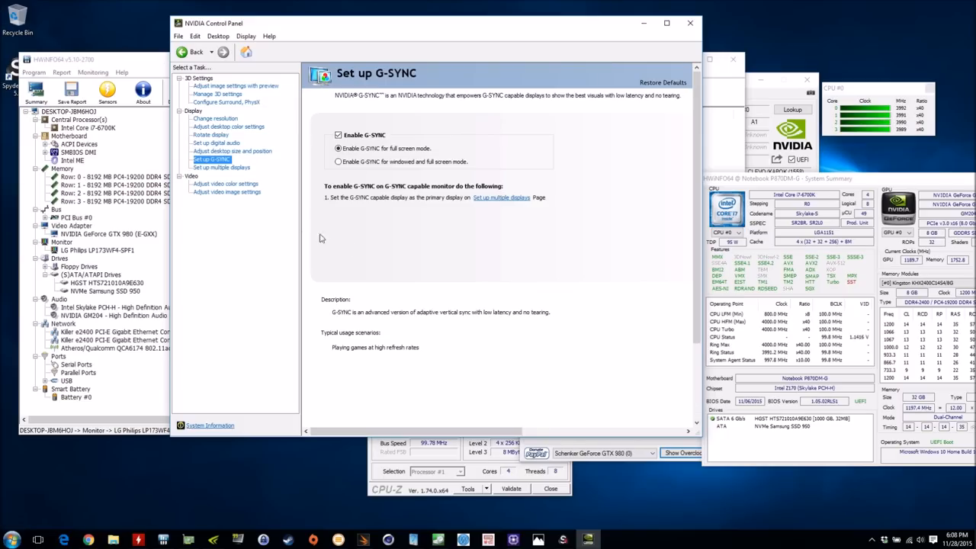
{"action": "left_click", "coordinate": [216, 95]}
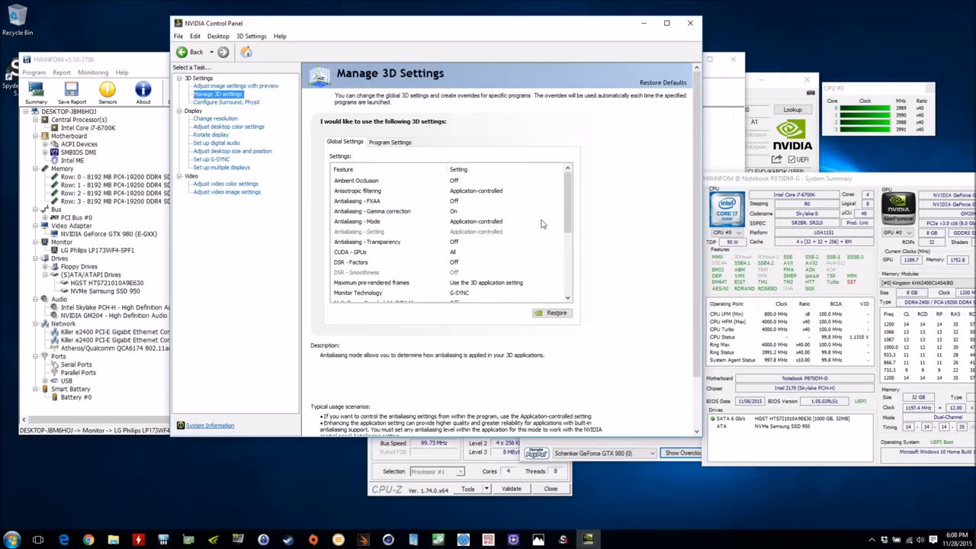
Confirm Monitor Technology is G-SYNC and Vertical sync is on, then close the panel
{"action": "scroll", "scroll_direction": "down", "scroll_amount": 3}
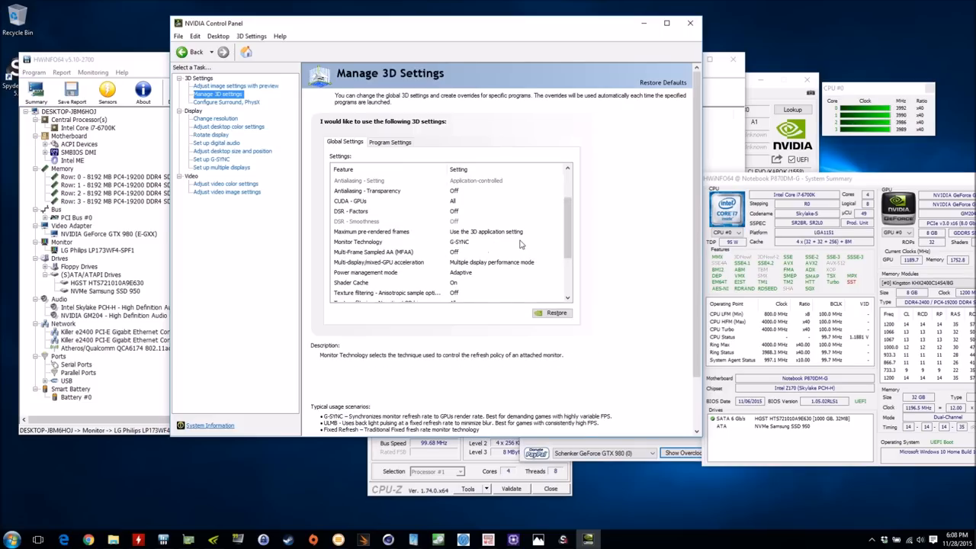
{"action": "left_click", "coordinate": [457, 241]}
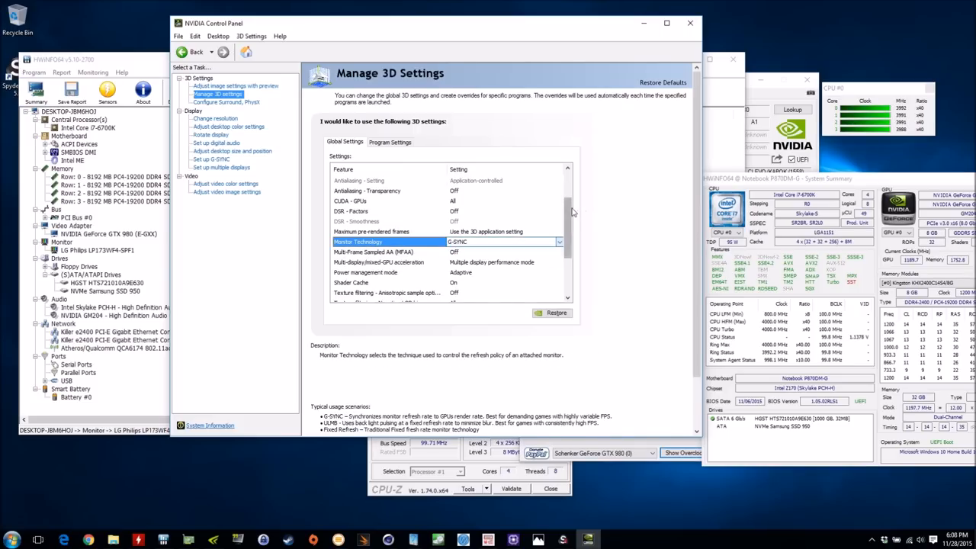
{"action": "scroll", "scroll_direction": "down", "scroll_amount": 3}
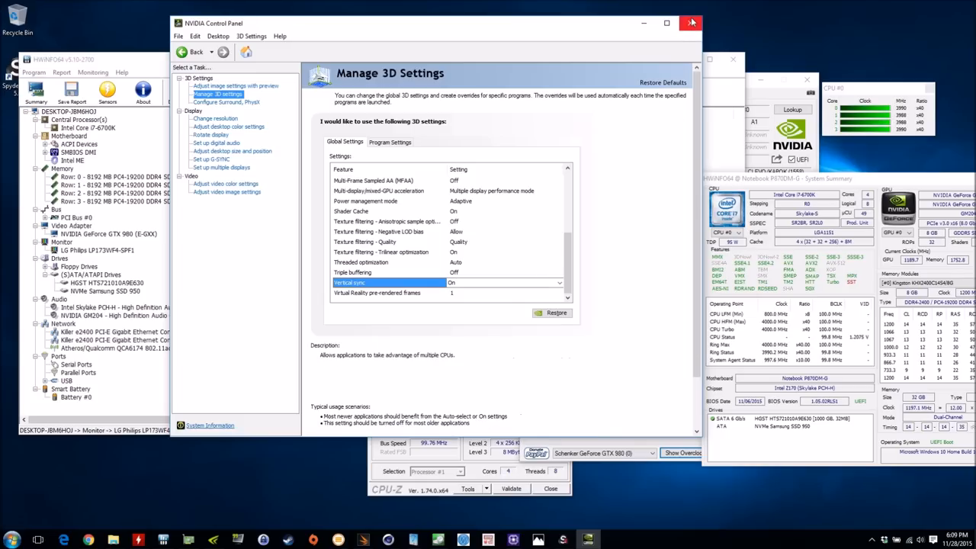
{"action": "left_click", "coordinate": [692, 23]}
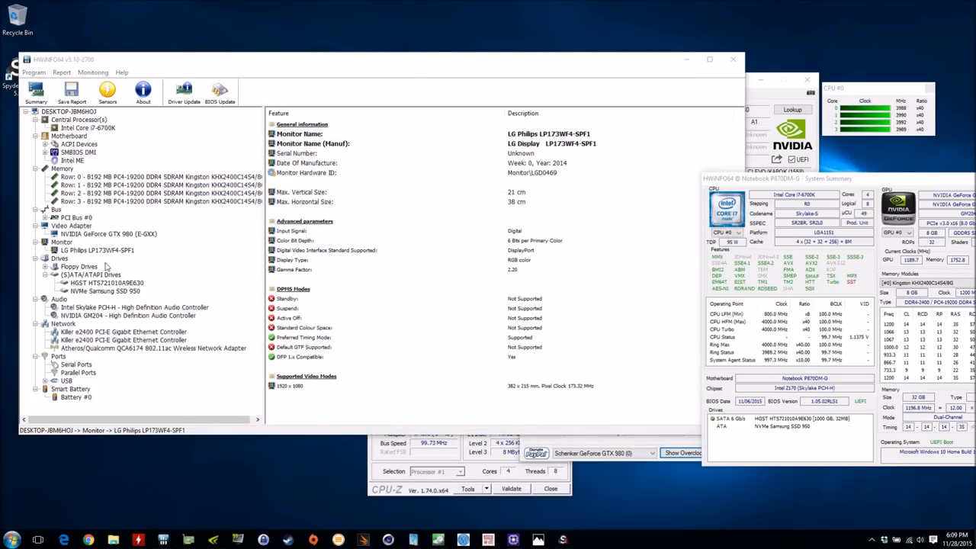
Review the HGST 1 TB hard drive and Samsung NVMe SSD 950 details under Drives
{"action": "left_click", "coordinate": [92, 274]}
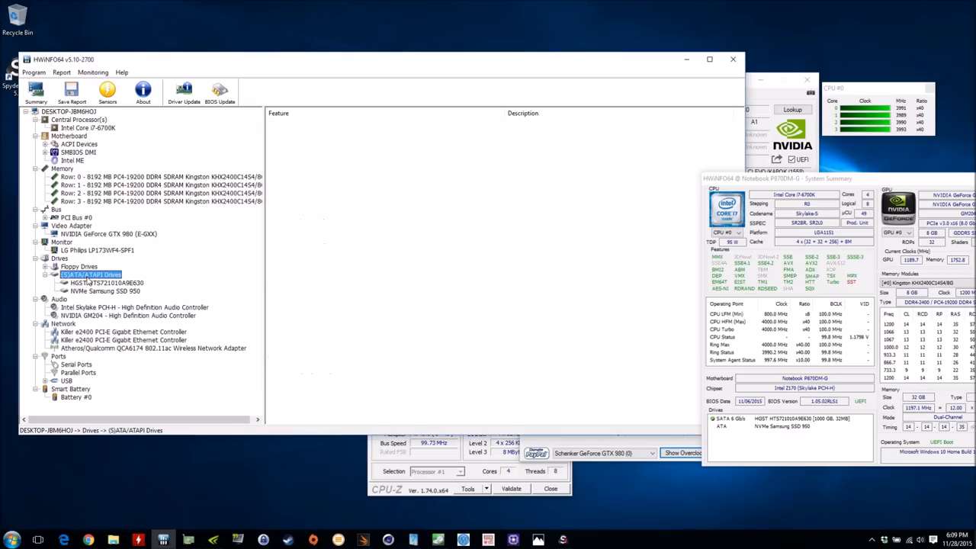
{"action": "left_click", "coordinate": [106, 282]}
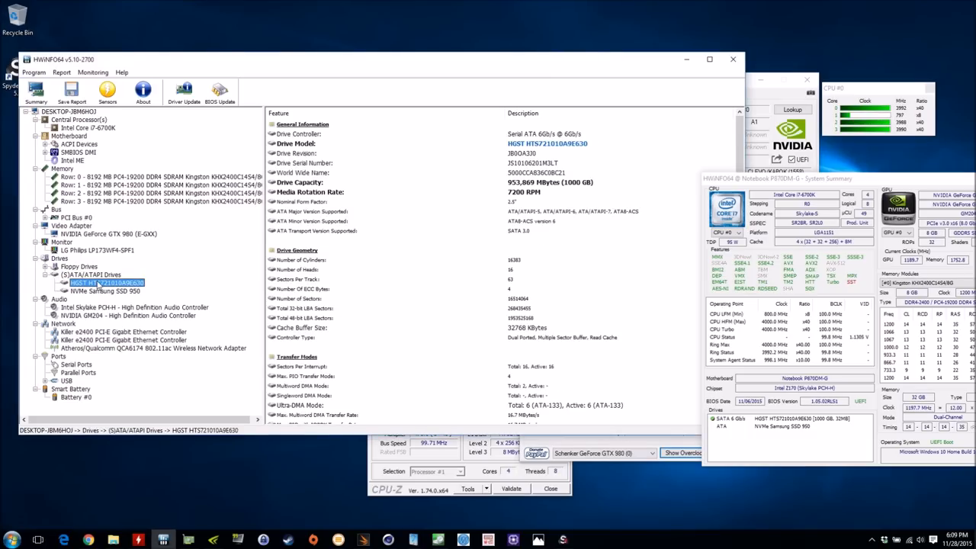
{"action": "mouse_move", "coordinate": [99, 283]}
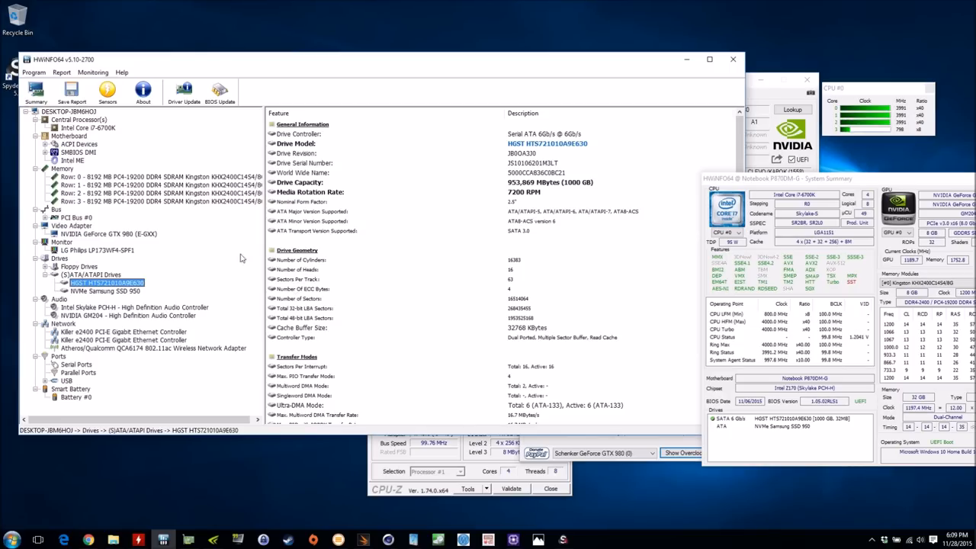
{"action": "left_click", "coordinate": [104, 290]}
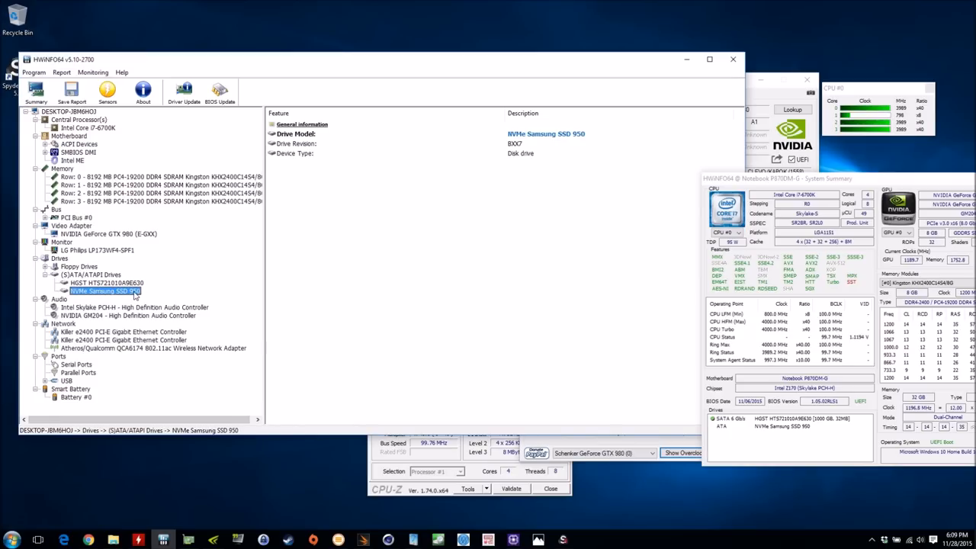
{"action": "left_click", "coordinate": [105, 282]}
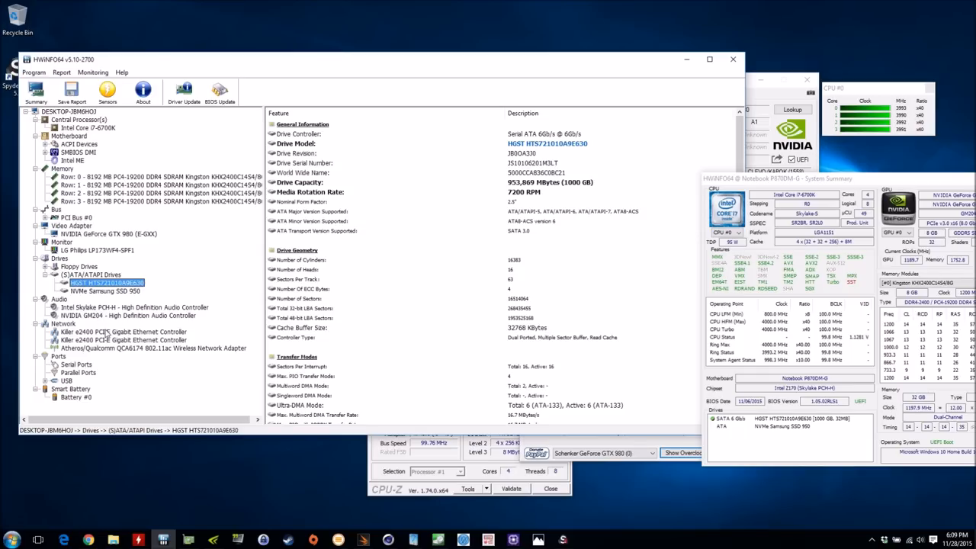
Show the Killer e2400 Ethernet controller's details under Network
{"action": "left_click", "coordinate": [122, 331]}
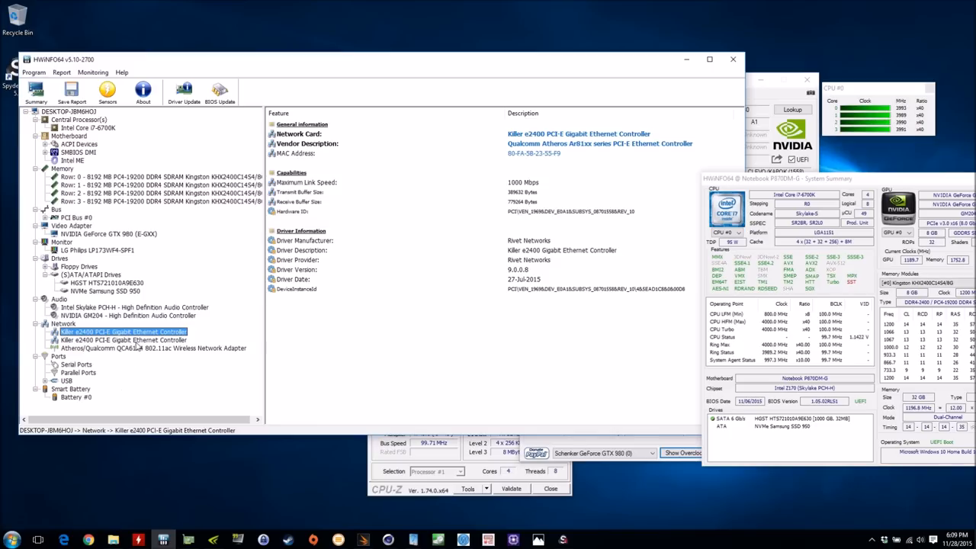
Show the Qualcomm Atheros QCA6174 802.11ac wireless adapter's details
{"action": "left_click", "coordinate": [153, 348]}
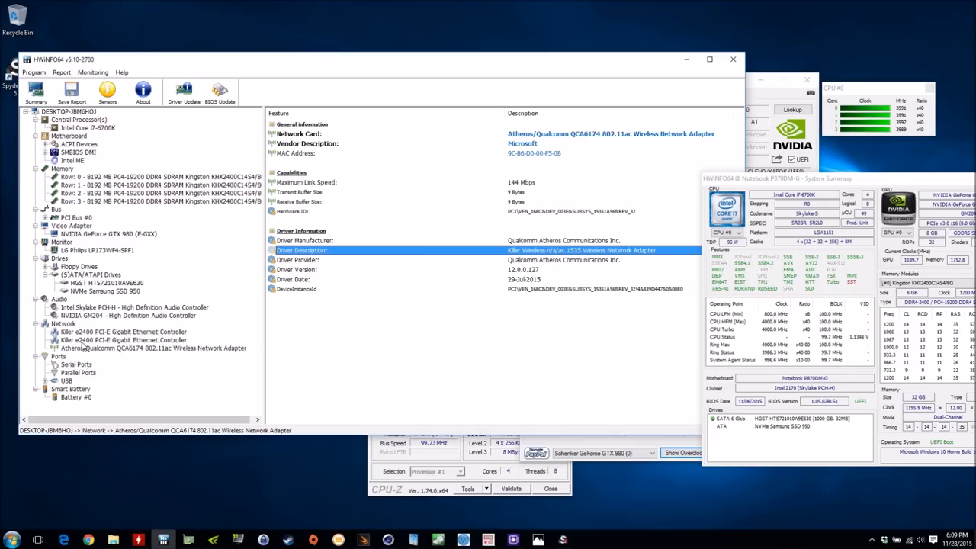
{"action": "left_click", "coordinate": [153, 347]}
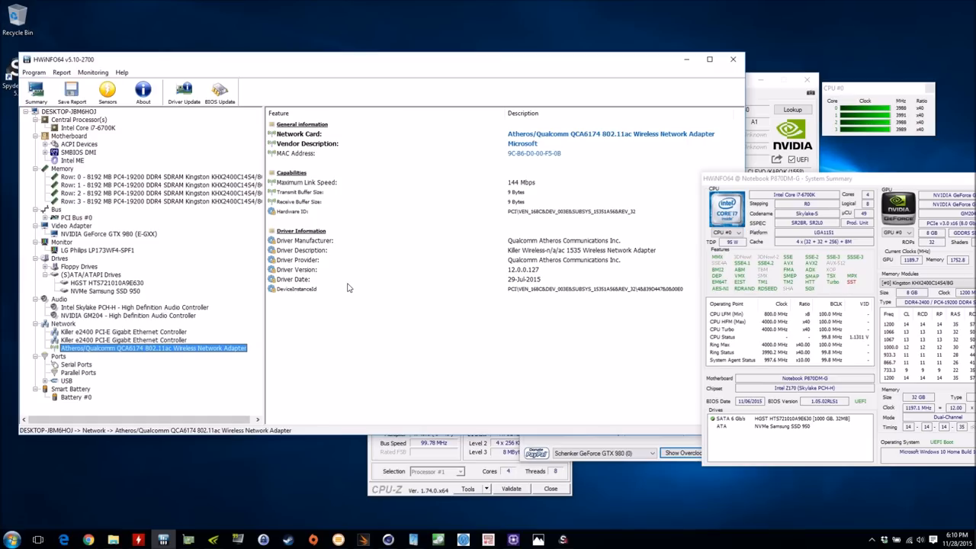
{"action": "mouse_move", "coordinate": [88, 396]}
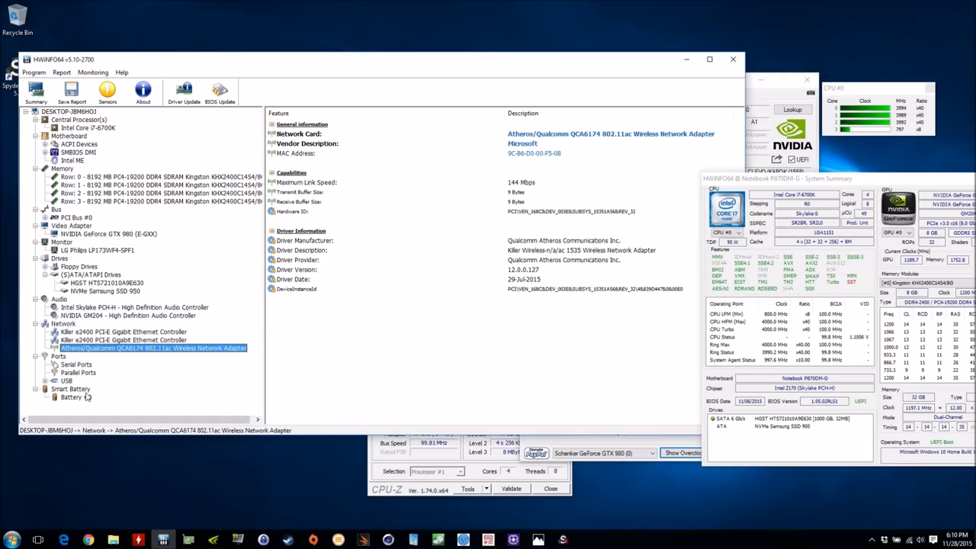
Show Battery #0 details with its charged capacity and 2.6% wear level
{"action": "left_click", "coordinate": [77, 397]}
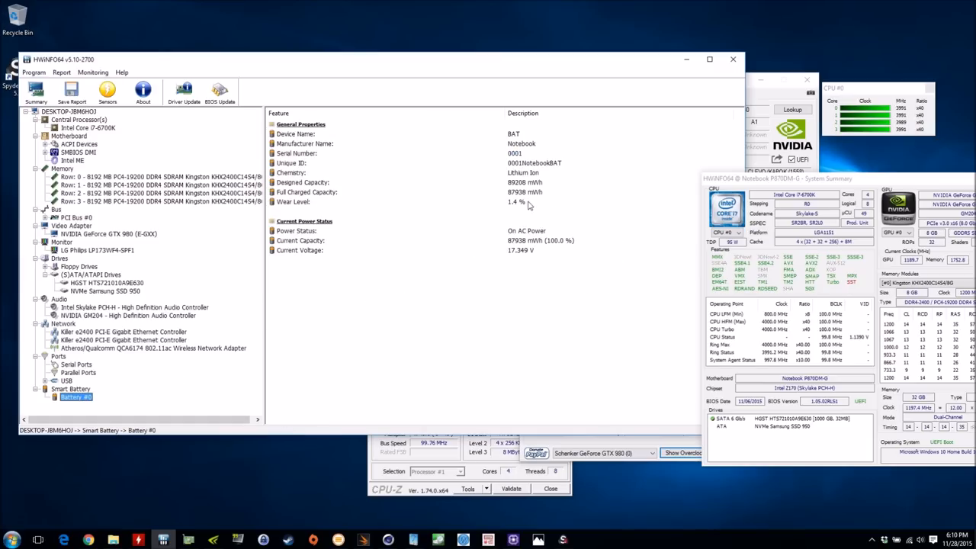
{"action": "mouse_move", "coordinate": [513, 198]}
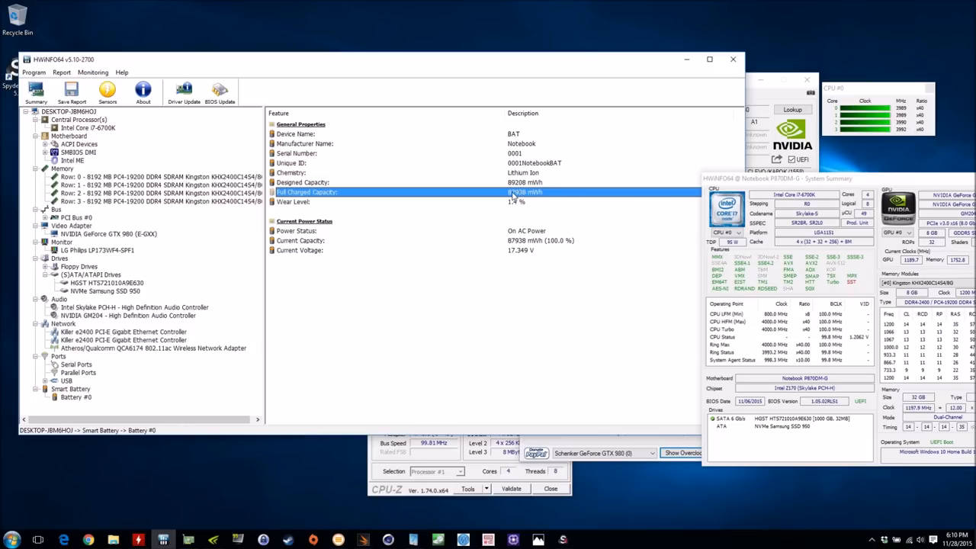
{"action": "left_click", "coordinate": [302, 183]}
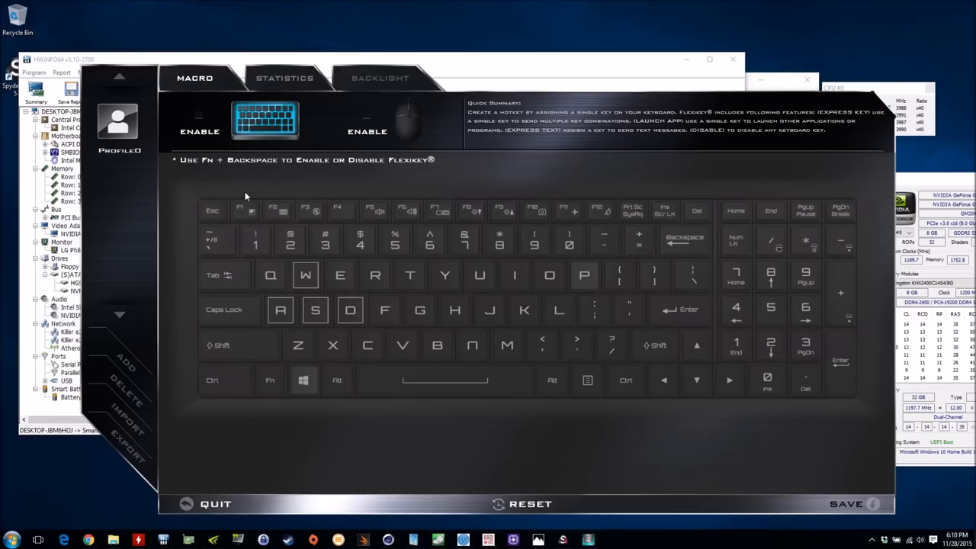
{"action": "mouse_move", "coordinate": [202, 249]}
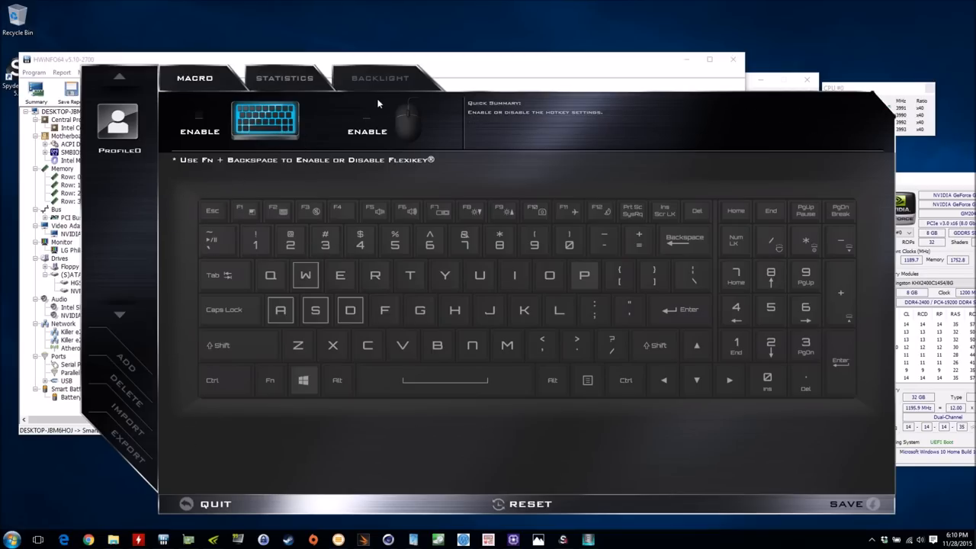
Switch FlexiKey to the Backlight page with its colour picker and keyboard zones
{"action": "left_click", "coordinate": [380, 78]}
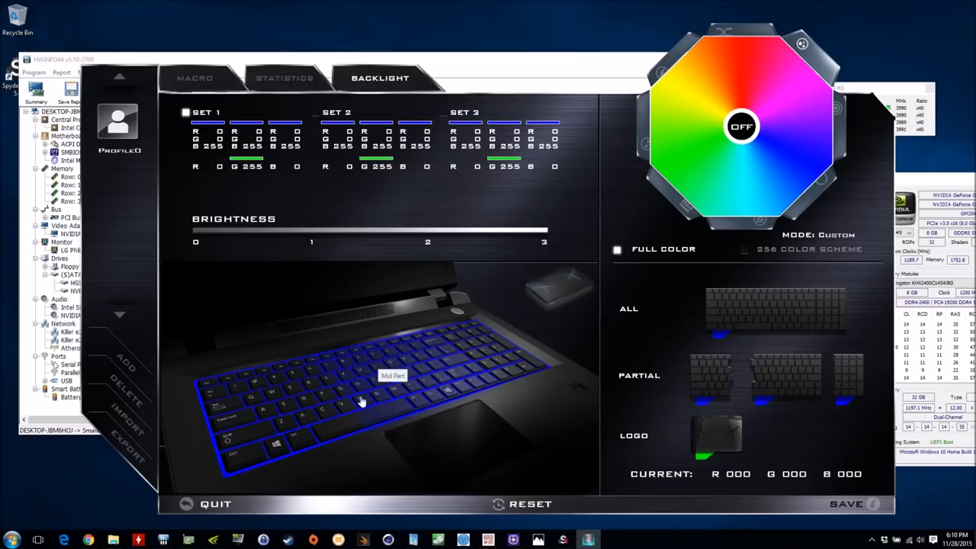
{"action": "mouse_move", "coordinate": [246, 409]}
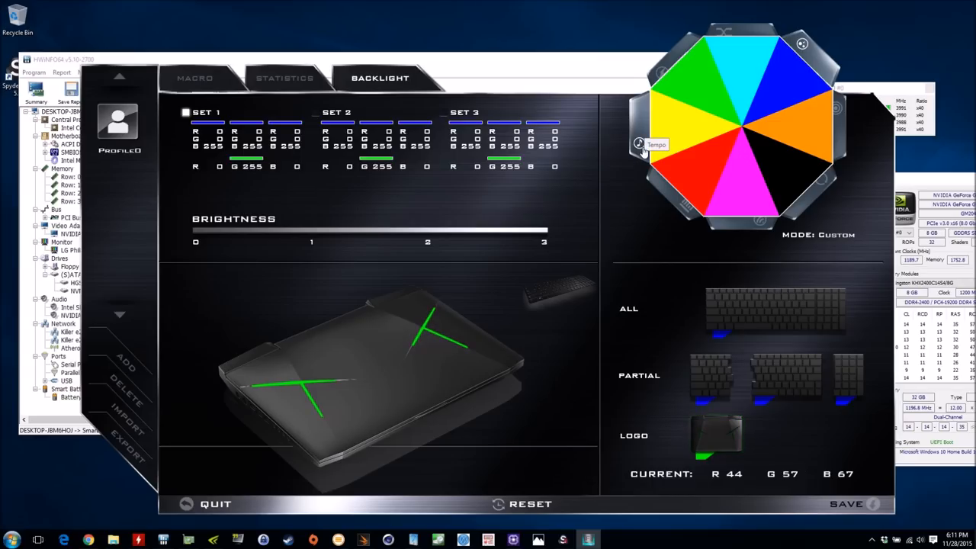
{"action": "mouse_move", "coordinate": [488, 390]}
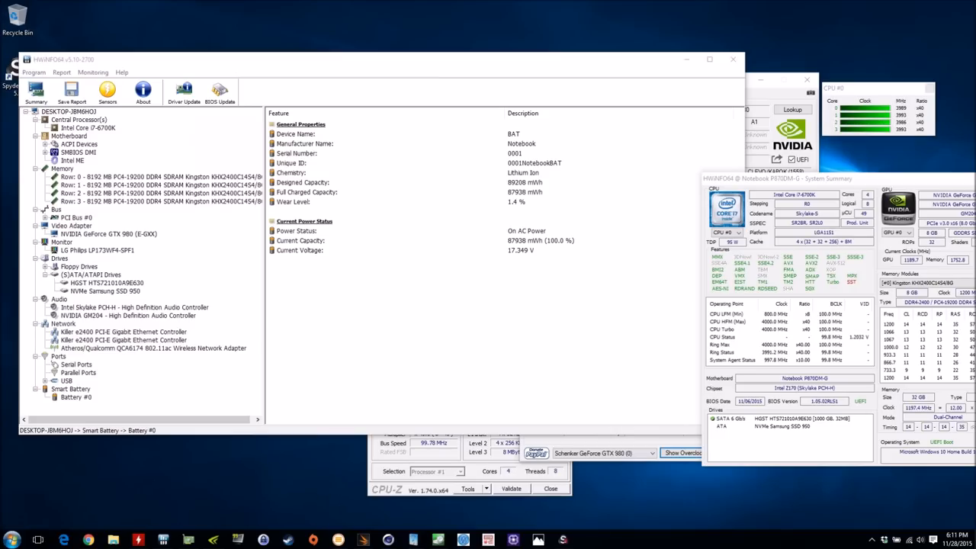
{"action": "mouse_move", "coordinate": [872, 541]}
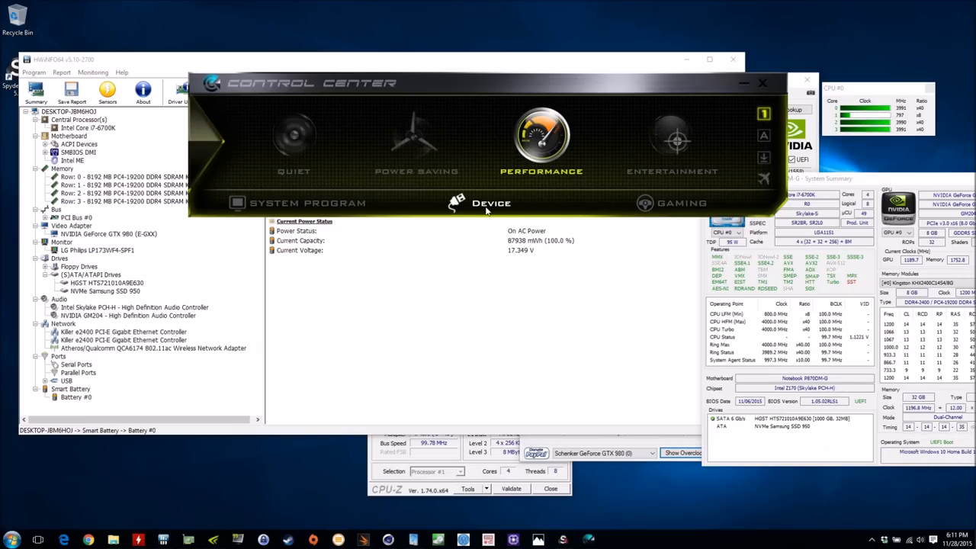
Show Control Center's System Program settings with fan speed and power options
{"action": "left_click", "coordinate": [308, 202]}
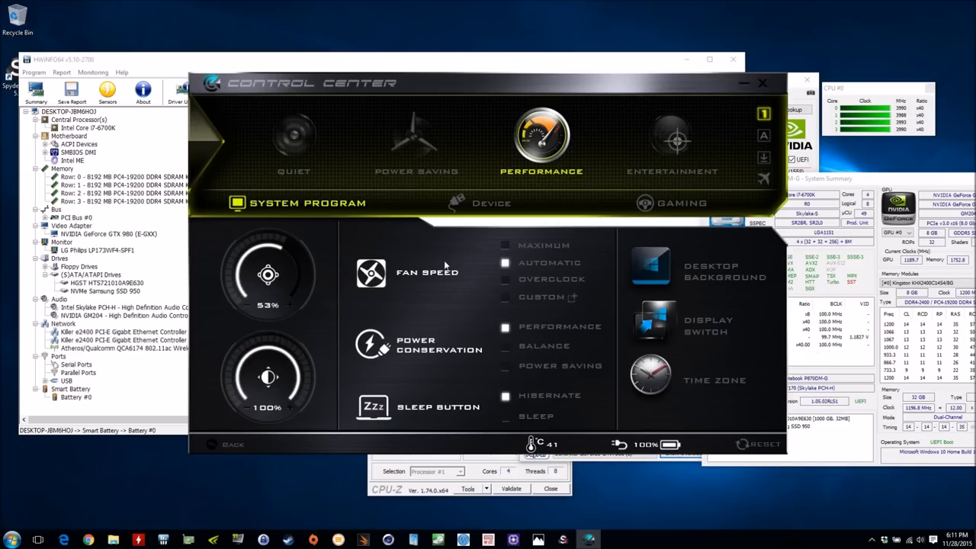
{"action": "mouse_move", "coordinate": [396, 259]}
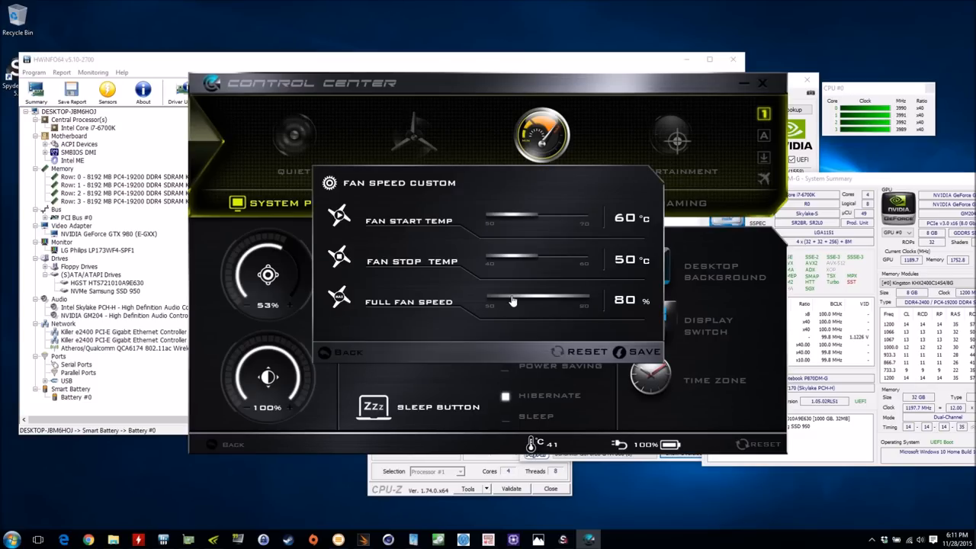
{"action": "mouse_move", "coordinate": [533, 219]}
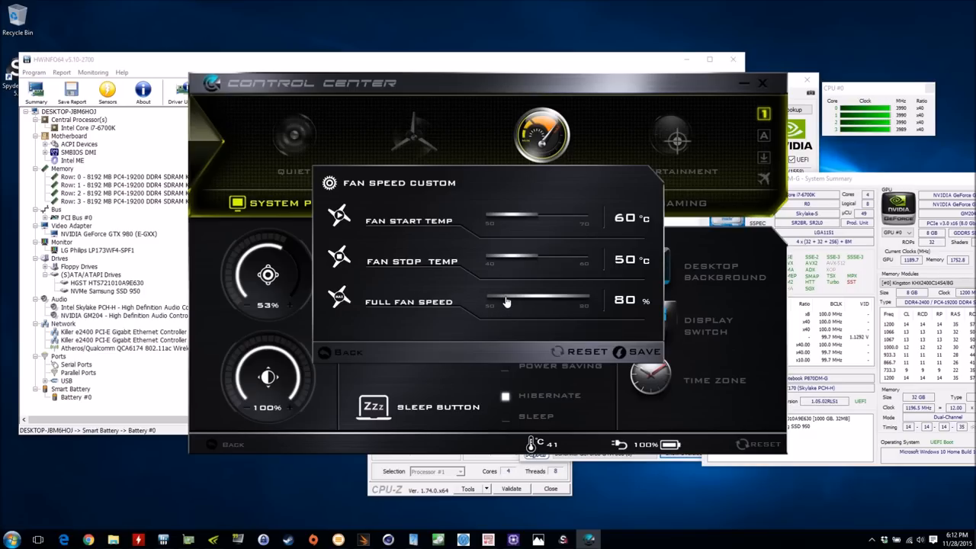
{"action": "mouse_move", "coordinate": [339, 358]}
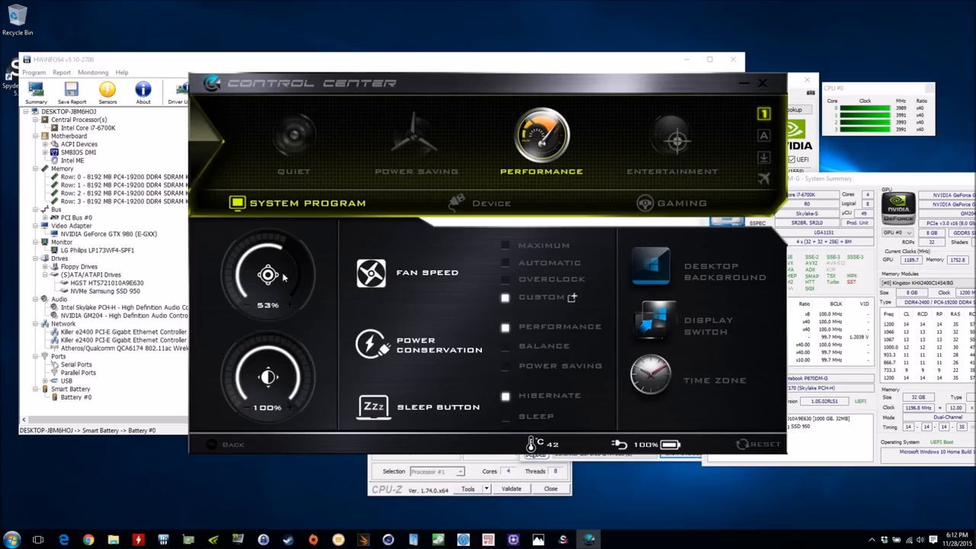
{"action": "mouse_move", "coordinate": [433, 221]}
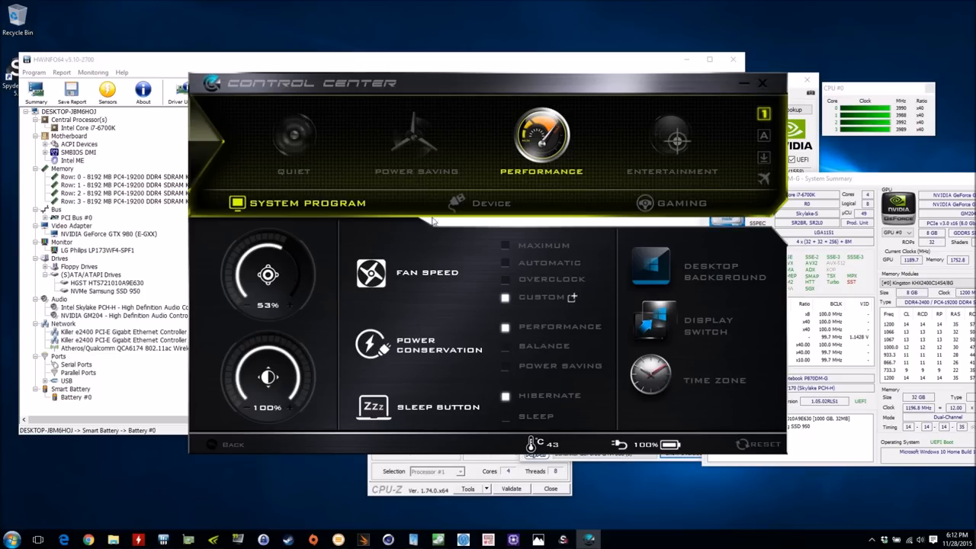
Switch to Gaming settings and decline the Intel Extreme Tuning Utility UAC prompt
{"action": "left_click", "coordinate": [491, 203]}
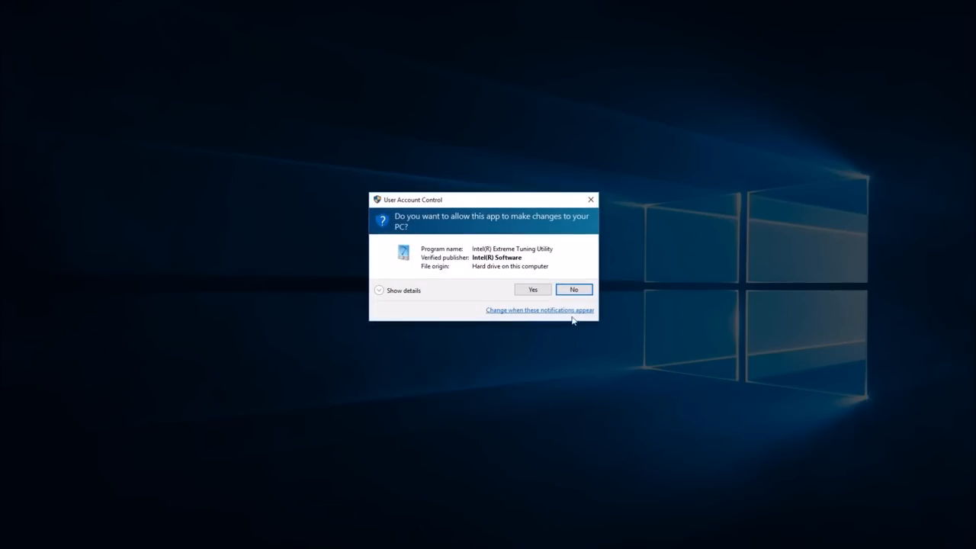
{"action": "left_click", "coordinate": [532, 290]}
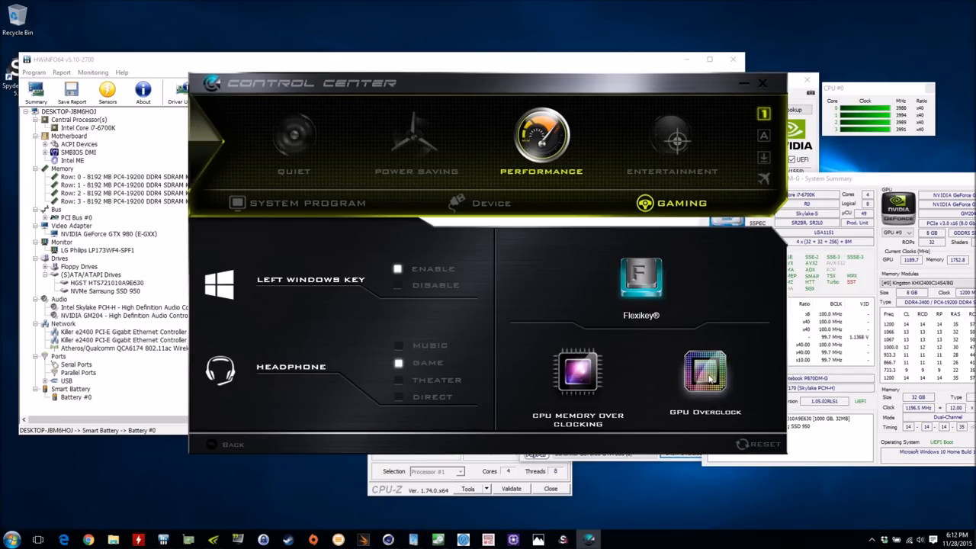
Toggle GTX 980 overclocking on, try the memory increment slider, turn it off and quit
{"action": "left_click", "coordinate": [704, 373]}
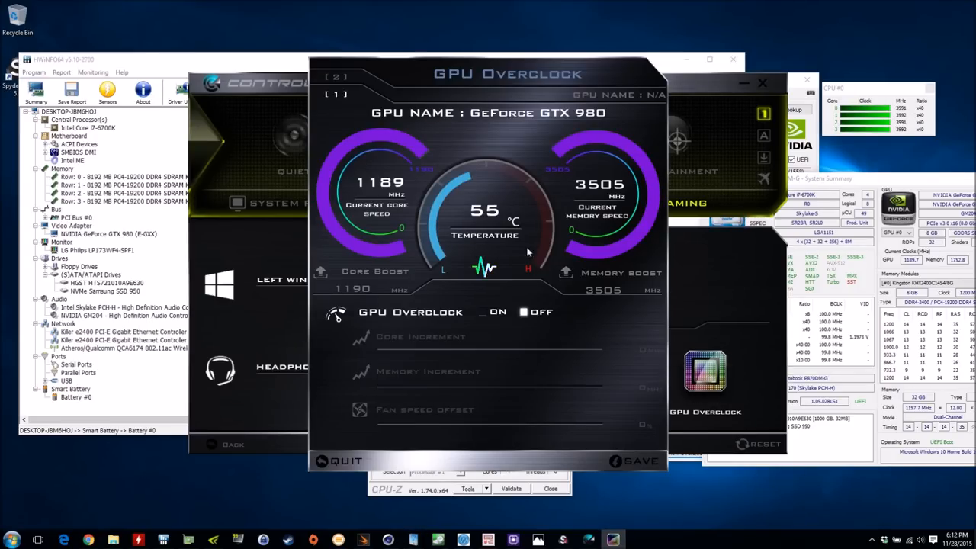
{"action": "mouse_move", "coordinate": [464, 285]}
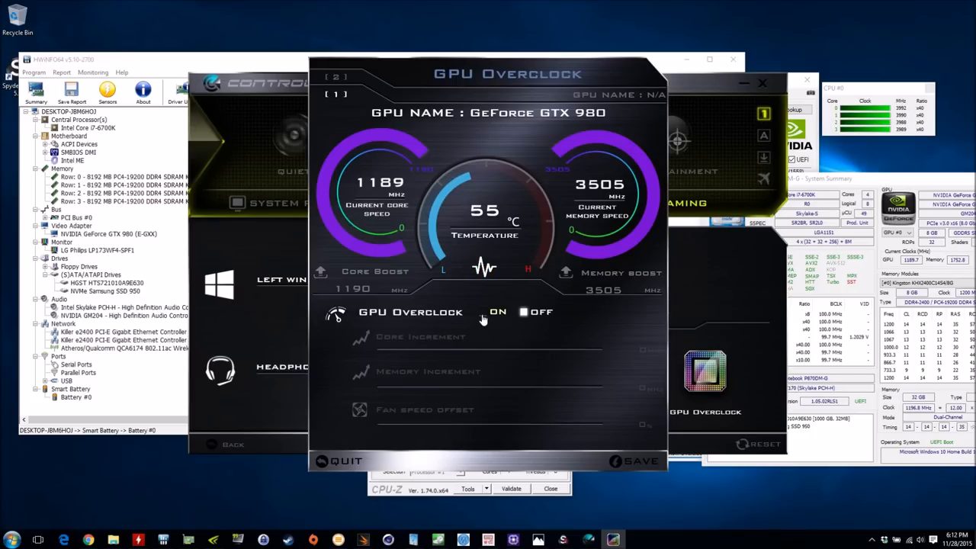
{"action": "left_click", "coordinate": [482, 311]}
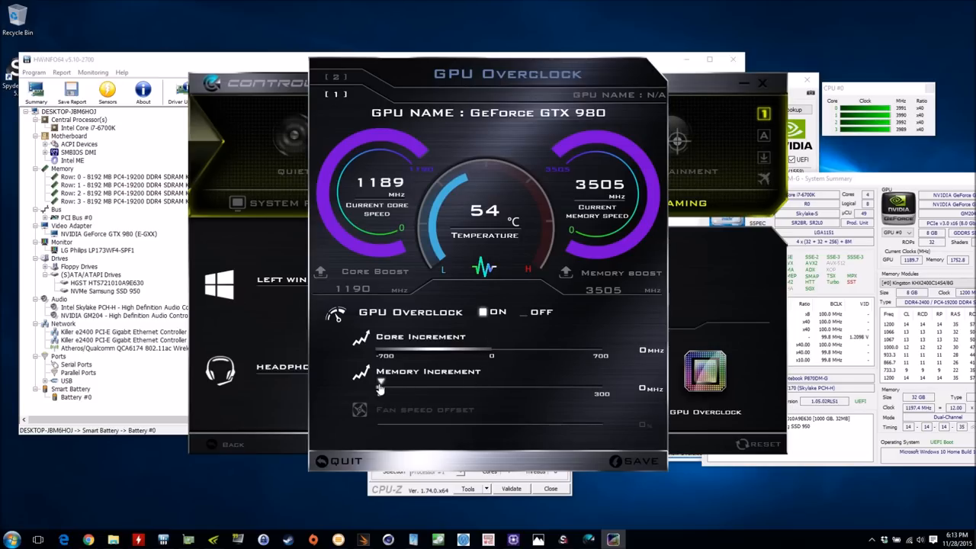
{"action": "left_click_drag", "start_coordinate": [379, 381], "coordinate": [604, 381]}
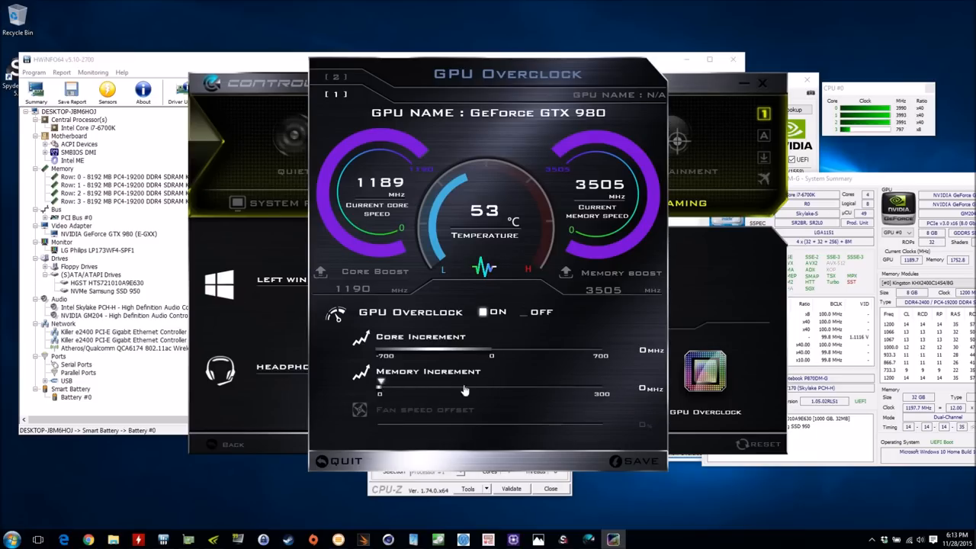
{"action": "mouse_move", "coordinate": [604, 390]}
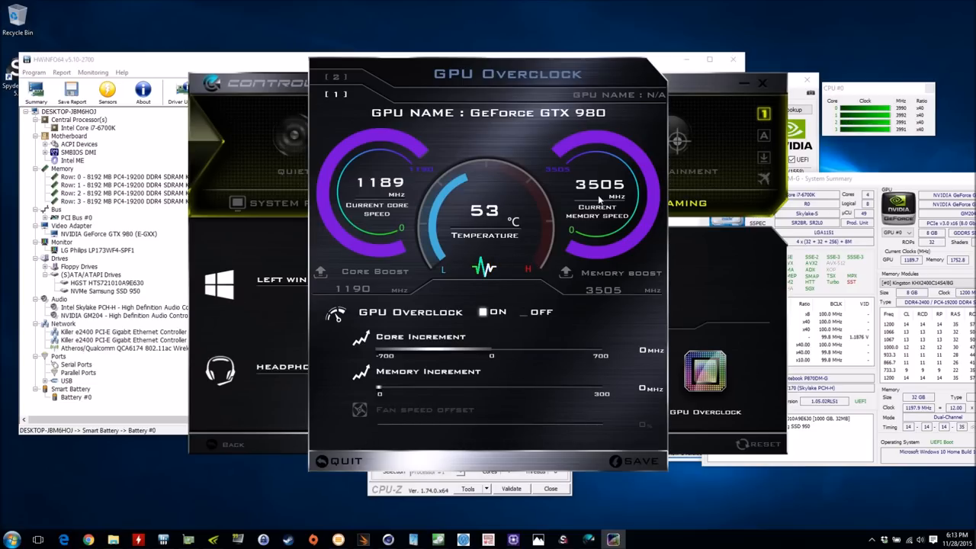
{"action": "left_click", "coordinate": [523, 311]}
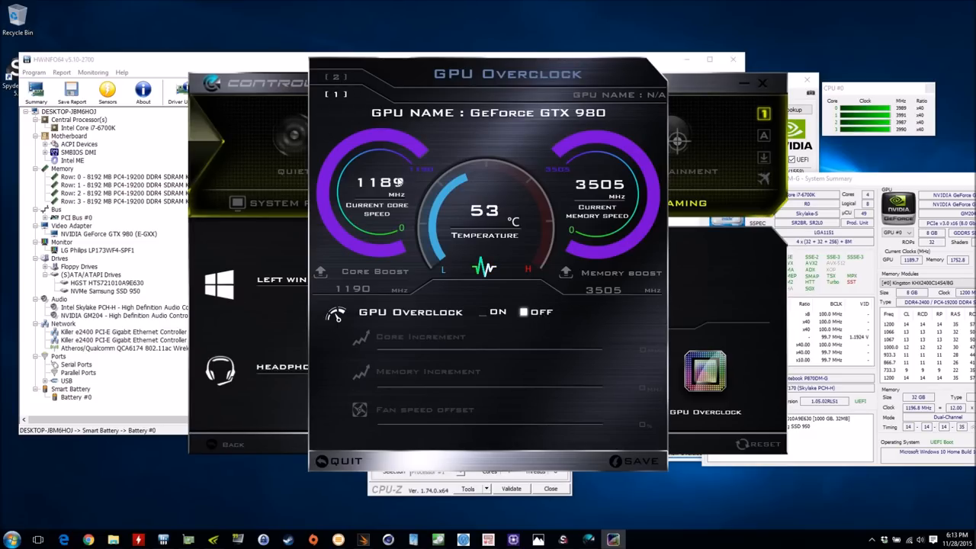
{"action": "mouse_move", "coordinate": [334, 99]}
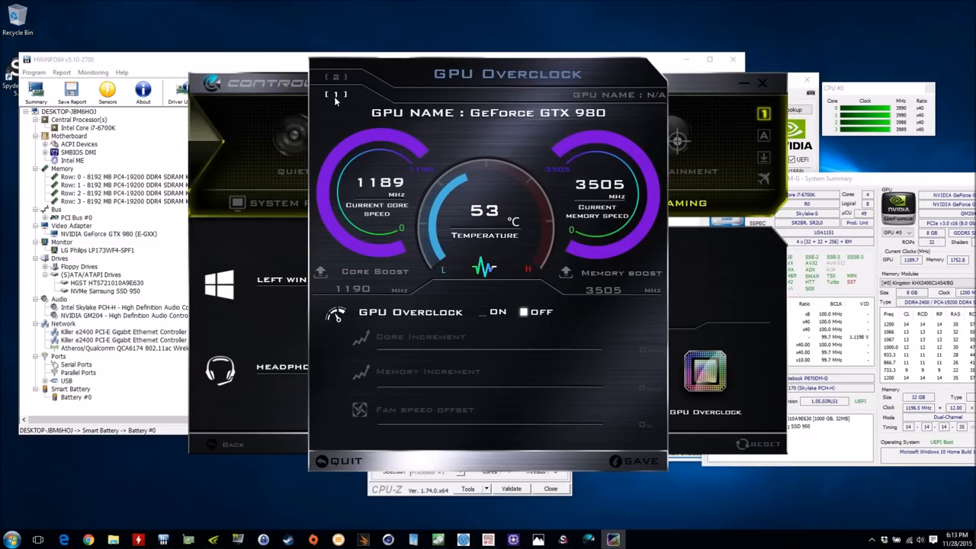
{"action": "mouse_move", "coordinate": [549, 99]}
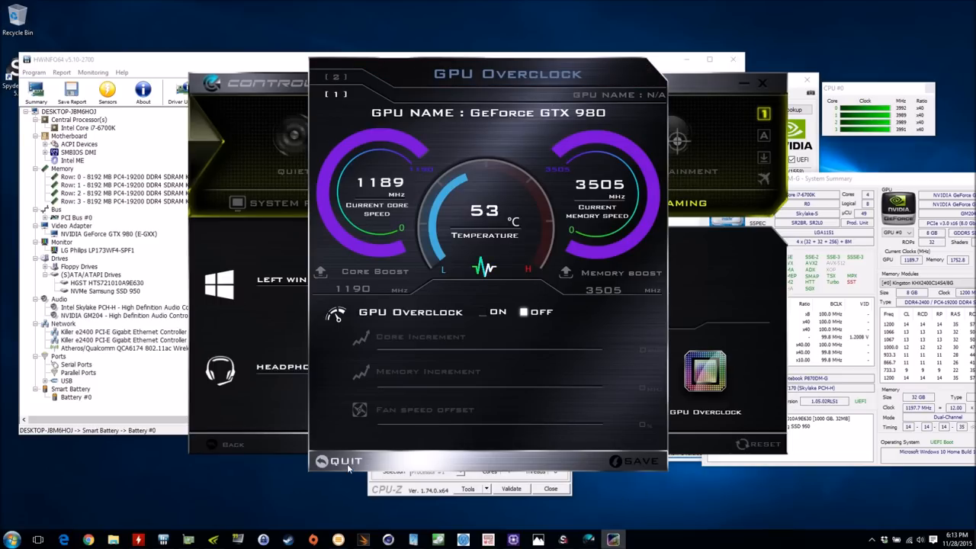
{"action": "left_click", "coordinate": [340, 461]}
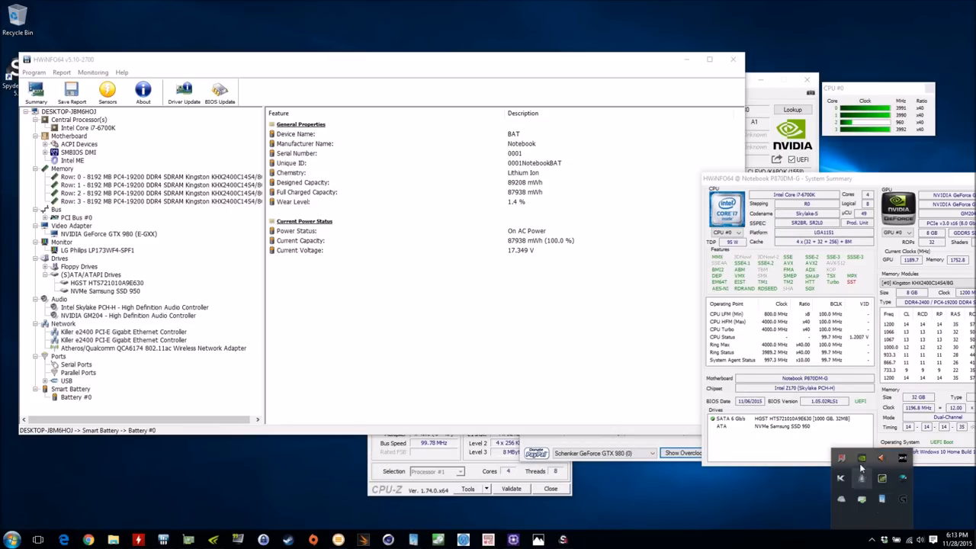
Review Killer Network Manager's per-application list and the Wi-Fi channel graph
{"action": "left_click", "coordinate": [861, 479]}
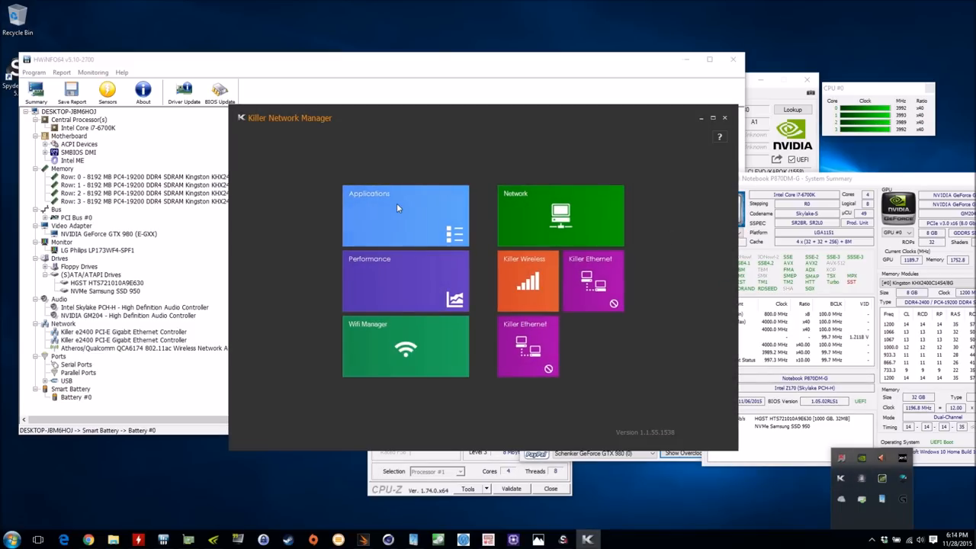
{"action": "left_click", "coordinate": [406, 217]}
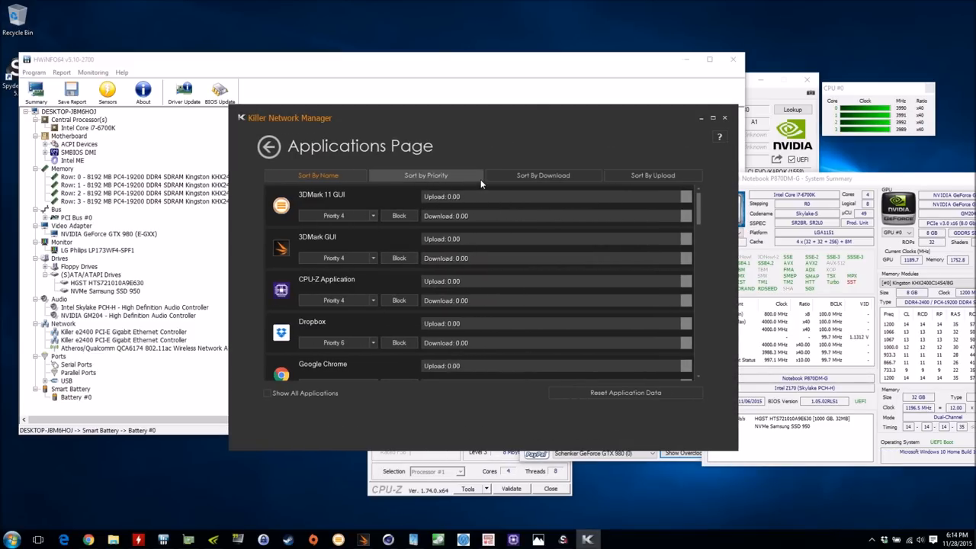
{"action": "left_click", "coordinate": [269, 147]}
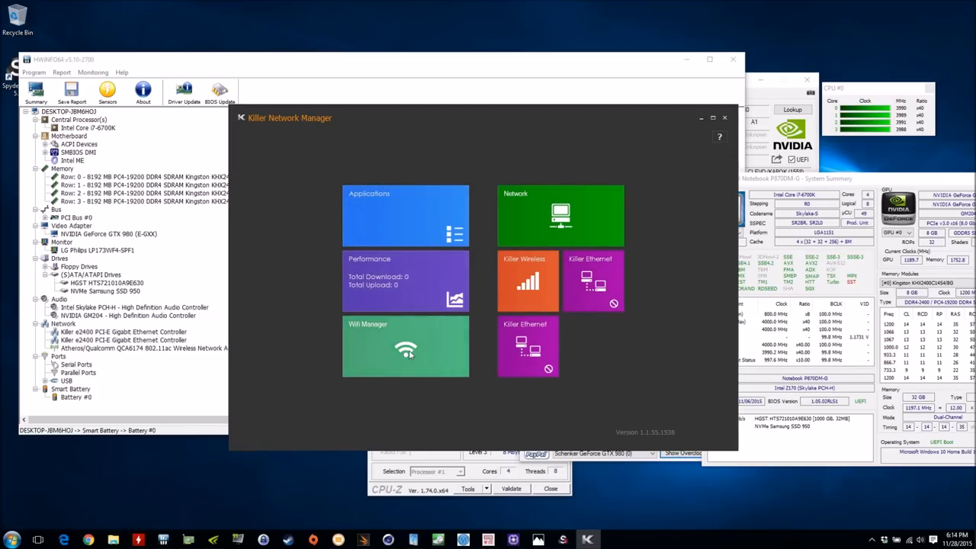
{"action": "left_click", "coordinate": [406, 348]}
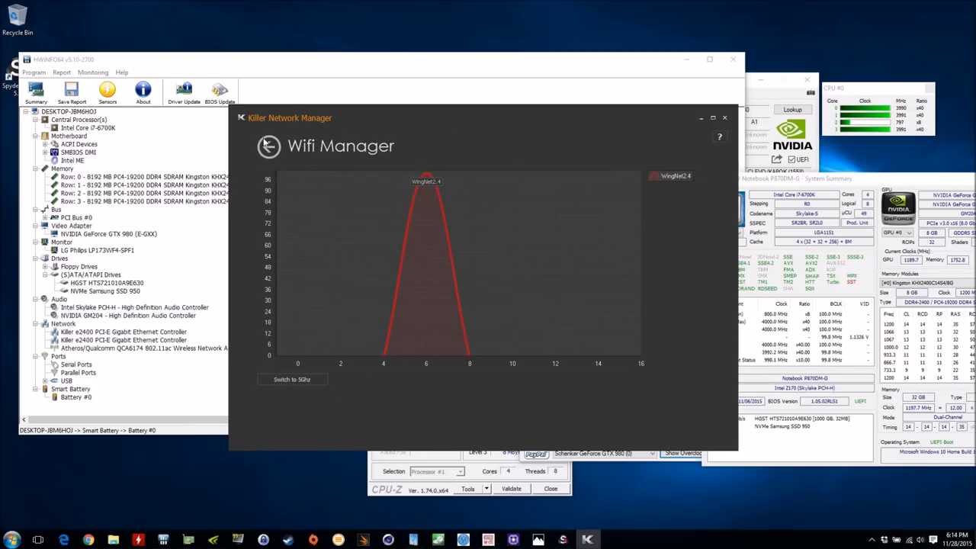
{"action": "left_click", "coordinate": [268, 147]}
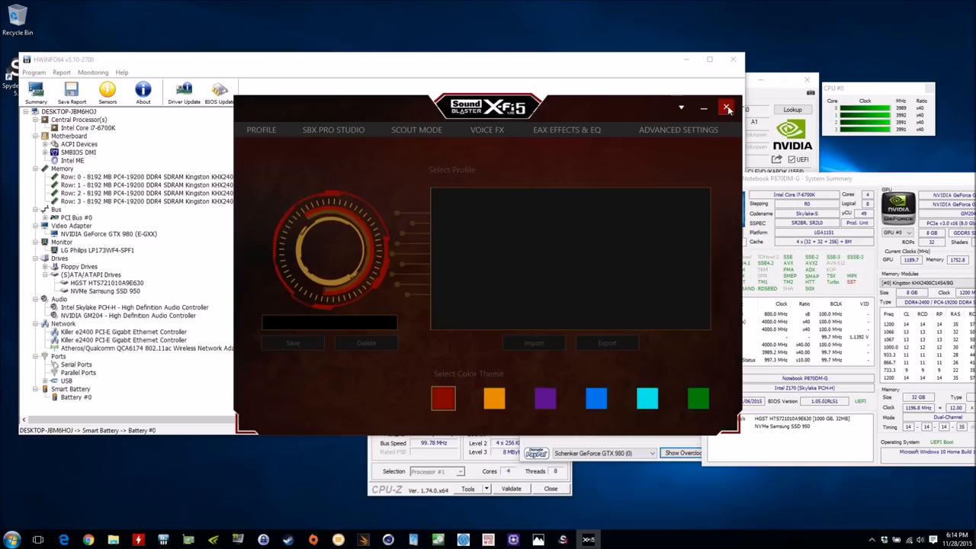
Close the Sound Blaster X-Fi MB5 panel so HWiNFO64 and CPU-Z show again
{"action": "left_click", "coordinate": [726, 108]}
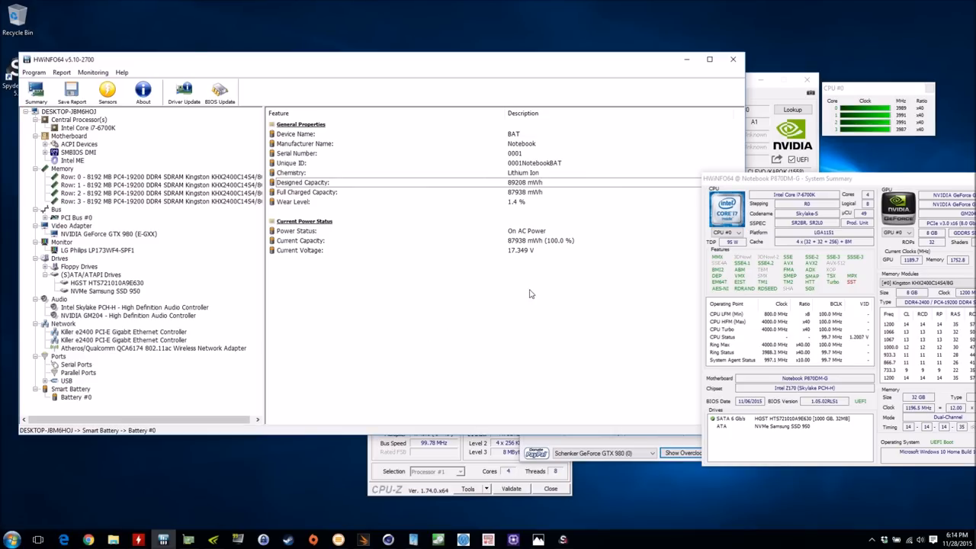
{"action": "mouse_move", "coordinate": [250, 505]}
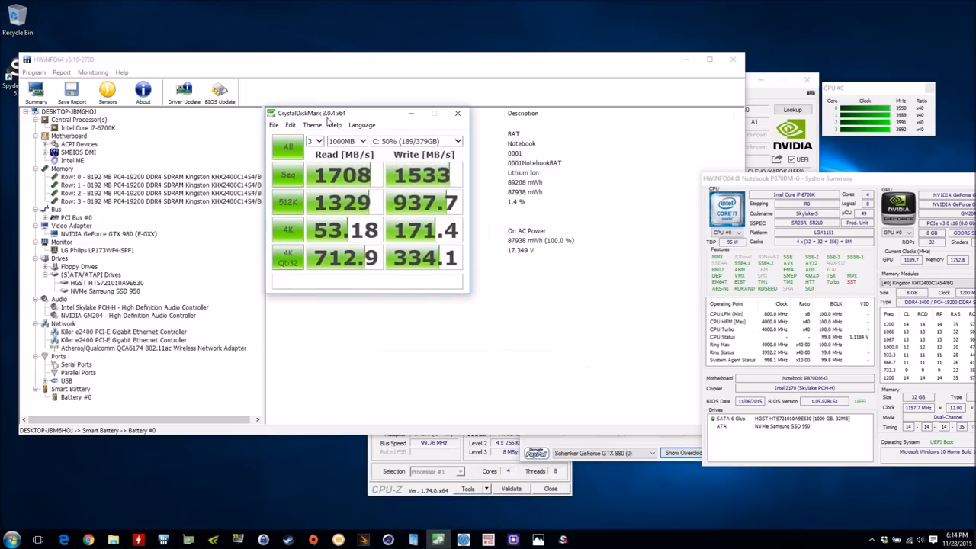
{"action": "mouse_move", "coordinate": [336, 229]}
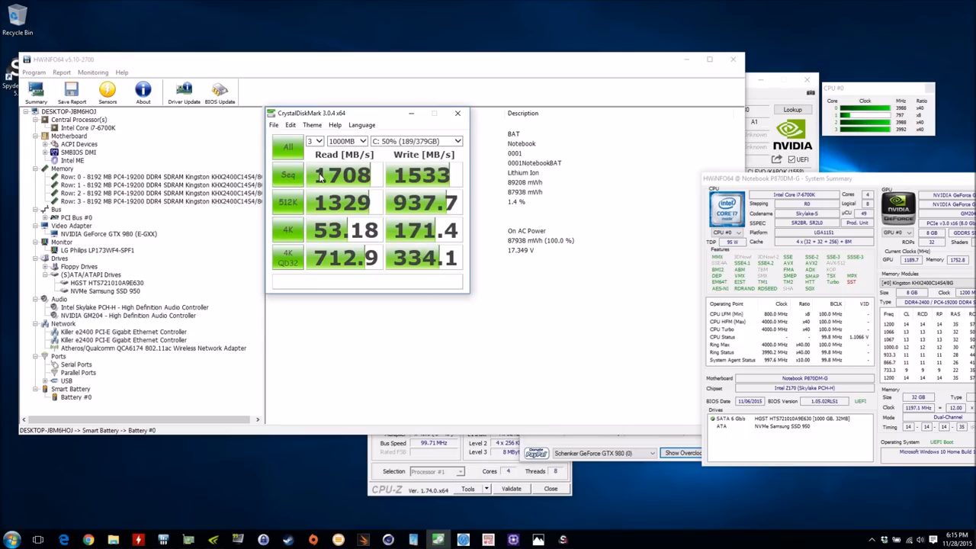
Label the CrystalDiskMark results with the drive name, starting 'Samsu...'
{"action": "type", "text": "s"}
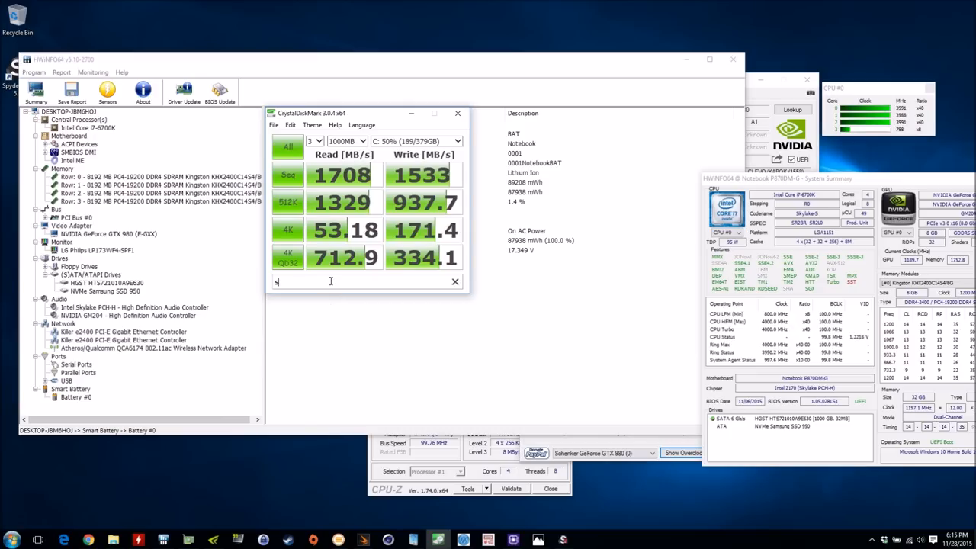
{"action": "type", "text": "Samsung 950 Pro M.2 NVMe PCI-e 512GB"}
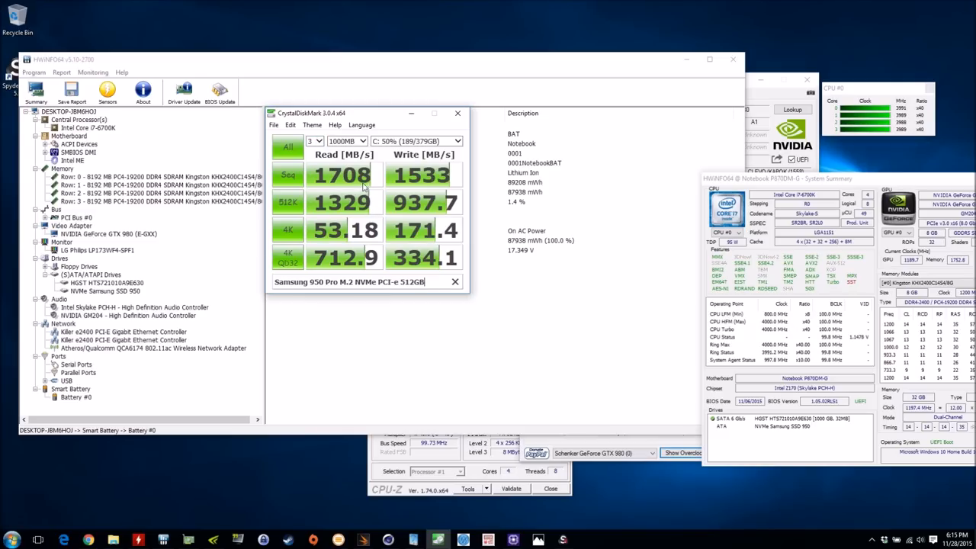
{"action": "mouse_move", "coordinate": [427, 186]}
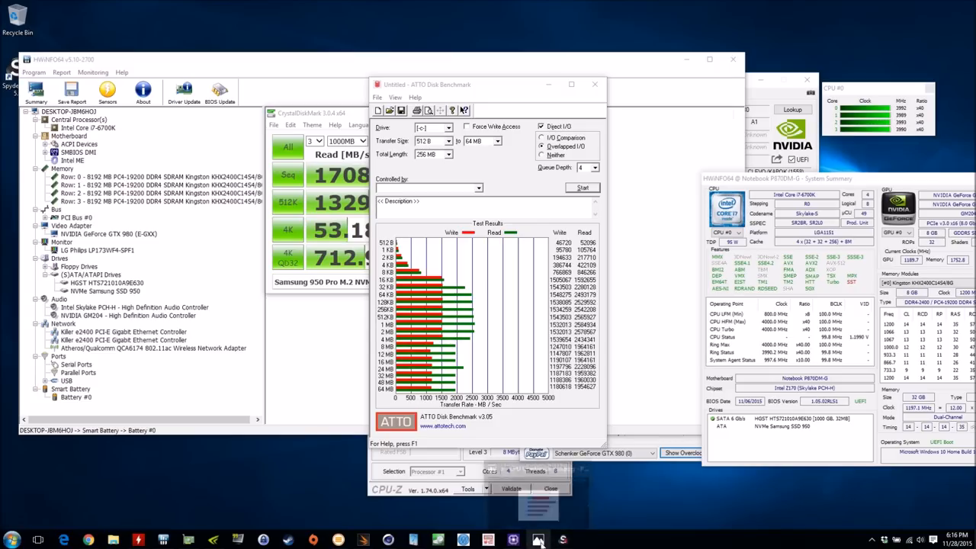
Show the Cinebench R15 comparison chart for the Sager NP9870-G in Photos
{"action": "left_click", "coordinate": [537, 540]}
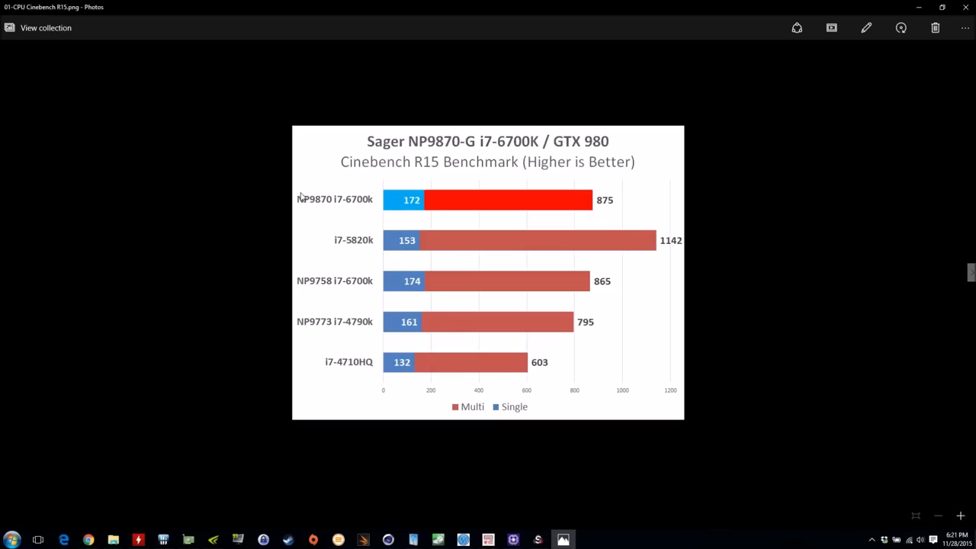
{"action": "mouse_move", "coordinate": [469, 199]}
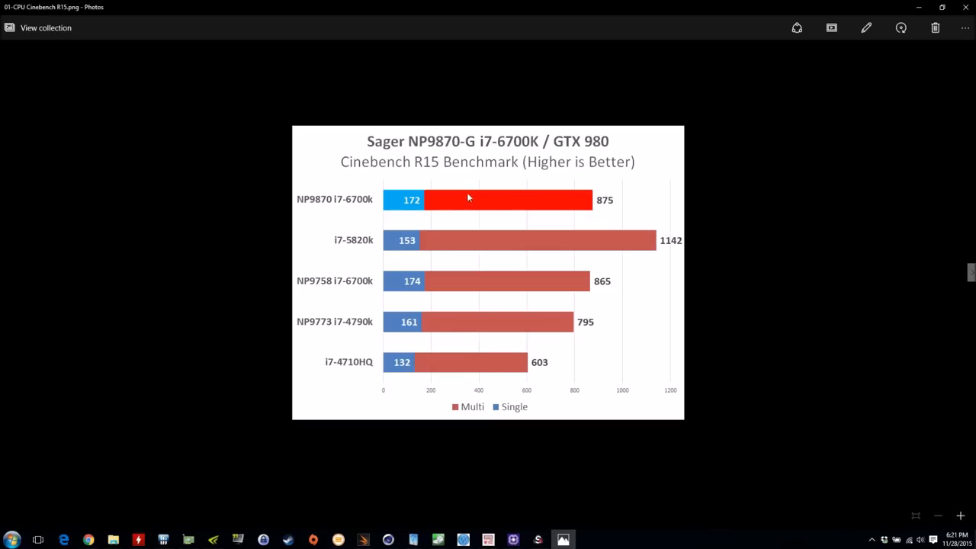
{"action": "mouse_move", "coordinate": [448, 191]}
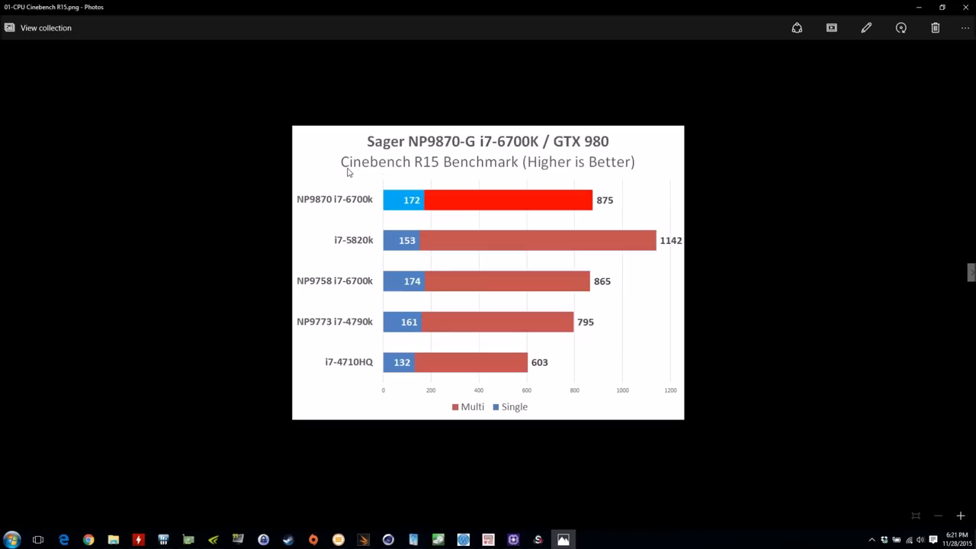
{"action": "mouse_move", "coordinate": [363, 199]}
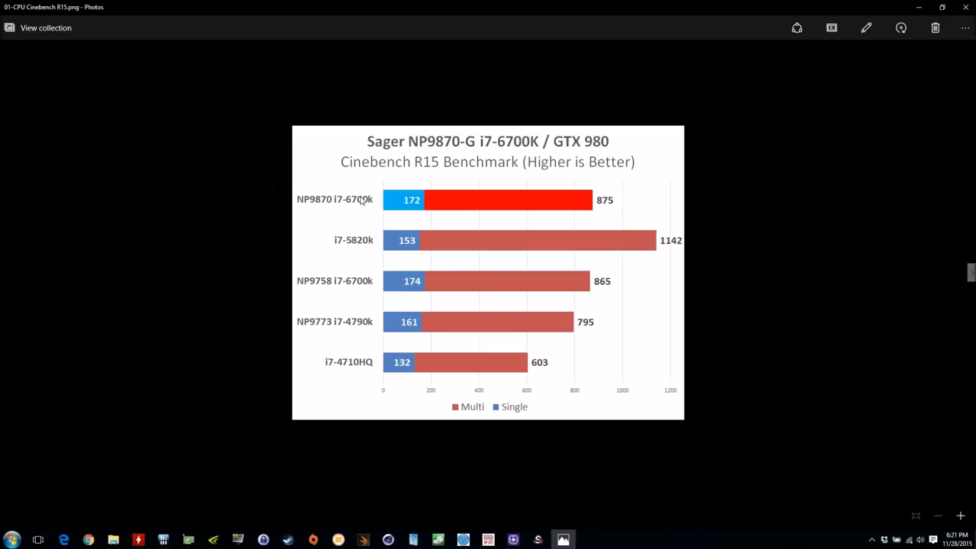
{"action": "mouse_move", "coordinate": [359, 244]}
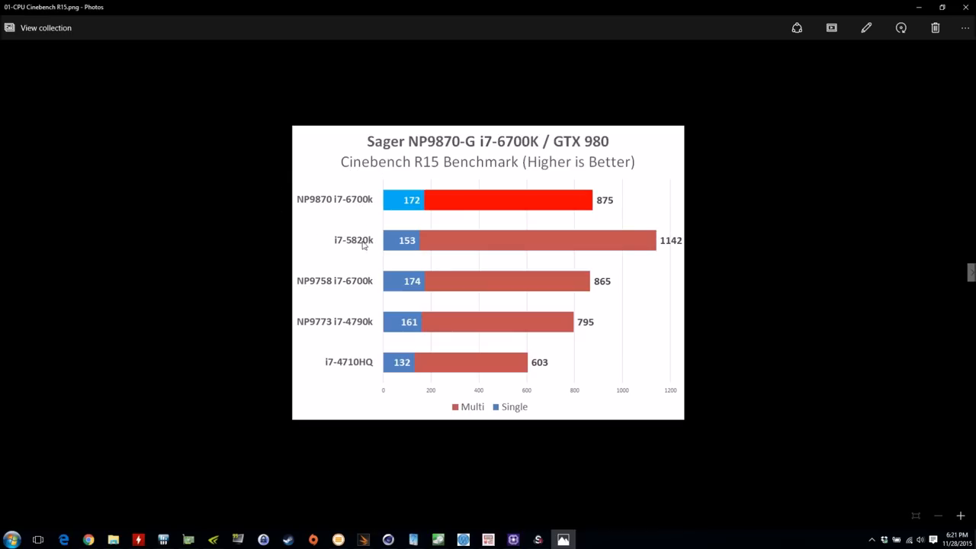
{"action": "mouse_move", "coordinate": [339, 289]}
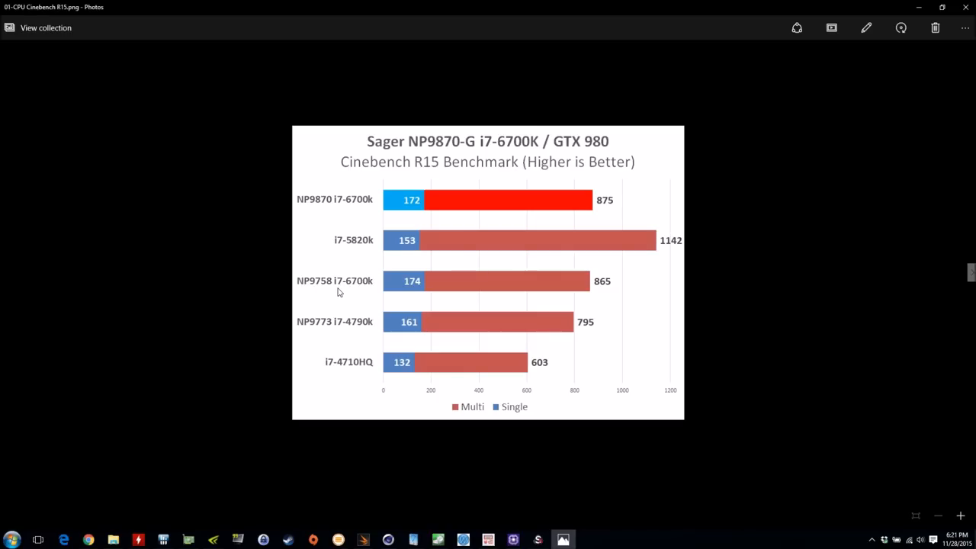
{"action": "mouse_move", "coordinate": [374, 286]}
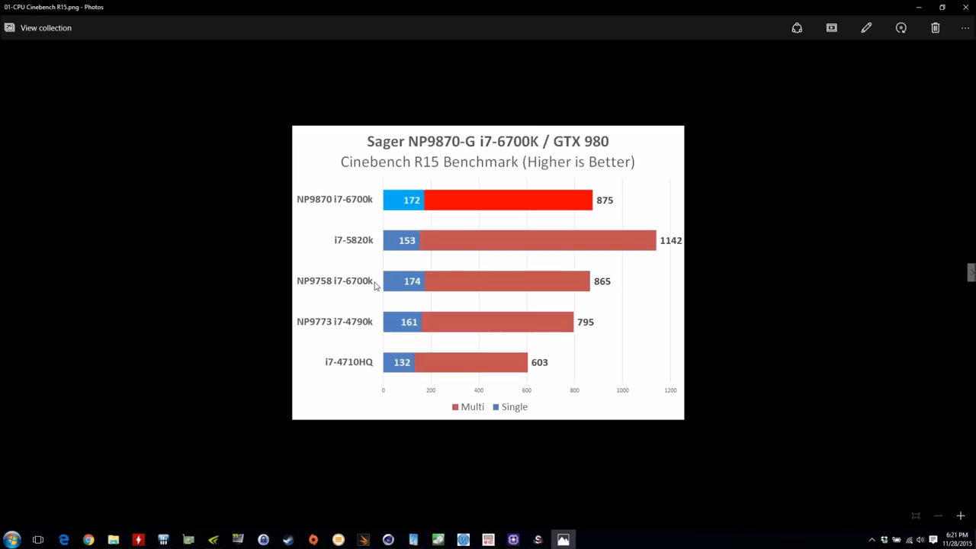
{"action": "mouse_move", "coordinate": [320, 328]}
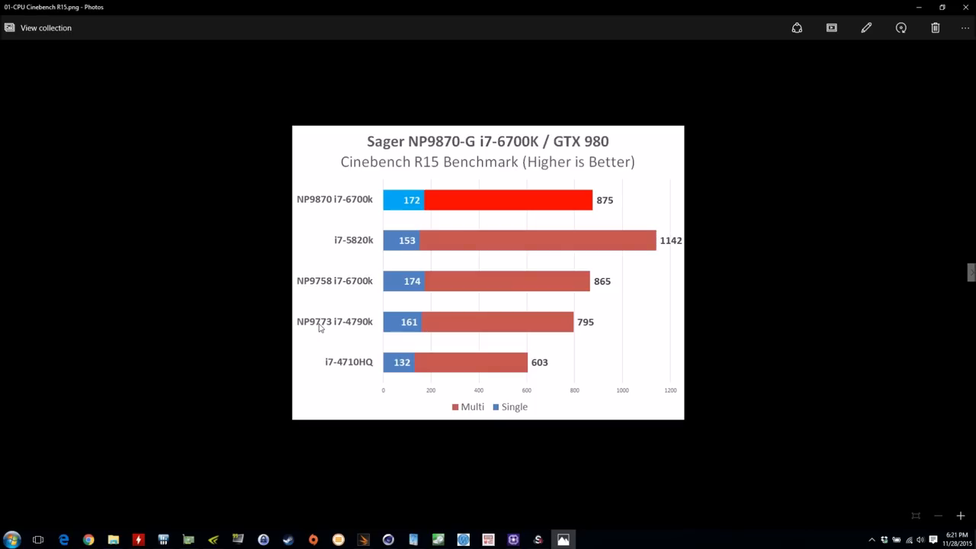
{"action": "mouse_move", "coordinate": [344, 330]}
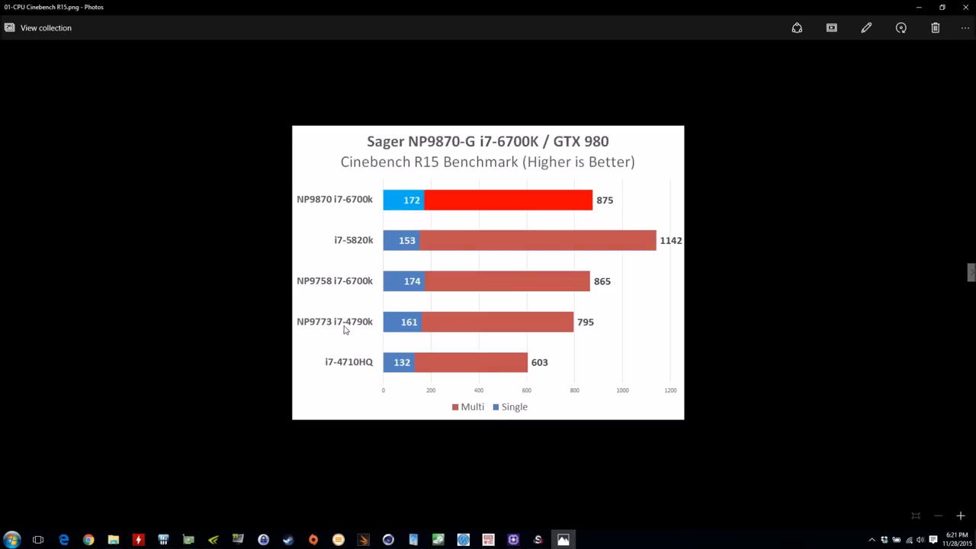
{"action": "mouse_move", "coordinate": [361, 328]}
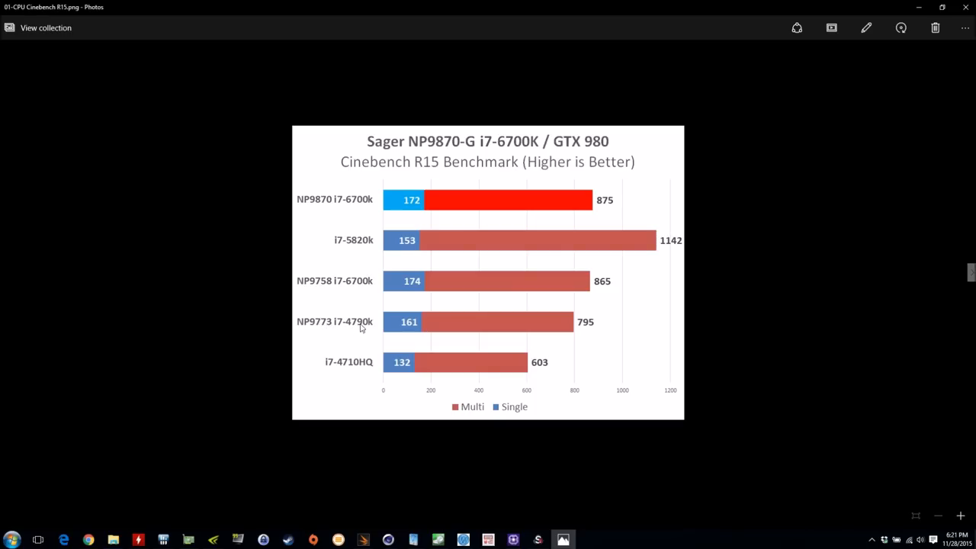
{"action": "mouse_move", "coordinate": [366, 372]}
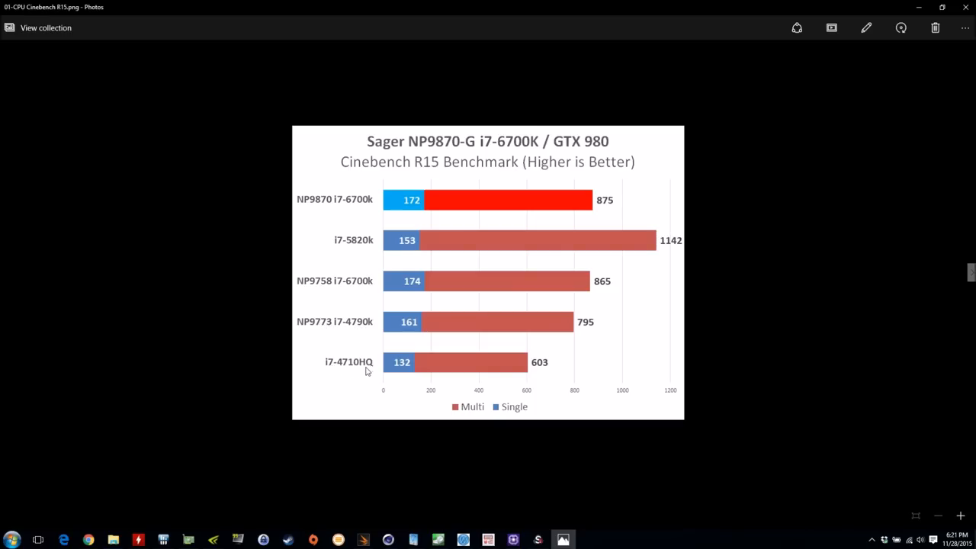
{"action": "mouse_move", "coordinate": [599, 373]}
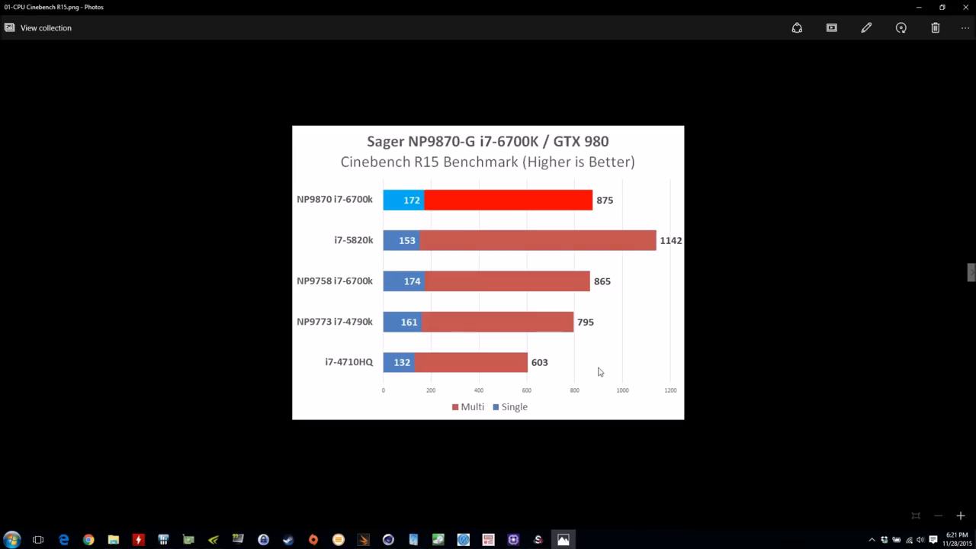
{"action": "mouse_move", "coordinate": [609, 207]}
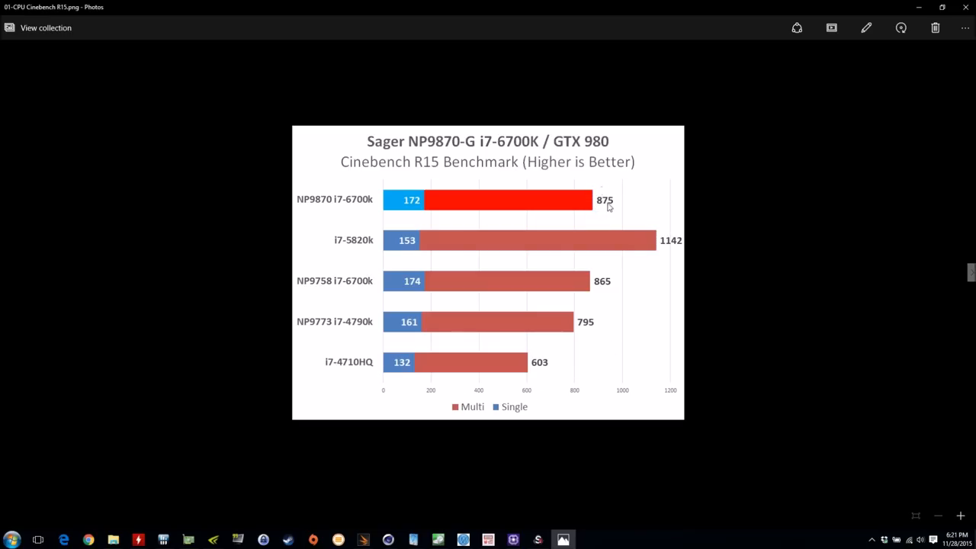
{"action": "mouse_move", "coordinate": [608, 287]}
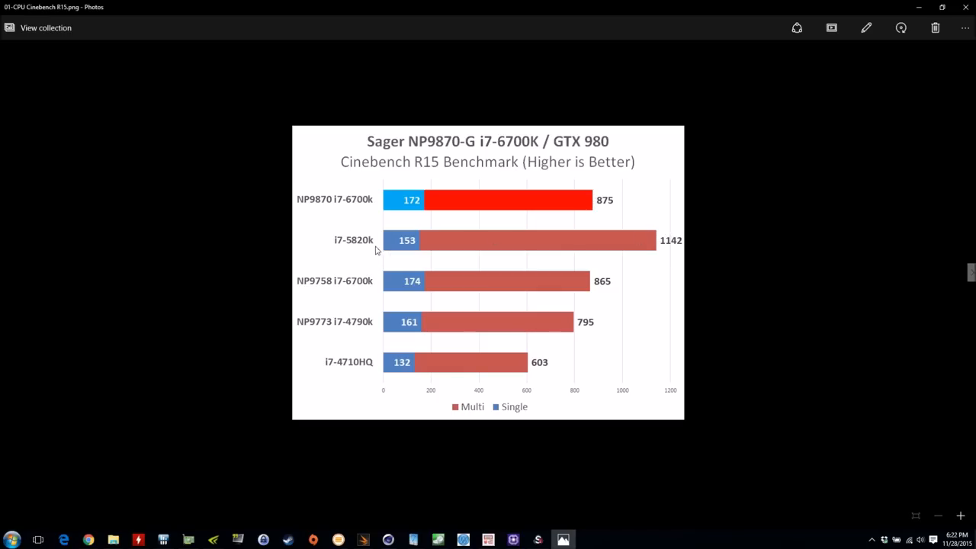
{"action": "mouse_move", "coordinate": [368, 251]}
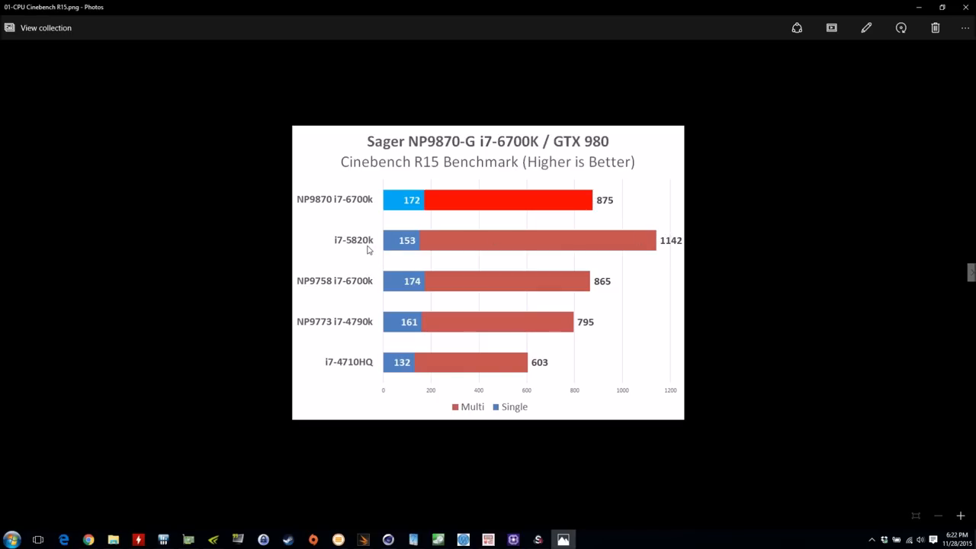
{"action": "mouse_move", "coordinate": [511, 225]}
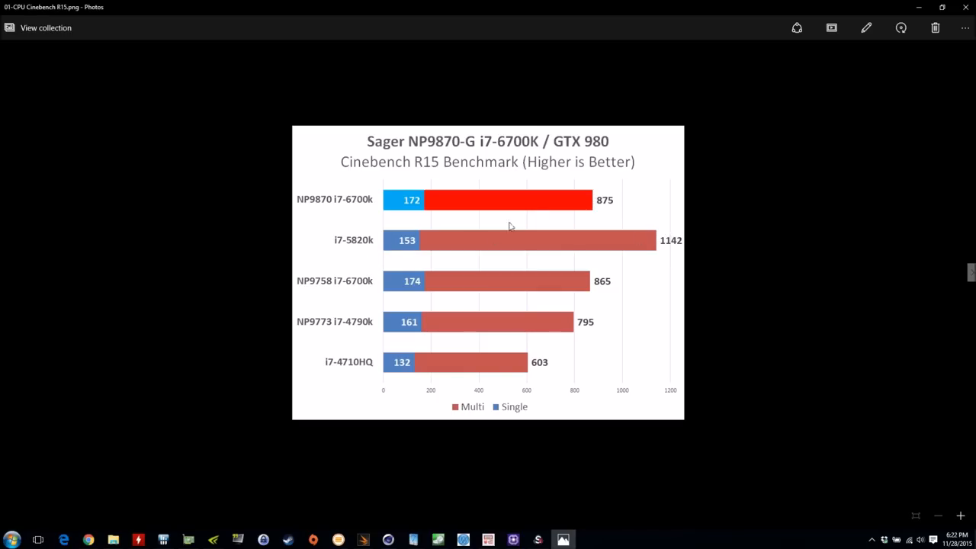
{"action": "mouse_move", "coordinate": [597, 314]}
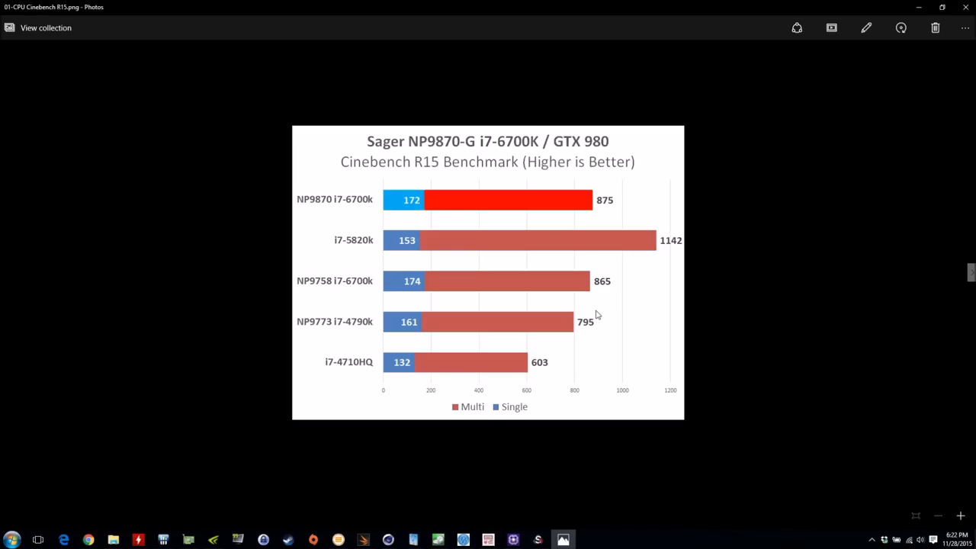
{"action": "mouse_move", "coordinate": [587, 323]}
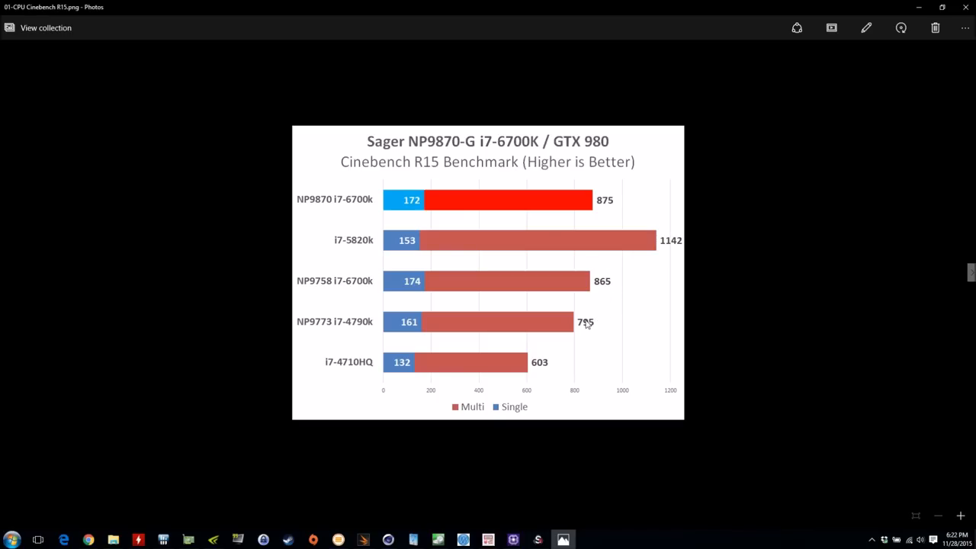
{"action": "mouse_move", "coordinate": [601, 325]}
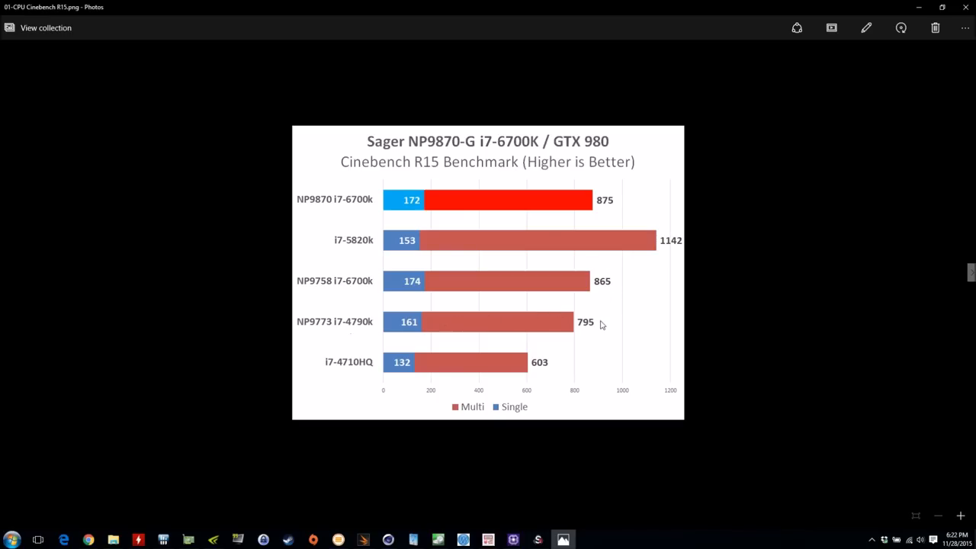
{"action": "mouse_move", "coordinate": [546, 359]}
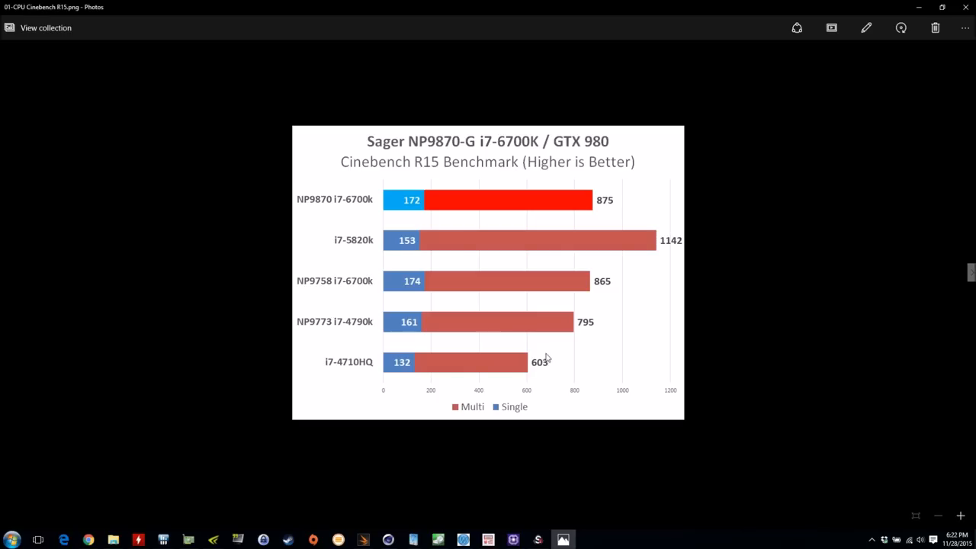
{"action": "mouse_move", "coordinate": [601, 323]}
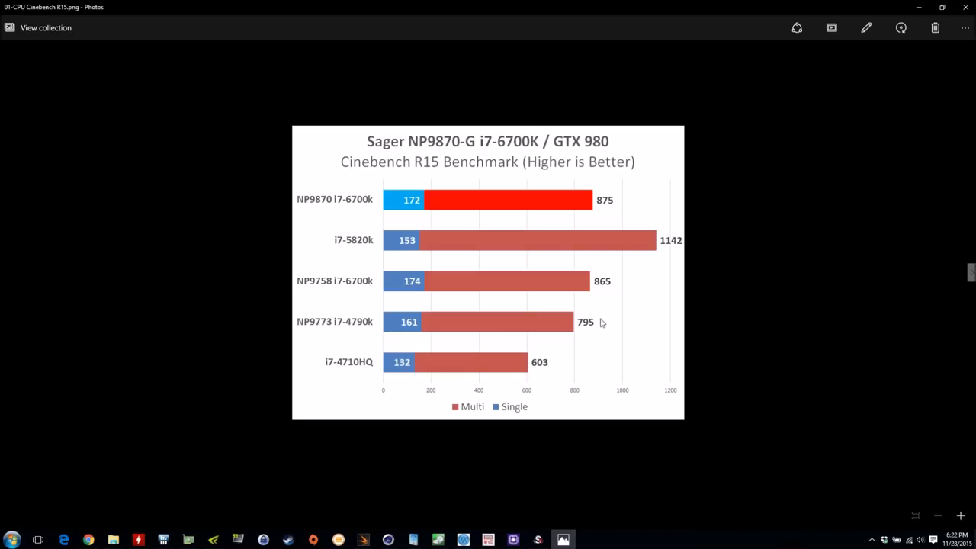
{"action": "mouse_move", "coordinate": [607, 290]}
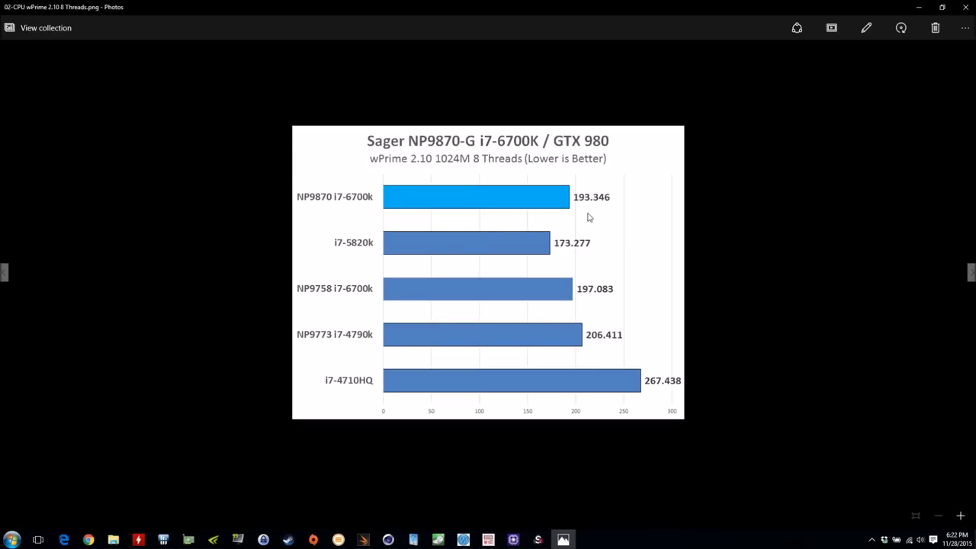
{"action": "mouse_move", "coordinate": [579, 201]}
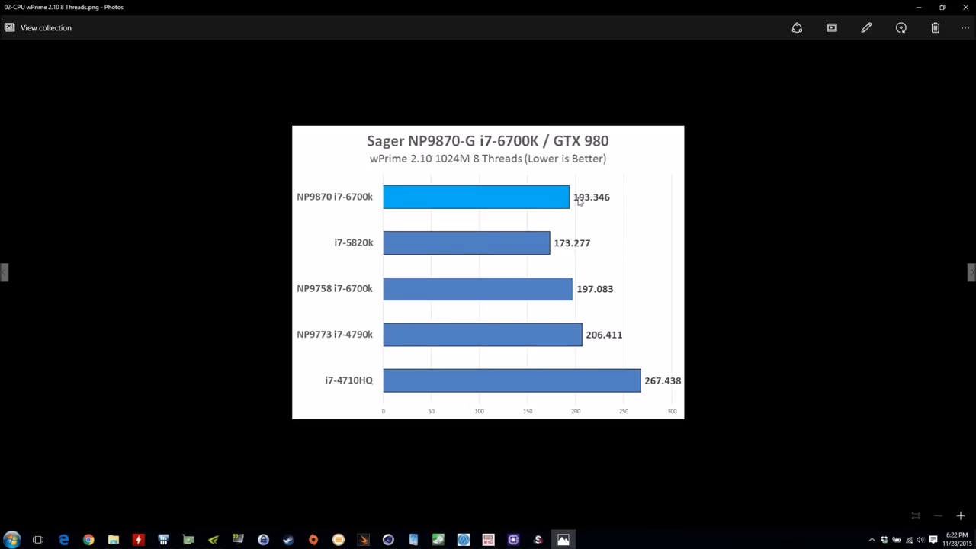
{"action": "mouse_move", "coordinate": [385, 260]}
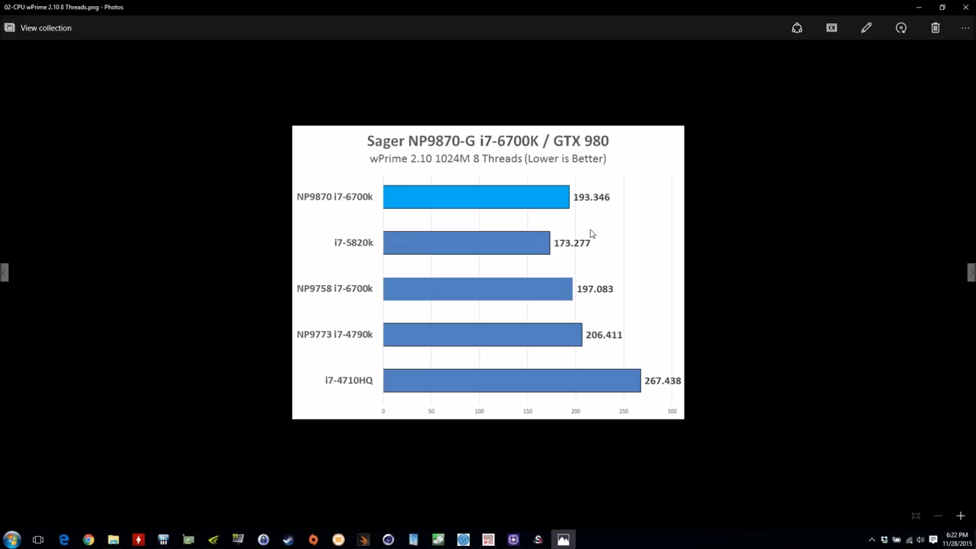
{"action": "mouse_move", "coordinate": [609, 340]}
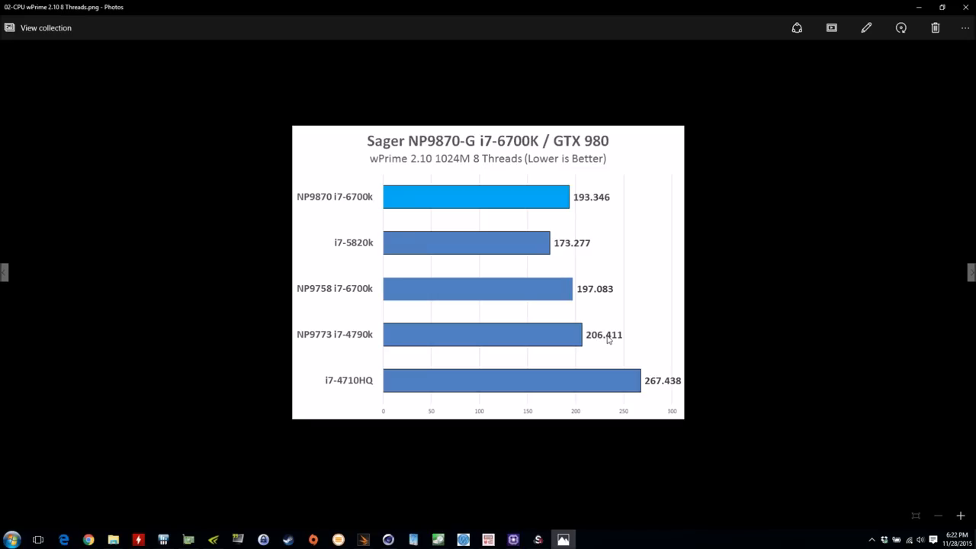
{"action": "mouse_move", "coordinate": [594, 330]}
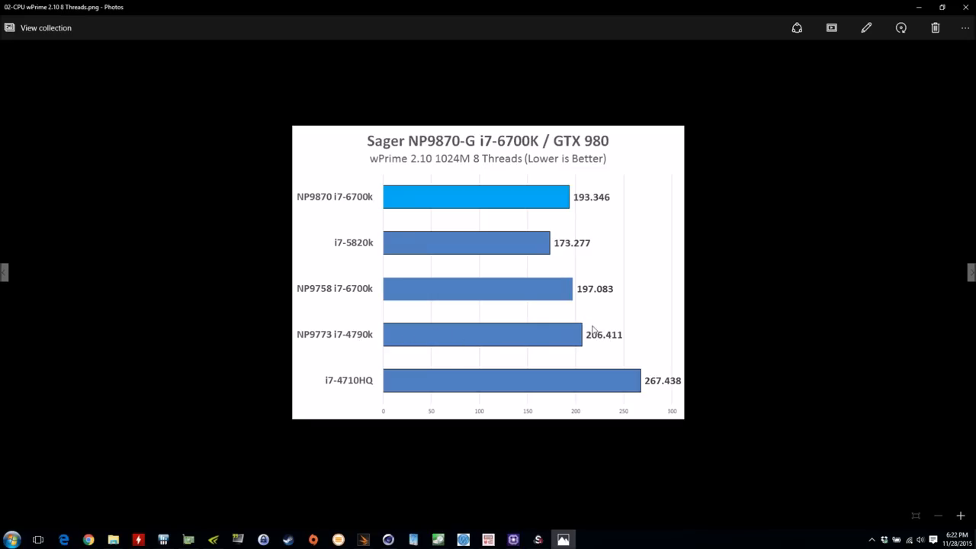
{"action": "mouse_move", "coordinate": [693, 381]}
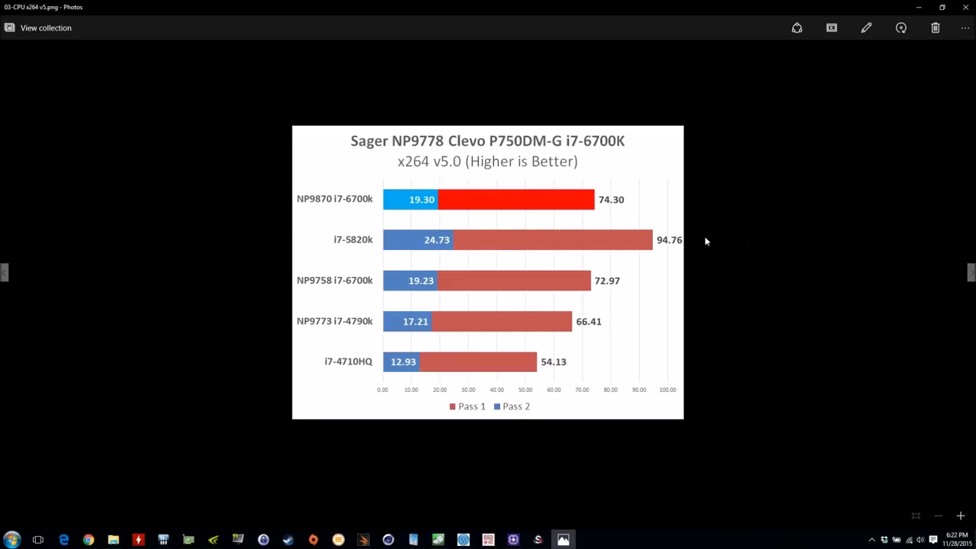
{"action": "mouse_move", "coordinate": [693, 225]}
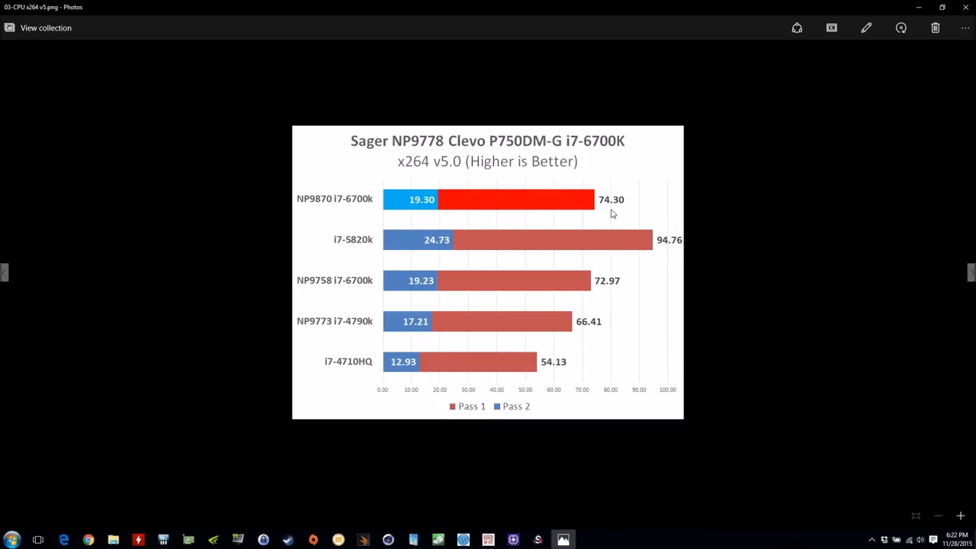
{"action": "mouse_move", "coordinate": [610, 211]}
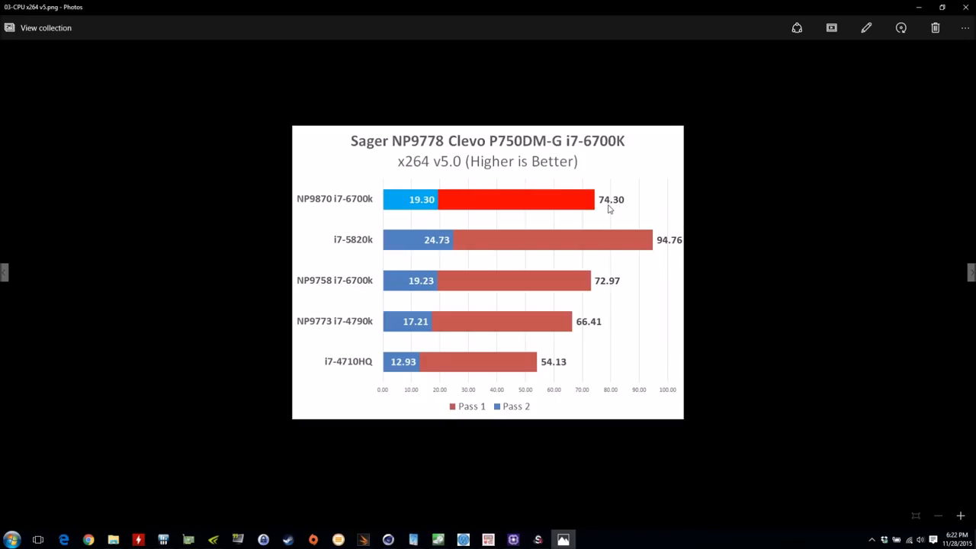
{"action": "mouse_move", "coordinate": [620, 207]}
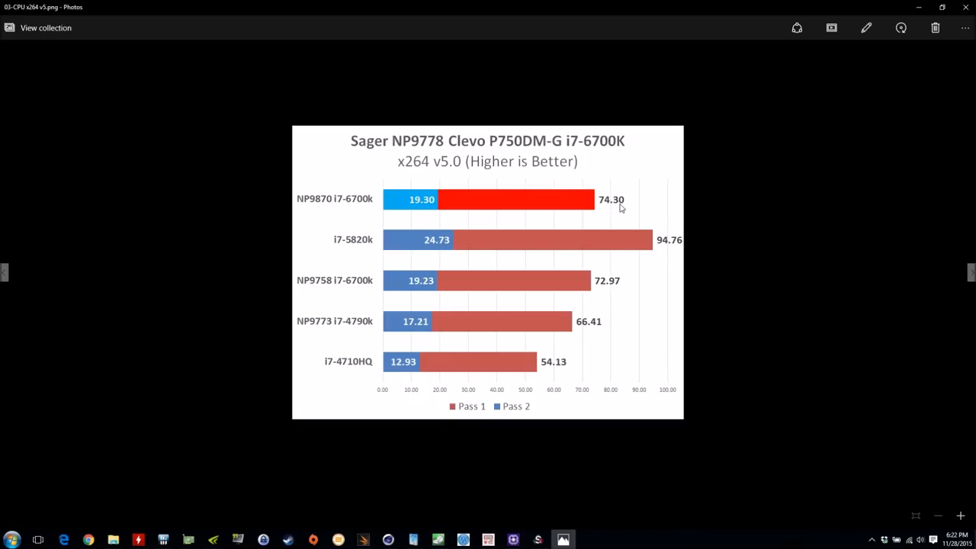
{"action": "mouse_move", "coordinate": [410, 213]}
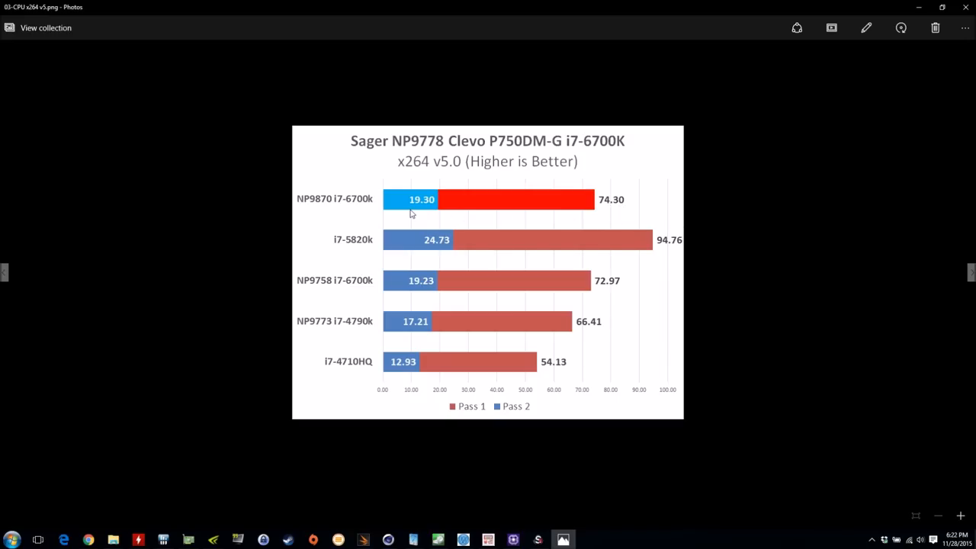
{"action": "mouse_move", "coordinate": [363, 295]}
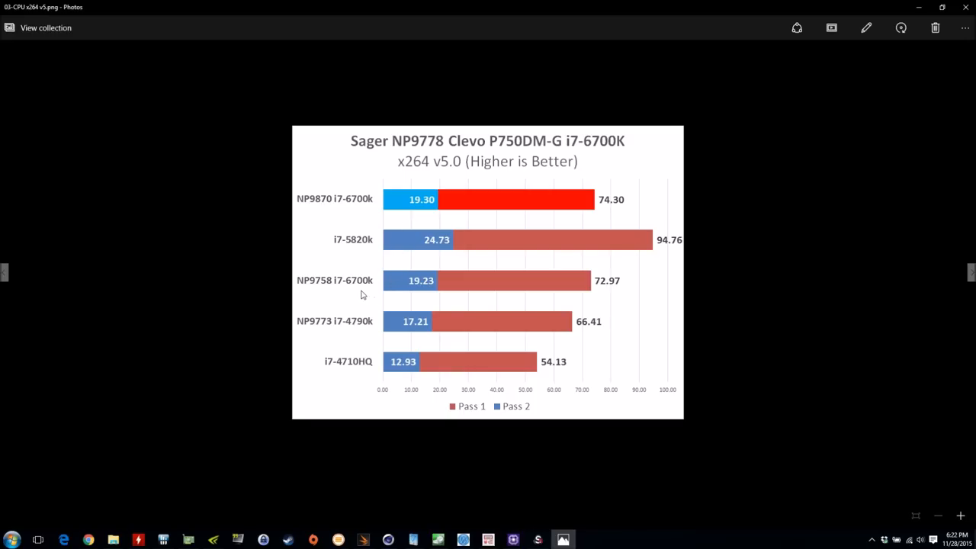
{"action": "mouse_move", "coordinate": [444, 289]}
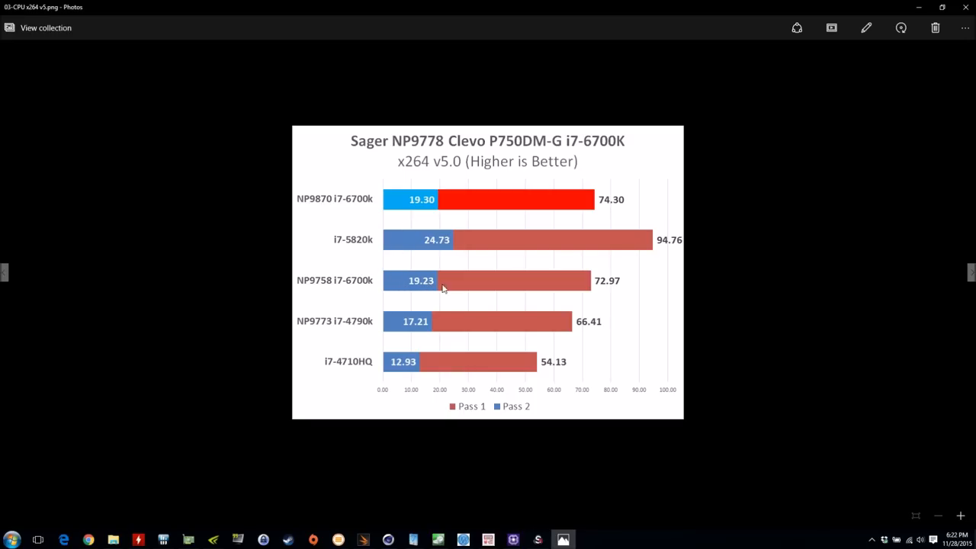
{"action": "mouse_move", "coordinate": [445, 250]}
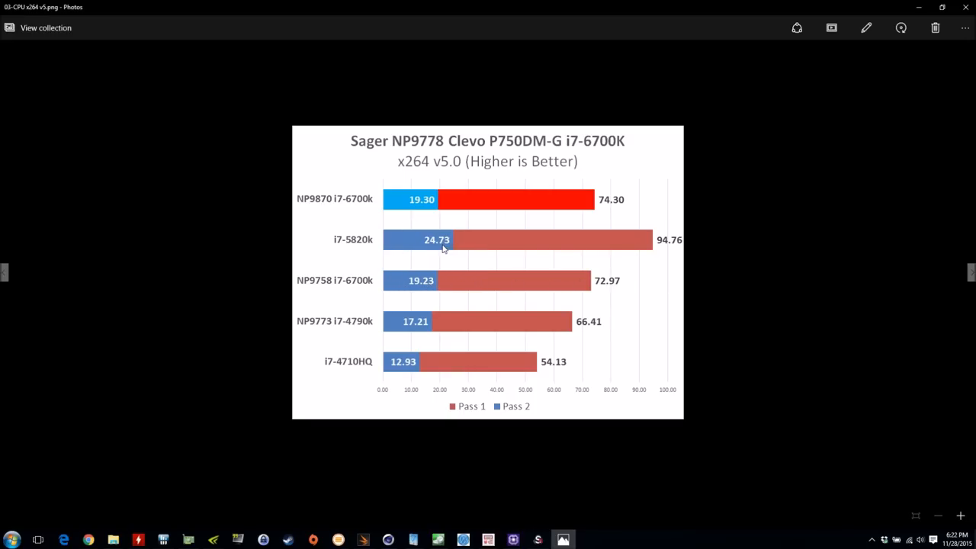
{"action": "mouse_move", "coordinate": [589, 323]}
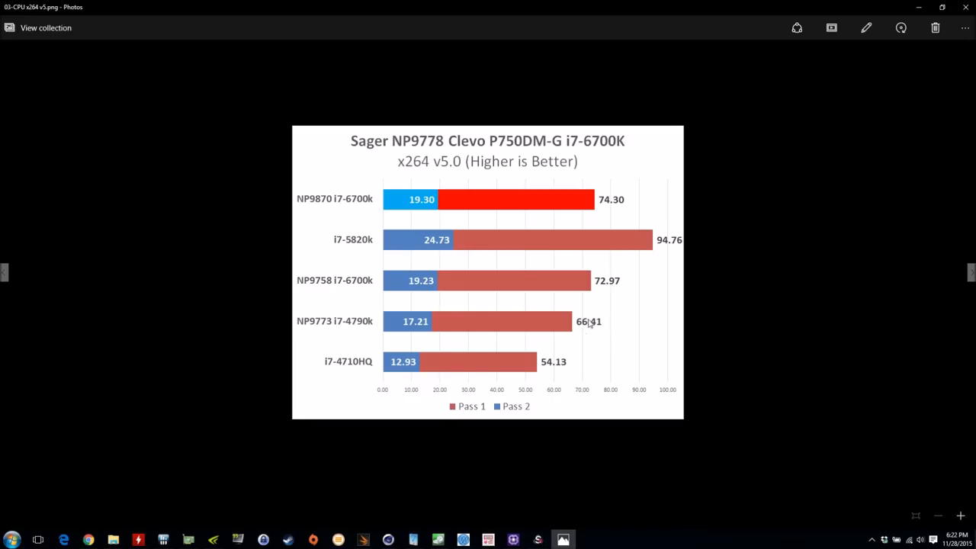
{"action": "mouse_move", "coordinate": [610, 321]}
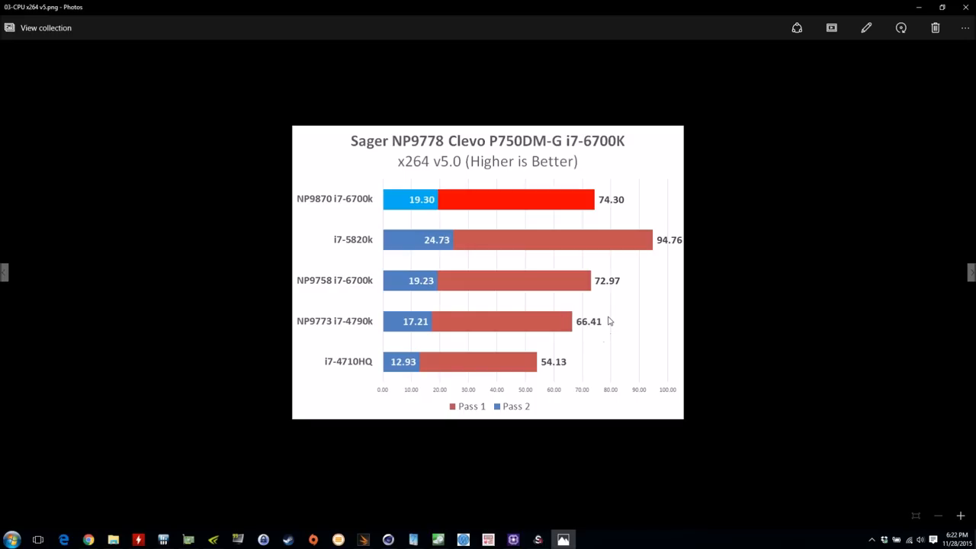
{"action": "mouse_move", "coordinate": [607, 314]}
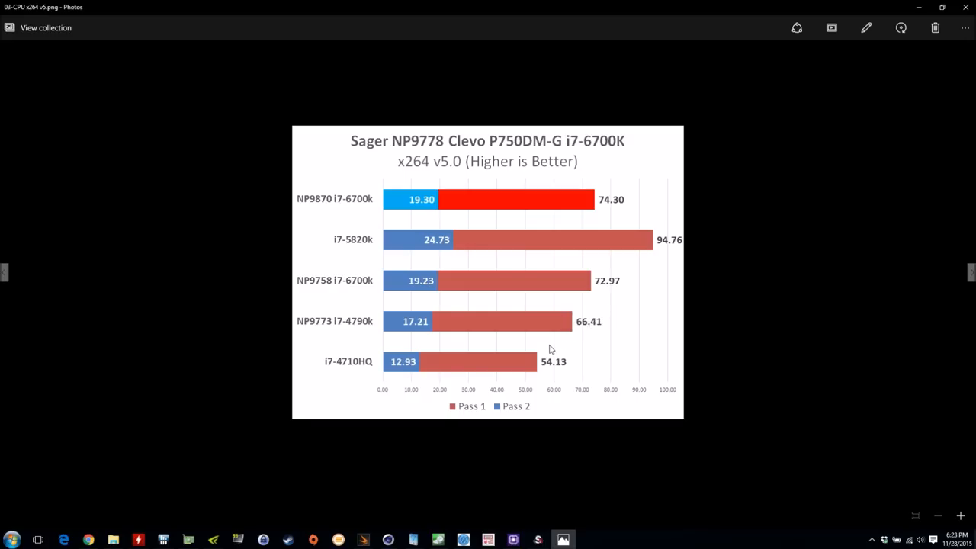
{"action": "mouse_move", "coordinate": [580, 363]}
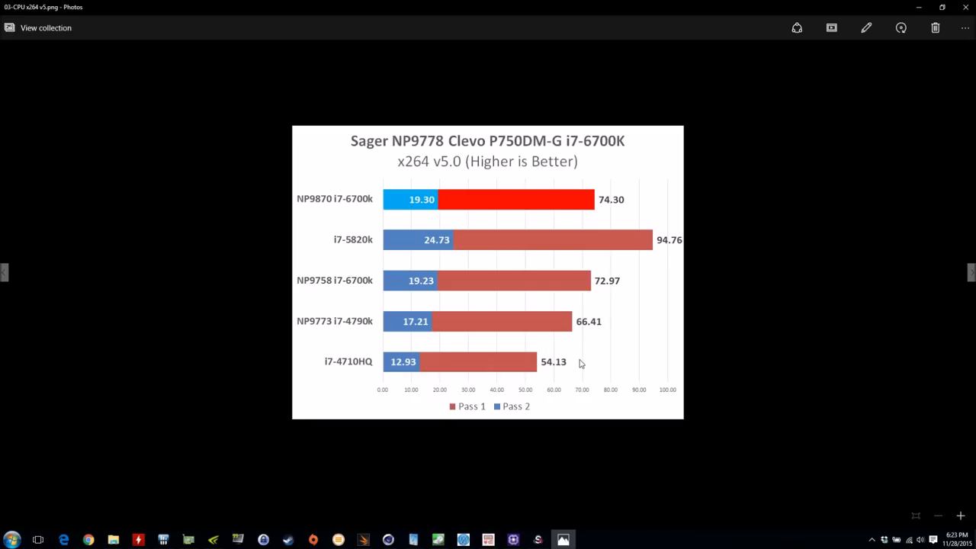
{"action": "mouse_move", "coordinate": [549, 353]}
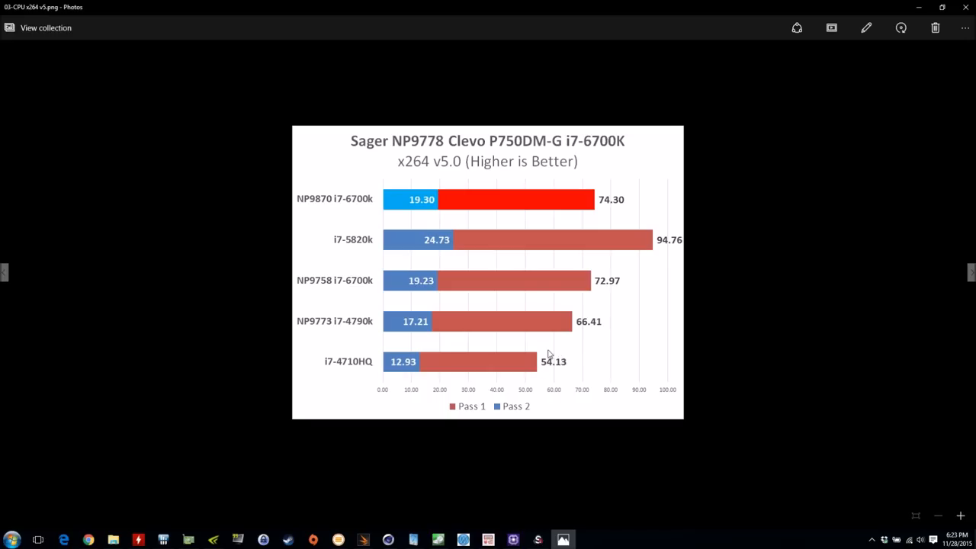
{"action": "mouse_move", "coordinate": [952, 259]}
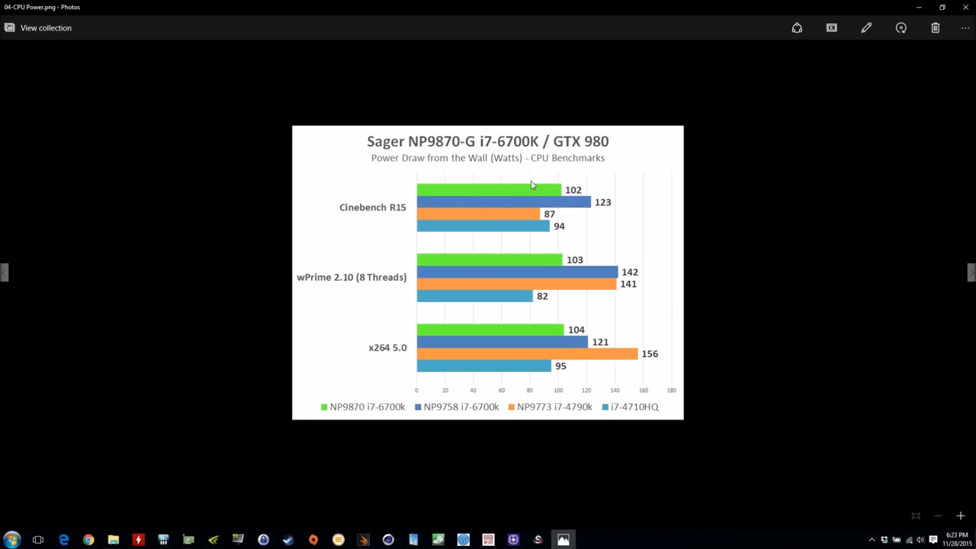
{"action": "mouse_move", "coordinate": [589, 201]}
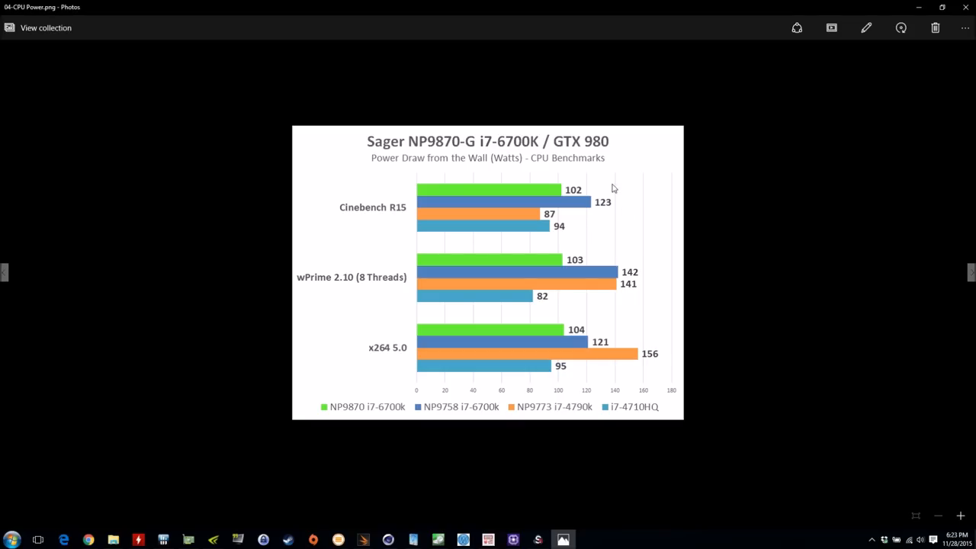
{"action": "mouse_move", "coordinate": [600, 214]}
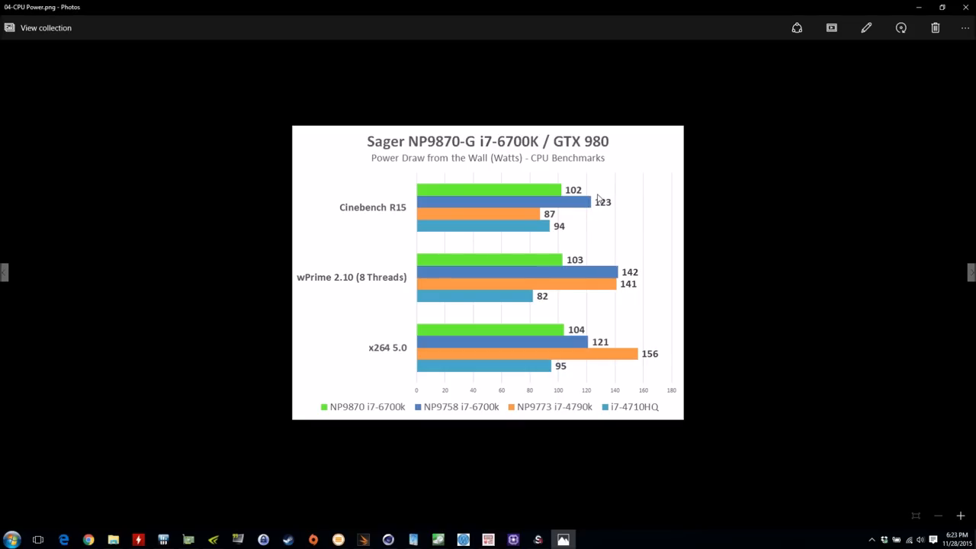
{"action": "mouse_move", "coordinate": [602, 198]}
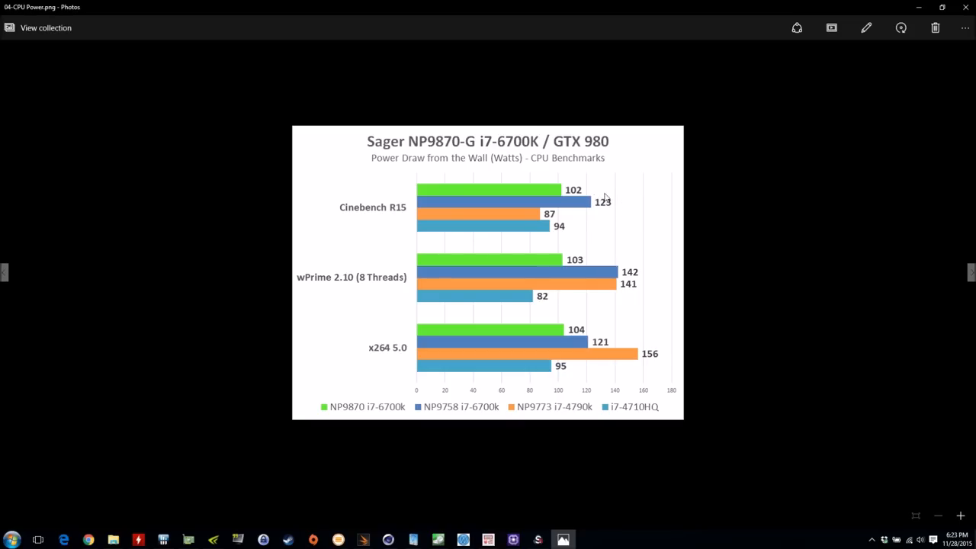
{"action": "mouse_move", "coordinate": [625, 212]}
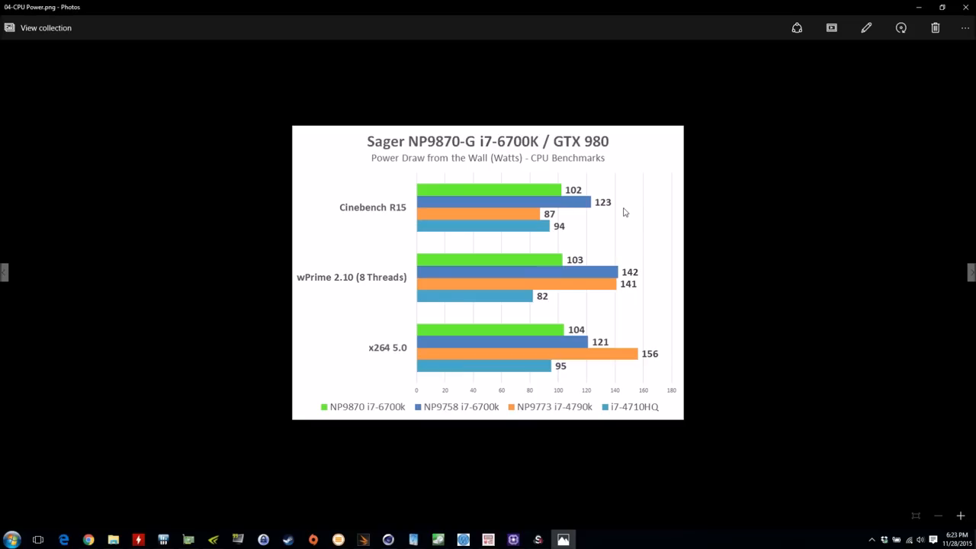
{"action": "mouse_move", "coordinate": [621, 209]}
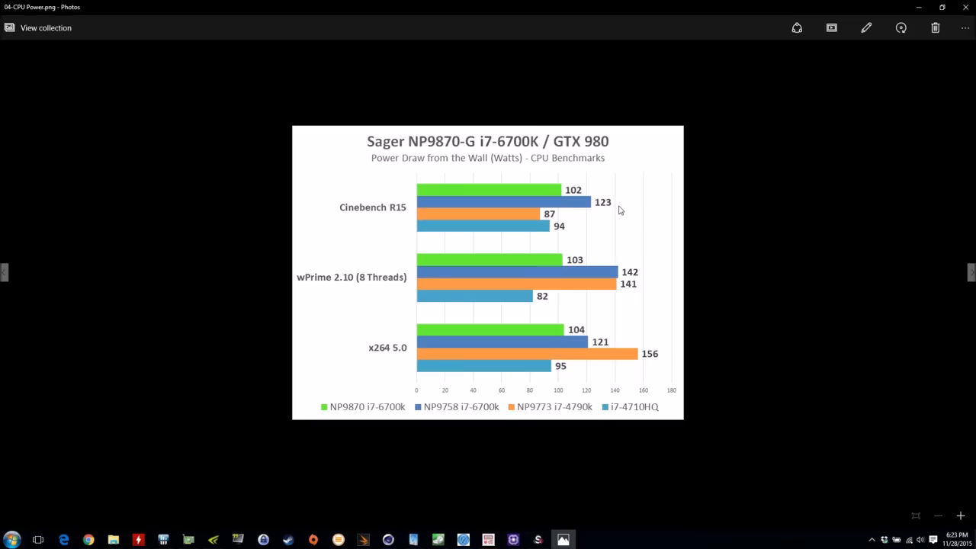
{"action": "mouse_move", "coordinate": [619, 202]}
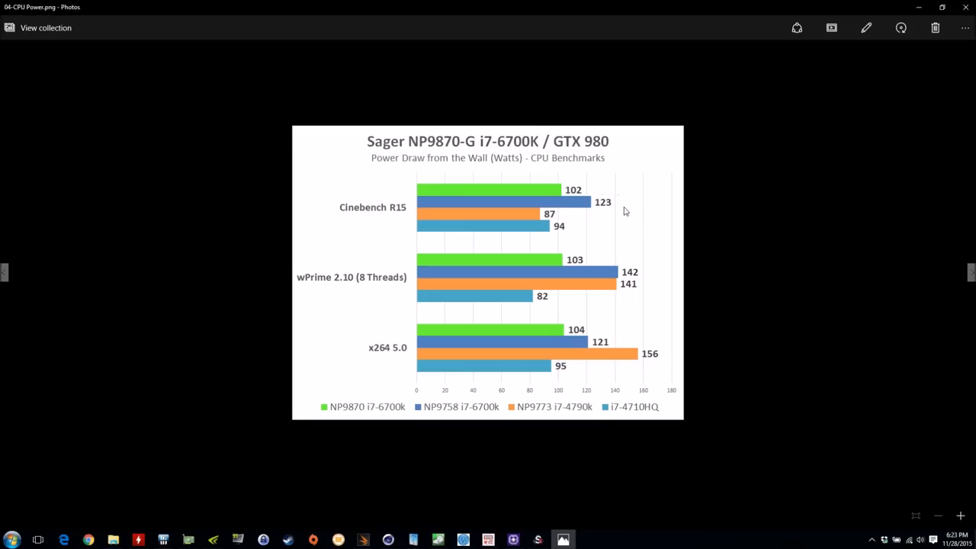
{"action": "mouse_move", "coordinate": [620, 210]}
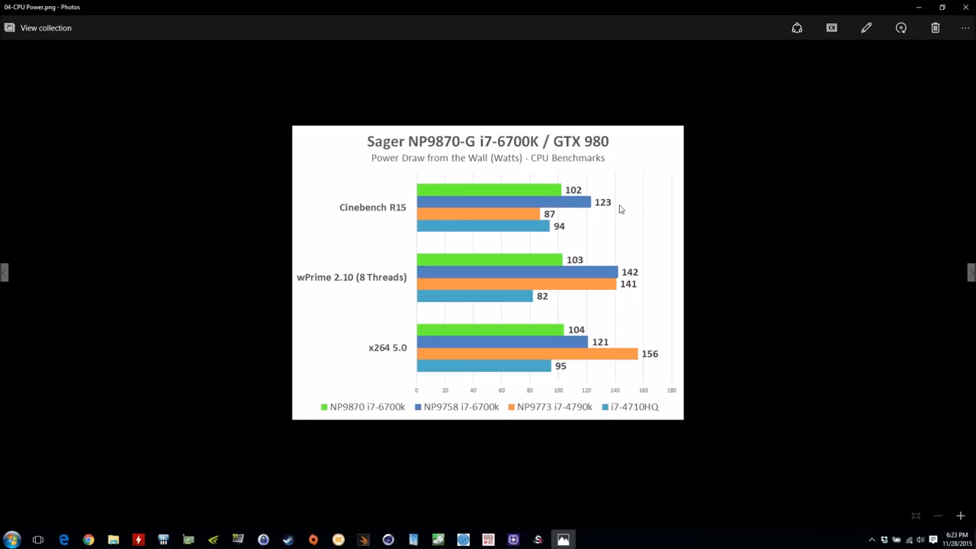
{"action": "mouse_move", "coordinate": [603, 204]}
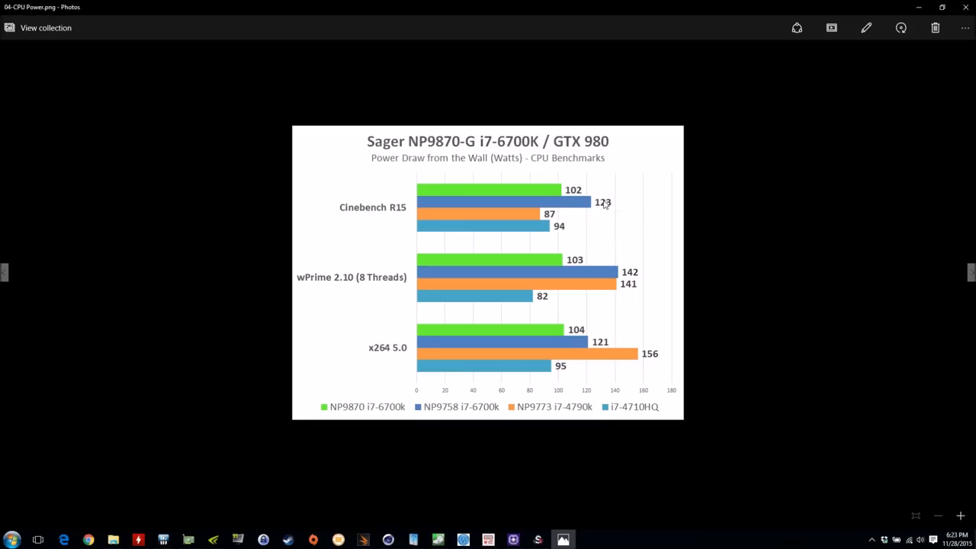
{"action": "mouse_move", "coordinate": [597, 169]}
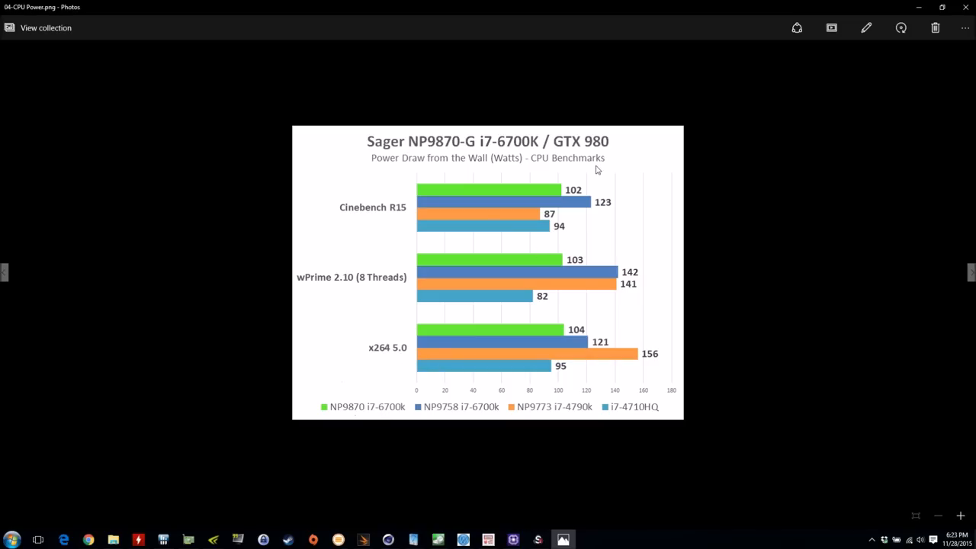
{"action": "mouse_move", "coordinate": [591, 293]}
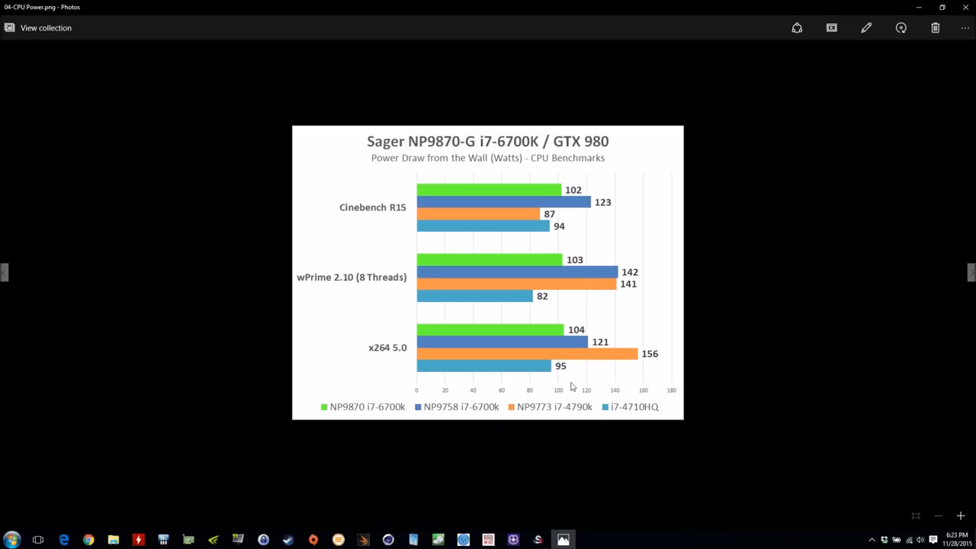
{"action": "mouse_move", "coordinate": [530, 372]}
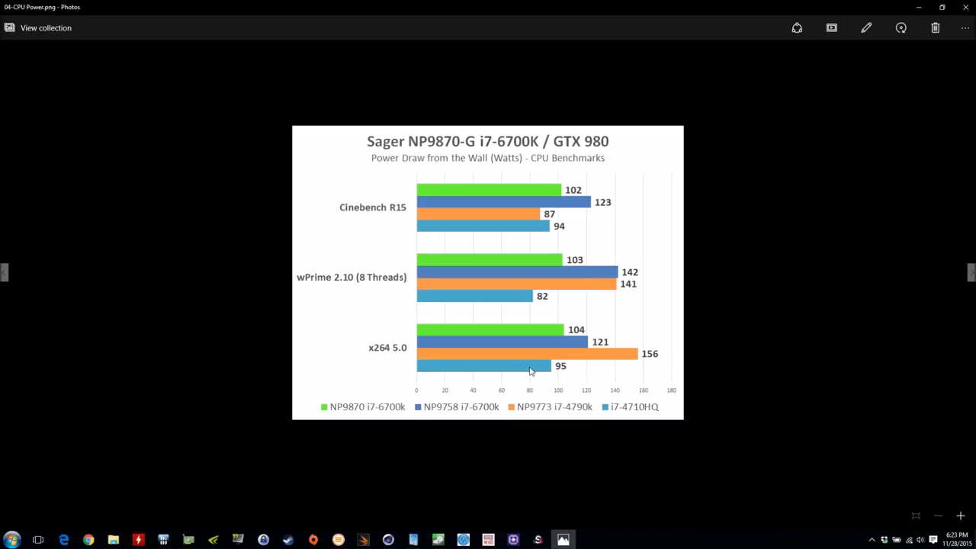
{"action": "mouse_move", "coordinate": [563, 192]}
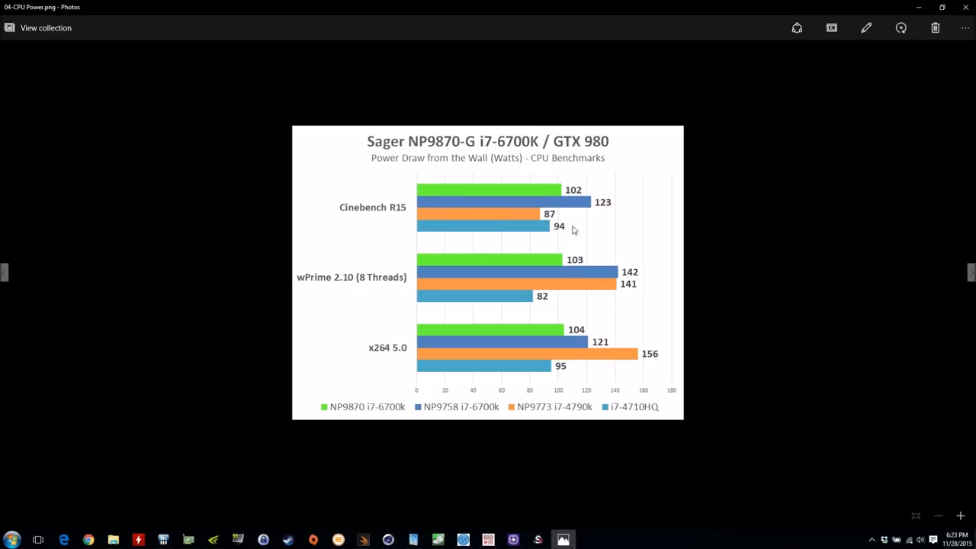
{"action": "mouse_move", "coordinate": [533, 256]}
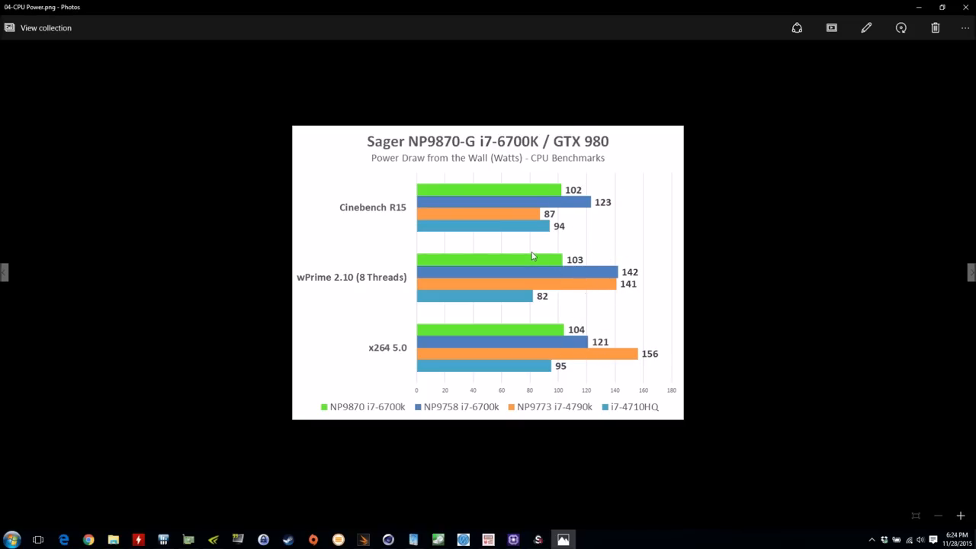
{"action": "mouse_move", "coordinate": [602, 360]}
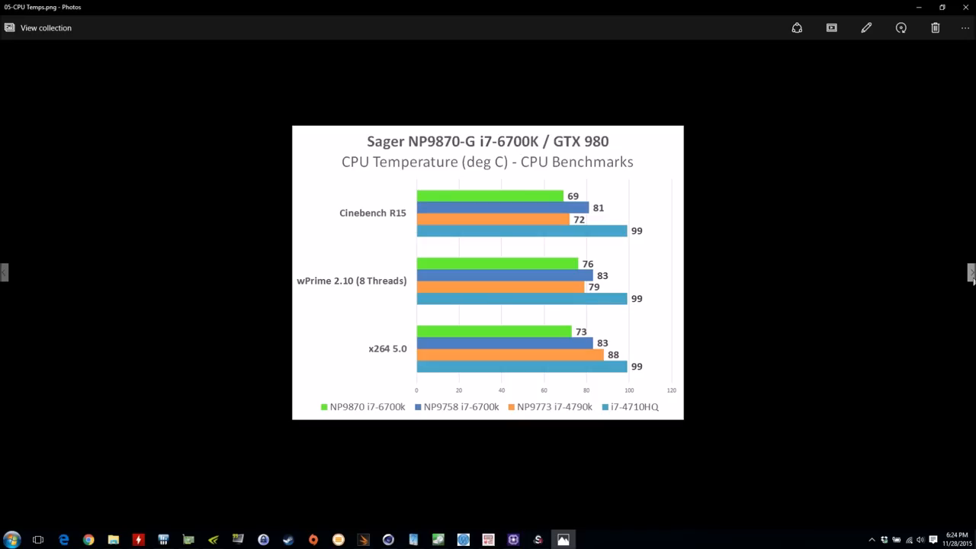
{"action": "mouse_move", "coordinate": [638, 189]}
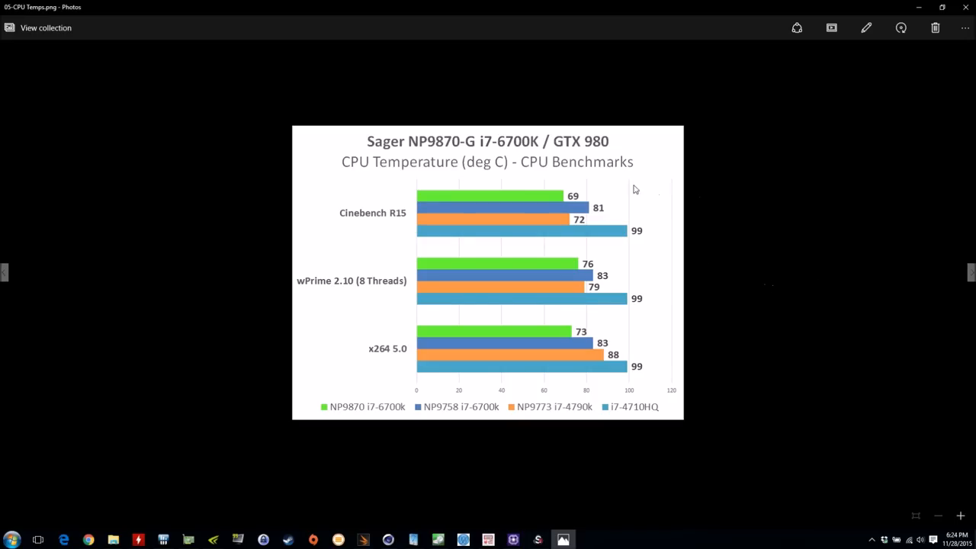
{"action": "mouse_move", "coordinate": [564, 189]}
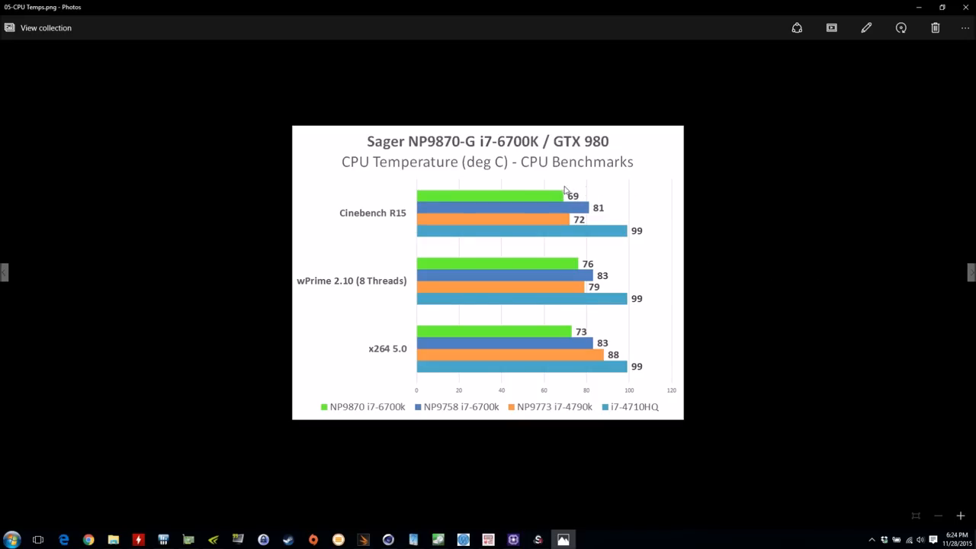
{"action": "mouse_move", "coordinate": [581, 345]}
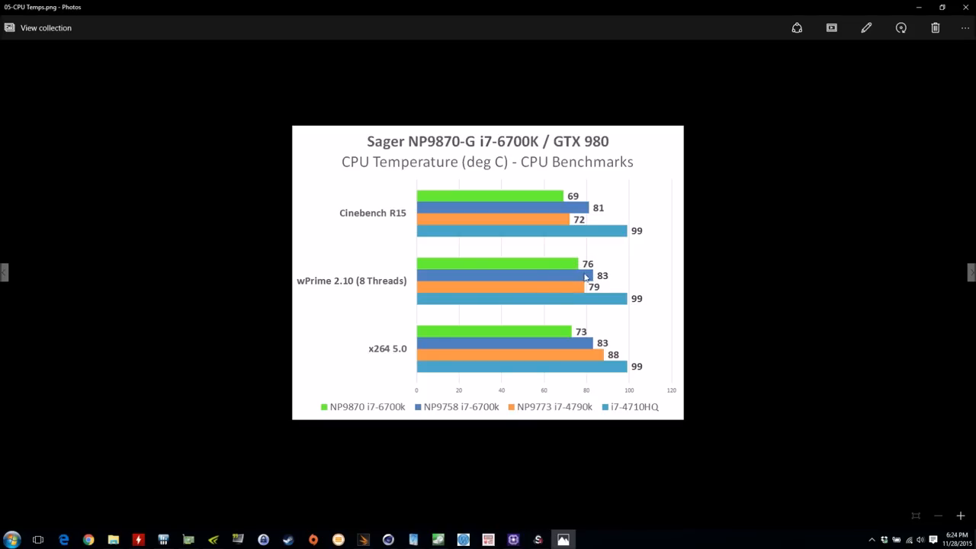
{"action": "mouse_move", "coordinate": [478, 297]}
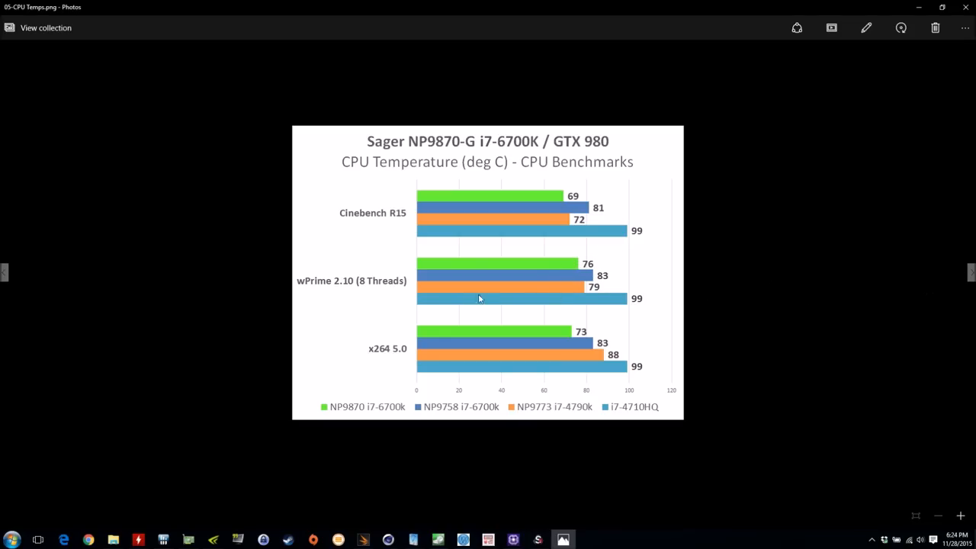
Advance Photos to the 3DMark 11 P Scores chart
{"action": "left_click", "coordinate": [970, 271]}
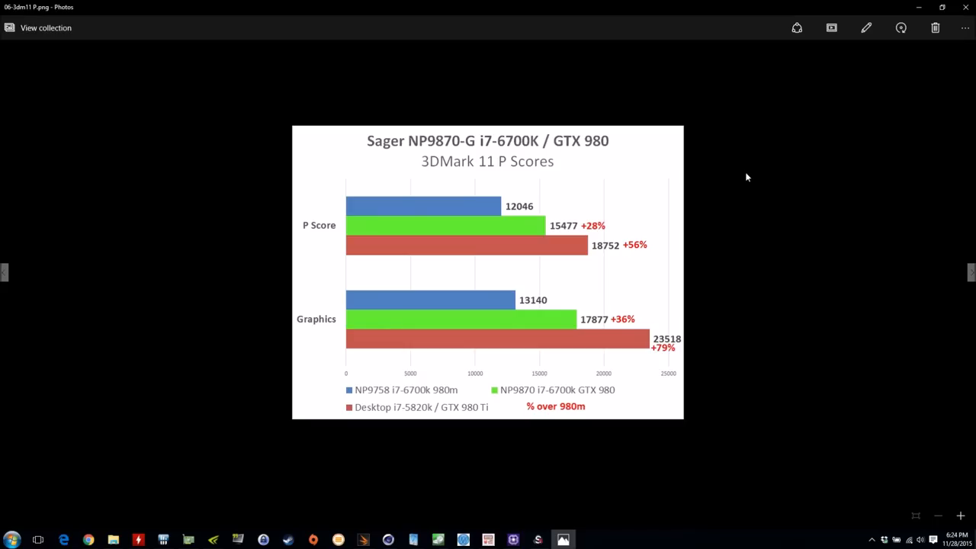
{"action": "mouse_move", "coordinate": [469, 261]}
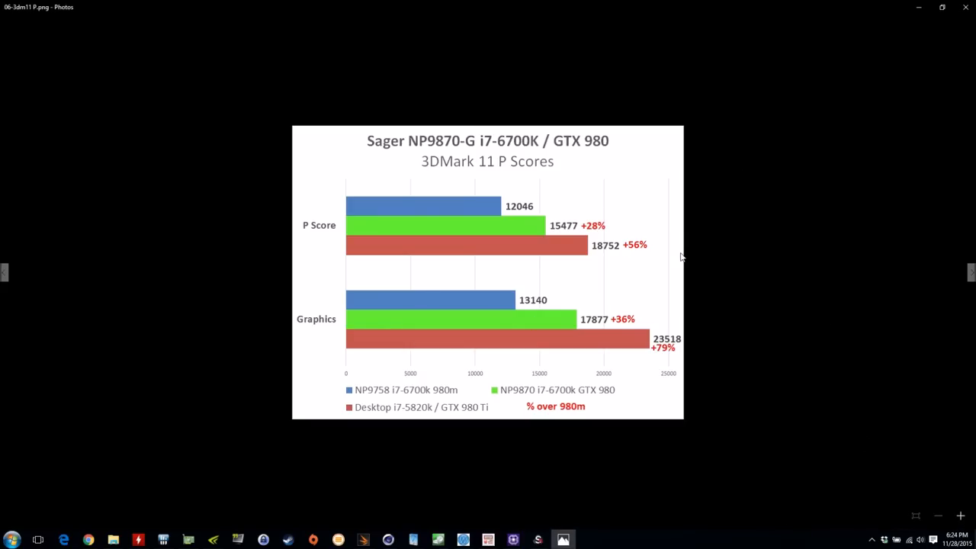
{"action": "mouse_move", "coordinate": [396, 232]}
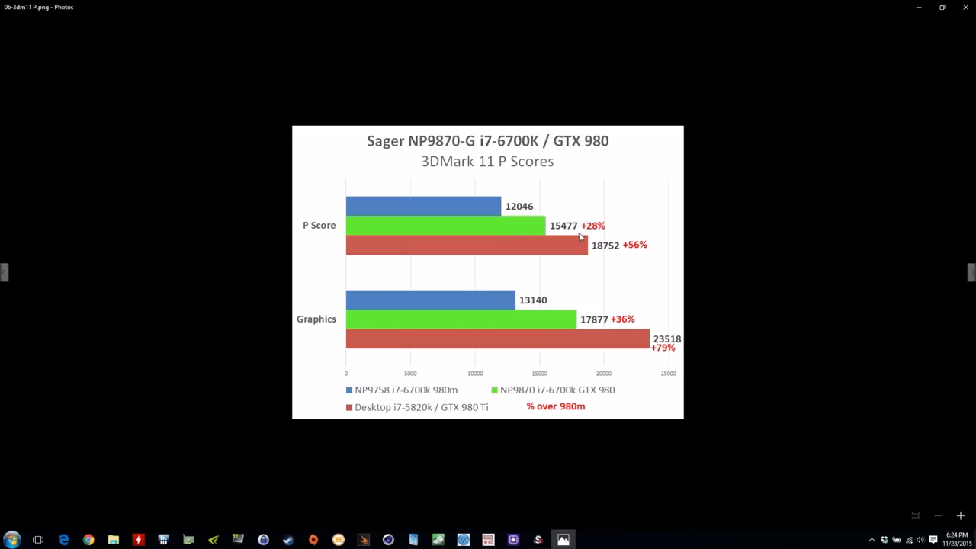
{"action": "mouse_move", "coordinate": [613, 226]}
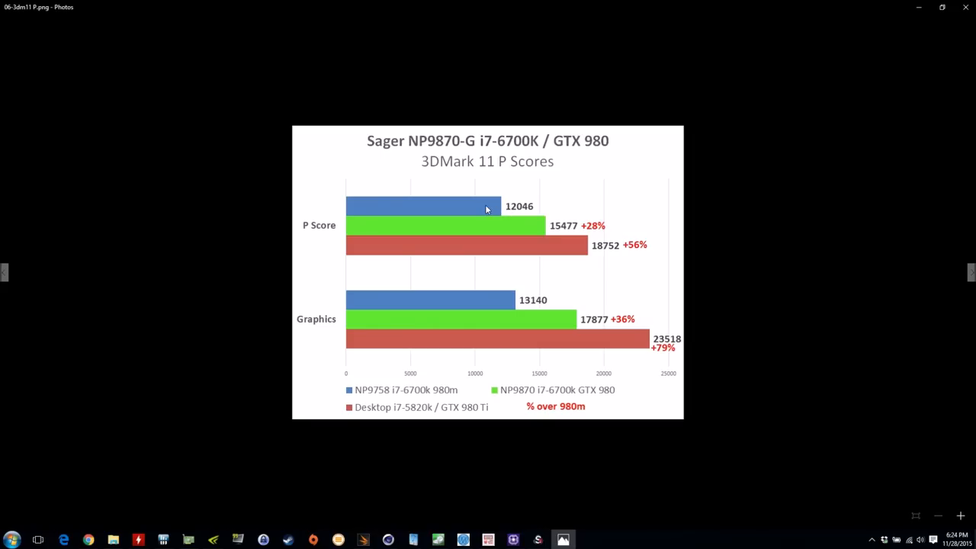
{"action": "mouse_move", "coordinate": [629, 237]}
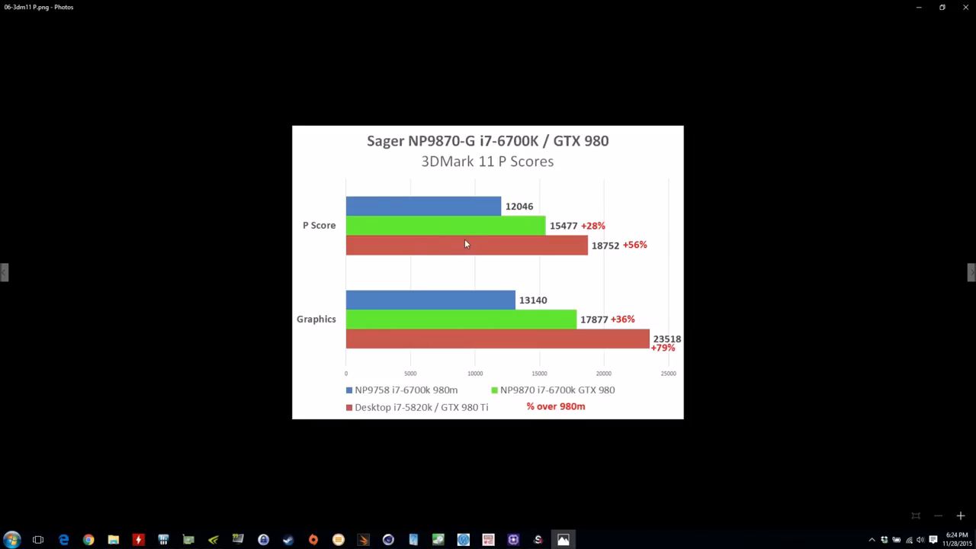
{"action": "mouse_move", "coordinate": [576, 246]}
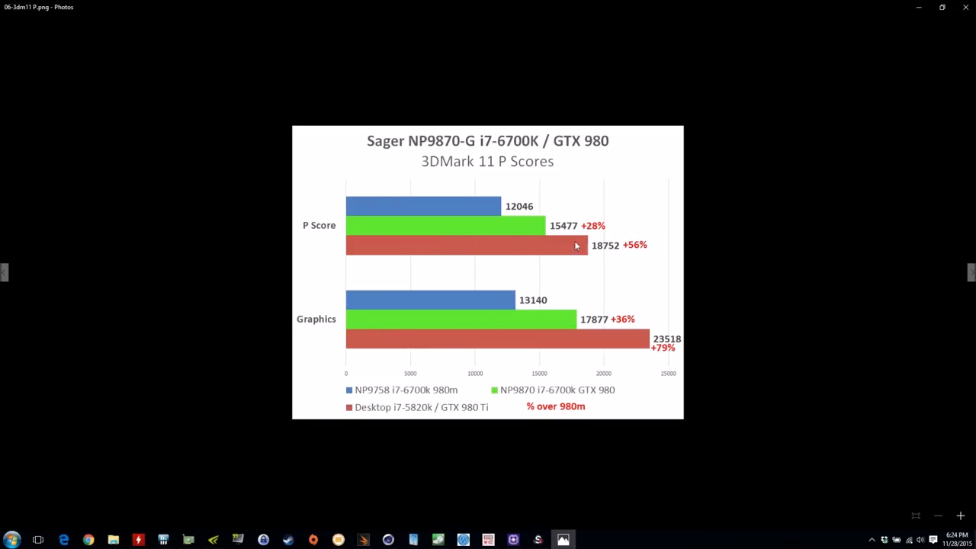
{"action": "mouse_move", "coordinate": [659, 244]}
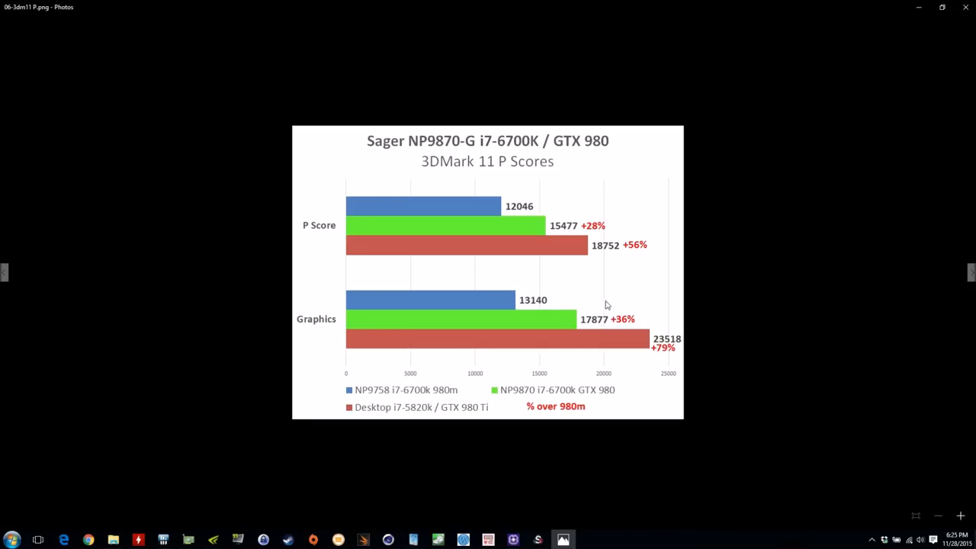
{"action": "mouse_move", "coordinate": [500, 238]}
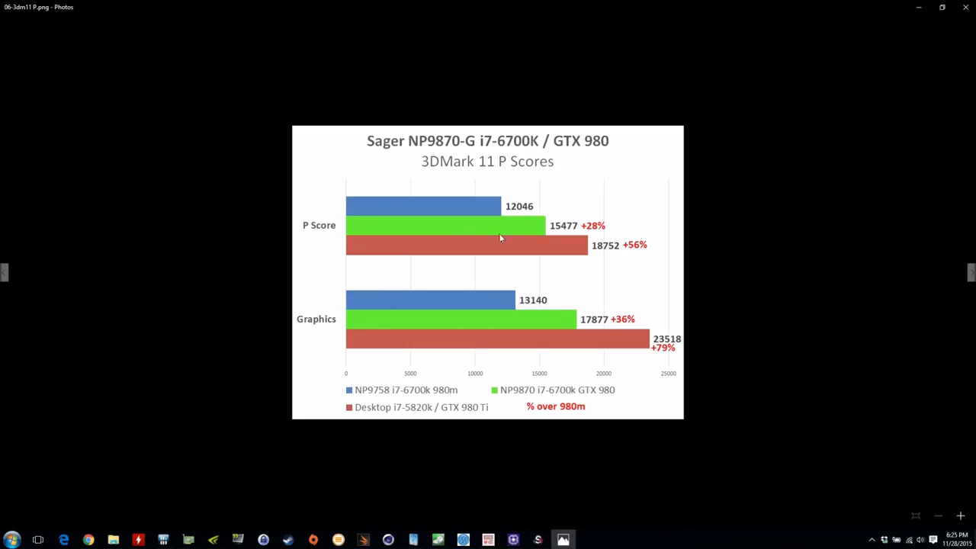
Advance Photos to the 3DMark 11 X Scores chart
{"action": "key", "text": "Right"}
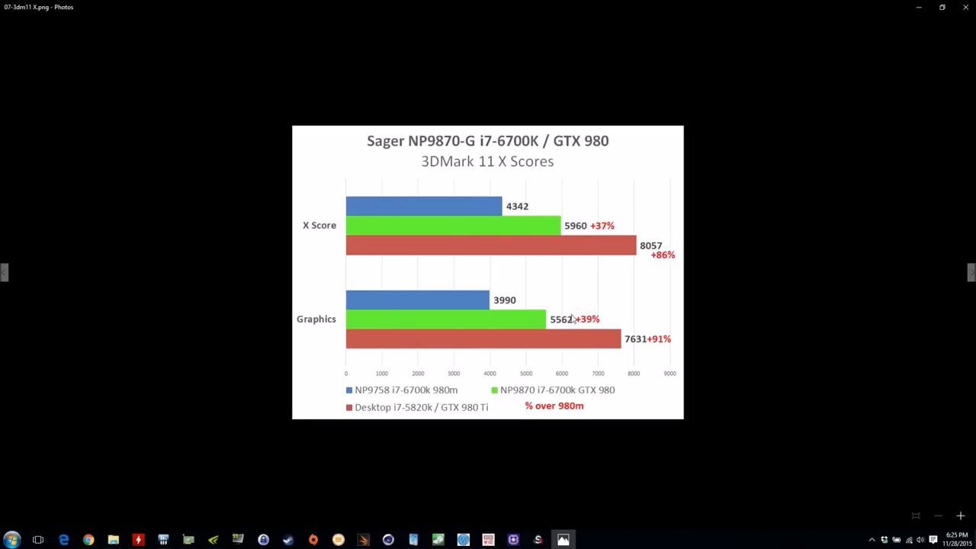
{"action": "mouse_move", "coordinate": [606, 328]}
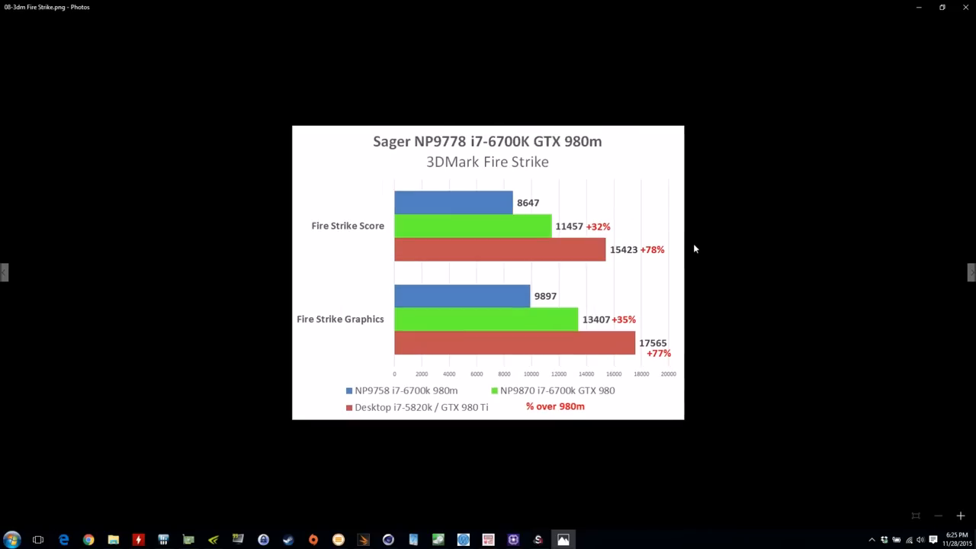
{"action": "mouse_move", "coordinate": [619, 228]}
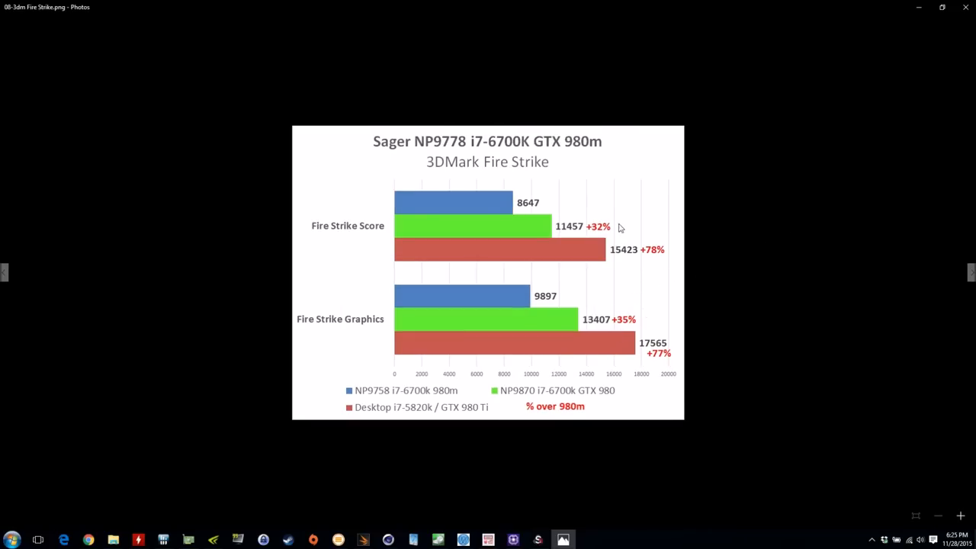
{"action": "mouse_move", "coordinate": [450, 332]}
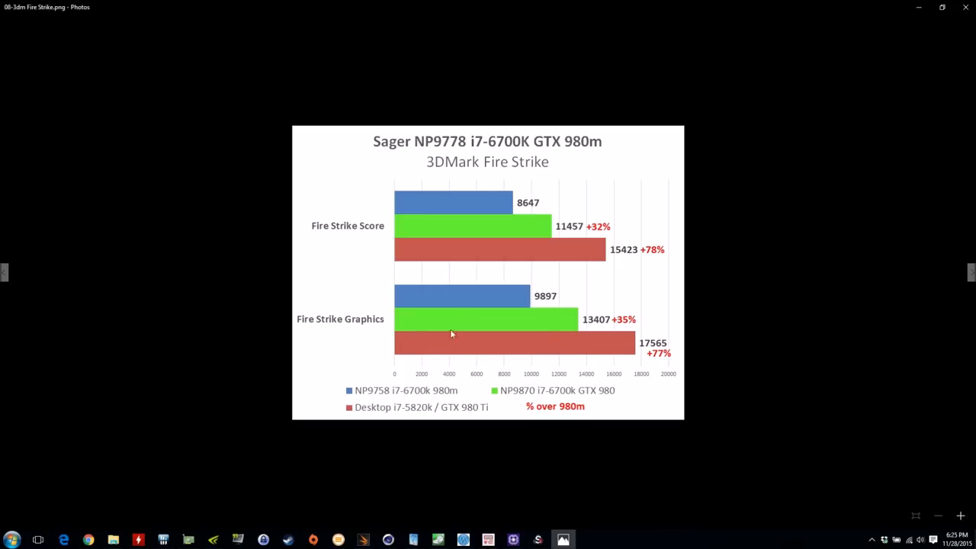
{"action": "mouse_move", "coordinate": [558, 316]}
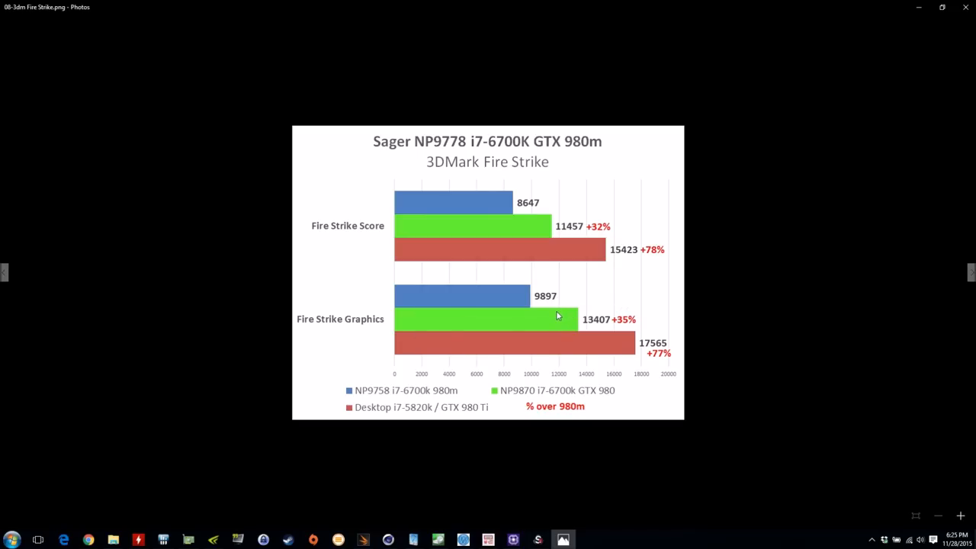
{"action": "mouse_move", "coordinate": [906, 292]}
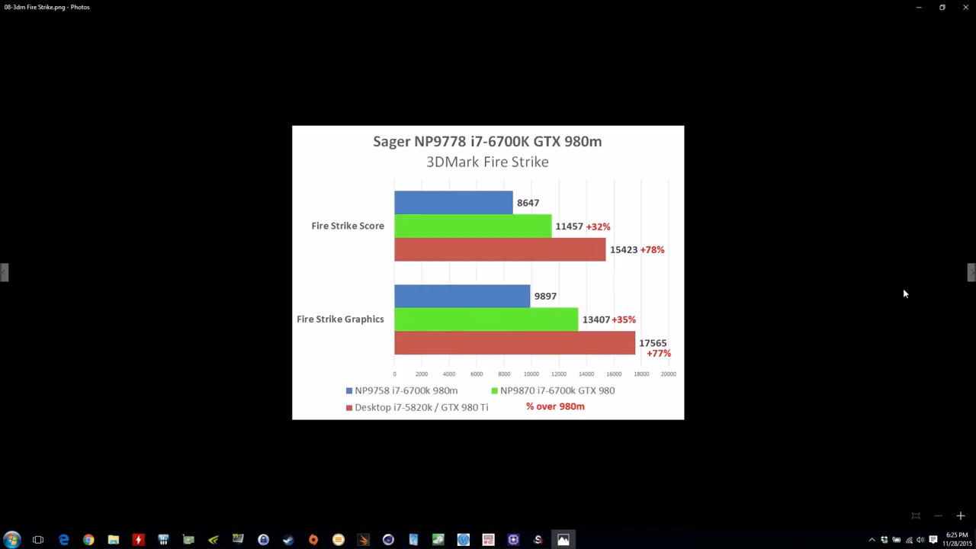
{"action": "mouse_move", "coordinate": [623, 323]}
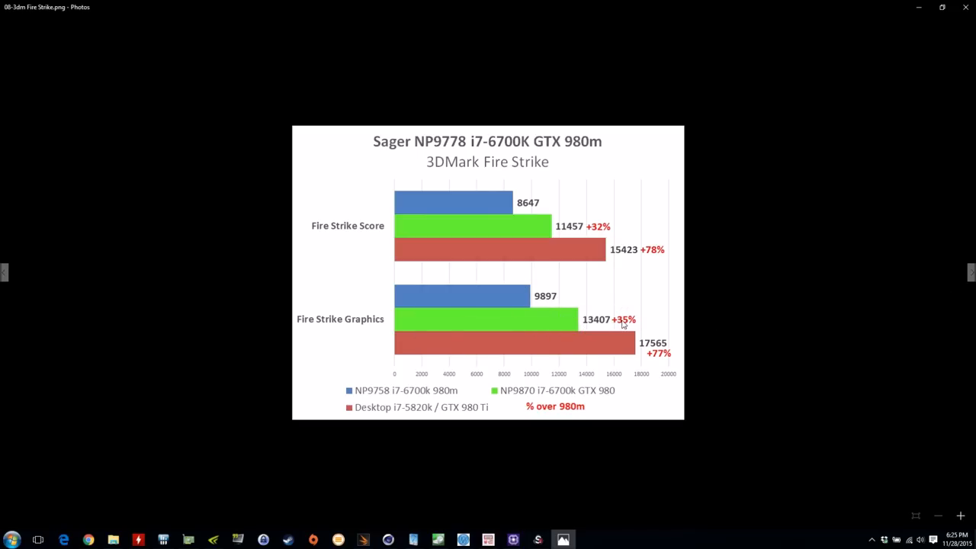
Advance Photos to the Unigine Heaven Extreme benchmark chart
{"action": "key", "text": "Right"}
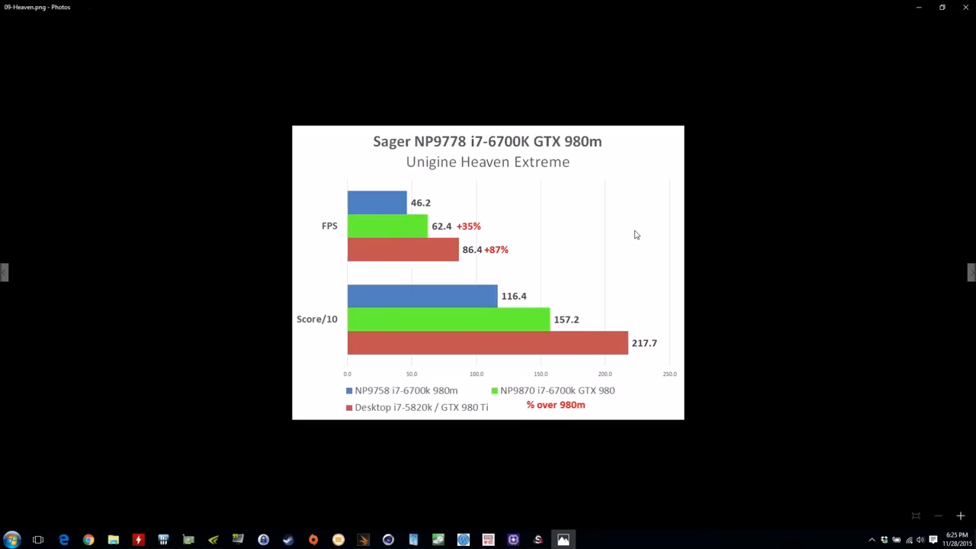
{"action": "mouse_move", "coordinate": [480, 233]}
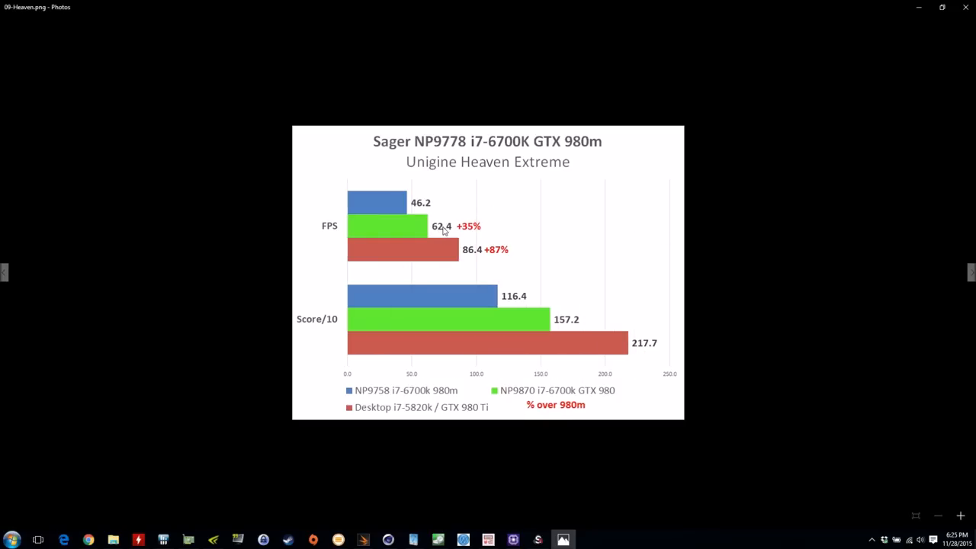
{"action": "mouse_move", "coordinate": [531, 278]}
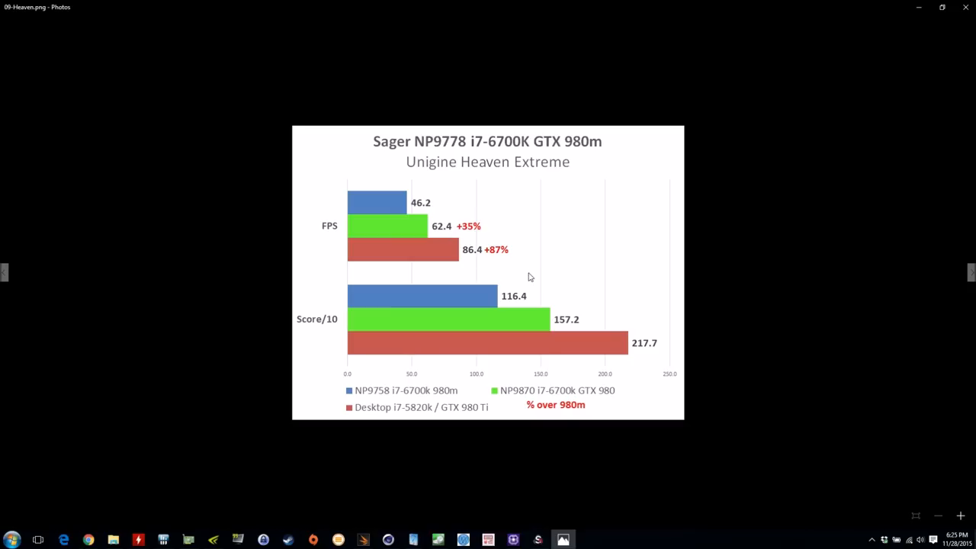
{"action": "mouse_move", "coordinate": [576, 326]}
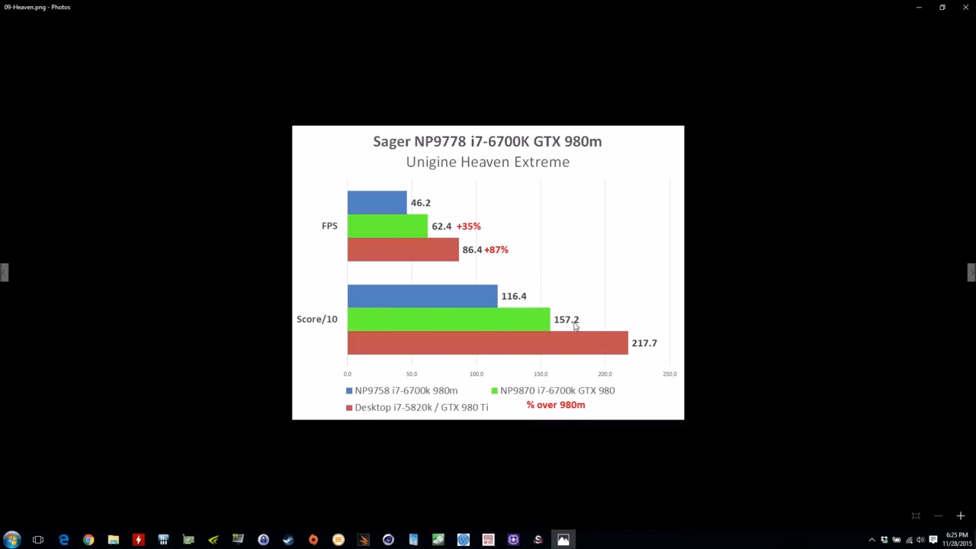
{"action": "mouse_move", "coordinate": [498, 233]}
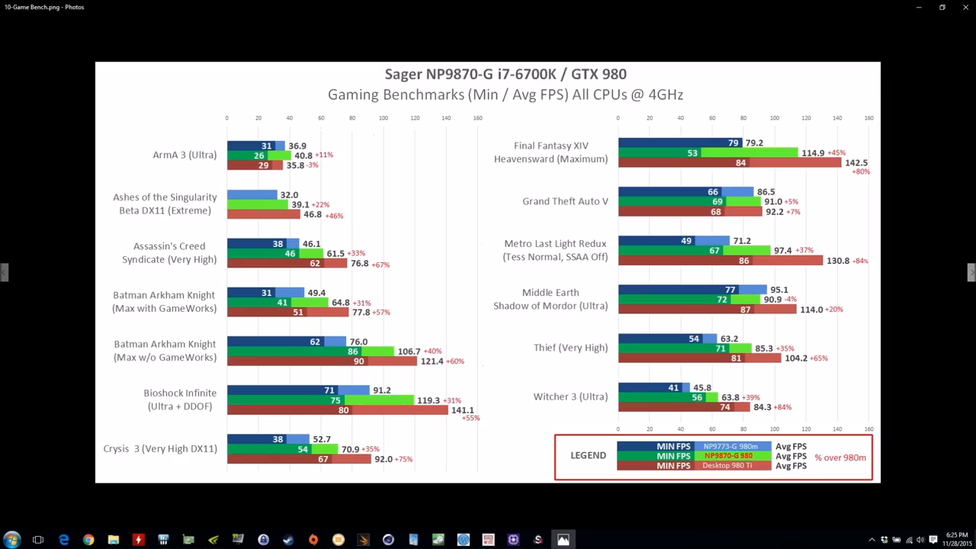
{"action": "mouse_move", "coordinate": [497, 296]}
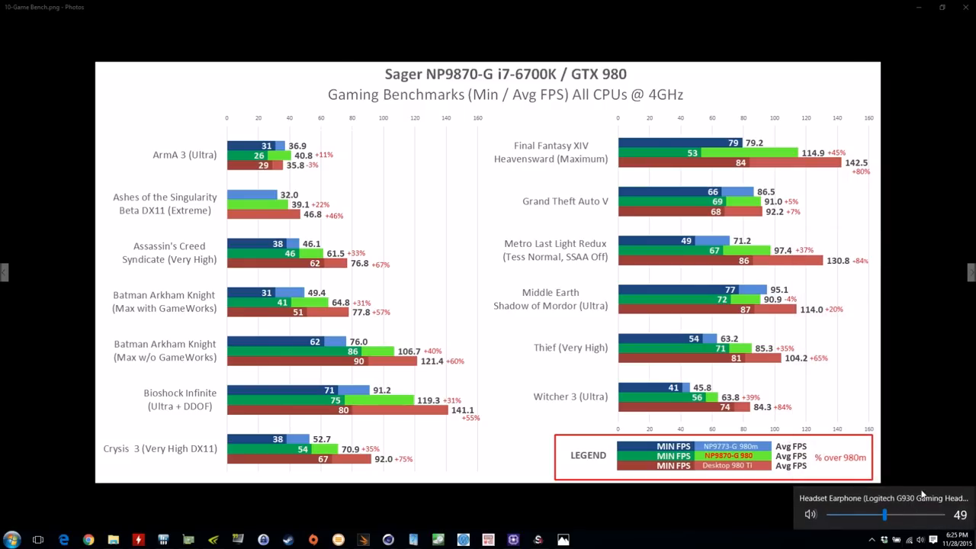
{"action": "mouse_move", "coordinate": [922, 352]}
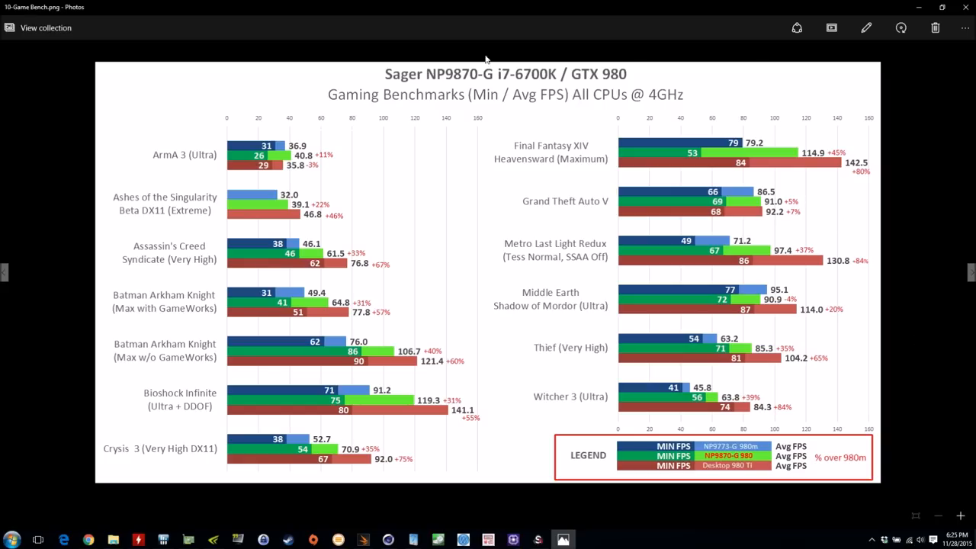
{"action": "mouse_move", "coordinate": [341, 138]}
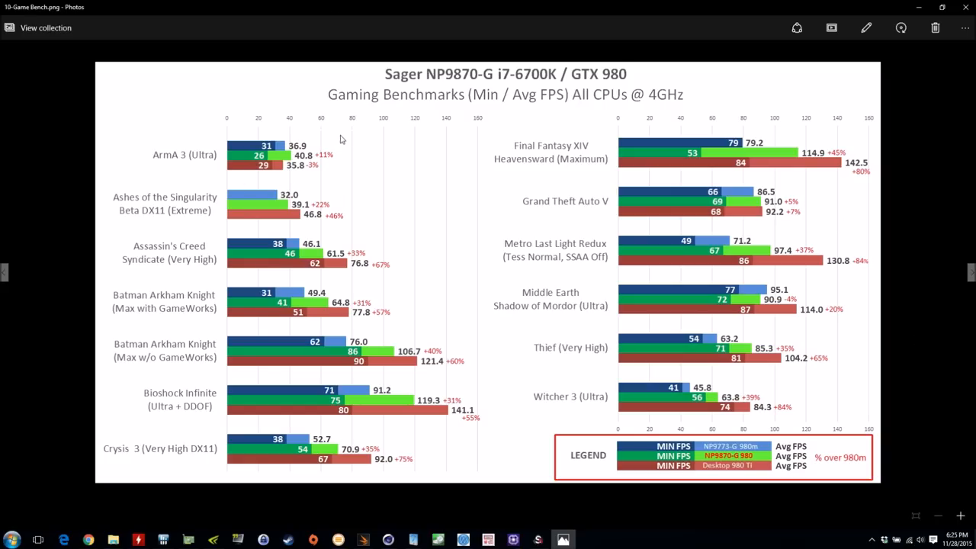
{"action": "mouse_move", "coordinate": [720, 76]}
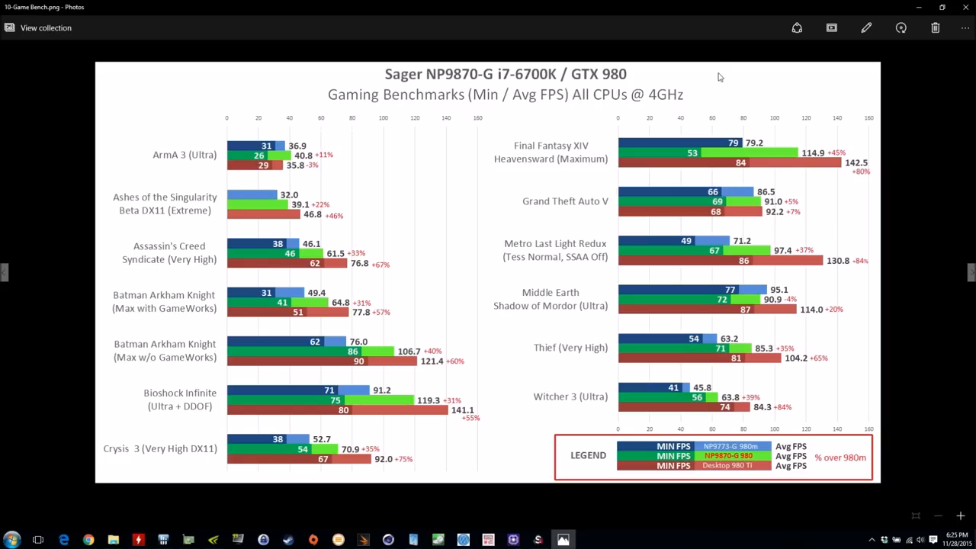
{"action": "mouse_move", "coordinate": [281, 156]}
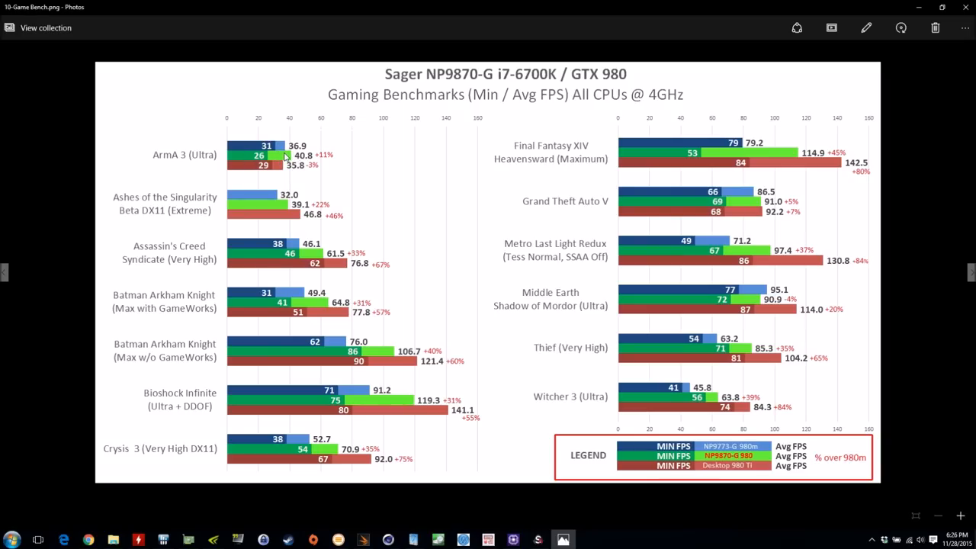
{"action": "mouse_move", "coordinate": [726, 451]}
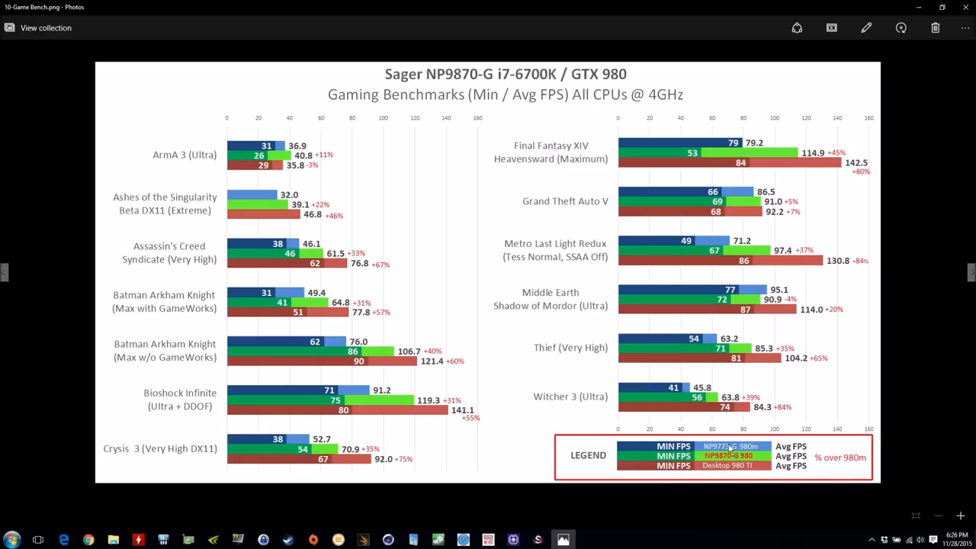
{"action": "mouse_move", "coordinate": [729, 448]}
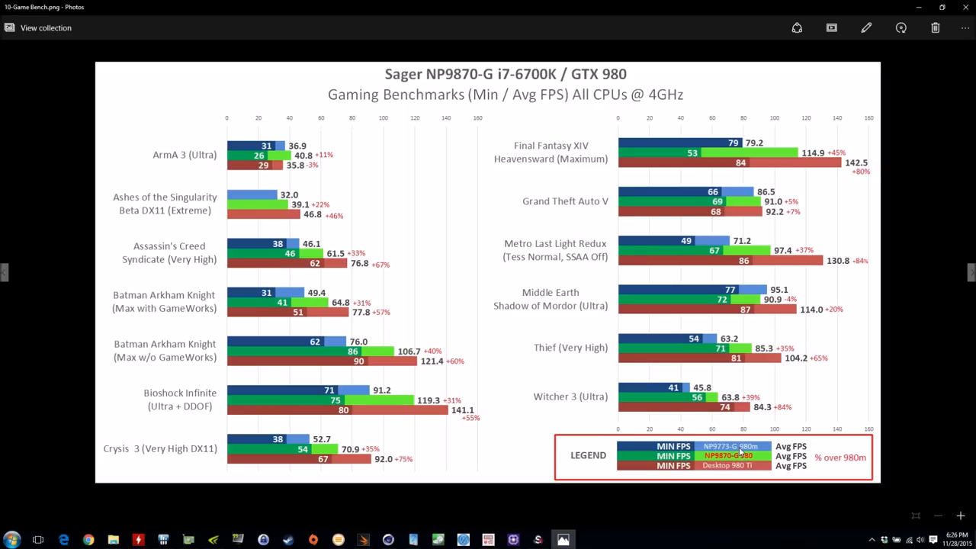
{"action": "mouse_move", "coordinate": [334, 146]}
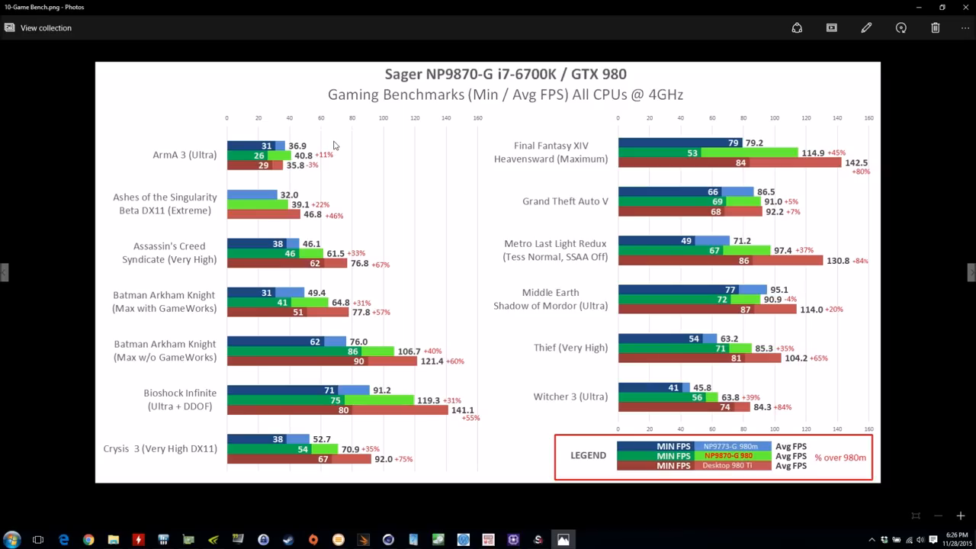
{"action": "mouse_move", "coordinate": [278, 156]}
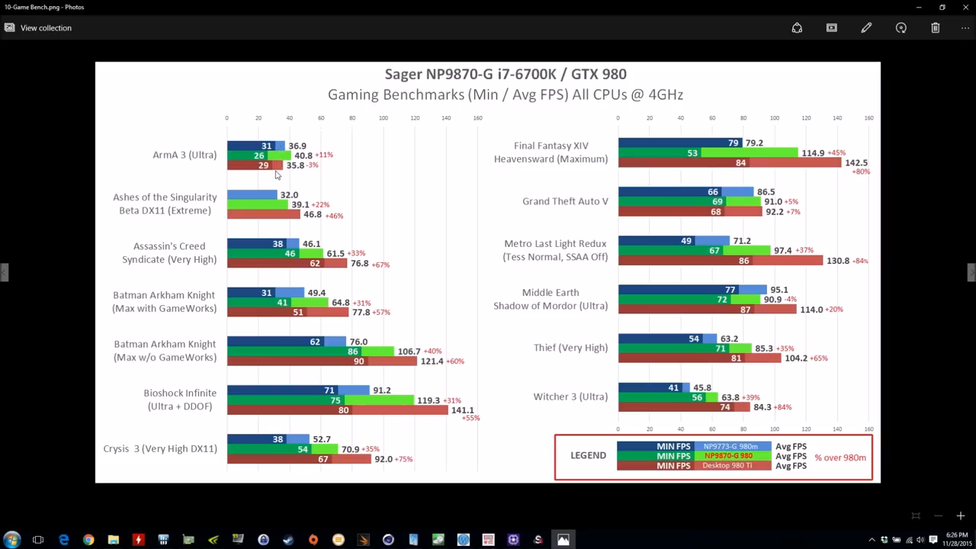
{"action": "mouse_move", "coordinate": [281, 169]}
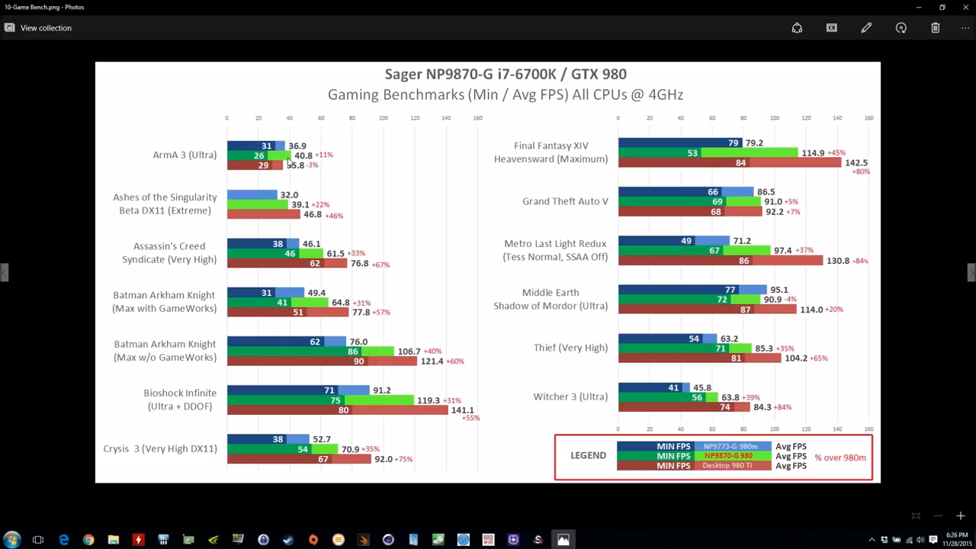
{"action": "mouse_move", "coordinate": [313, 152]}
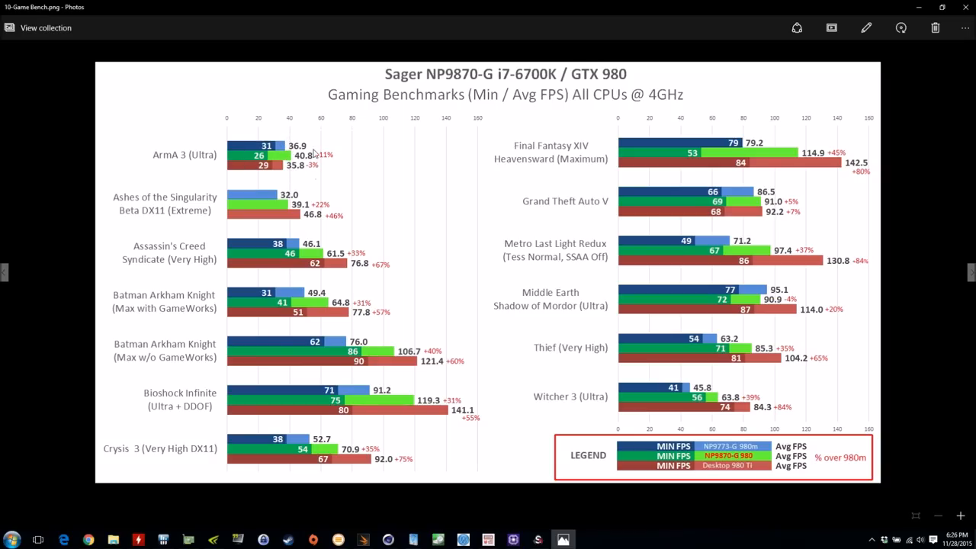
{"action": "mouse_move", "coordinate": [327, 183]}
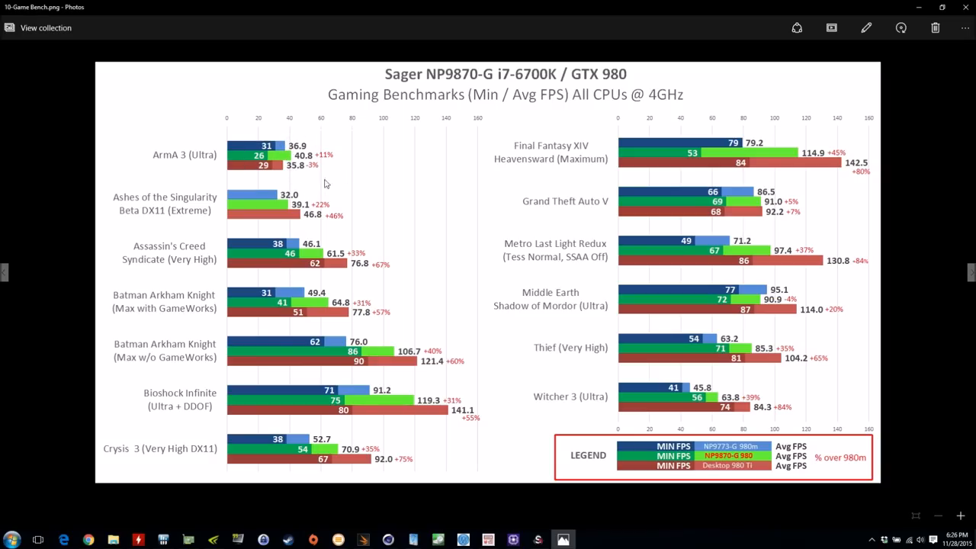
{"action": "mouse_move", "coordinate": [280, 200]}
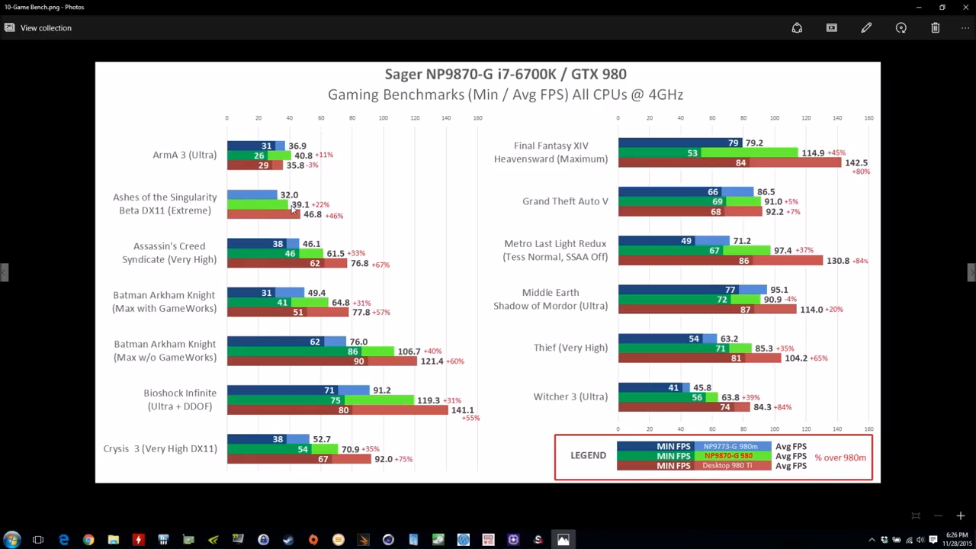
{"action": "mouse_move", "coordinate": [323, 222]}
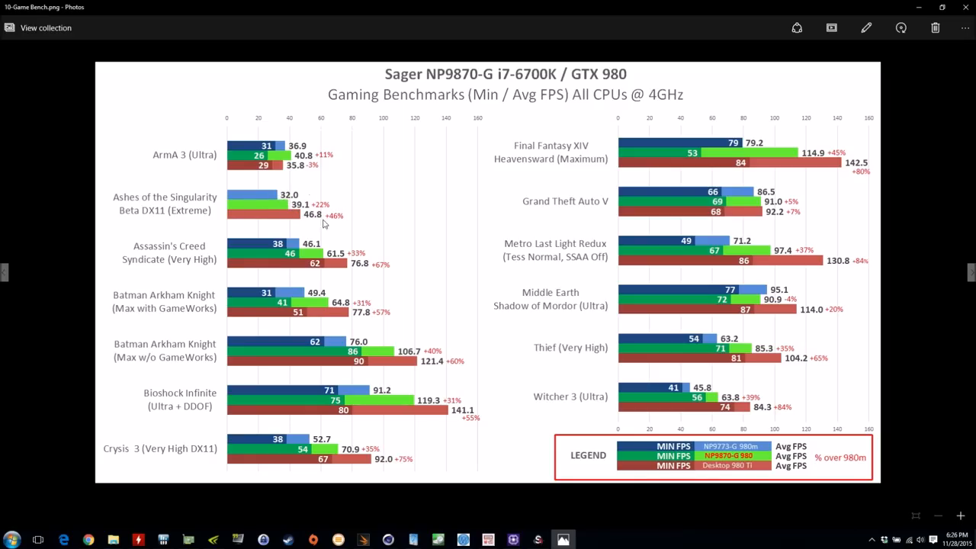
{"action": "mouse_move", "coordinate": [189, 262]}
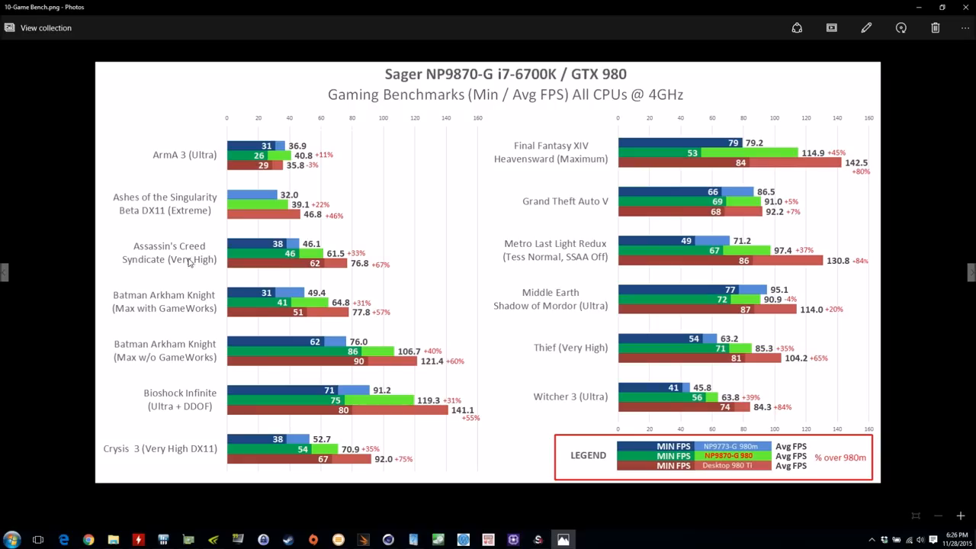
{"action": "mouse_move", "coordinate": [214, 268]}
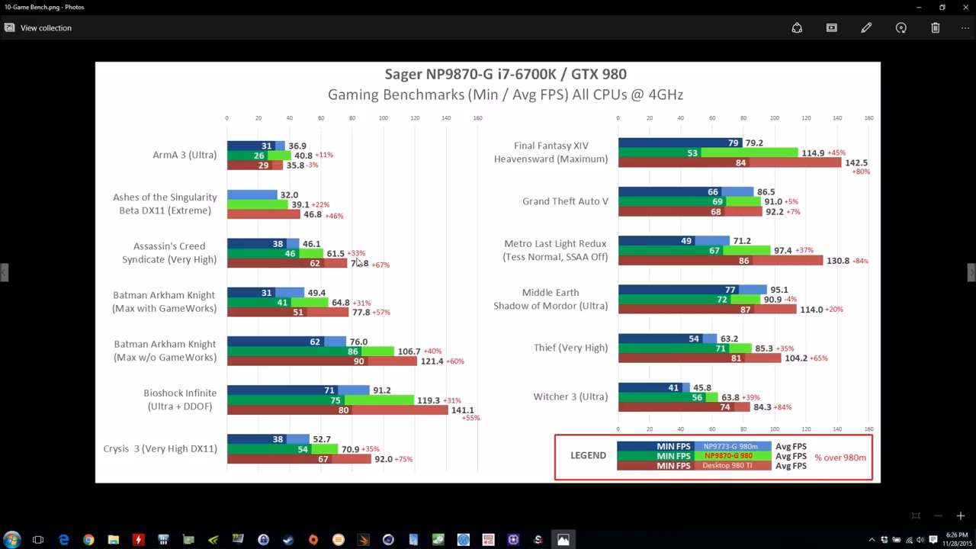
{"action": "mouse_move", "coordinate": [360, 256]}
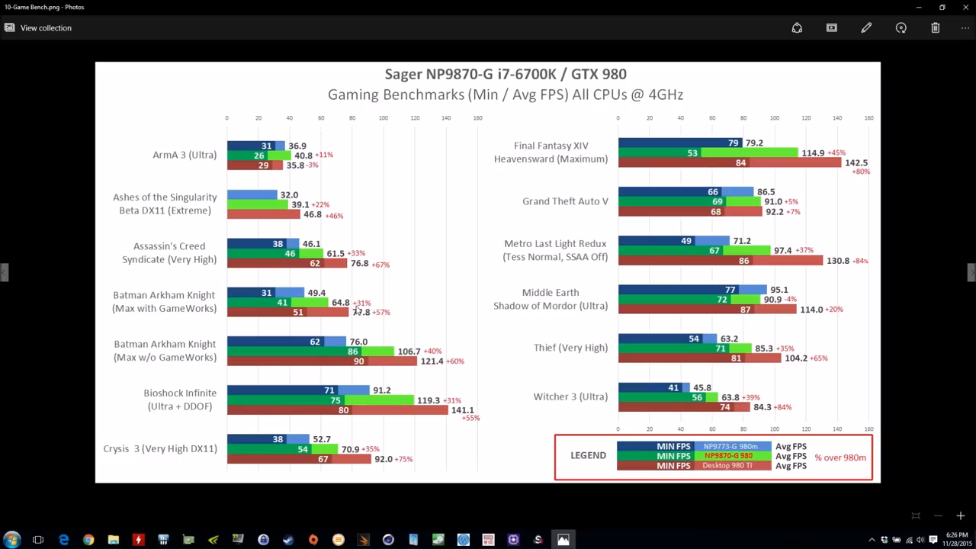
{"action": "mouse_move", "coordinate": [204, 372]}
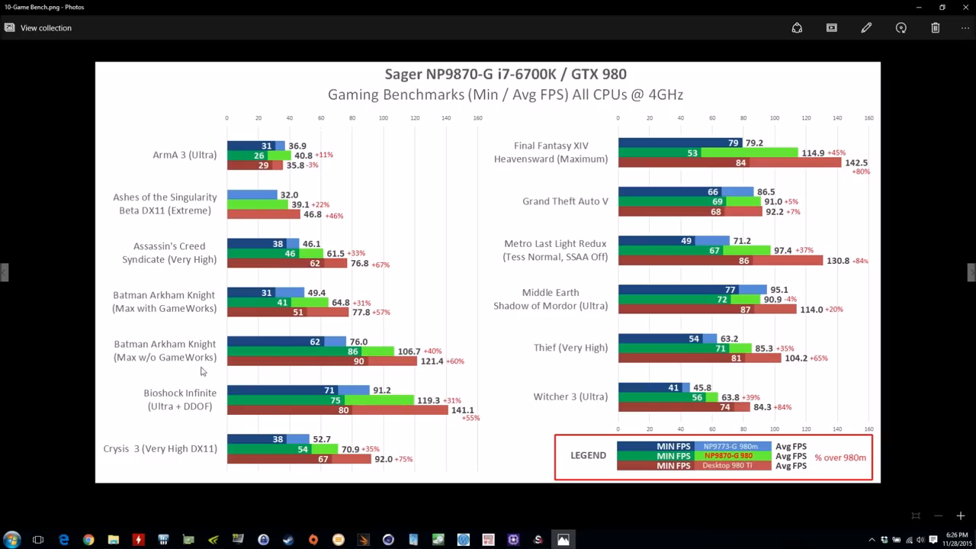
{"action": "mouse_move", "coordinate": [363, 326]}
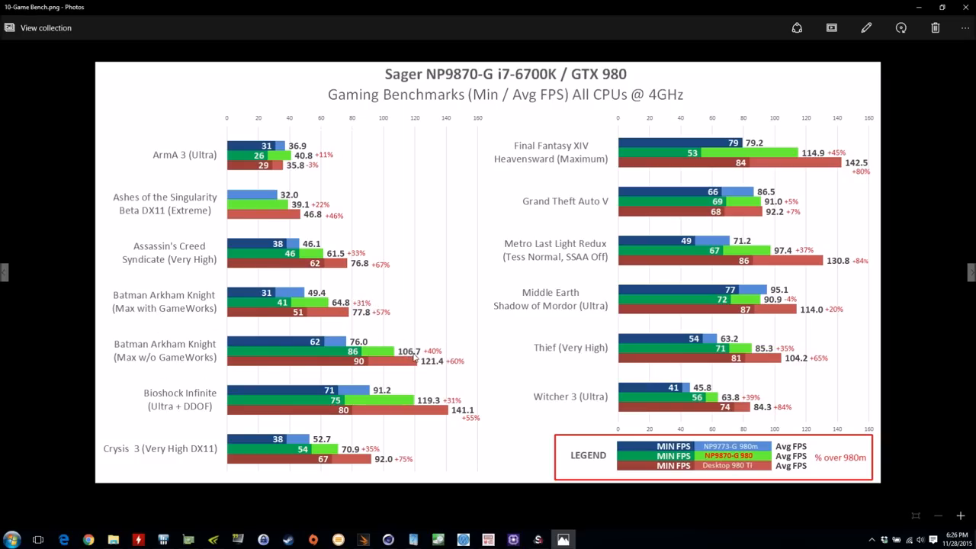
{"action": "mouse_move", "coordinate": [435, 404]}
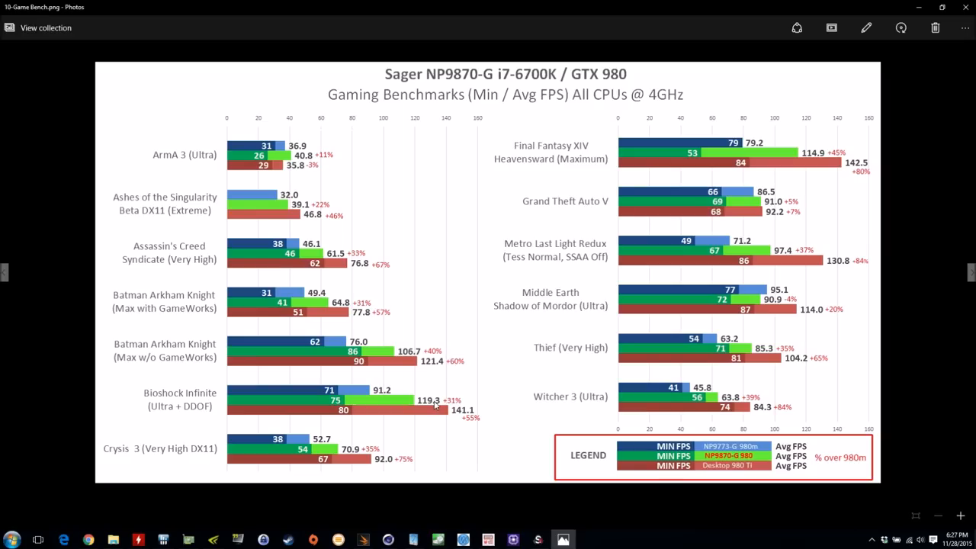
{"action": "mouse_move", "coordinate": [210, 412]}
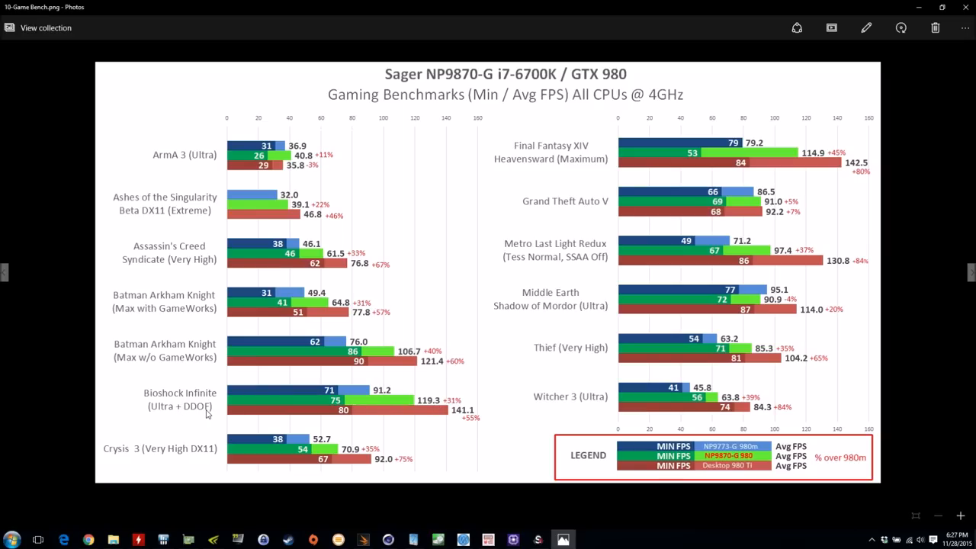
{"action": "mouse_move", "coordinate": [430, 397]}
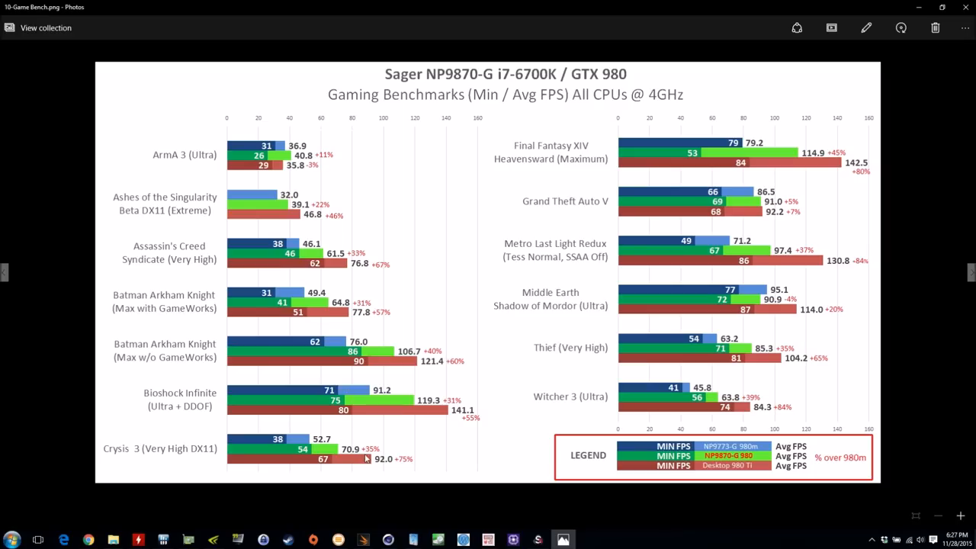
{"action": "mouse_move", "coordinate": [366, 458]}
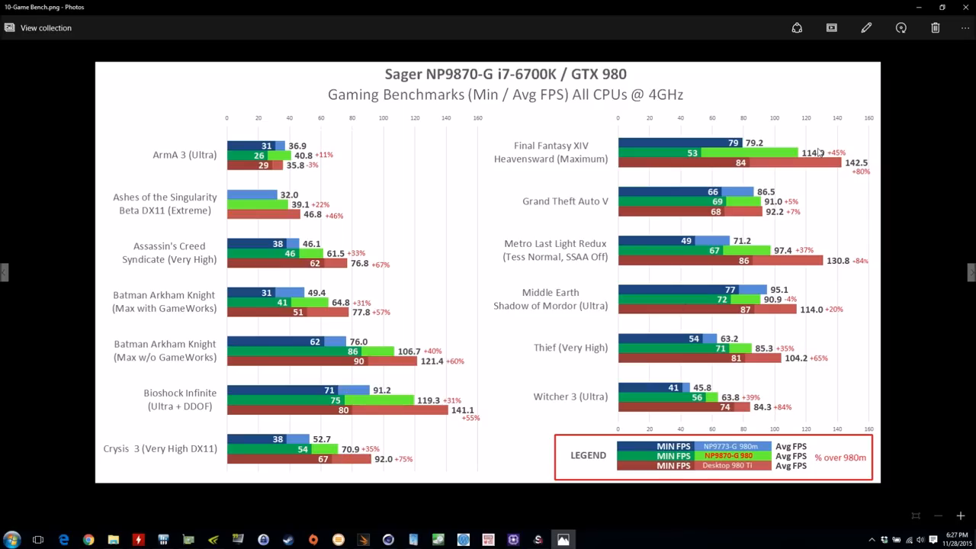
{"action": "mouse_move", "coordinate": [791, 171]}
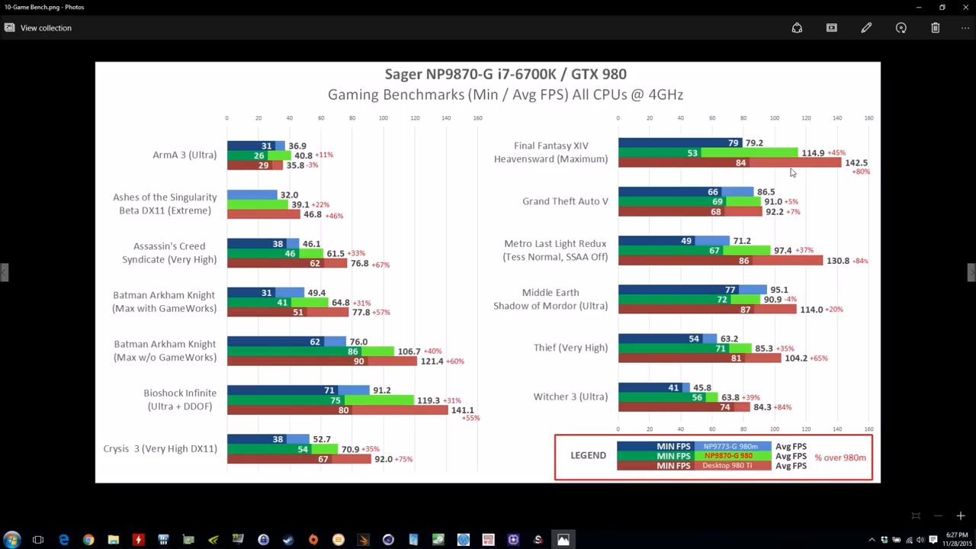
{"action": "mouse_move", "coordinate": [802, 160]}
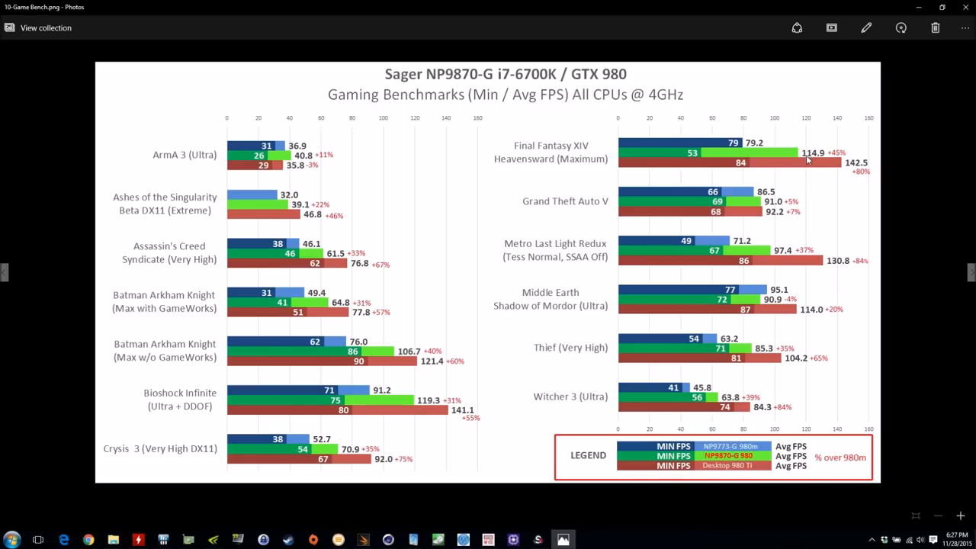
{"action": "mouse_move", "coordinate": [831, 152]}
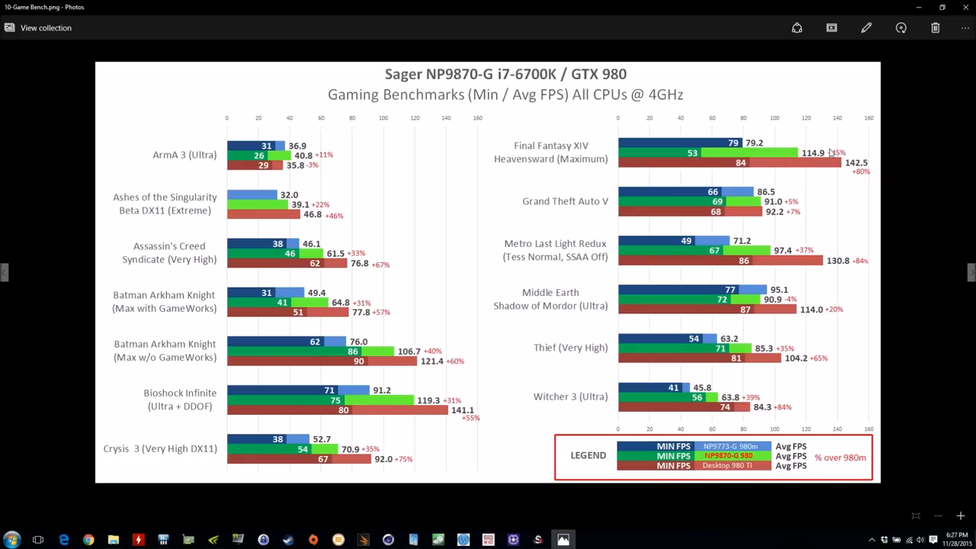
{"action": "mouse_move", "coordinate": [784, 201]}
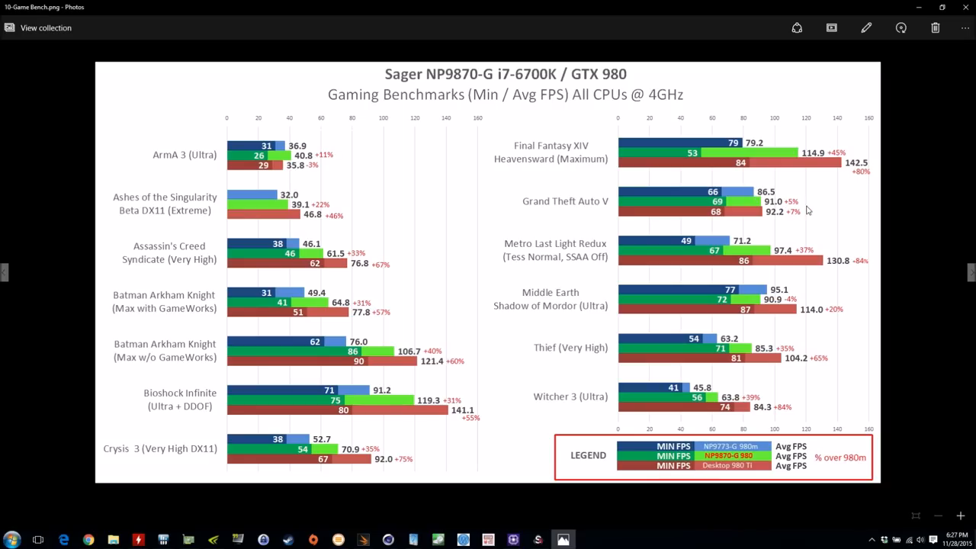
{"action": "mouse_move", "coordinate": [759, 216]}
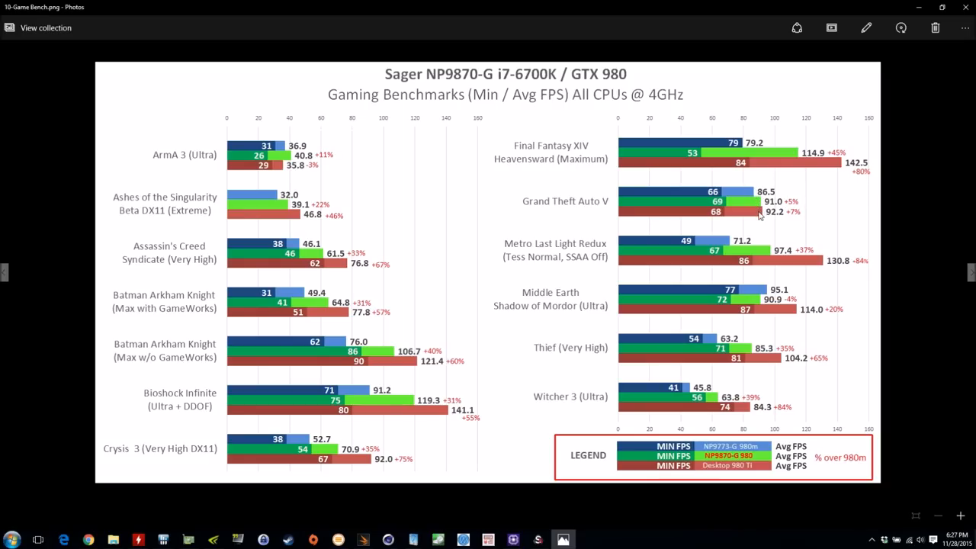
{"action": "mouse_move", "coordinate": [807, 247]}
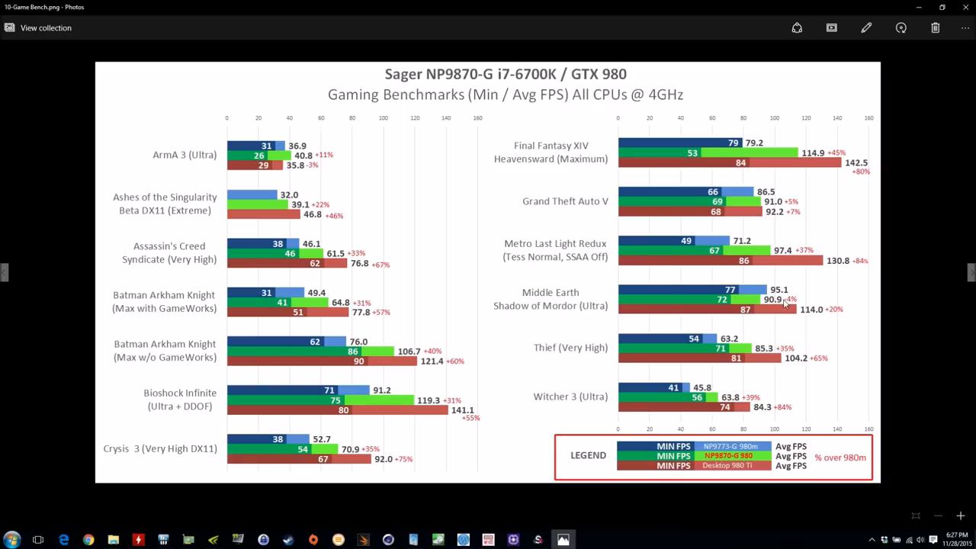
{"action": "mouse_move", "coordinate": [770, 314]}
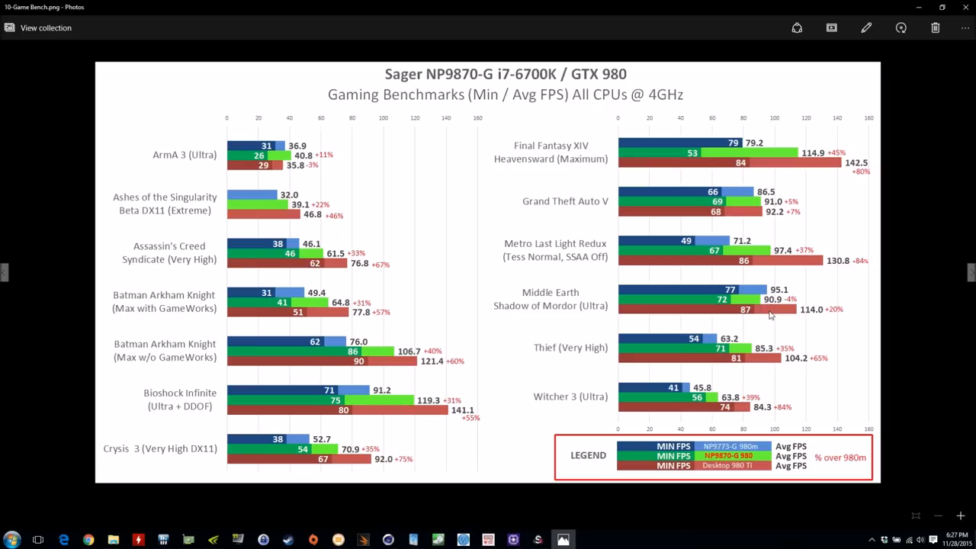
{"action": "mouse_move", "coordinate": [785, 297]}
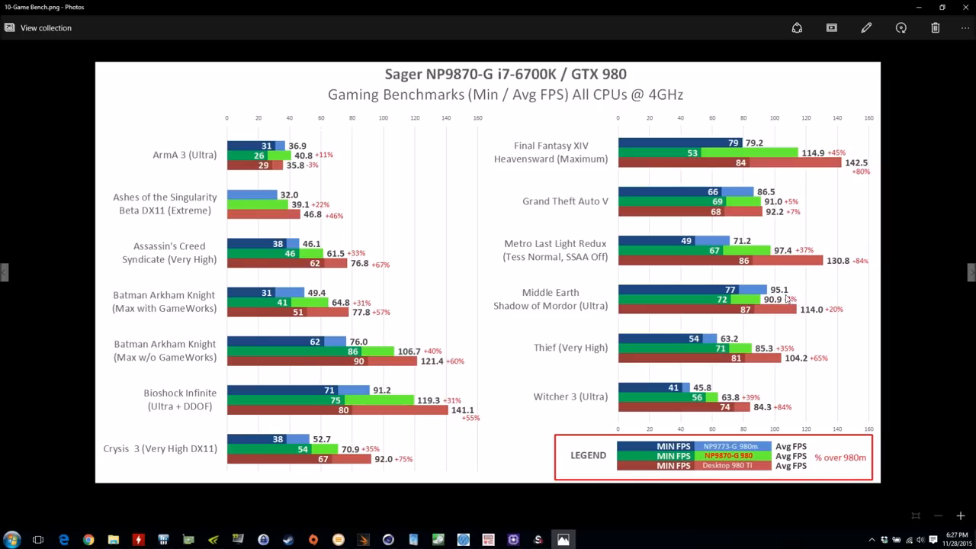
{"action": "mouse_move", "coordinate": [747, 303]}
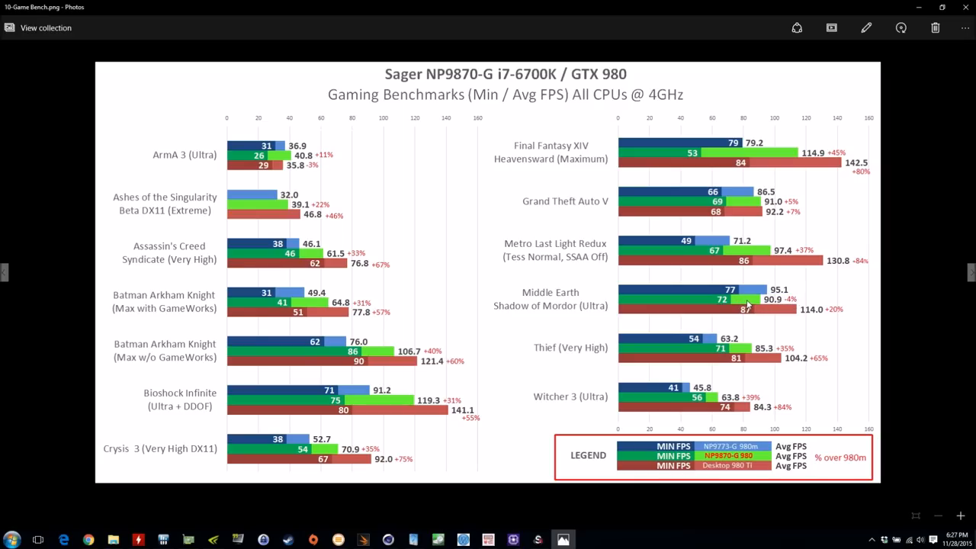
{"action": "mouse_move", "coordinate": [790, 302]}
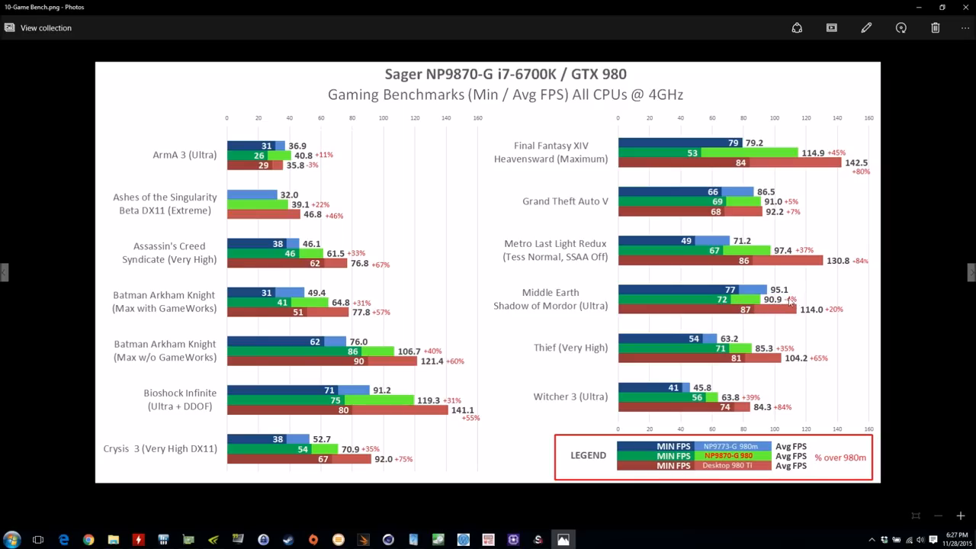
{"action": "mouse_move", "coordinate": [770, 305]}
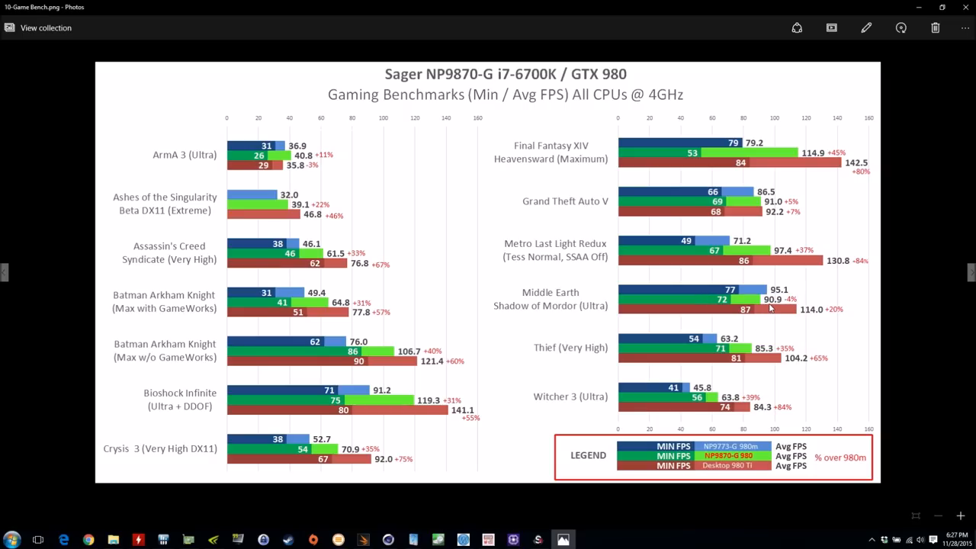
{"action": "mouse_move", "coordinate": [736, 338]}
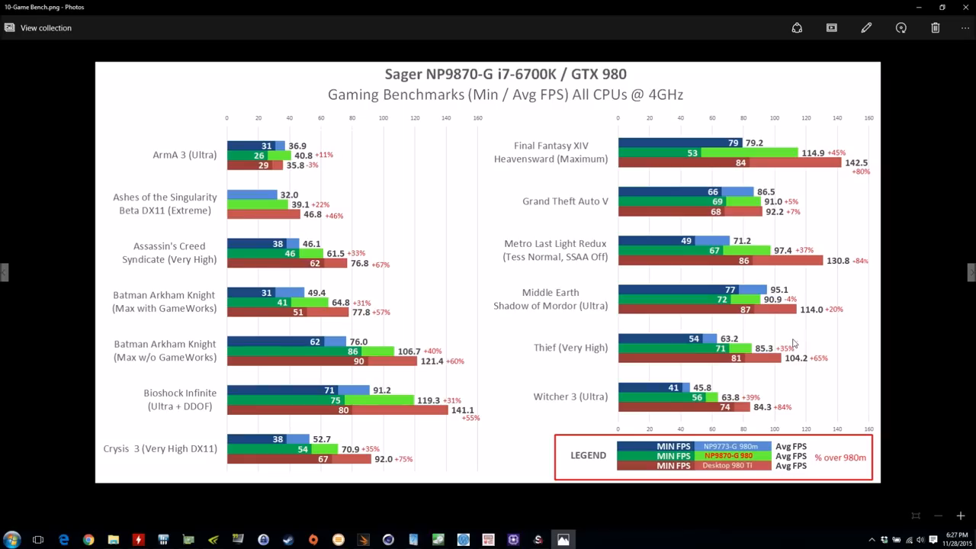
{"action": "mouse_move", "coordinate": [744, 398]}
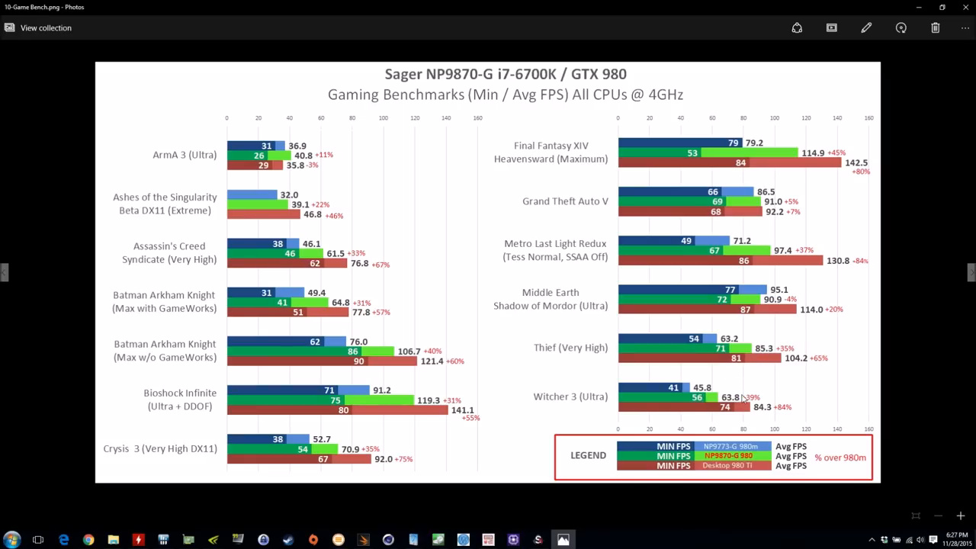
{"action": "mouse_move", "coordinate": [807, 207]}
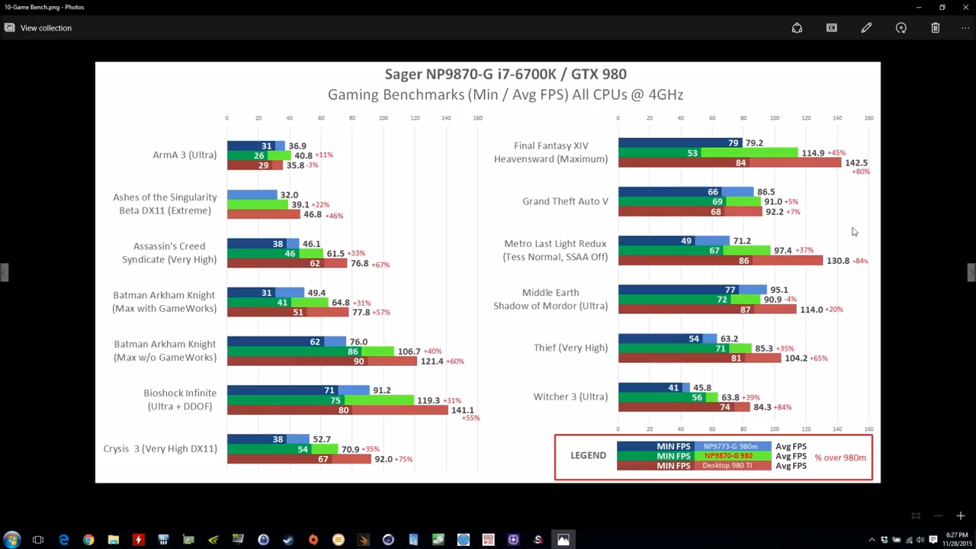
{"action": "mouse_move", "coordinate": [796, 401]}
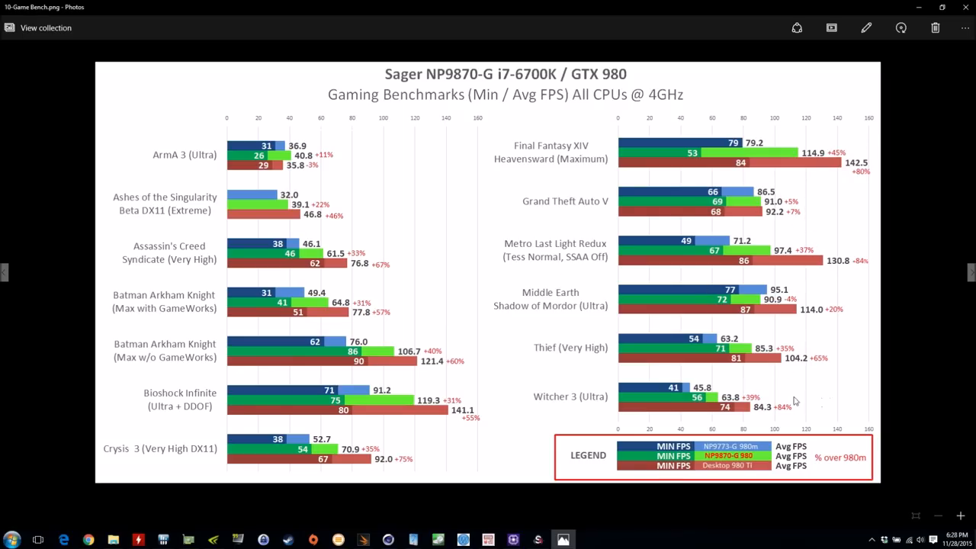
{"action": "mouse_move", "coordinate": [759, 400]}
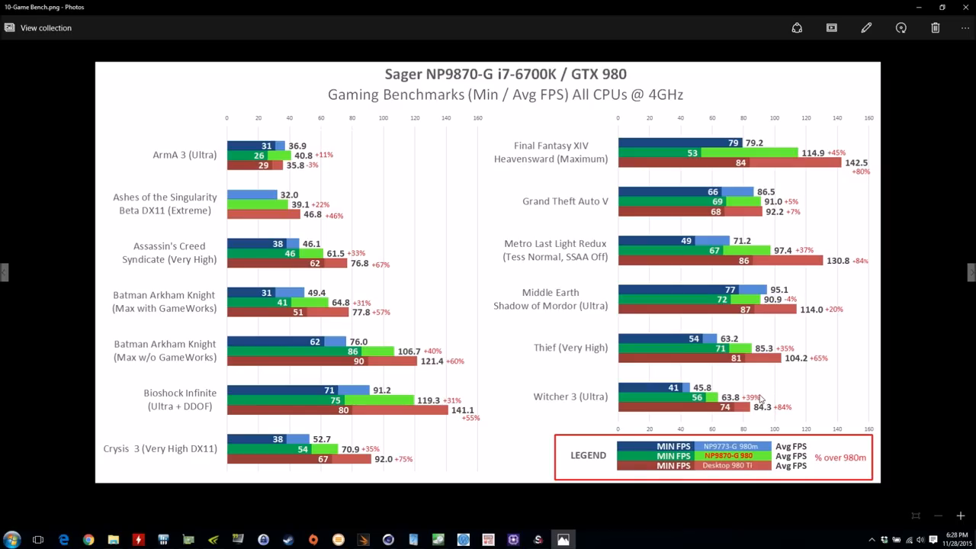
{"action": "mouse_move", "coordinate": [828, 393]}
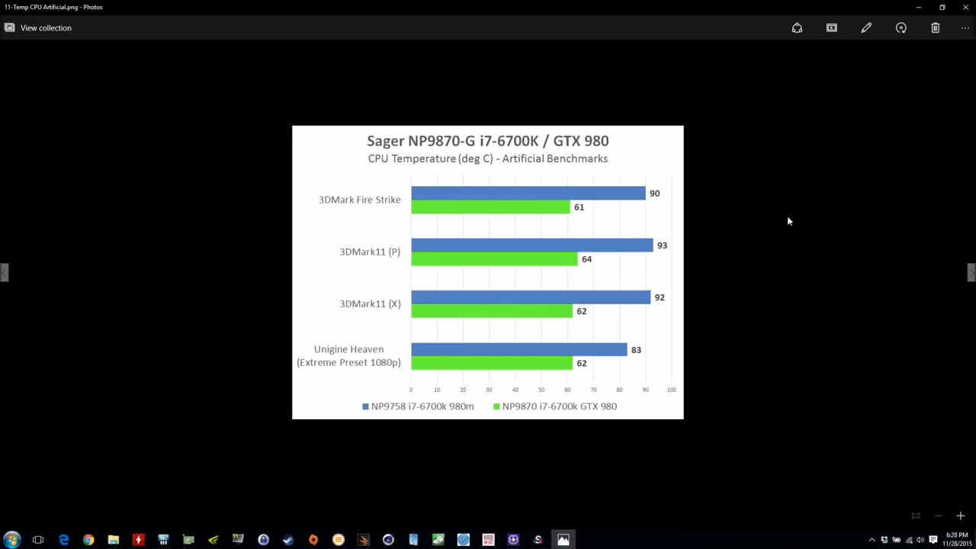
{"action": "mouse_move", "coordinate": [717, 242]}
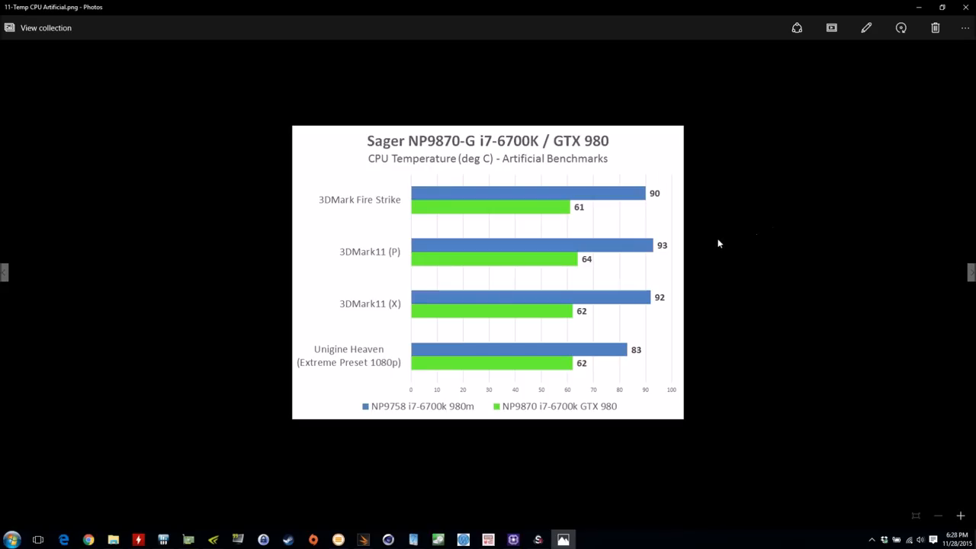
{"action": "mouse_move", "coordinate": [350, 198]}
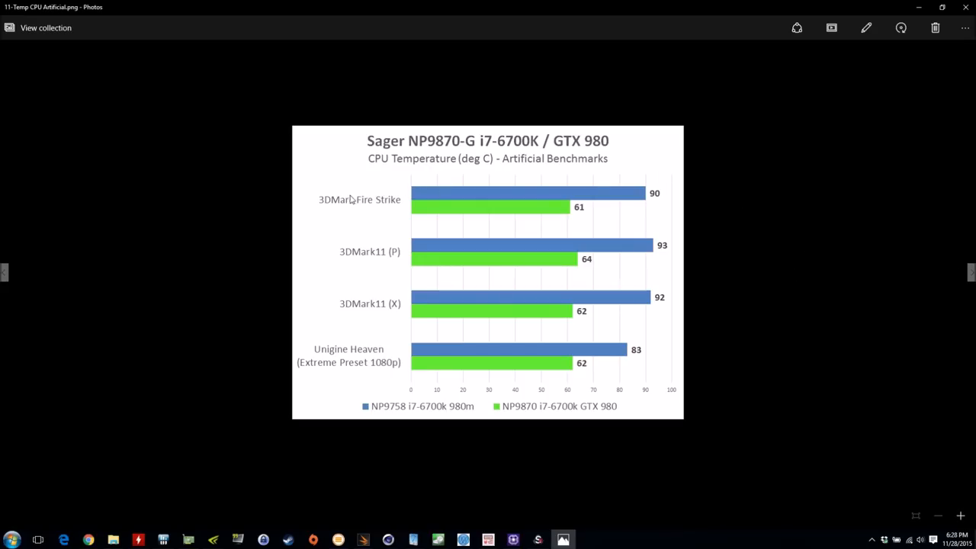
{"action": "mouse_move", "coordinate": [504, 216]}
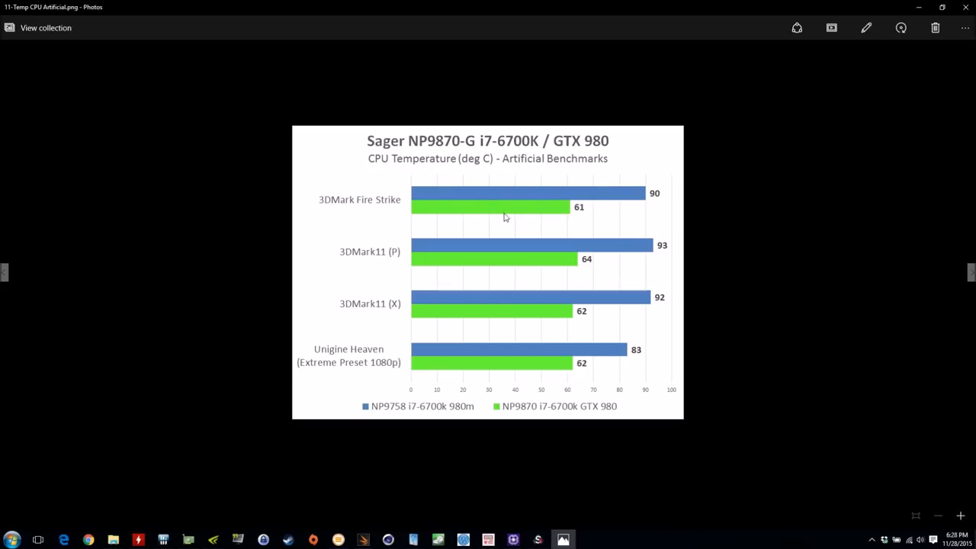
{"action": "mouse_move", "coordinate": [576, 210]}
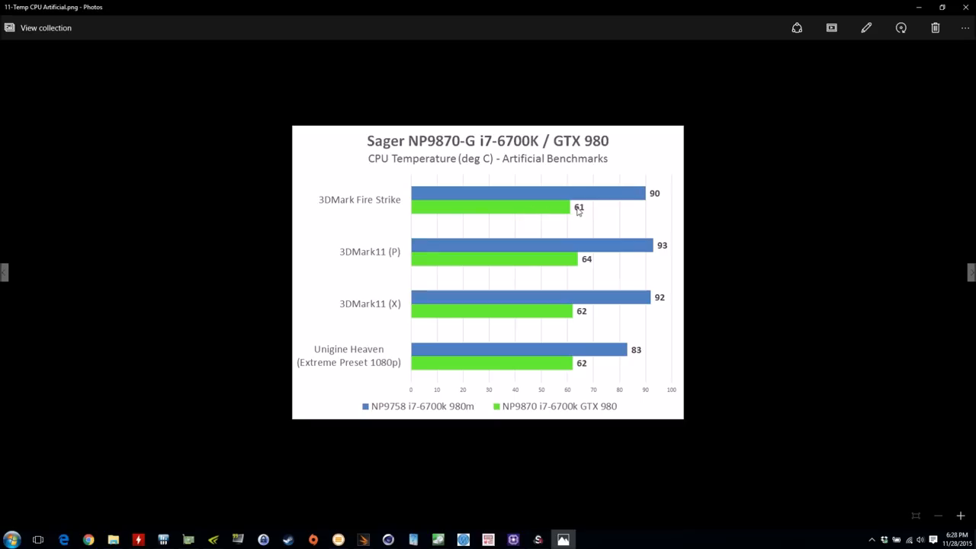
{"action": "mouse_move", "coordinate": [568, 212]}
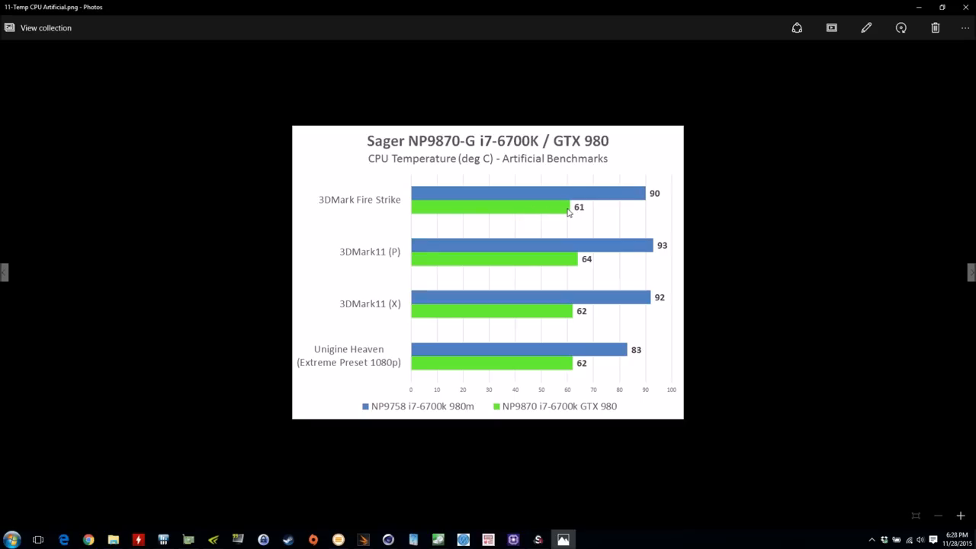
{"action": "mouse_move", "coordinate": [658, 204]}
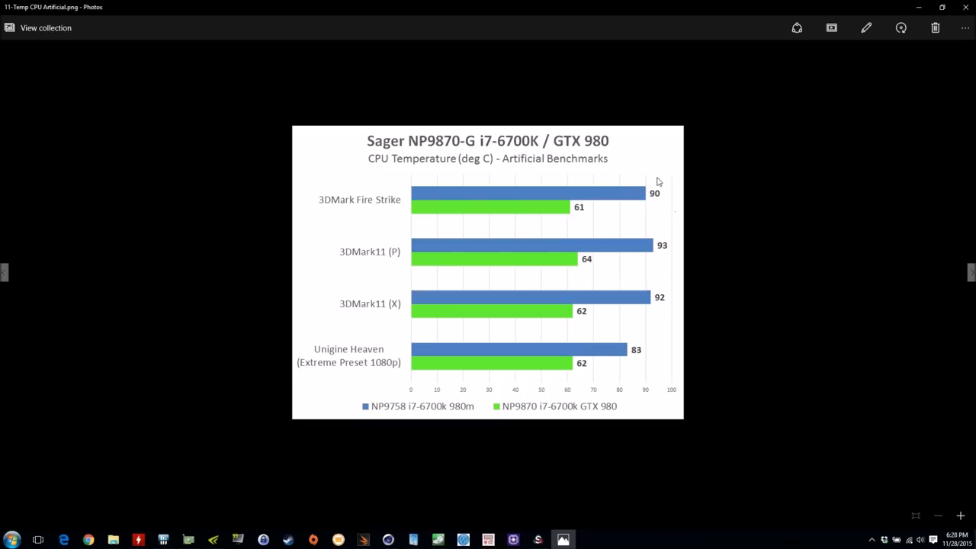
{"action": "mouse_move", "coordinate": [568, 213]}
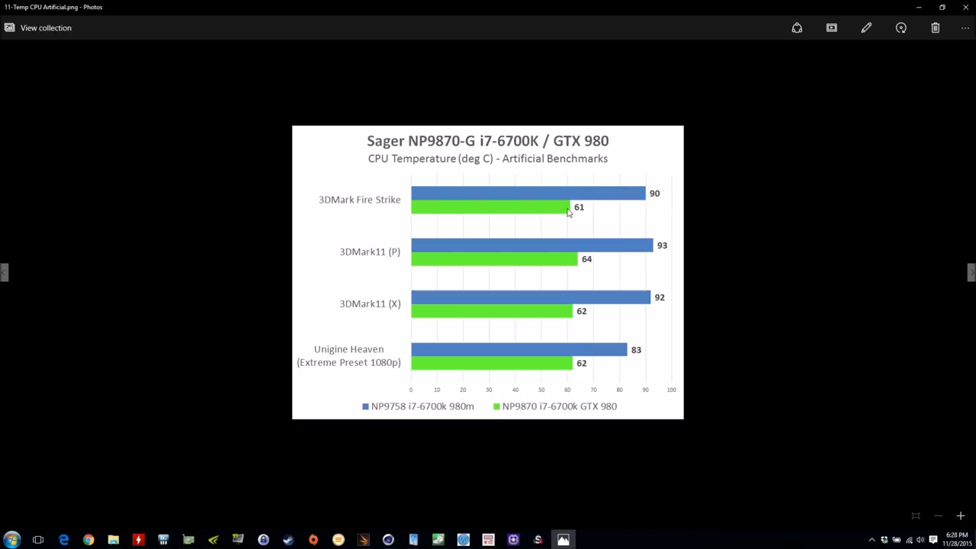
{"action": "mouse_move", "coordinate": [668, 255]}
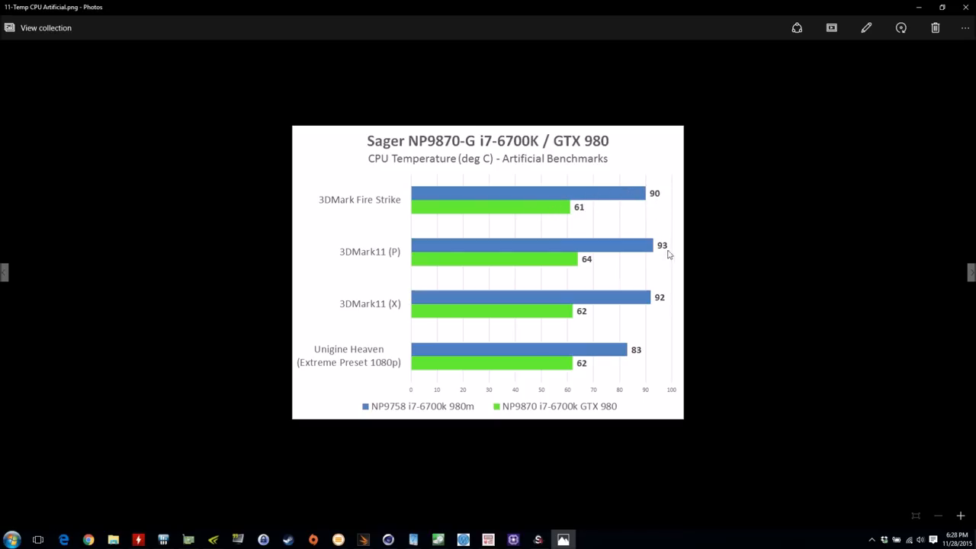
{"action": "mouse_move", "coordinate": [662, 311]}
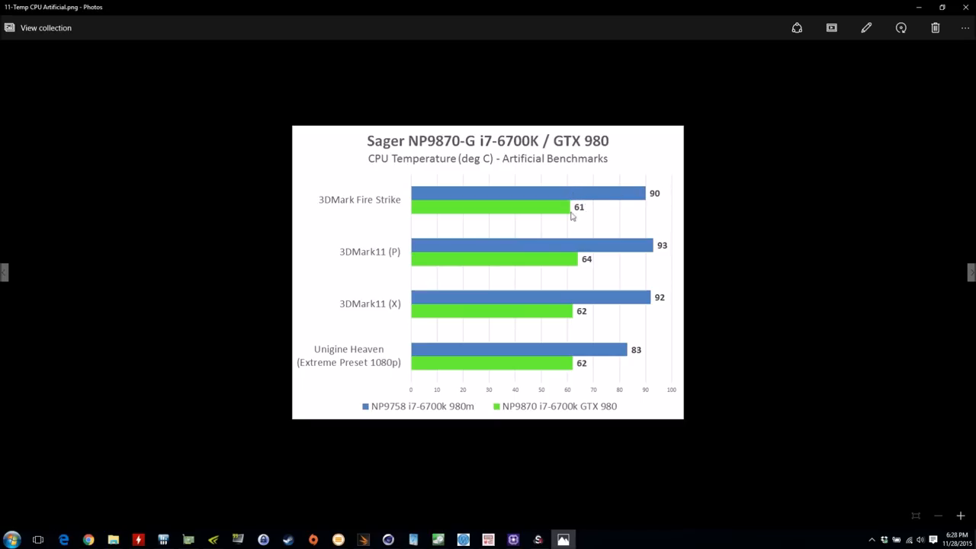
{"action": "mouse_move", "coordinate": [595, 186]}
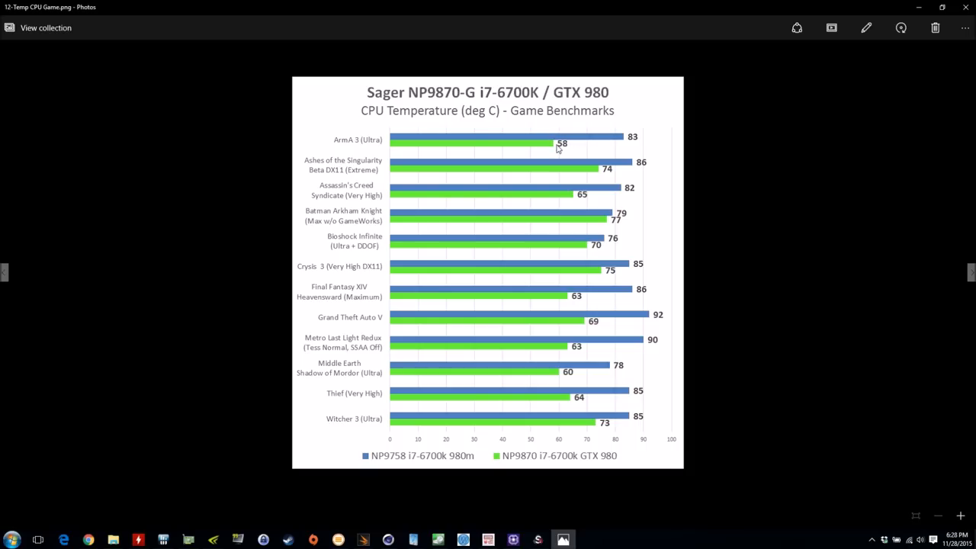
{"action": "mouse_move", "coordinate": [613, 221]}
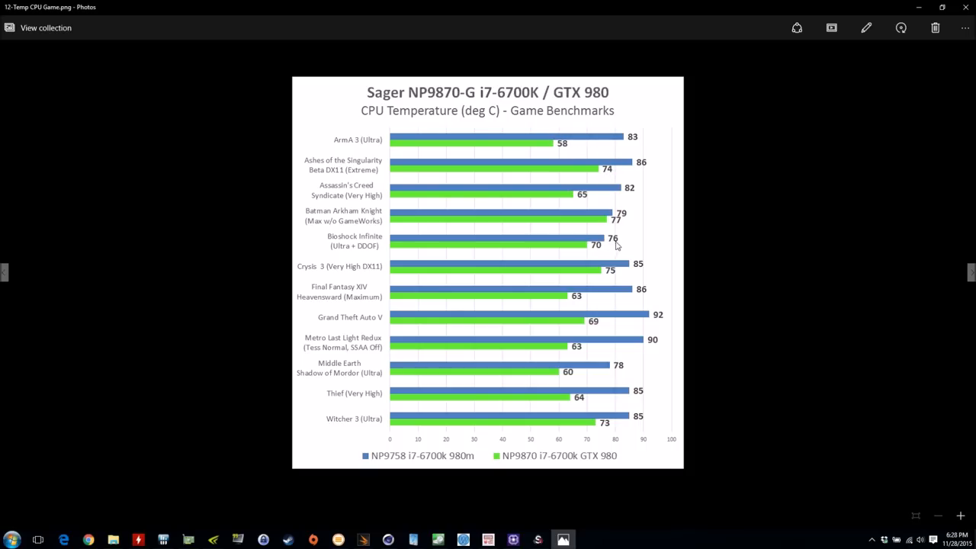
{"action": "mouse_move", "coordinate": [604, 276]}
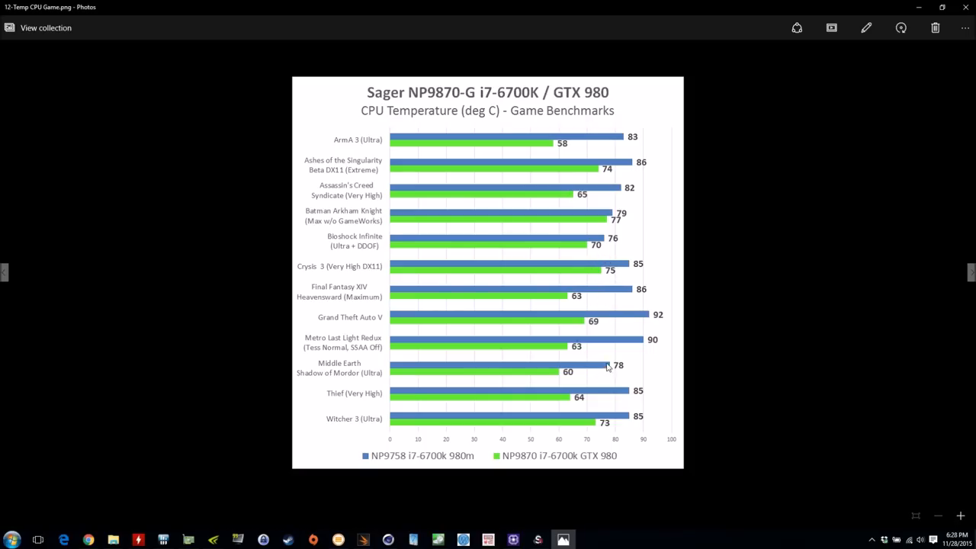
{"action": "mouse_move", "coordinate": [576, 378]}
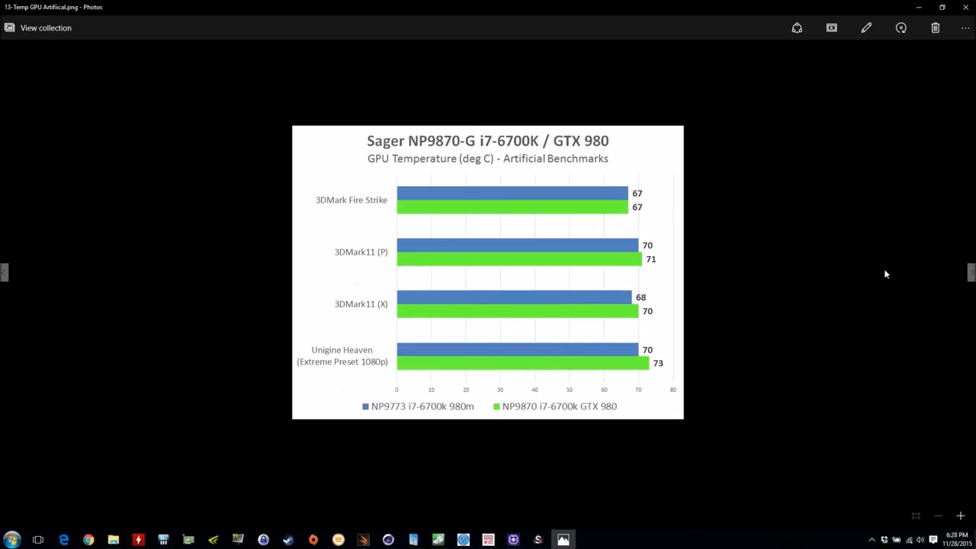
{"action": "mouse_move", "coordinate": [735, 224]}
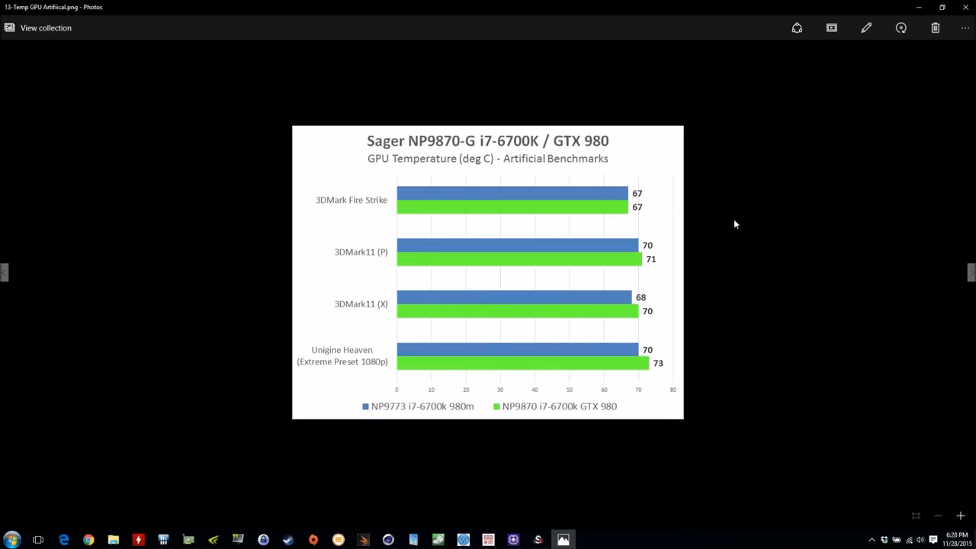
{"action": "mouse_move", "coordinate": [704, 222]}
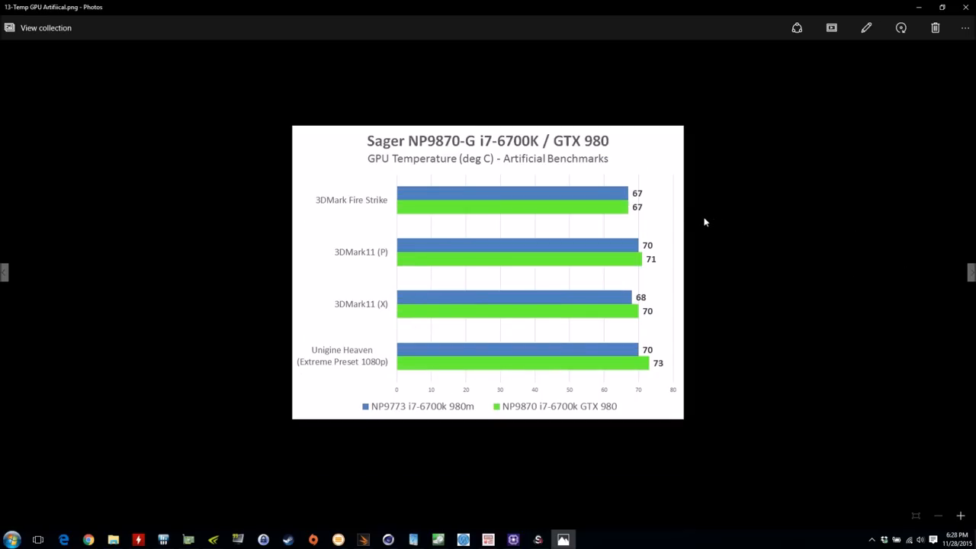
{"action": "mouse_move", "coordinate": [637, 202]}
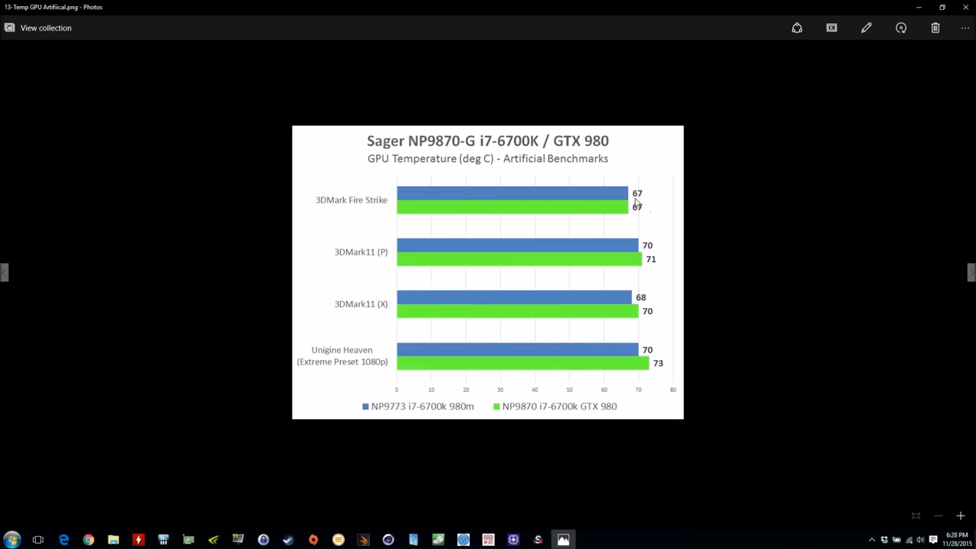
{"action": "mouse_move", "coordinate": [668, 235]}
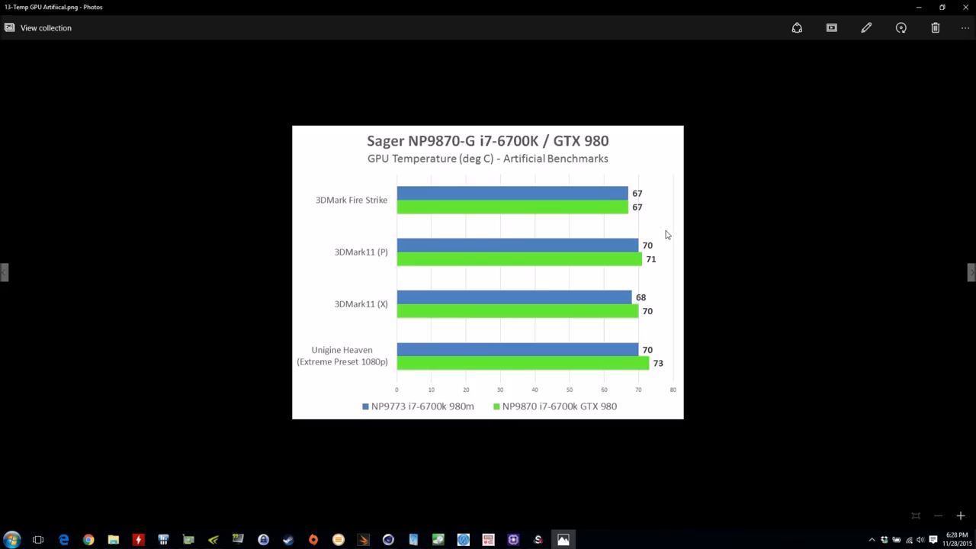
{"action": "mouse_move", "coordinate": [652, 320]}
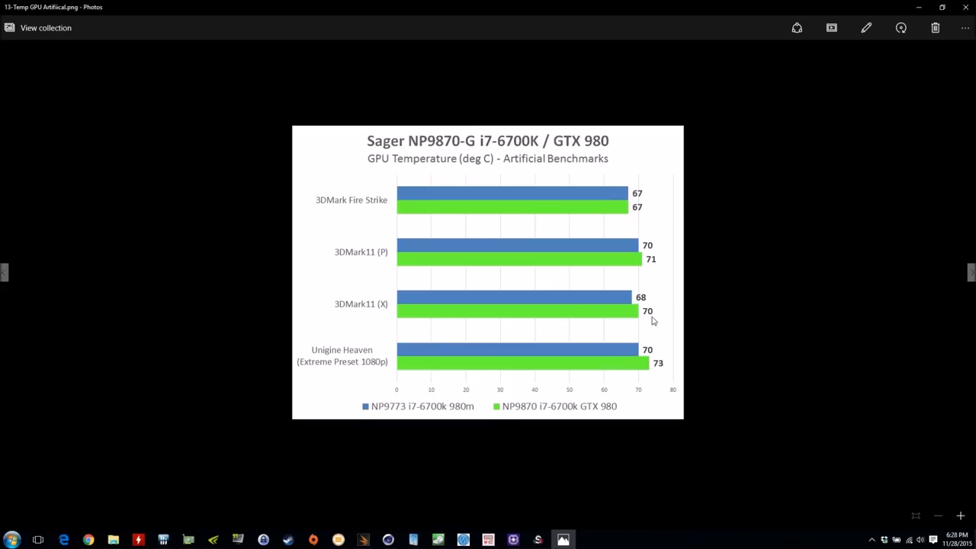
{"action": "mouse_move", "coordinate": [969, 272]}
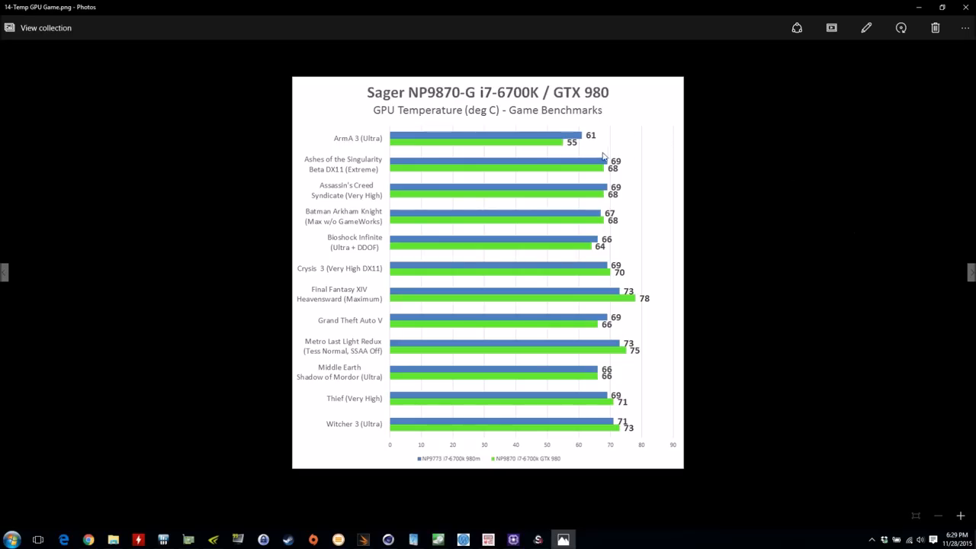
{"action": "mouse_move", "coordinate": [638, 304]}
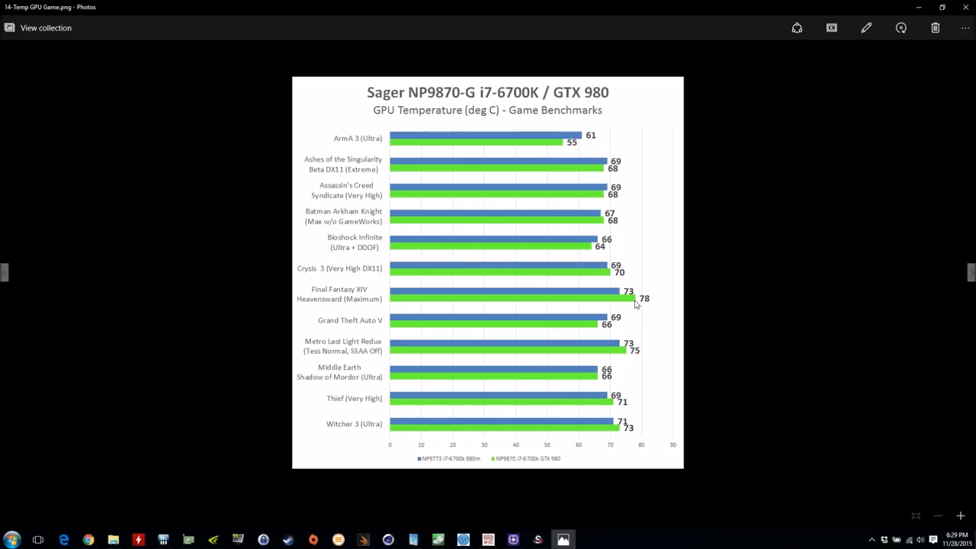
{"action": "mouse_move", "coordinate": [647, 302]}
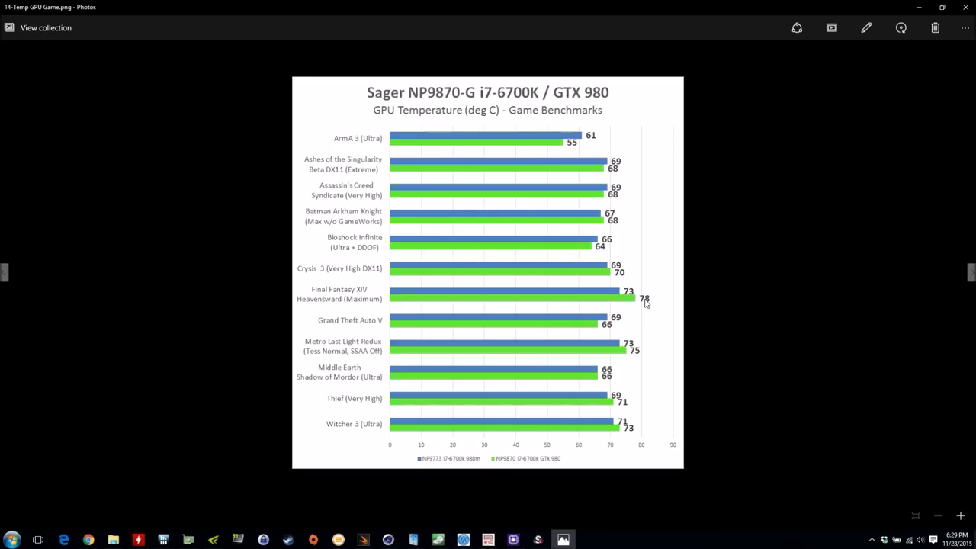
{"action": "mouse_move", "coordinate": [646, 299]}
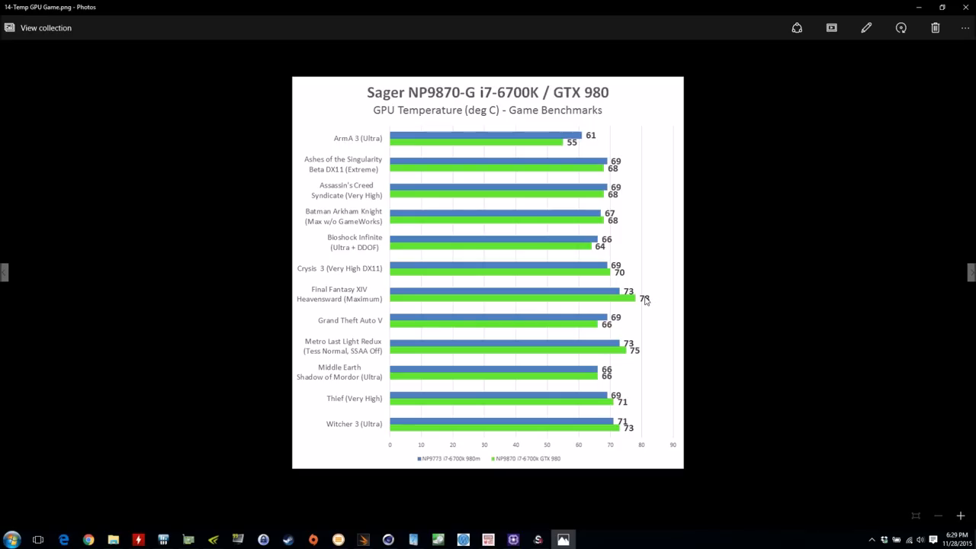
{"action": "mouse_move", "coordinate": [649, 302]}
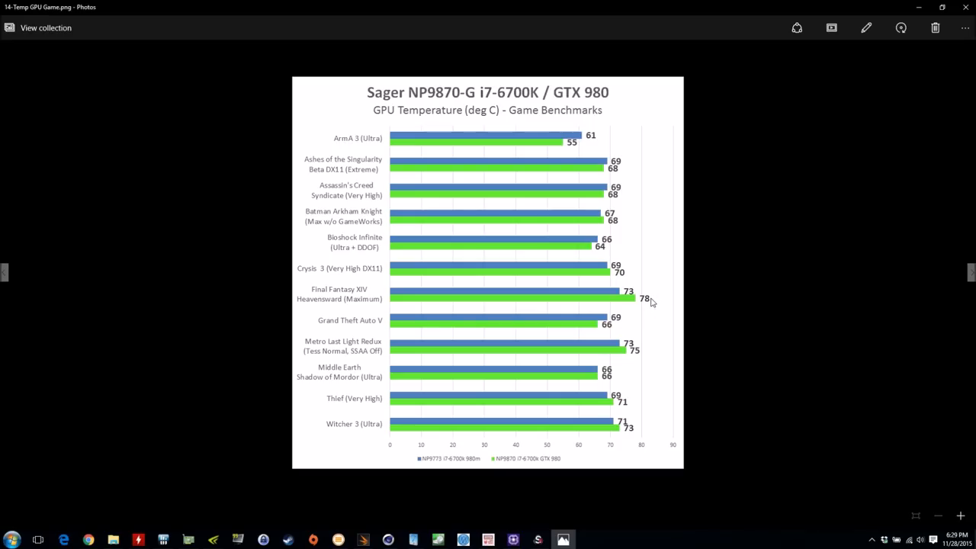
{"action": "mouse_move", "coordinate": [610, 315]}
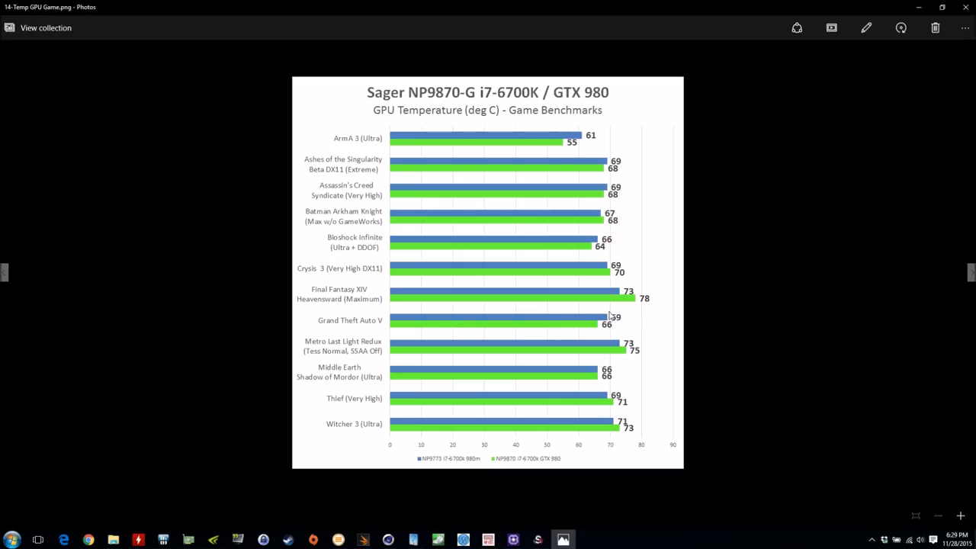
{"action": "mouse_move", "coordinate": [610, 375]}
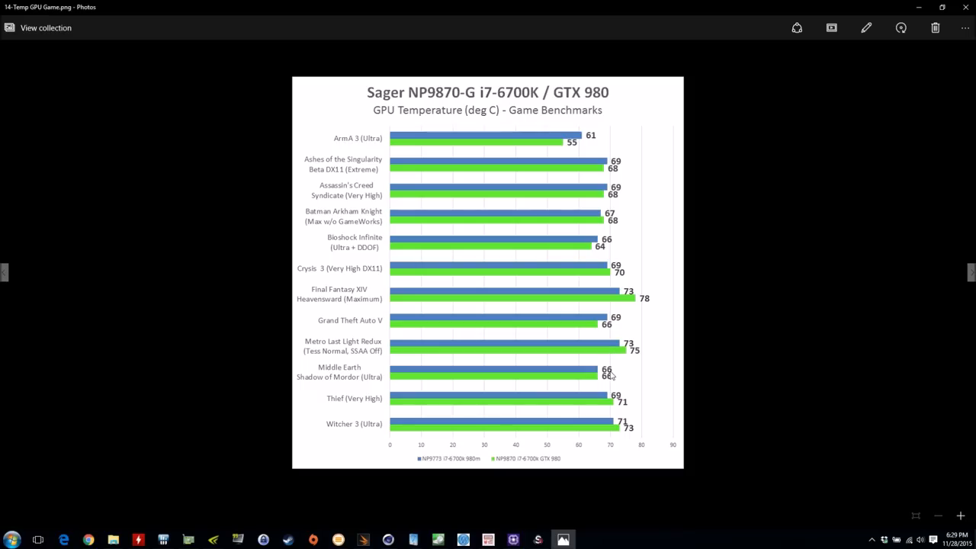
{"action": "mouse_move", "coordinate": [628, 433]}
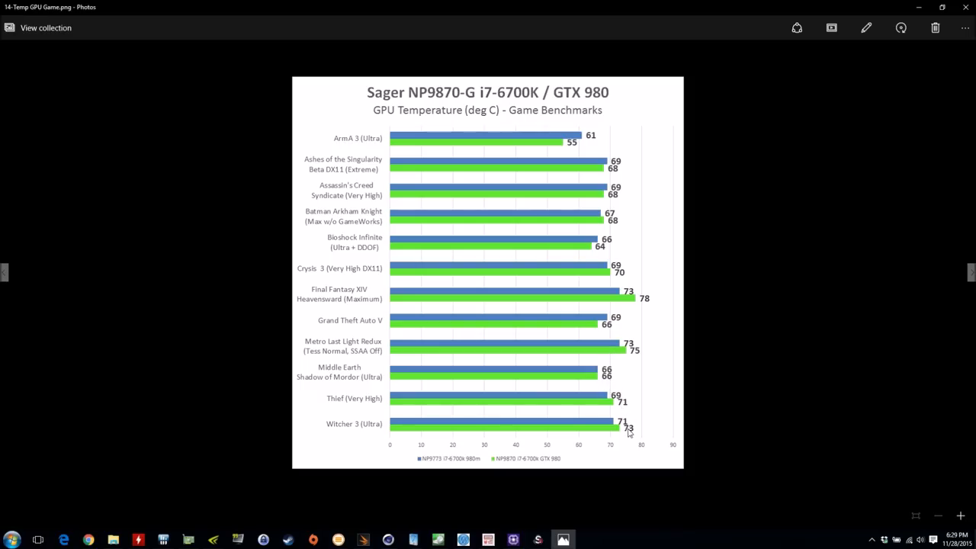
{"action": "mouse_move", "coordinate": [652, 421]}
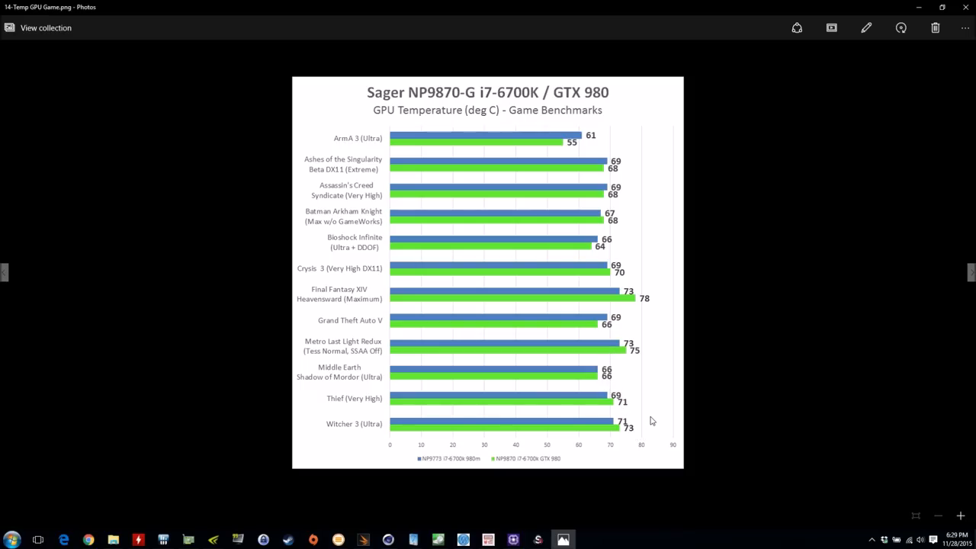
{"action": "mouse_move", "coordinate": [970, 293]}
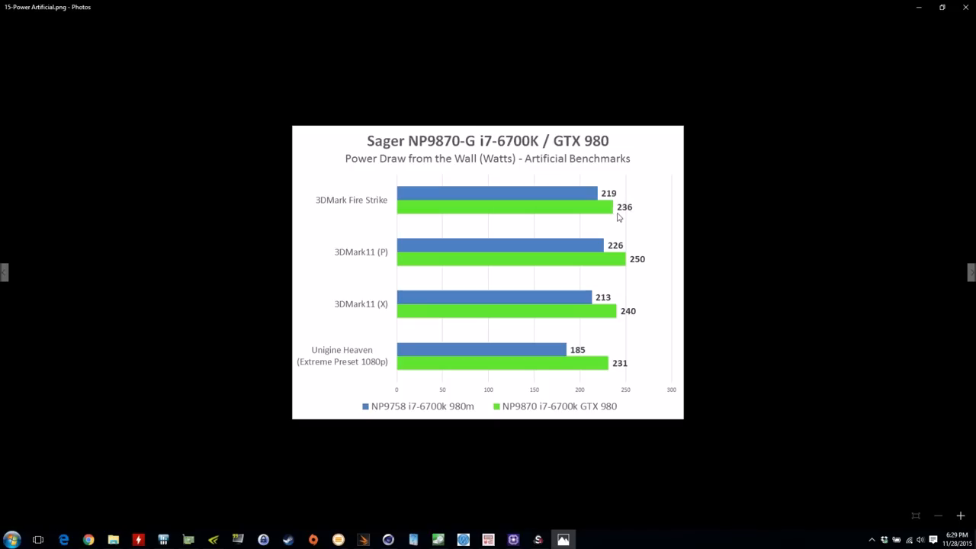
{"action": "mouse_move", "coordinate": [621, 214]}
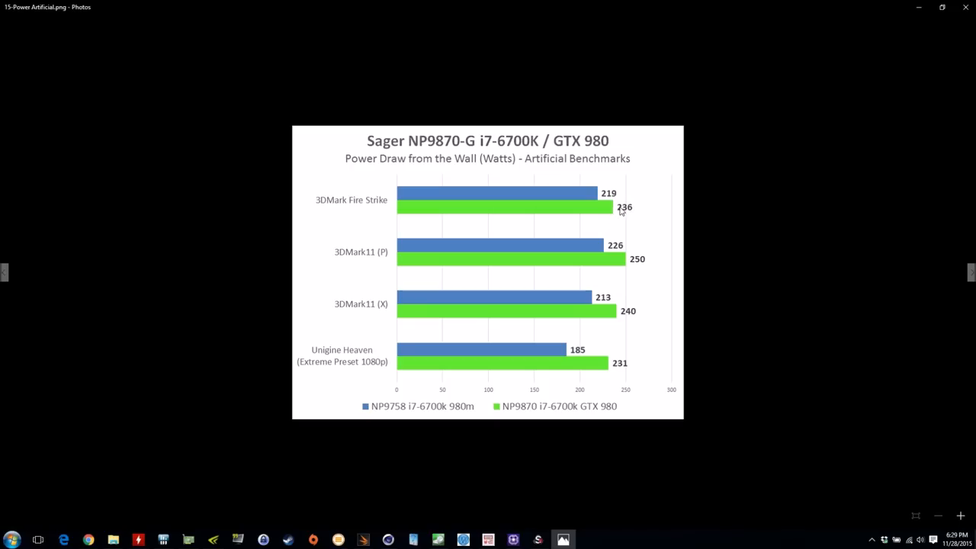
{"action": "mouse_move", "coordinate": [622, 206]}
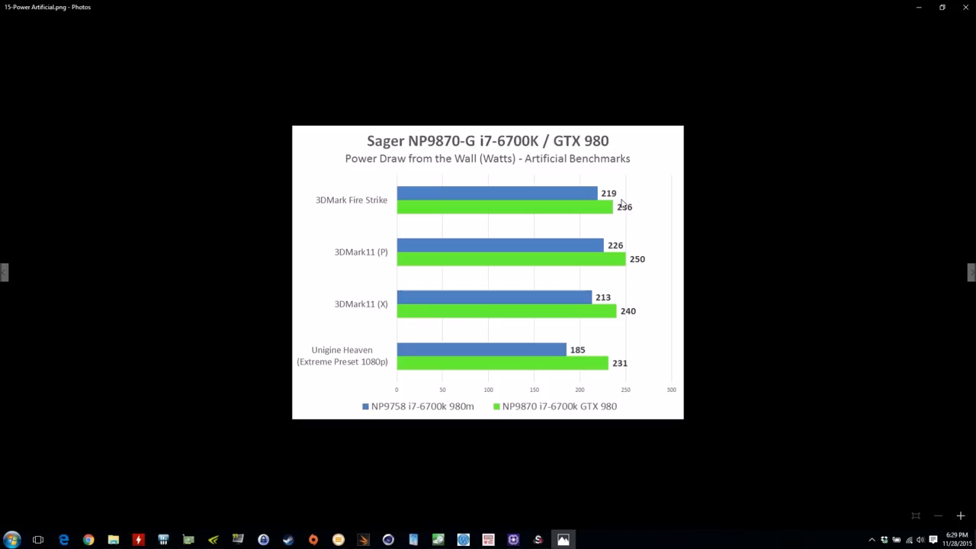
{"action": "mouse_move", "coordinate": [637, 207]}
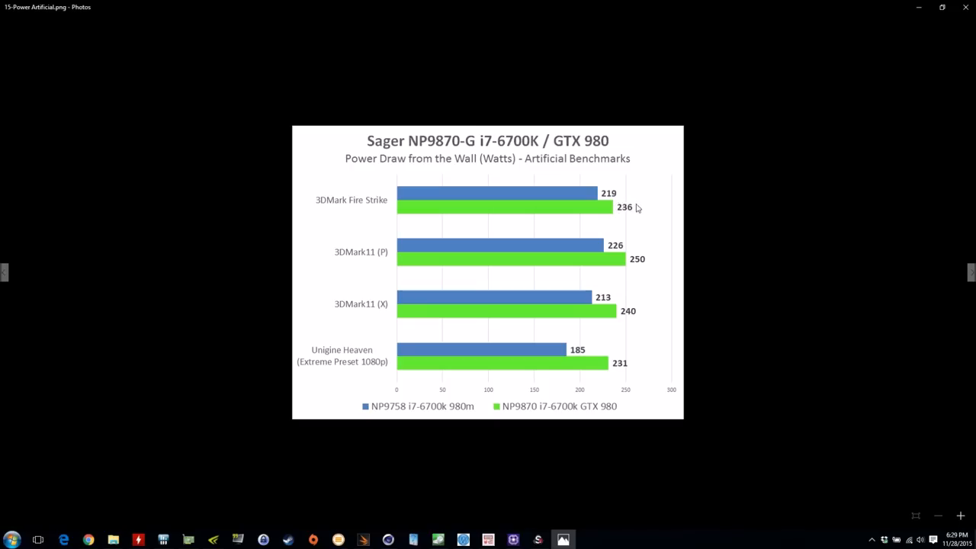
{"action": "mouse_move", "coordinate": [617, 361]}
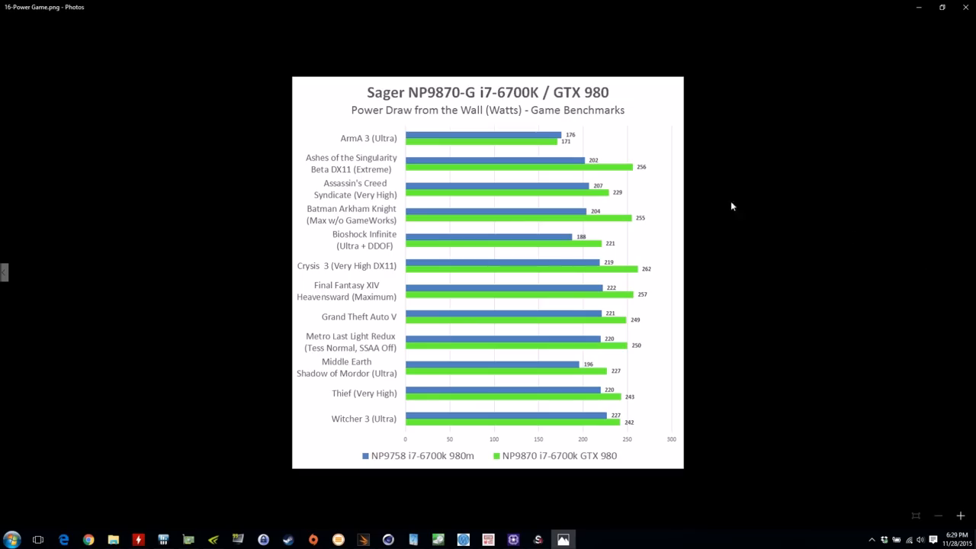
{"action": "mouse_move", "coordinate": [652, 274]}
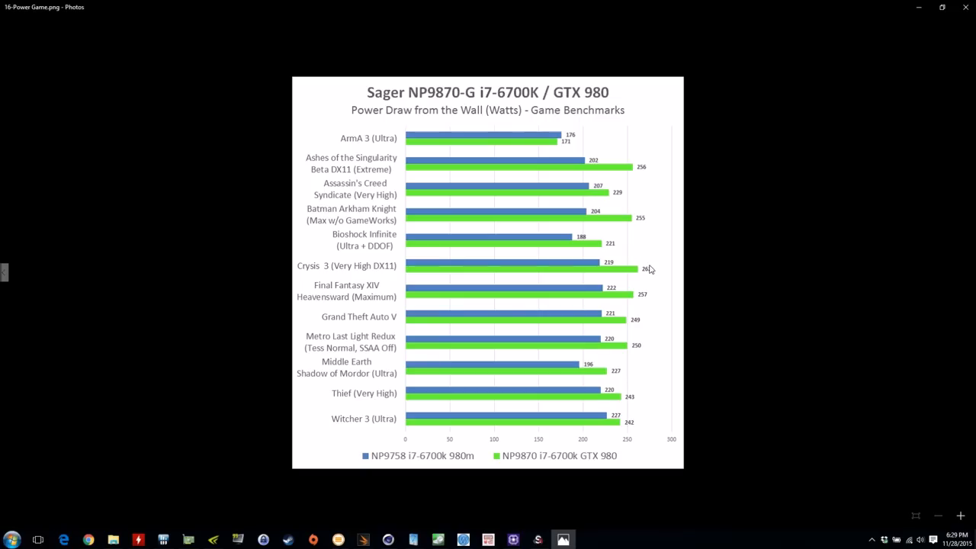
{"action": "mouse_move", "coordinate": [653, 270]}
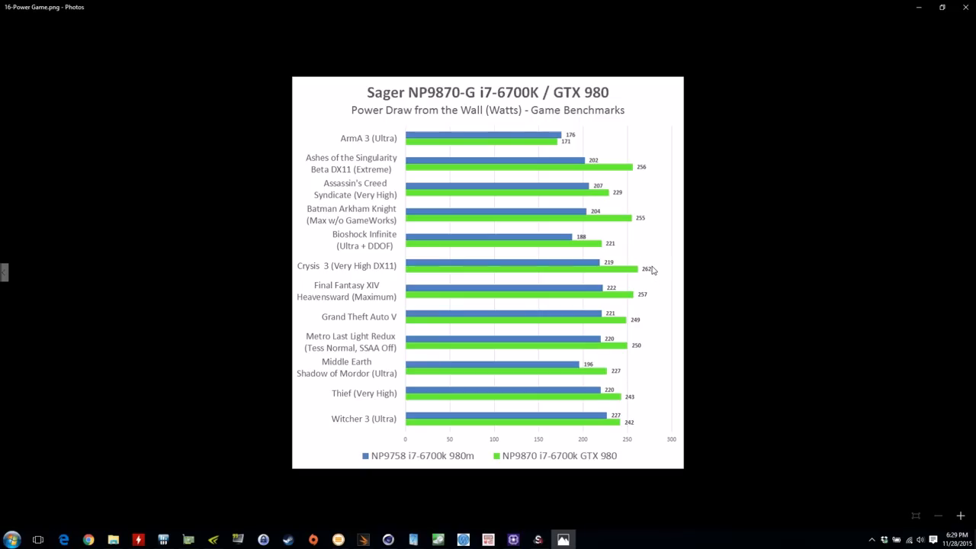
{"action": "mouse_move", "coordinate": [657, 286]}
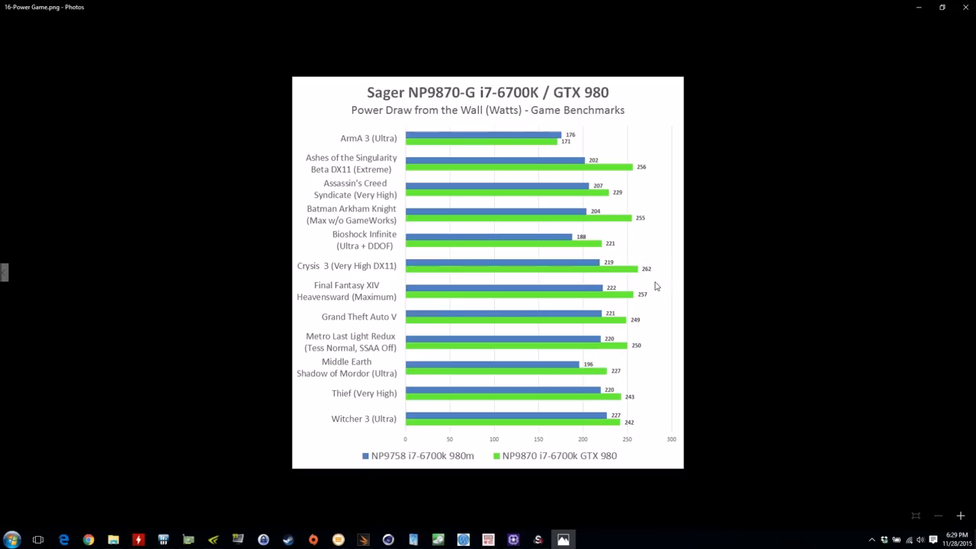
{"action": "mouse_move", "coordinate": [648, 275]}
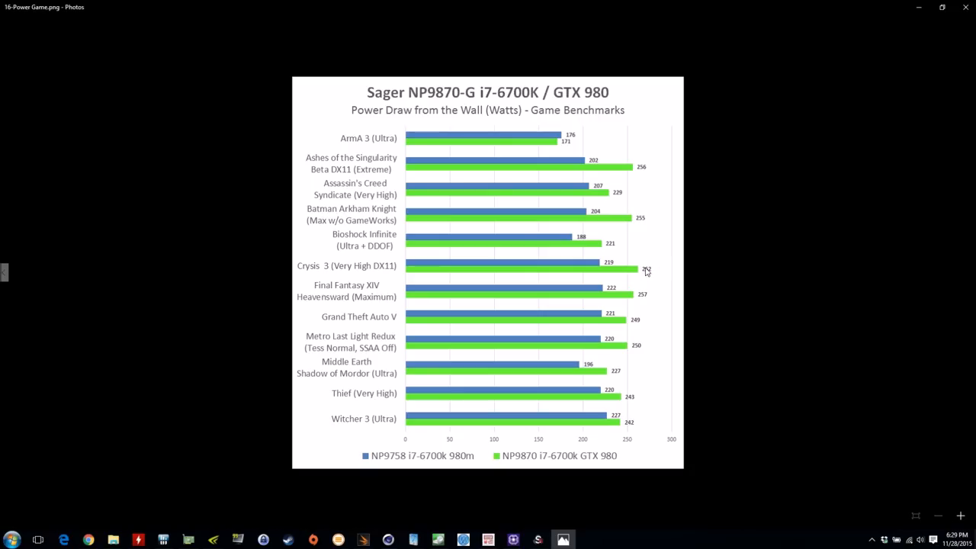
{"action": "mouse_move", "coordinate": [644, 375]}
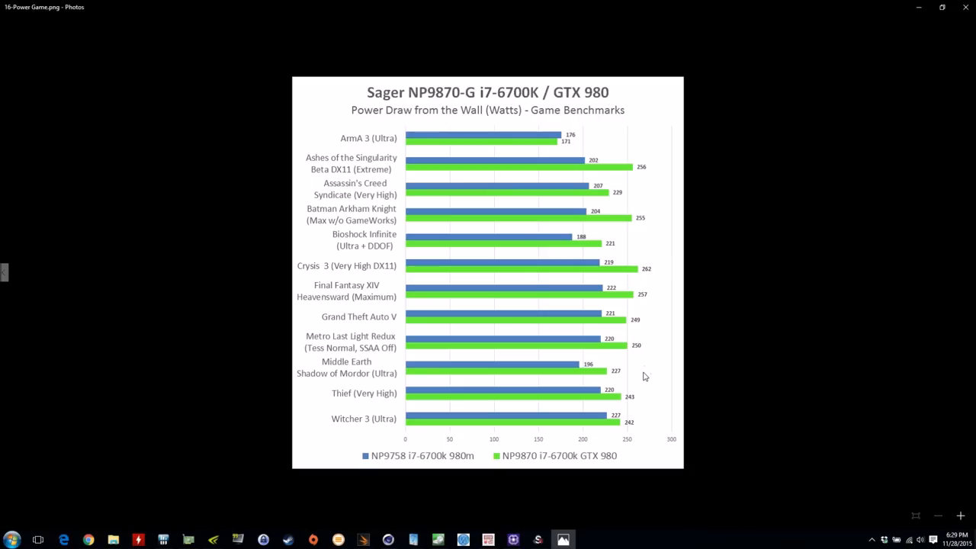
{"action": "mouse_move", "coordinate": [801, 157]}
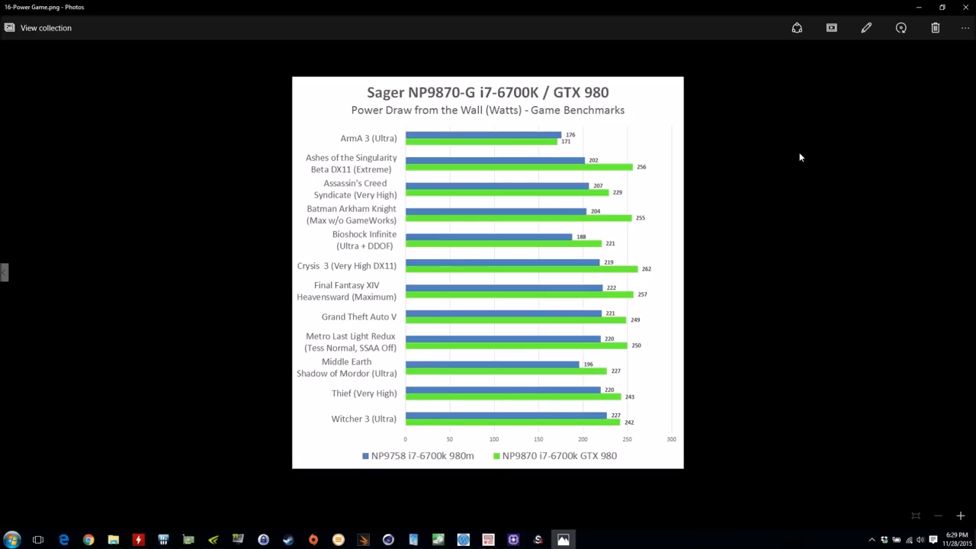
{"action": "mouse_move", "coordinate": [650, 303]}
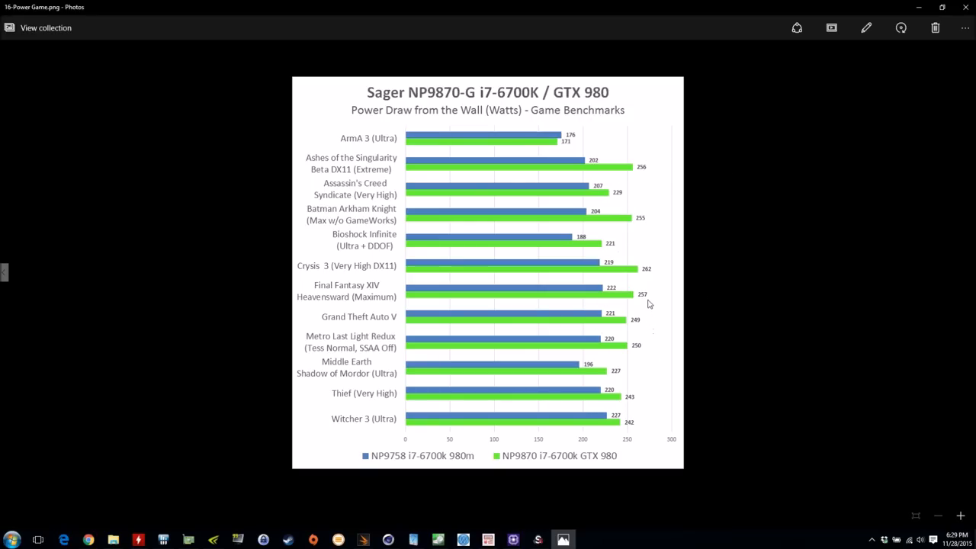
{"action": "mouse_move", "coordinate": [604, 330]}
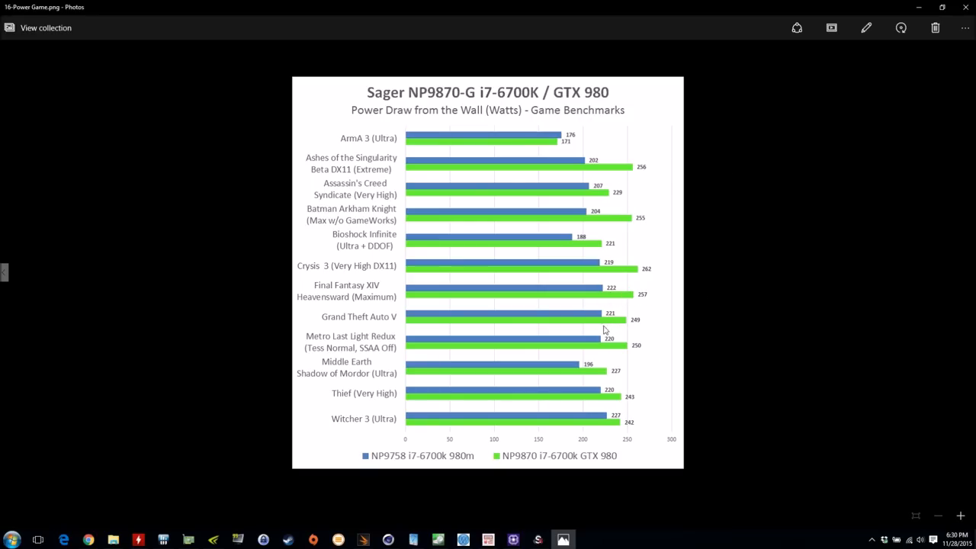
{"action": "mouse_move", "coordinate": [624, 344]}
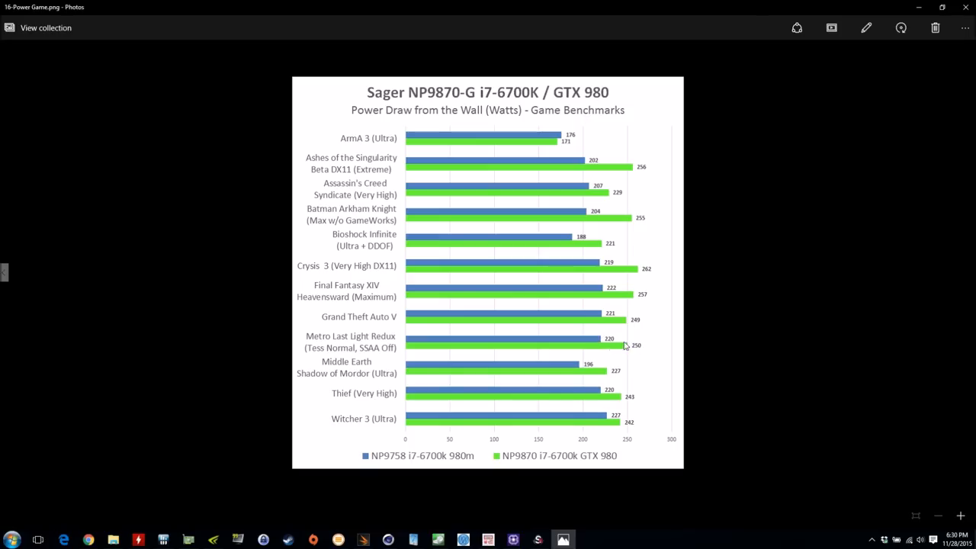
{"action": "mouse_move", "coordinate": [638, 345]}
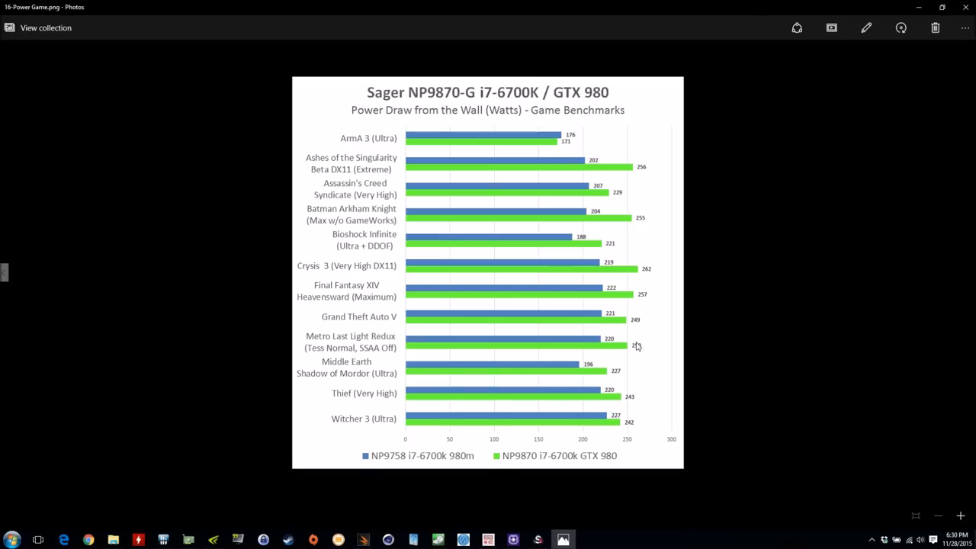
{"action": "mouse_move", "coordinate": [918, 7]}
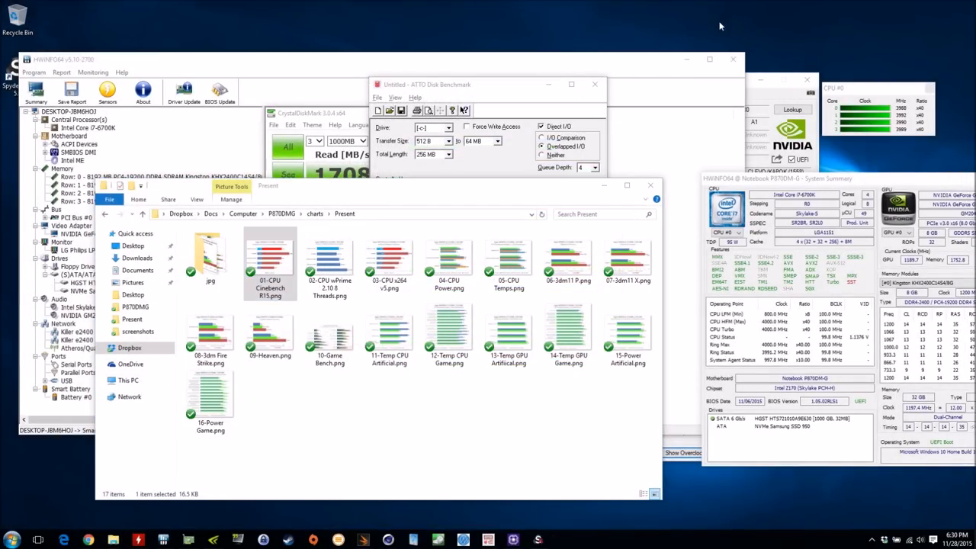
{"action": "mouse_move", "coordinate": [684, 34]}
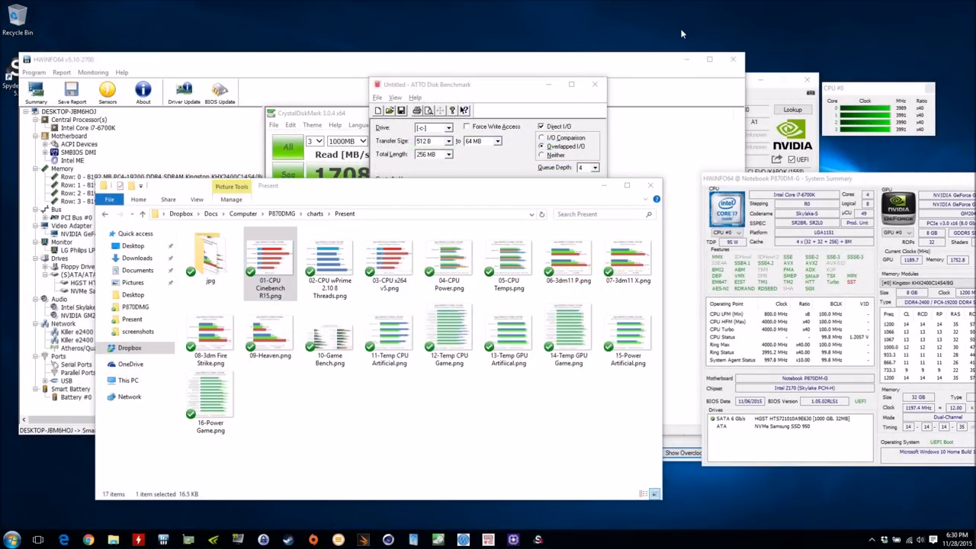